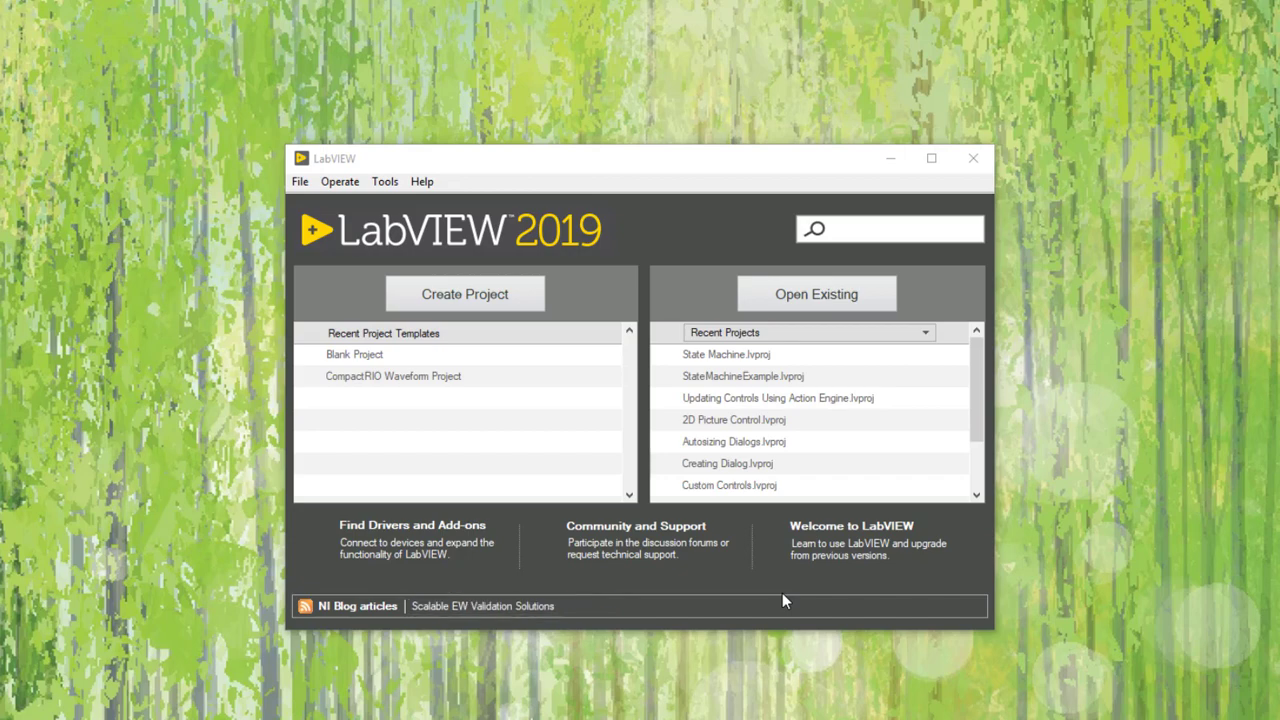
Step: Start creating a new project from the LabVIEW welcome screen
{"action": "left_click", "coordinate": [464, 292]}
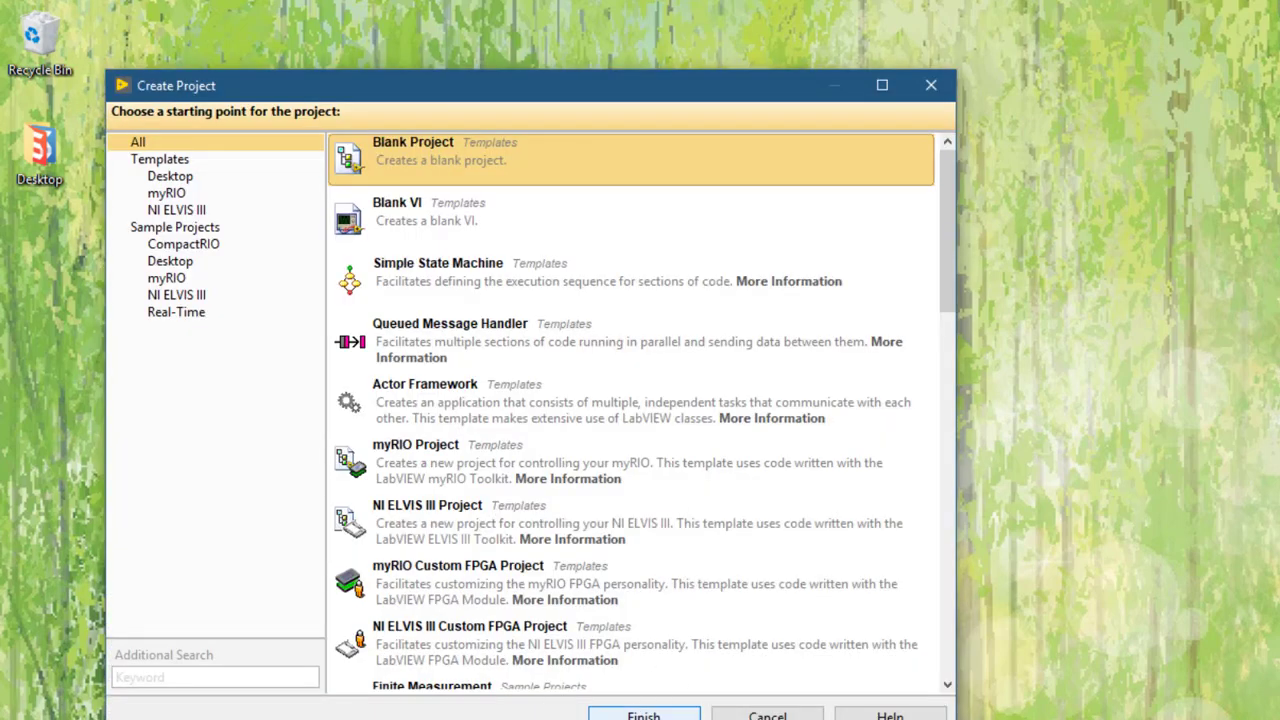
Step: Finish the Blank Project template and make a new folder named Loading VIs Dynamically
{"action": "left_click", "coordinate": [646, 712]}
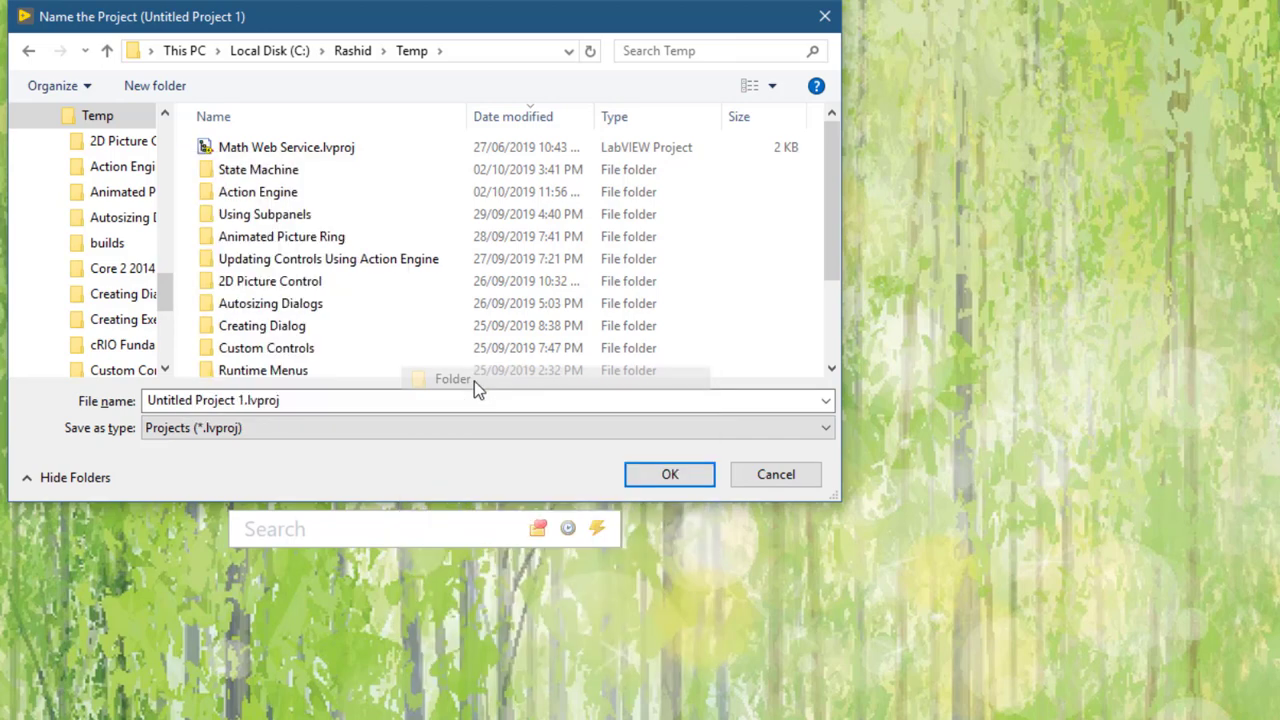
{"action": "left_click", "coordinate": [156, 84]}
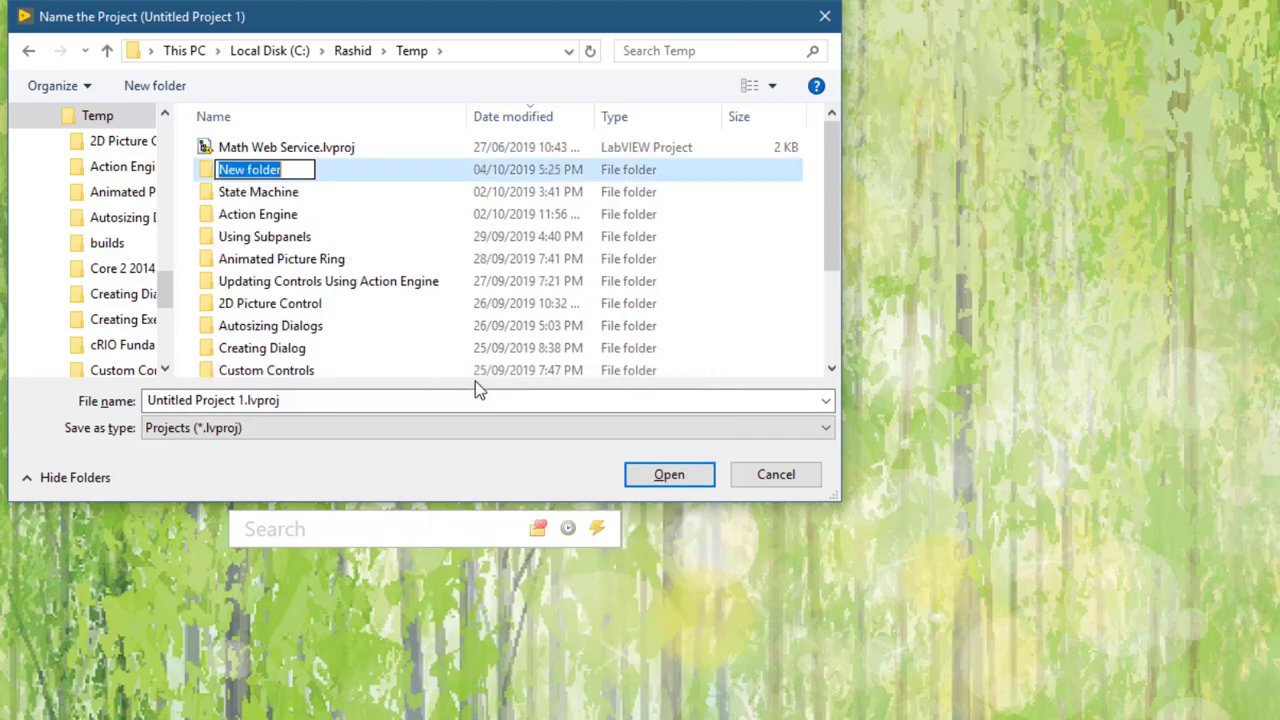
{"action": "type", "text": "Loading VIs"}
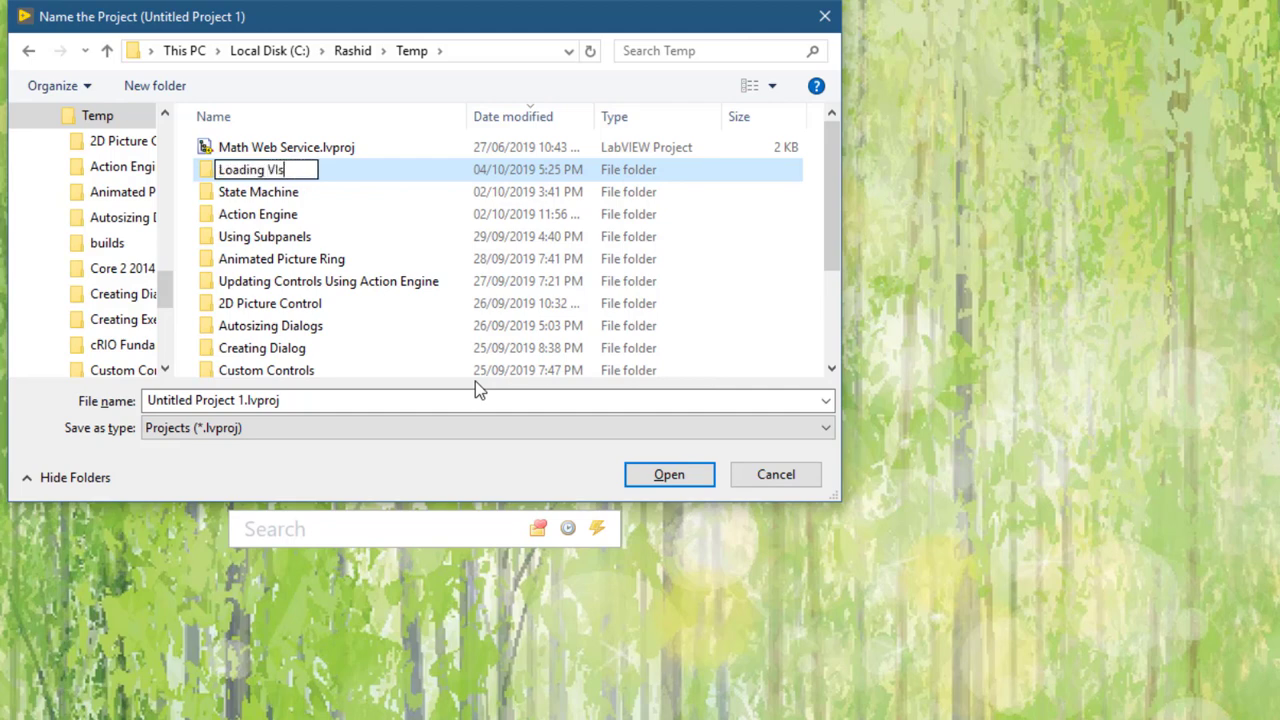
{"action": "type", "text": "Dynamically"}
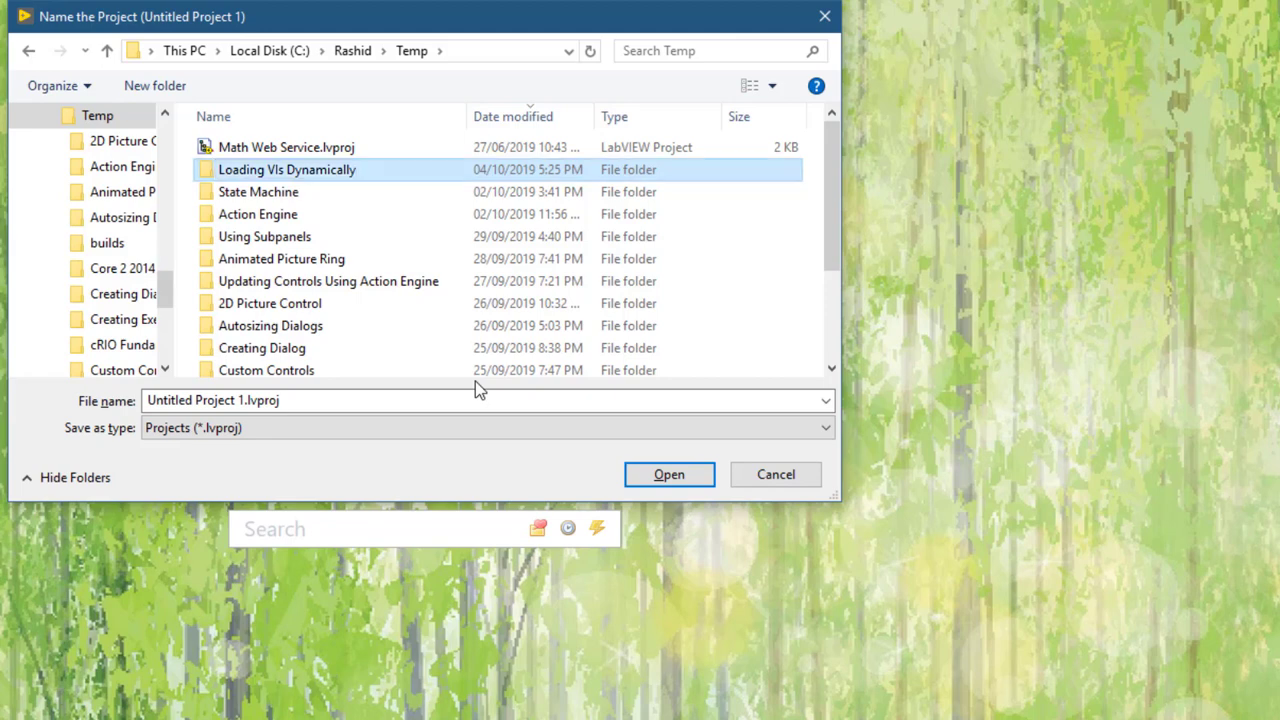
{"action": "double_click", "coordinate": [288, 168]}
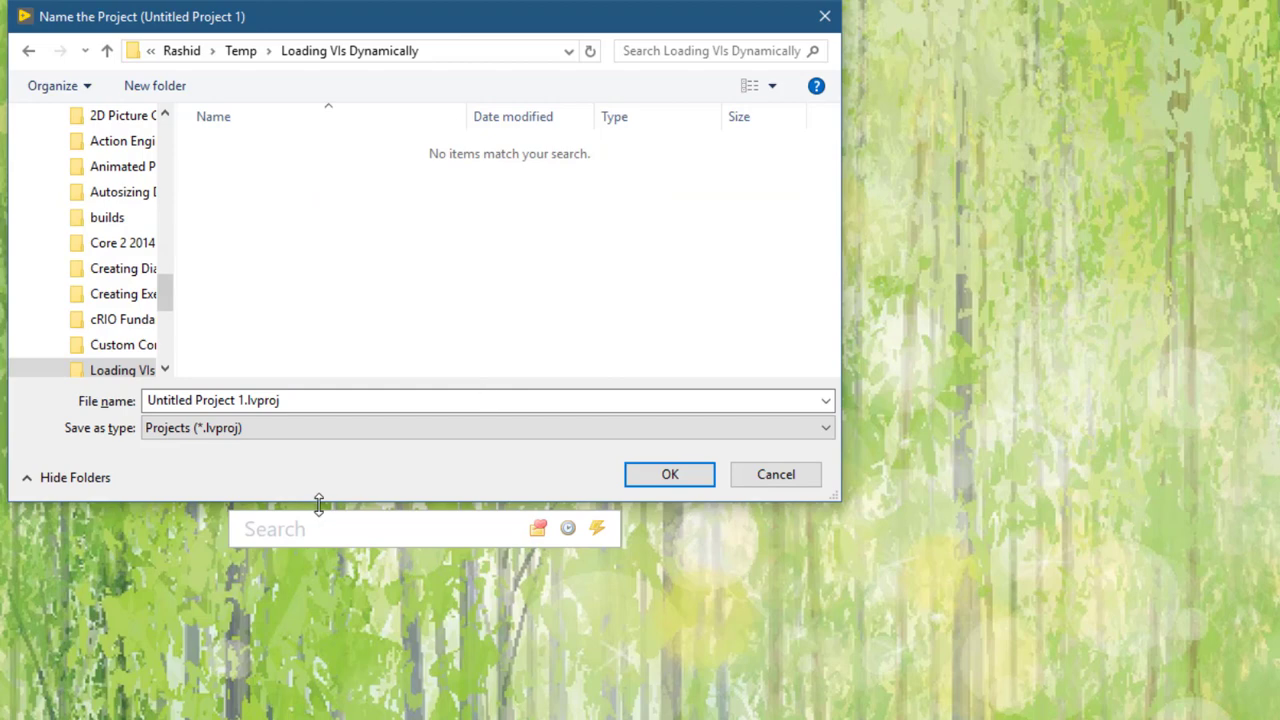
Step: Save the project as Loading VIs Dynamically inside that folder
{"action": "left_click", "coordinate": [352, 400]}
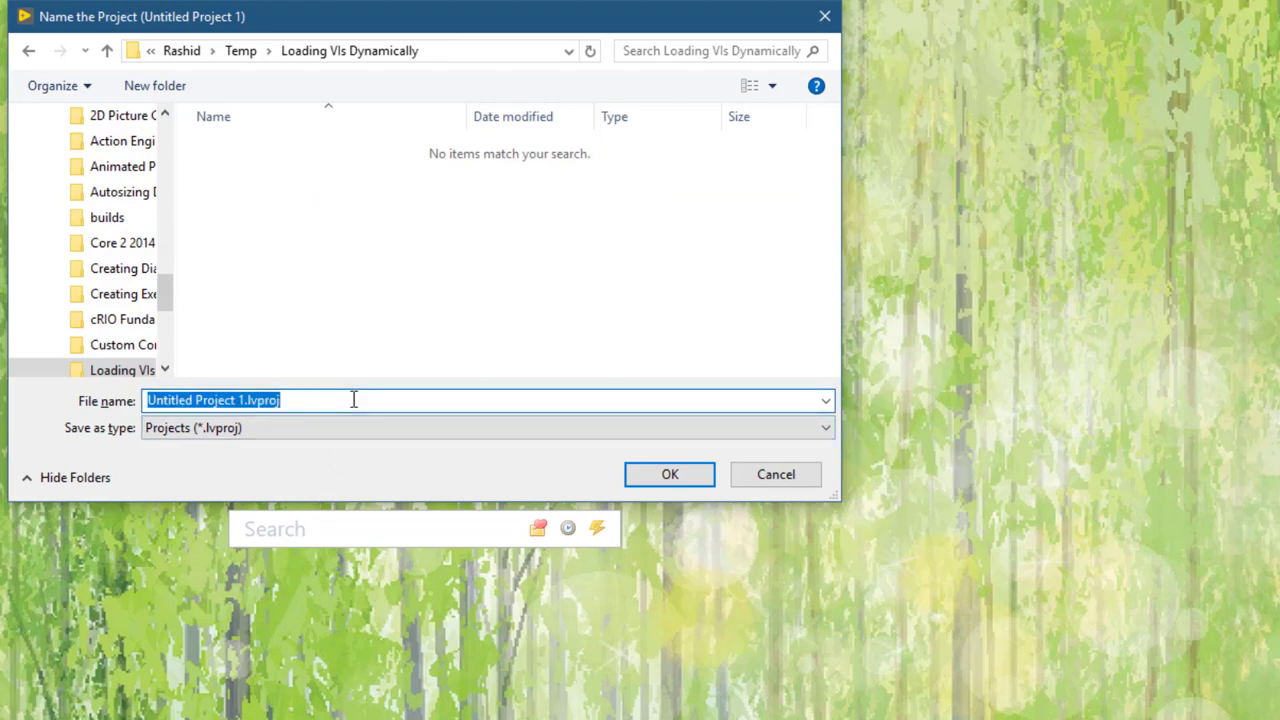
{"action": "type", "text": "Loading V"}
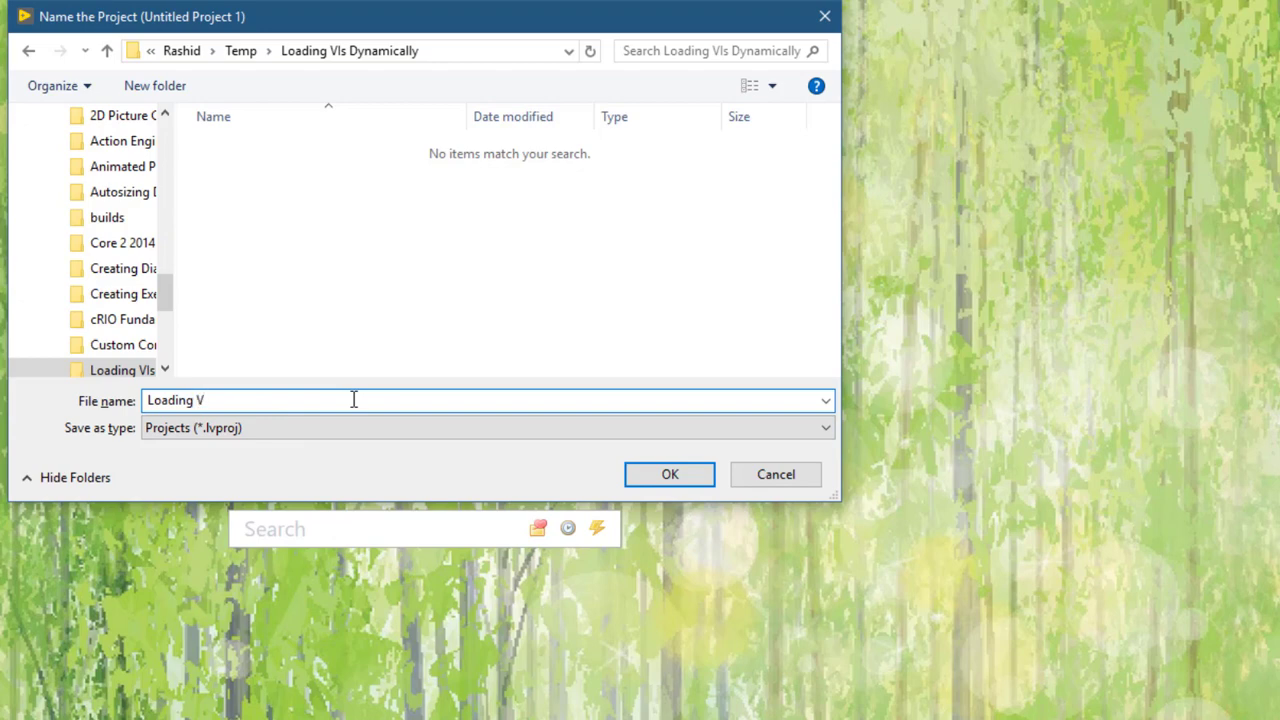
{"action": "type", "text": "Is Dy"}
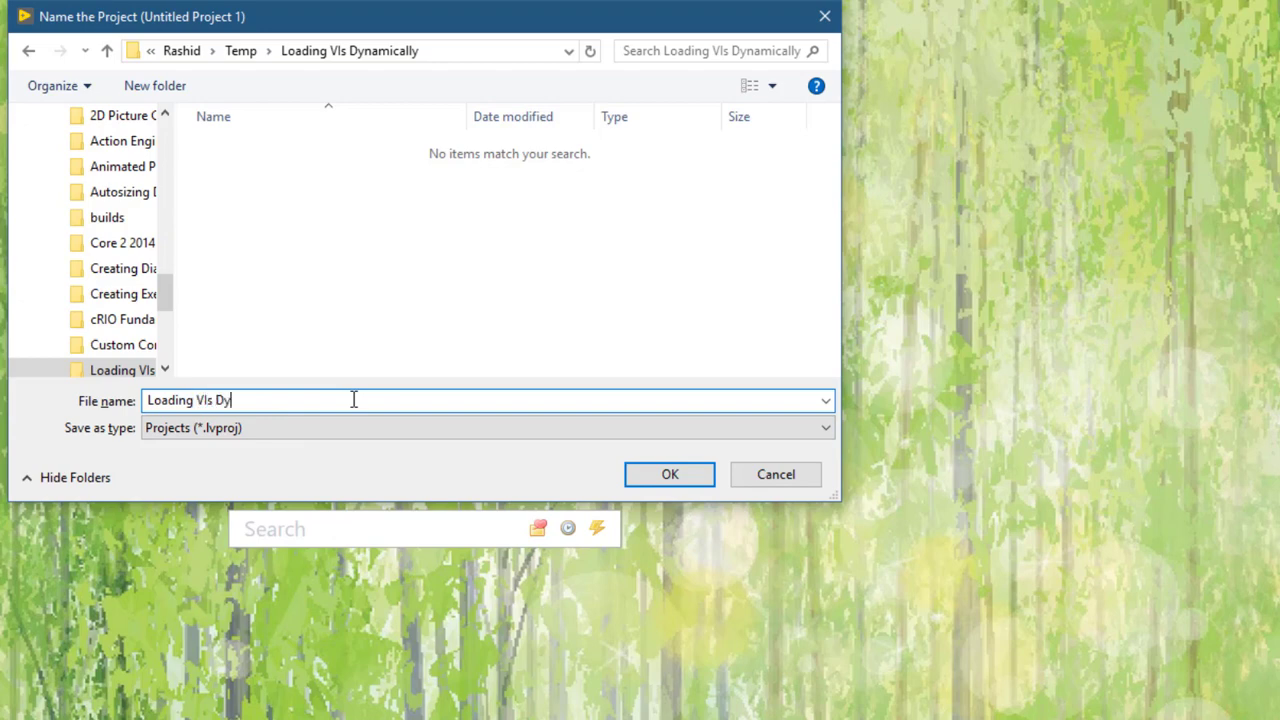
{"action": "type", "text": "namicall"}
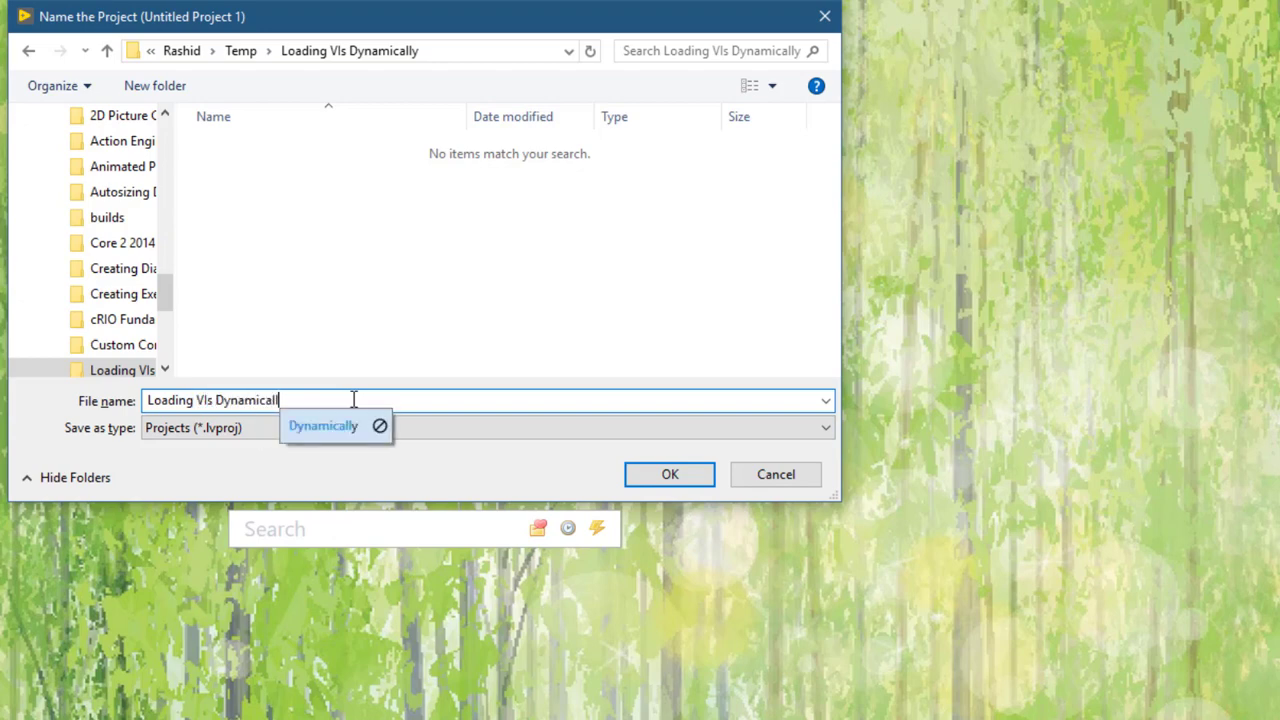
{"action": "type", "text": "y"}
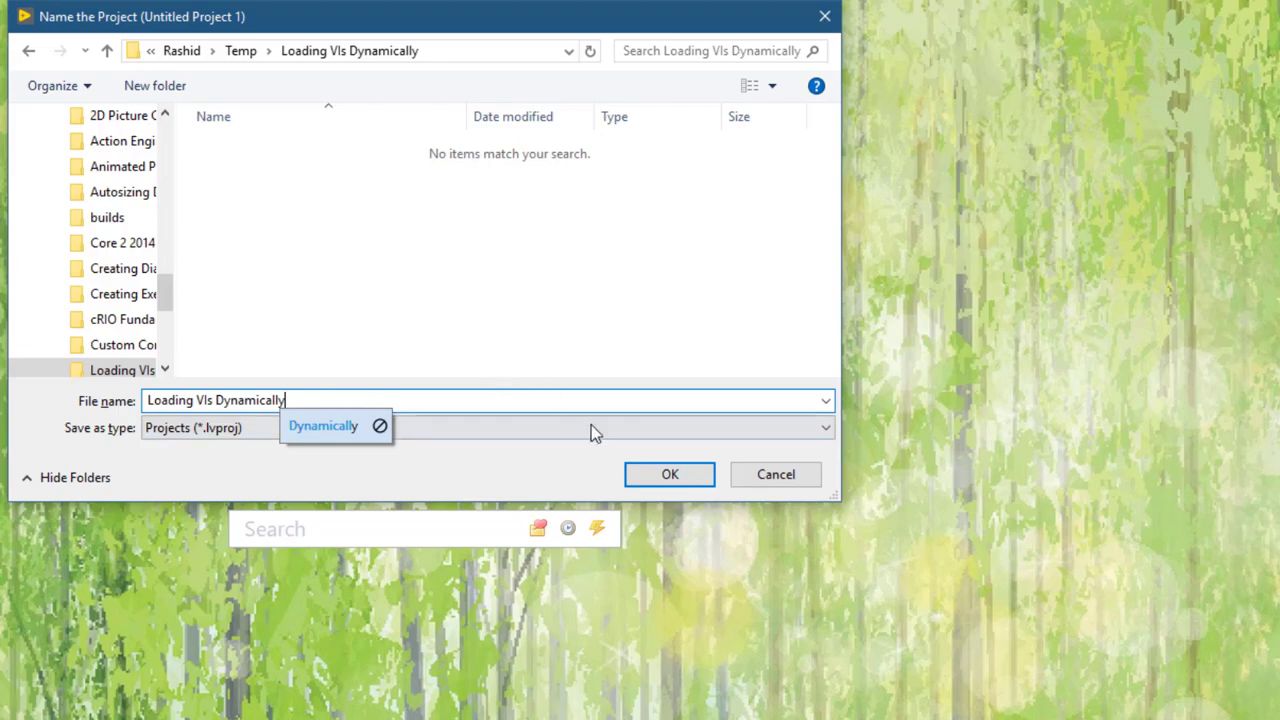
{"action": "left_click", "coordinate": [668, 474]}
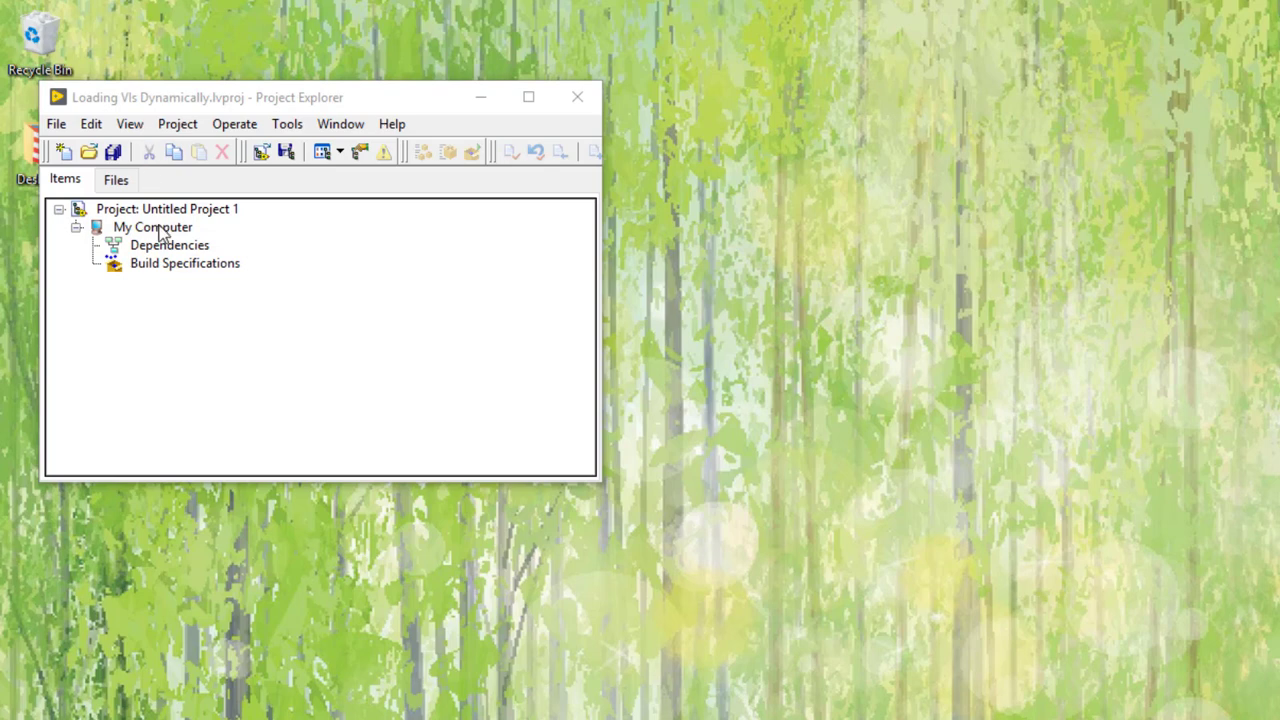
Step: Add a new VI under the My Computer target
{"action": "left_click", "coordinate": [152, 228]}
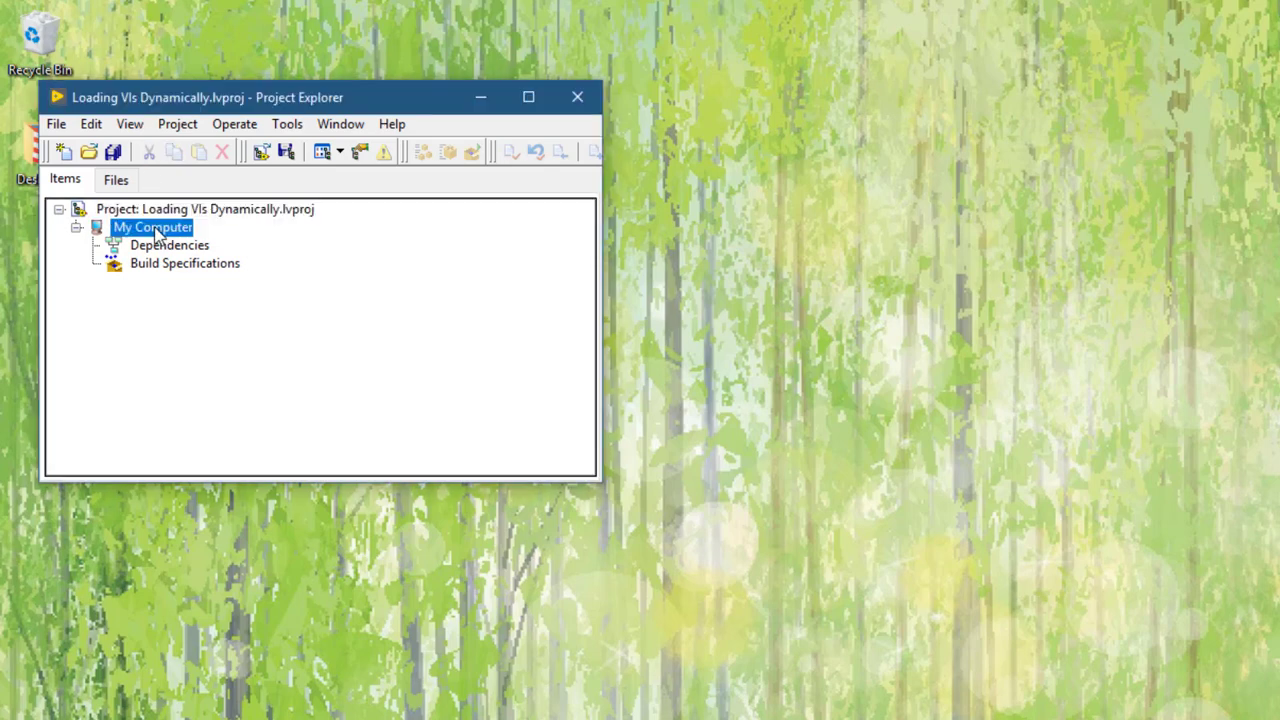
{"action": "right_click", "coordinate": [152, 228]}
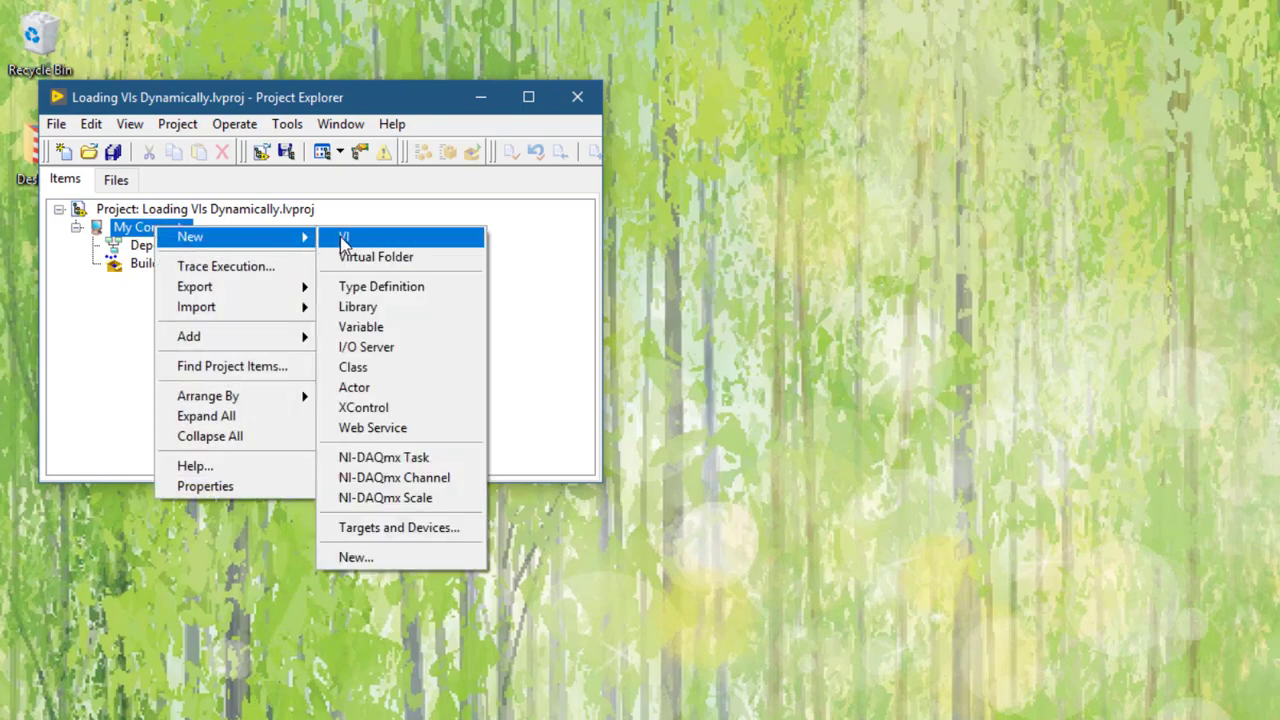
{"action": "left_click", "coordinate": [344, 236]}
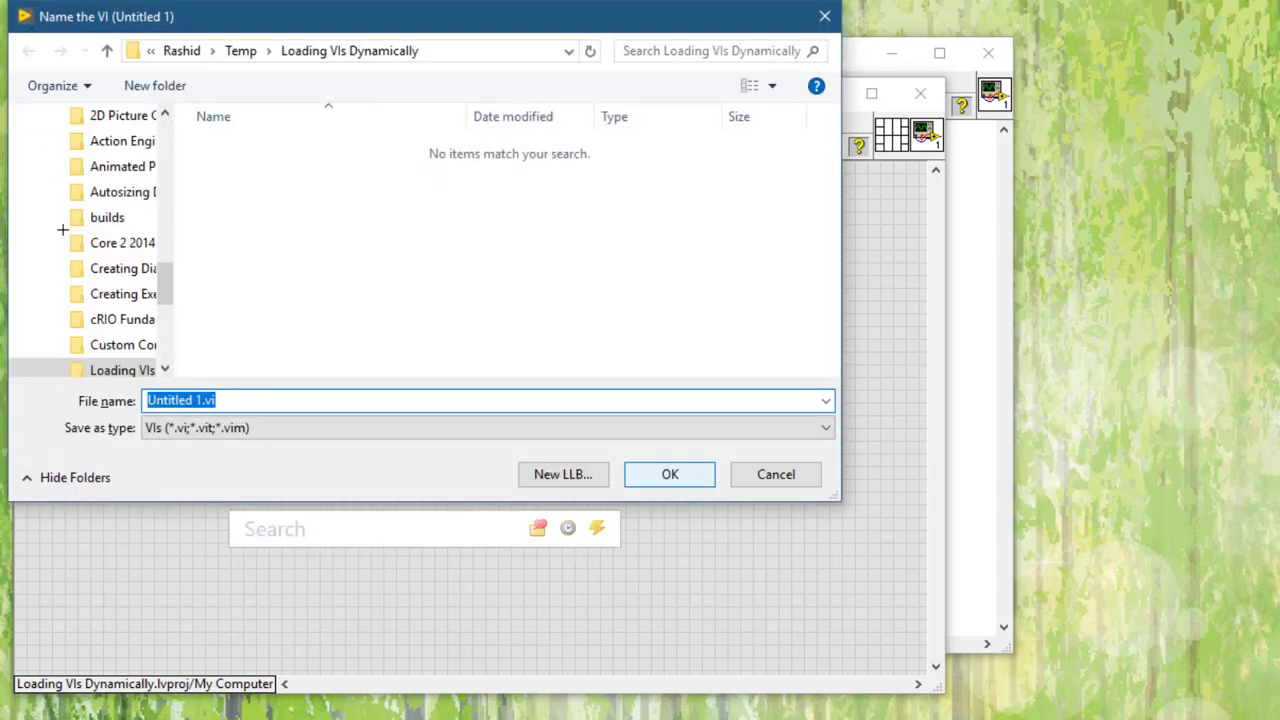
Step: Save the new VI as Count Uppercase Characters.vi
{"action": "type", "text": "Count Upp"}
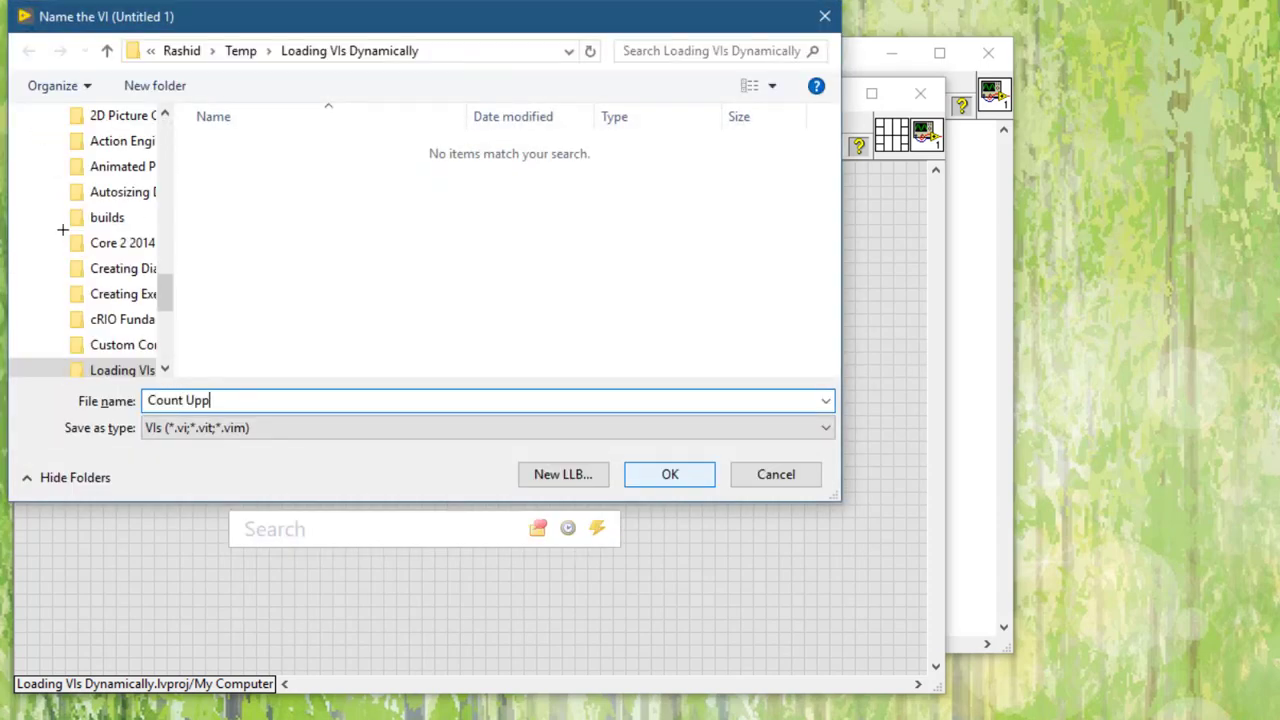
{"action": "type", "text": "ercase"}
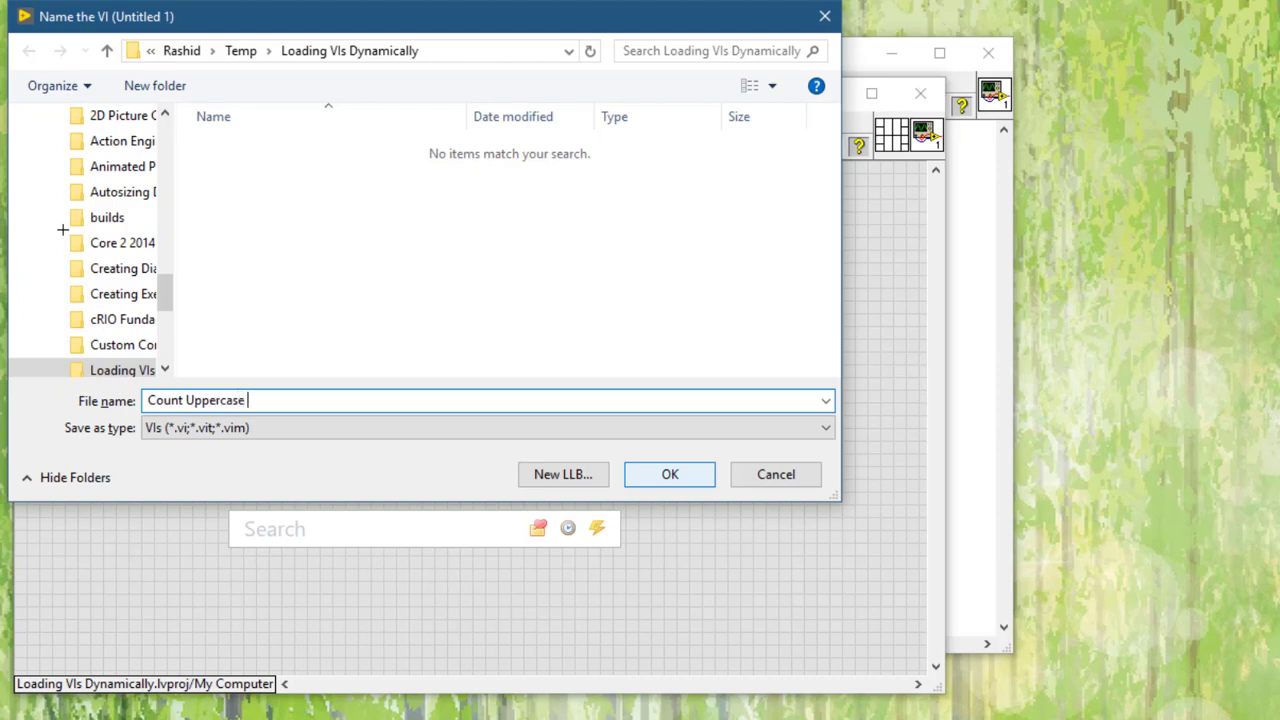
{"action": "type", "text": "Charac"}
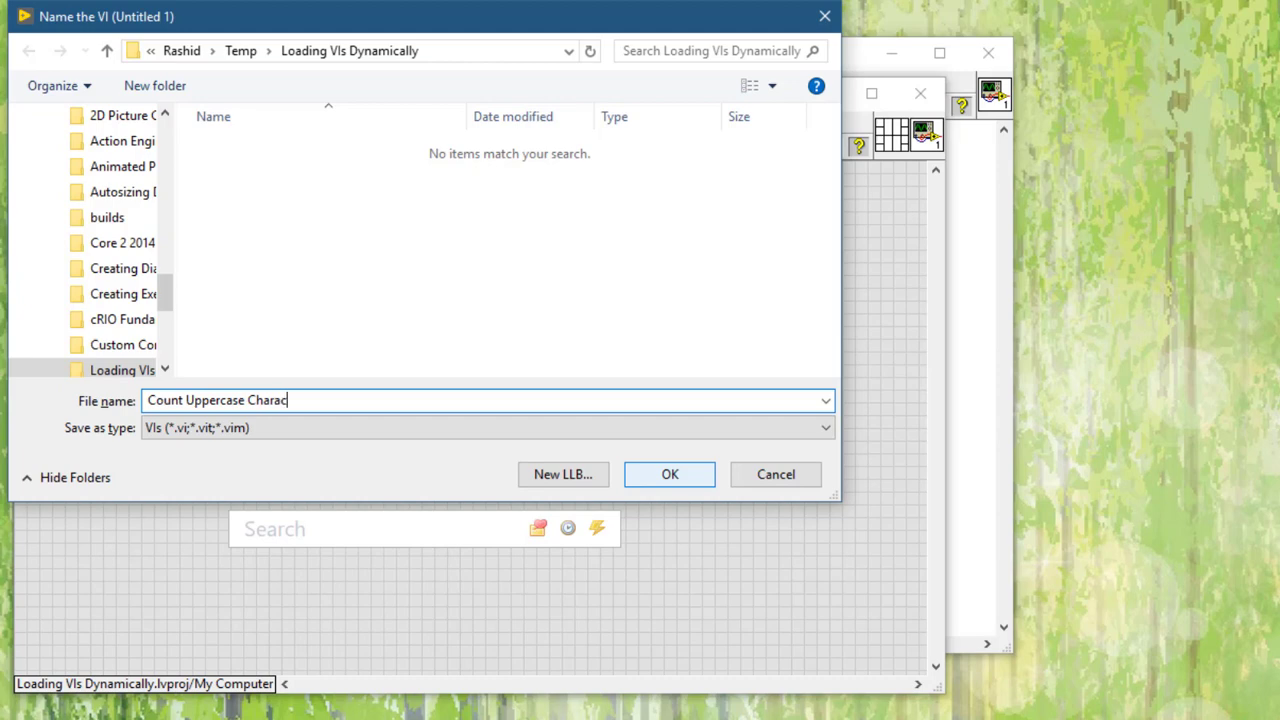
{"action": "type", "text": "ters"}
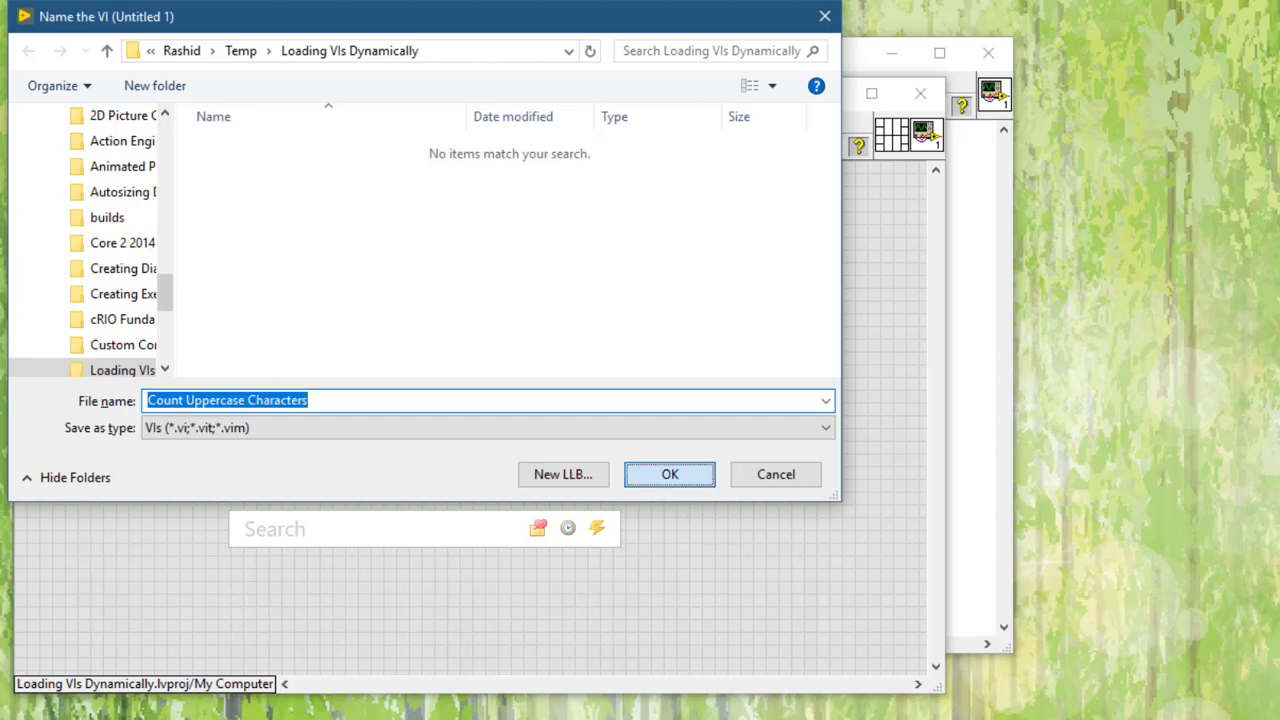
{"action": "left_click", "coordinate": [668, 474]}
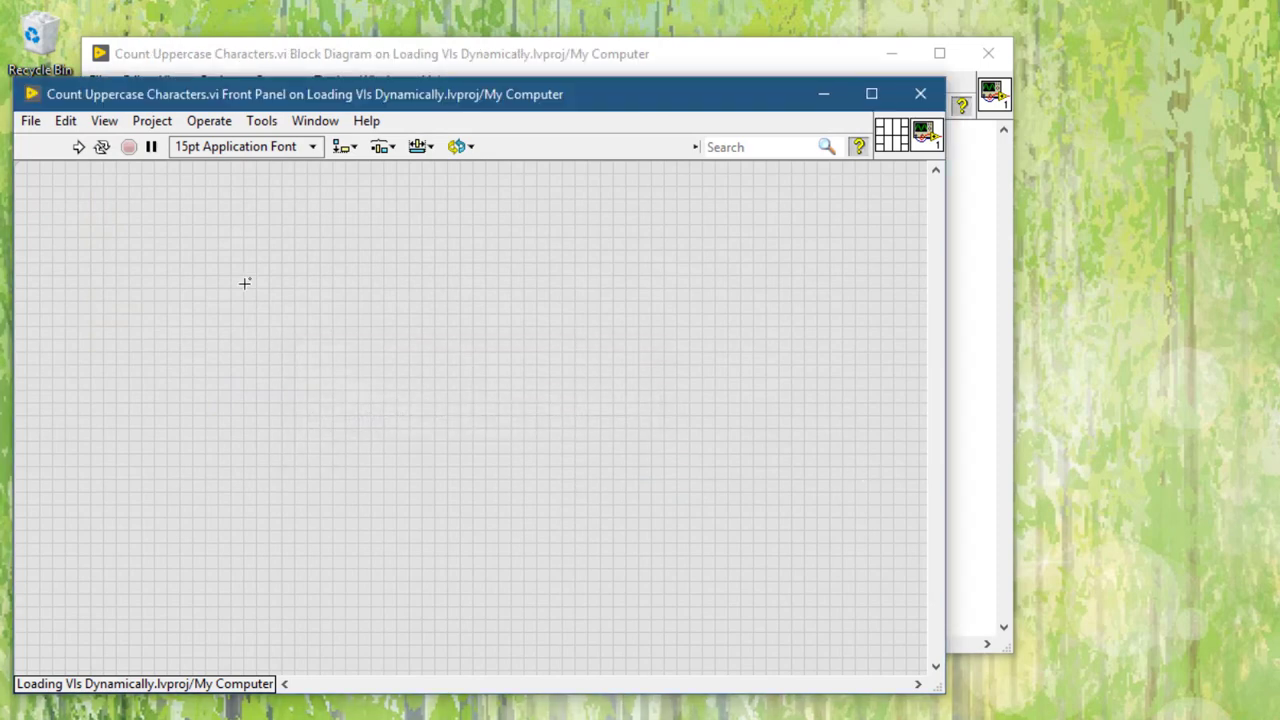
{"action": "mouse_move", "coordinate": [56, 188]}
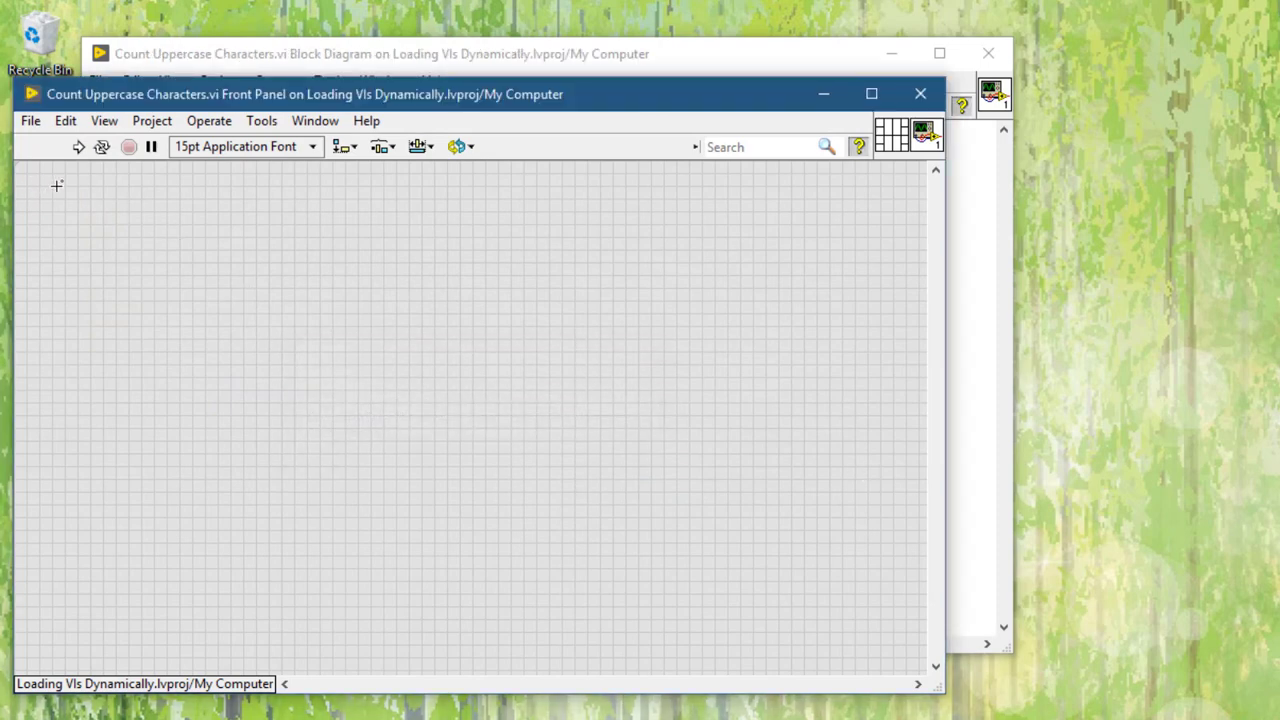
Step: Quick Drop a String control at the front panel's top left
{"action": "key", "text": "ctrl+space"}
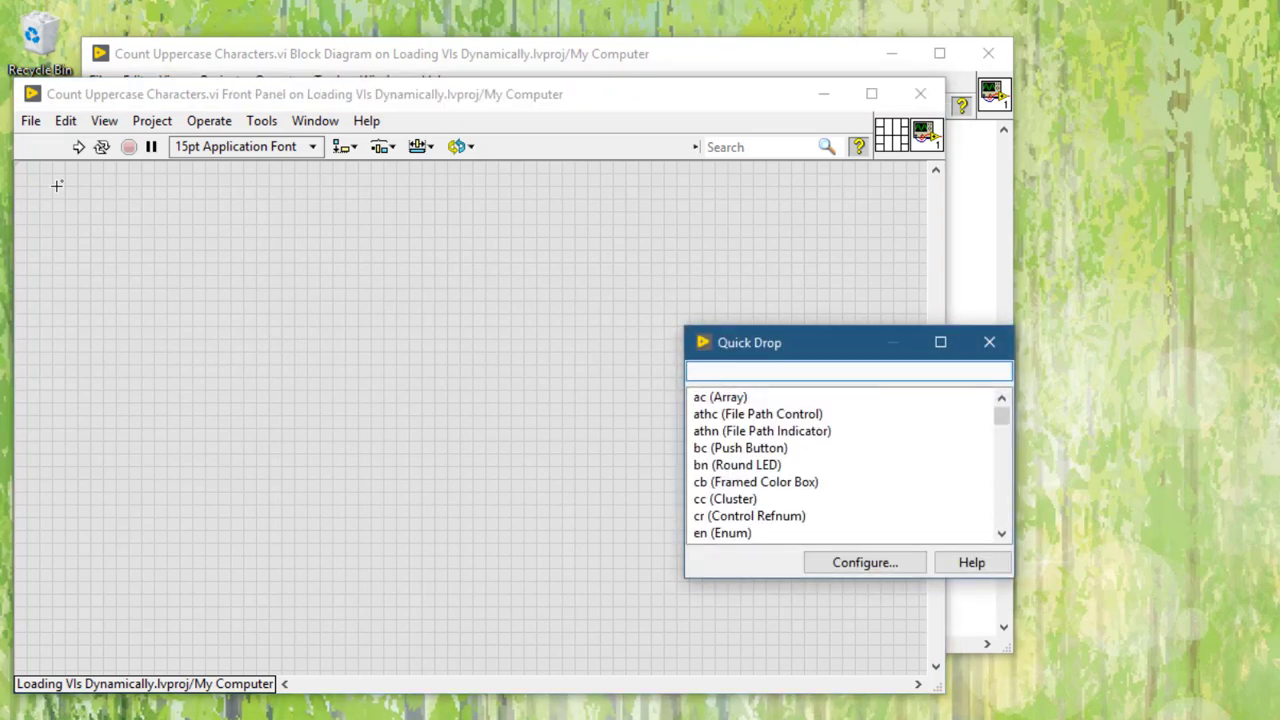
{"action": "type", "text": "str"}
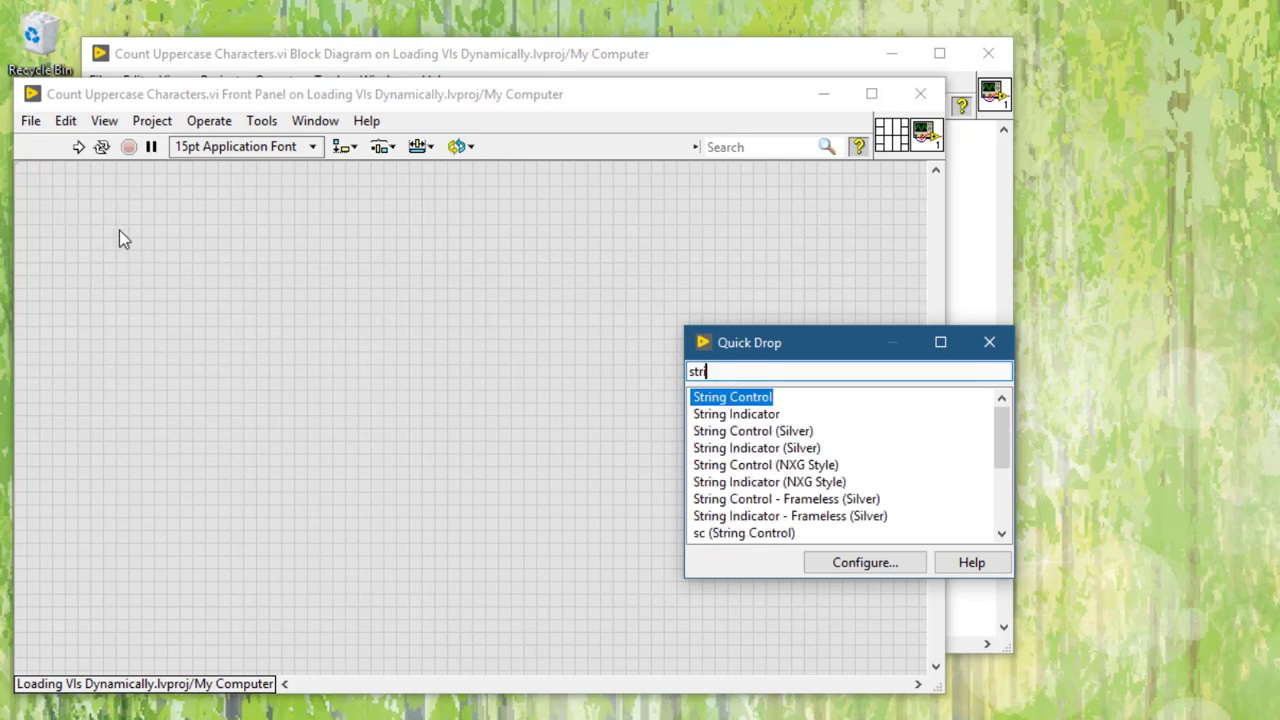
{"action": "left_click", "coordinate": [988, 342]}
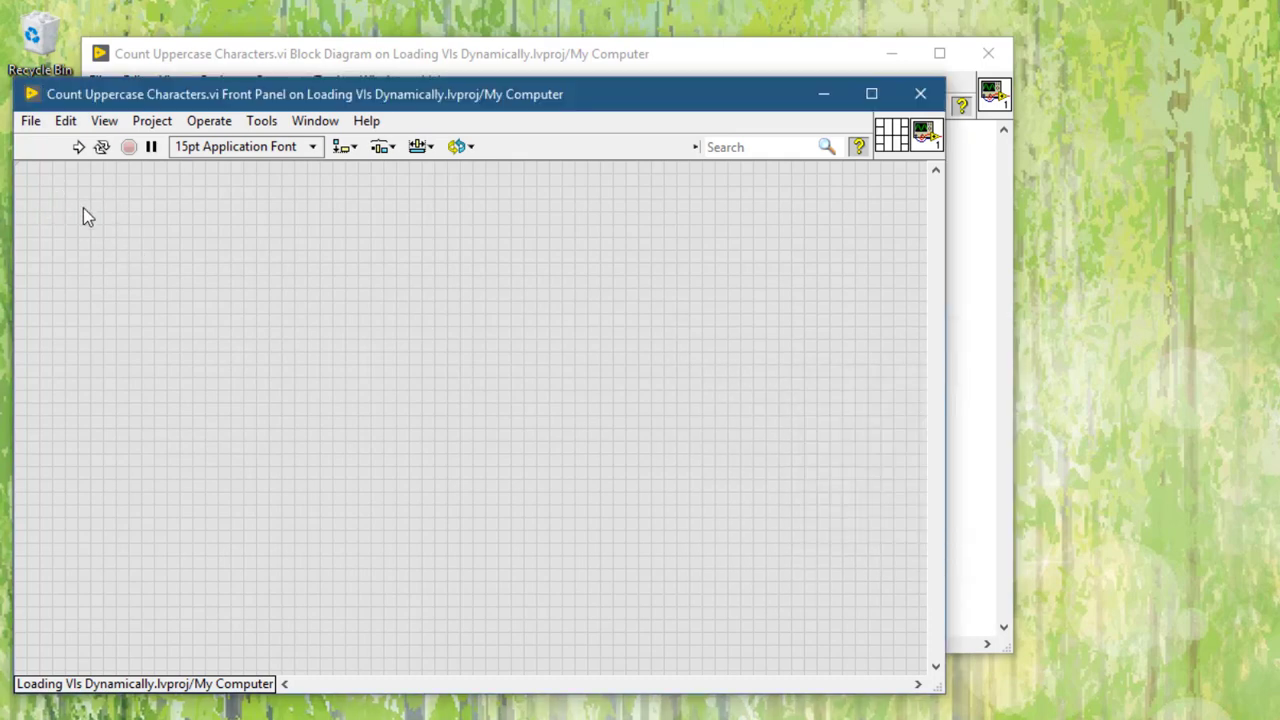
{"action": "left_click", "coordinate": [88, 210]}
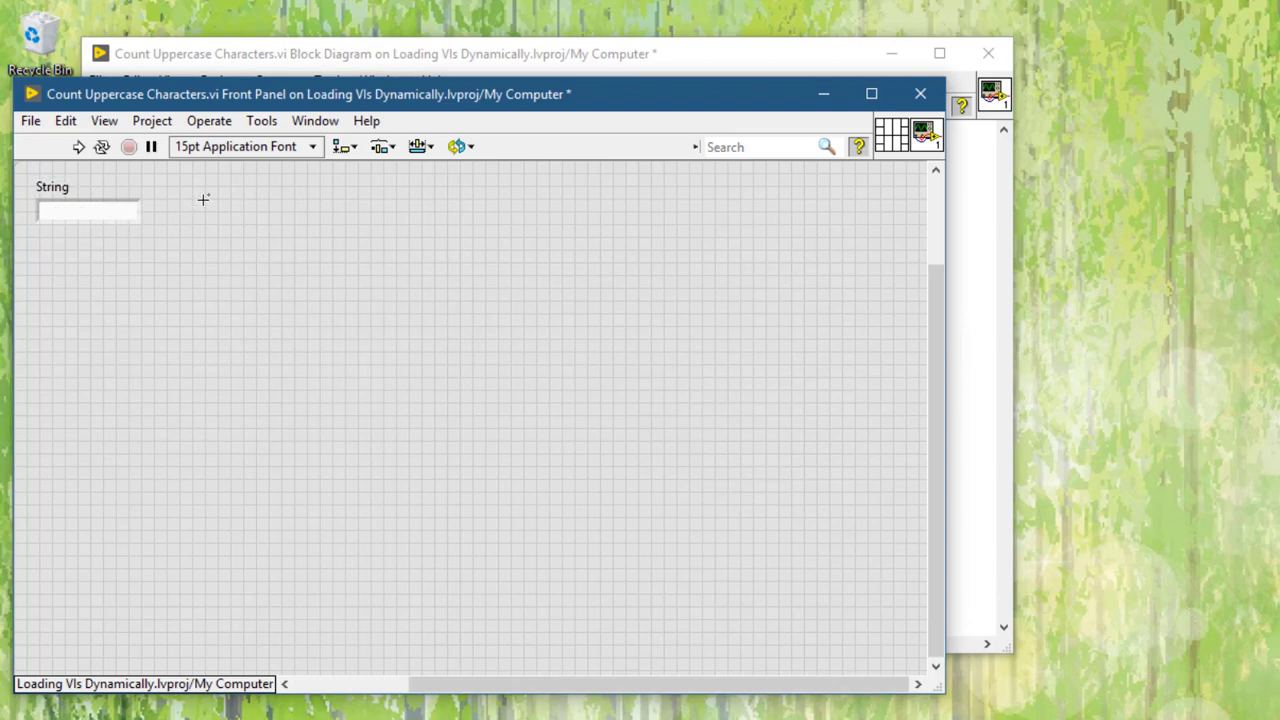
Step: Search Quick Drop for a Numeric indicator to add to the panel
{"action": "key", "text": "ctrl+space"}
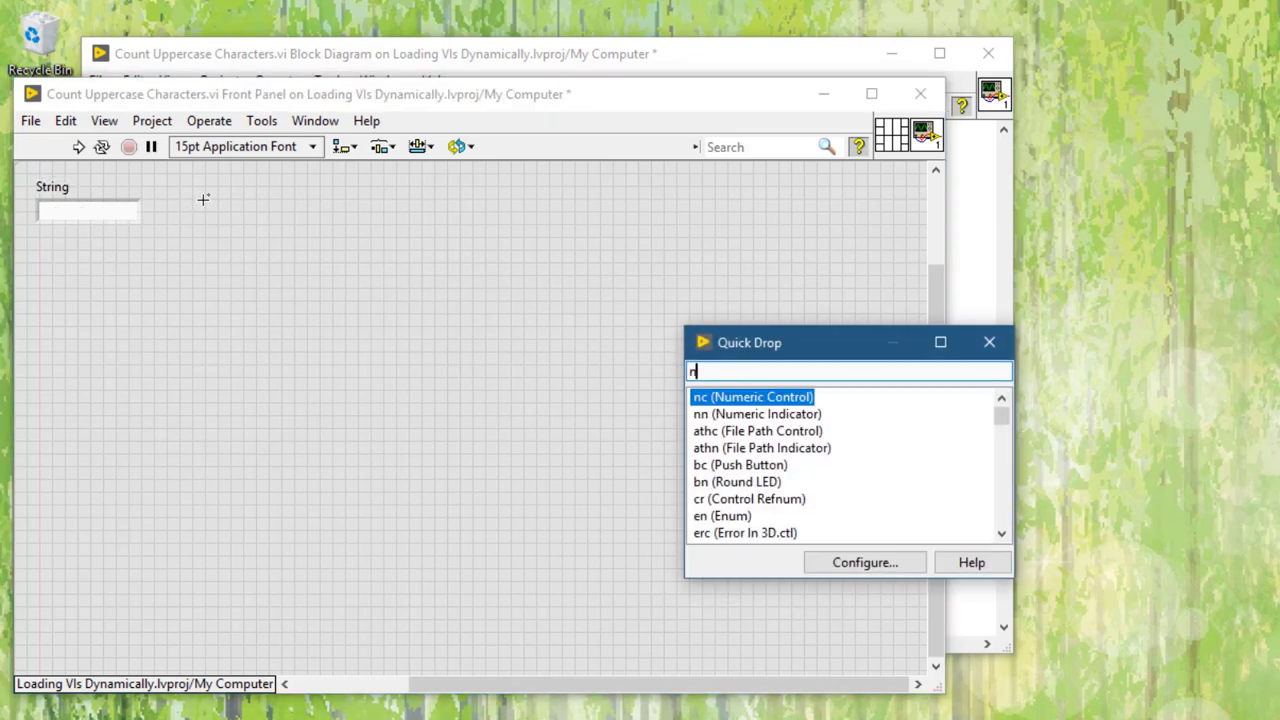
{"action": "type", "text": "um"}
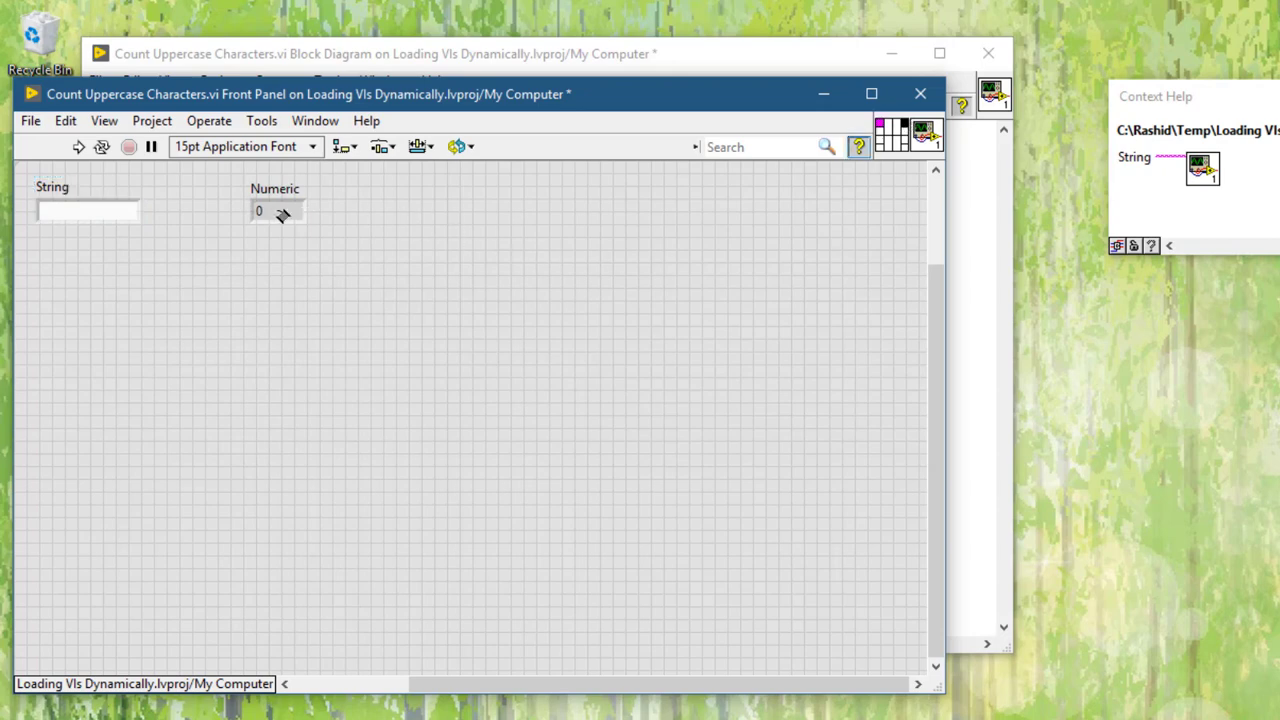
{"action": "mouse_move", "coordinate": [270, 210]}
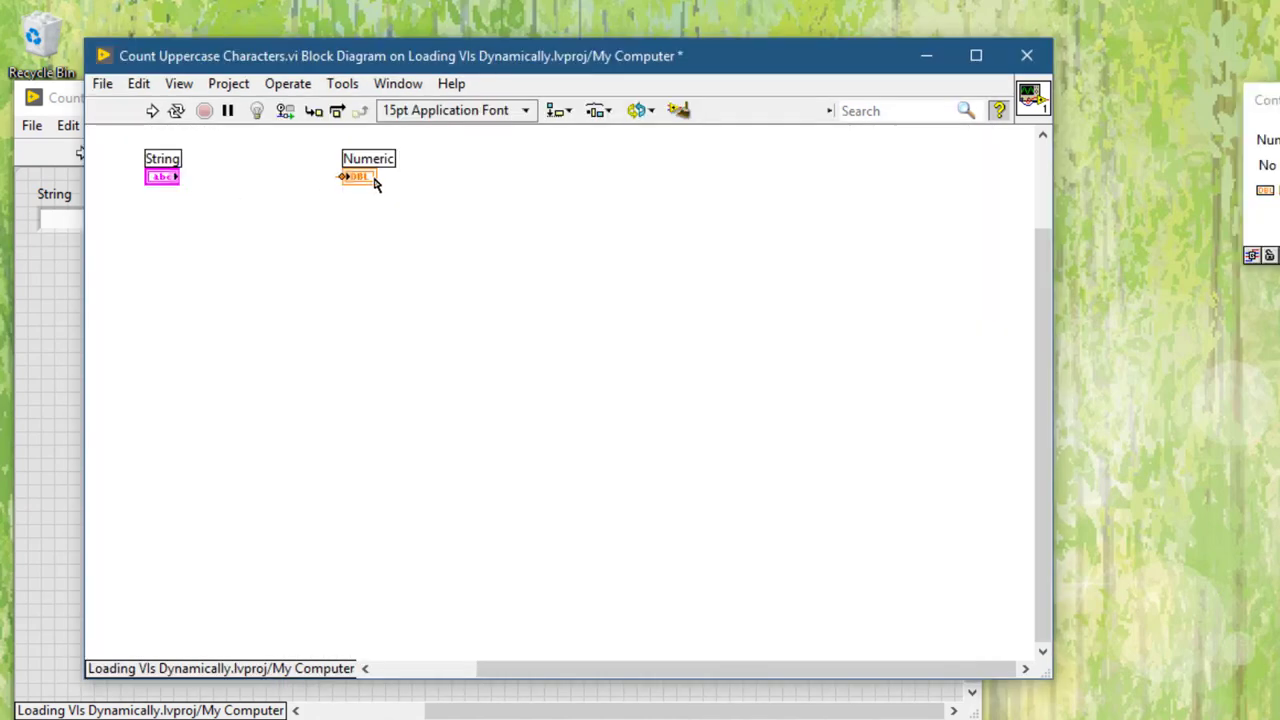
Step: Change the Numeric terminal to an indicator and park it at the diagram's lower right
{"action": "left_click_drag", "start_coordinate": [360, 176], "coordinate": [878, 326]}
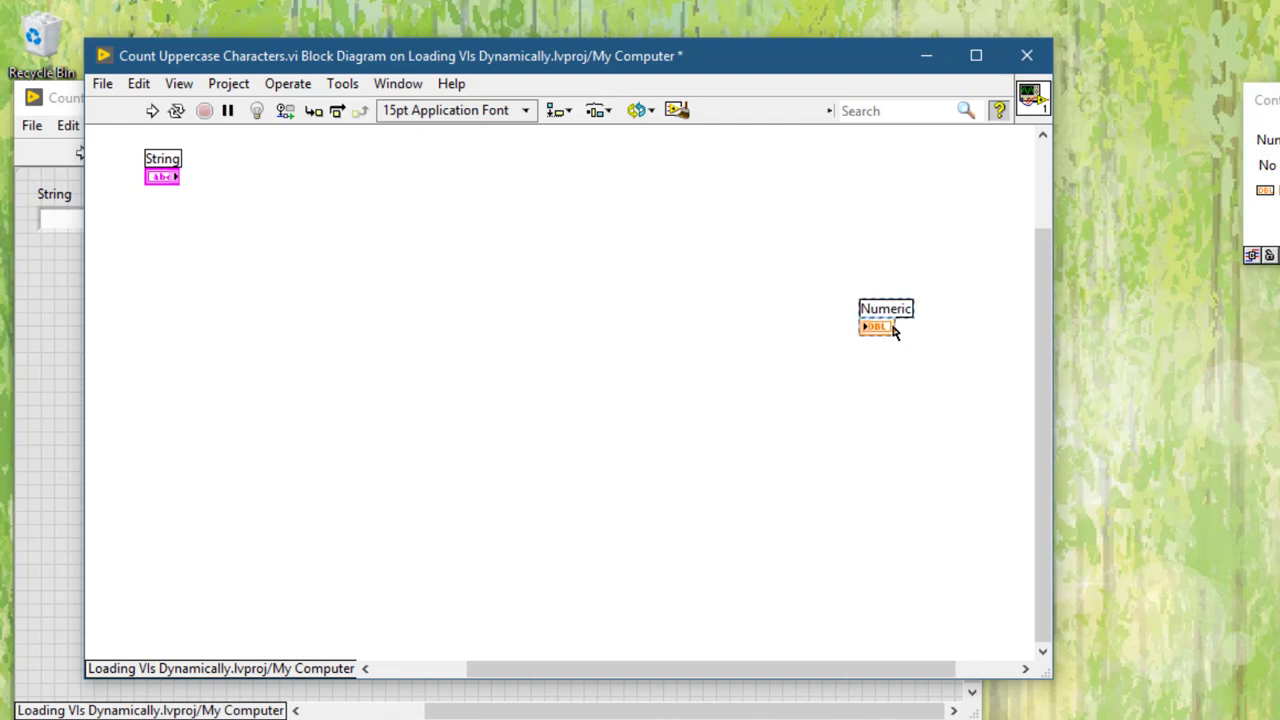
{"action": "left_click_drag", "start_coordinate": [878, 324], "coordinate": [728, 160]}
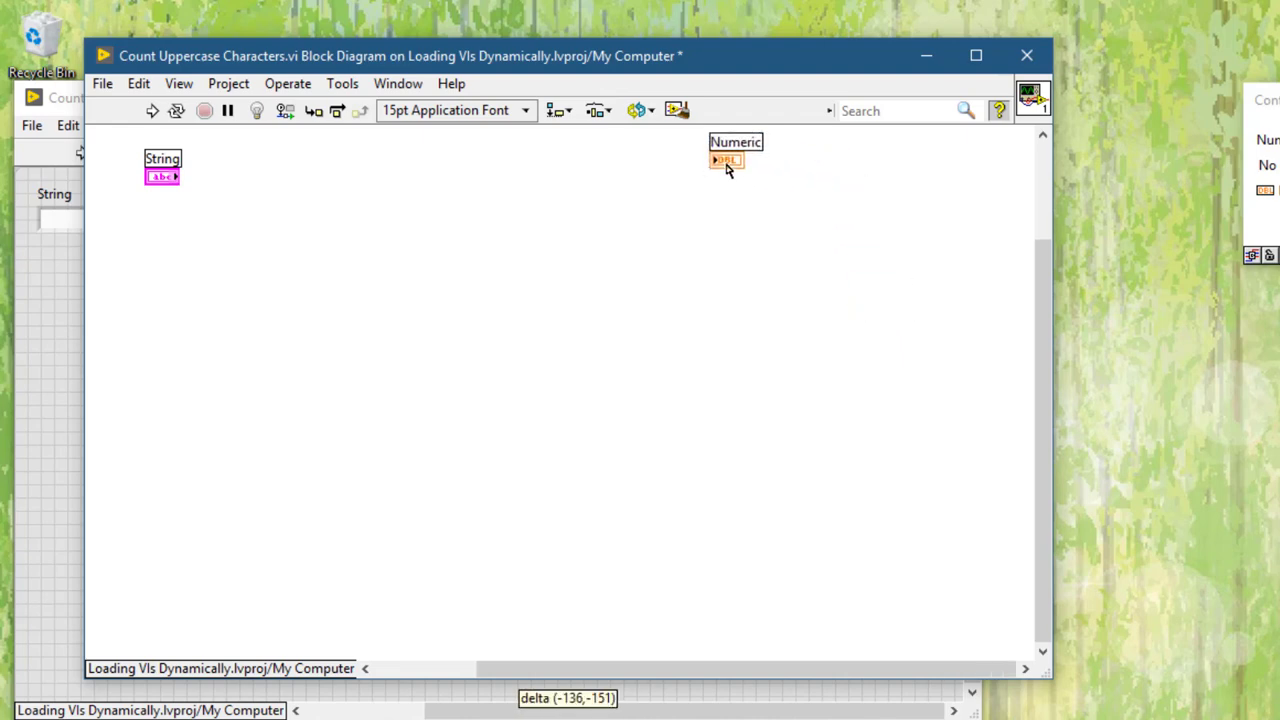
{"action": "left_click_drag", "start_coordinate": [728, 160], "coordinate": [248, 152]}
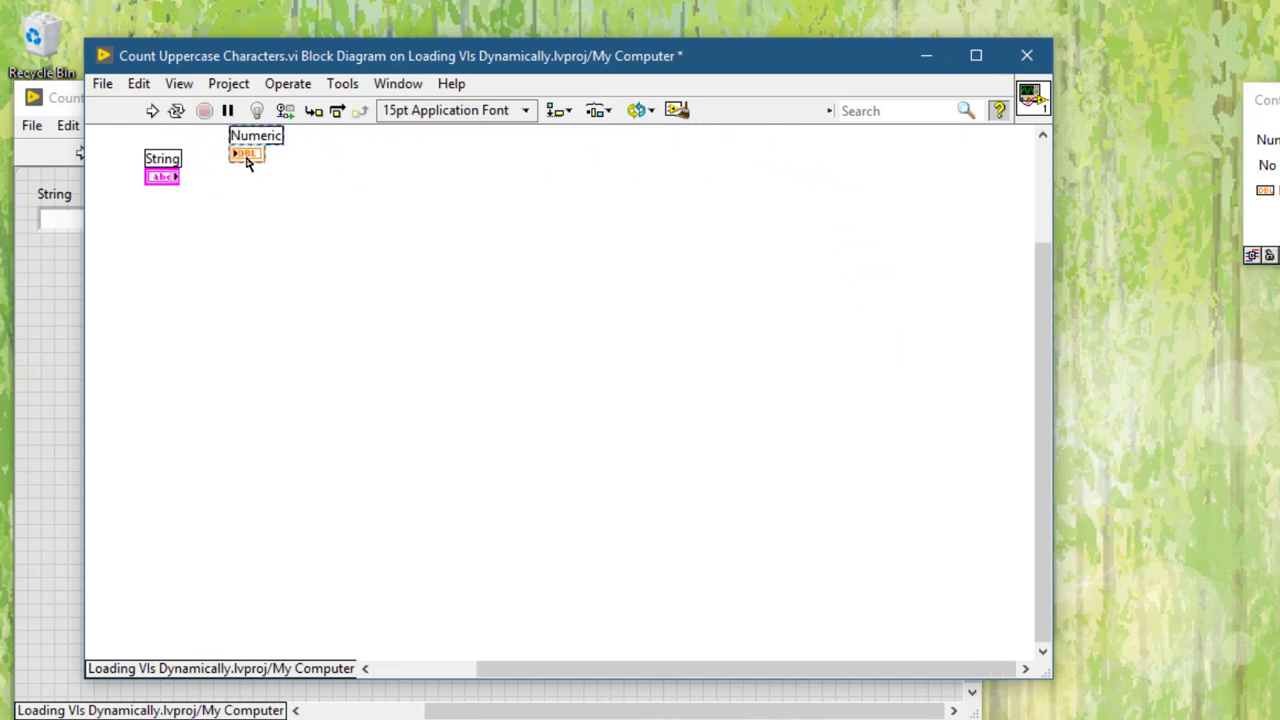
{"action": "right_click", "coordinate": [246, 152]}
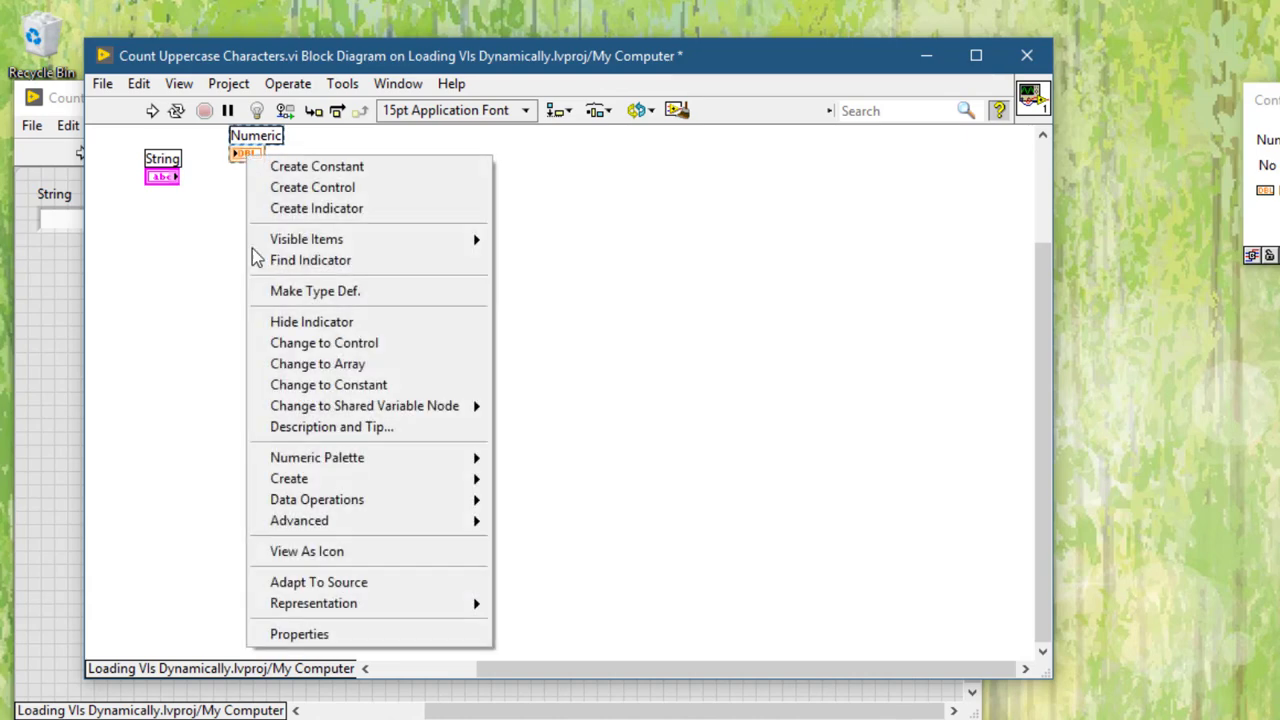
{"action": "mouse_move", "coordinate": [312, 604]}
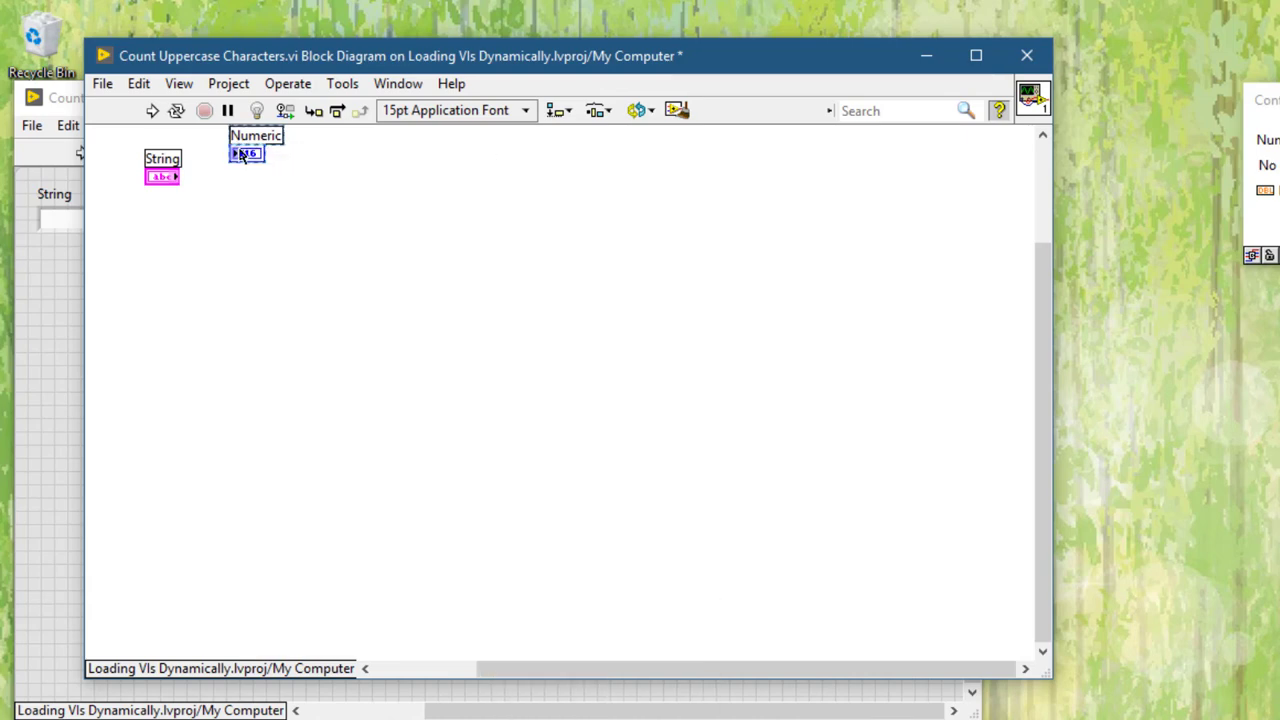
{"action": "left_click_drag", "start_coordinate": [246, 152], "coordinate": [860, 556]}
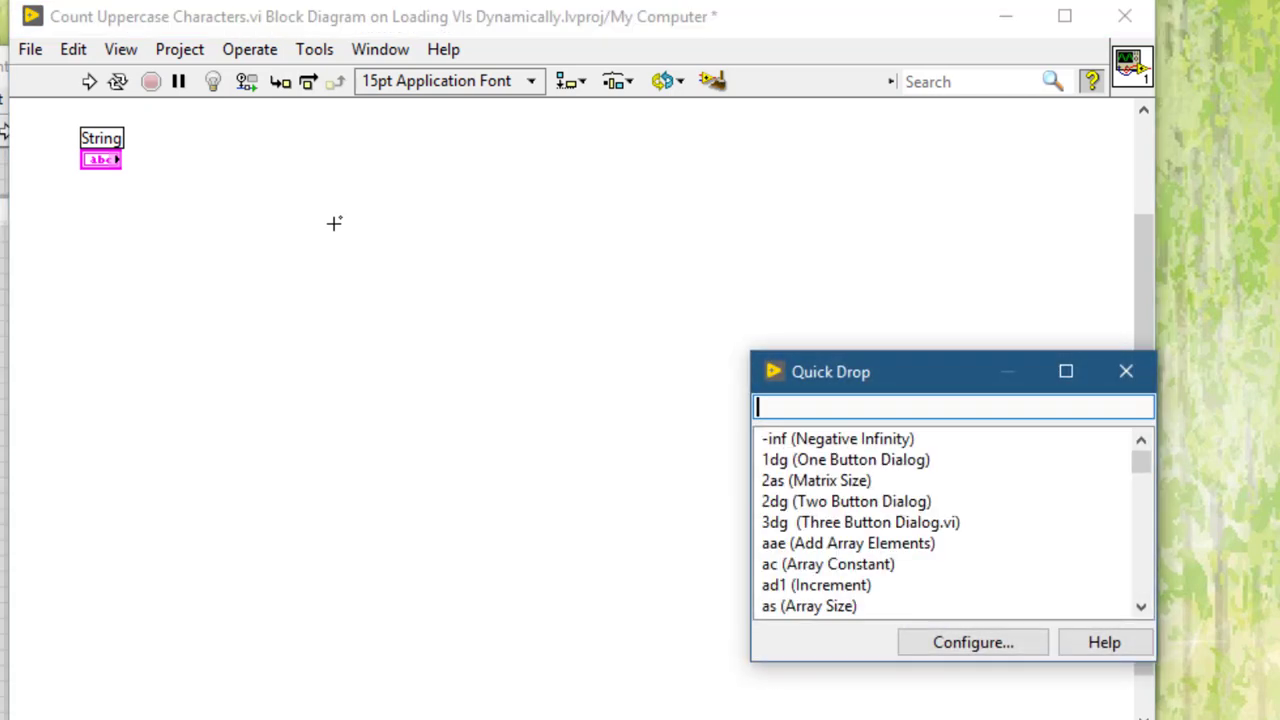
{"action": "type", "text": "for"}
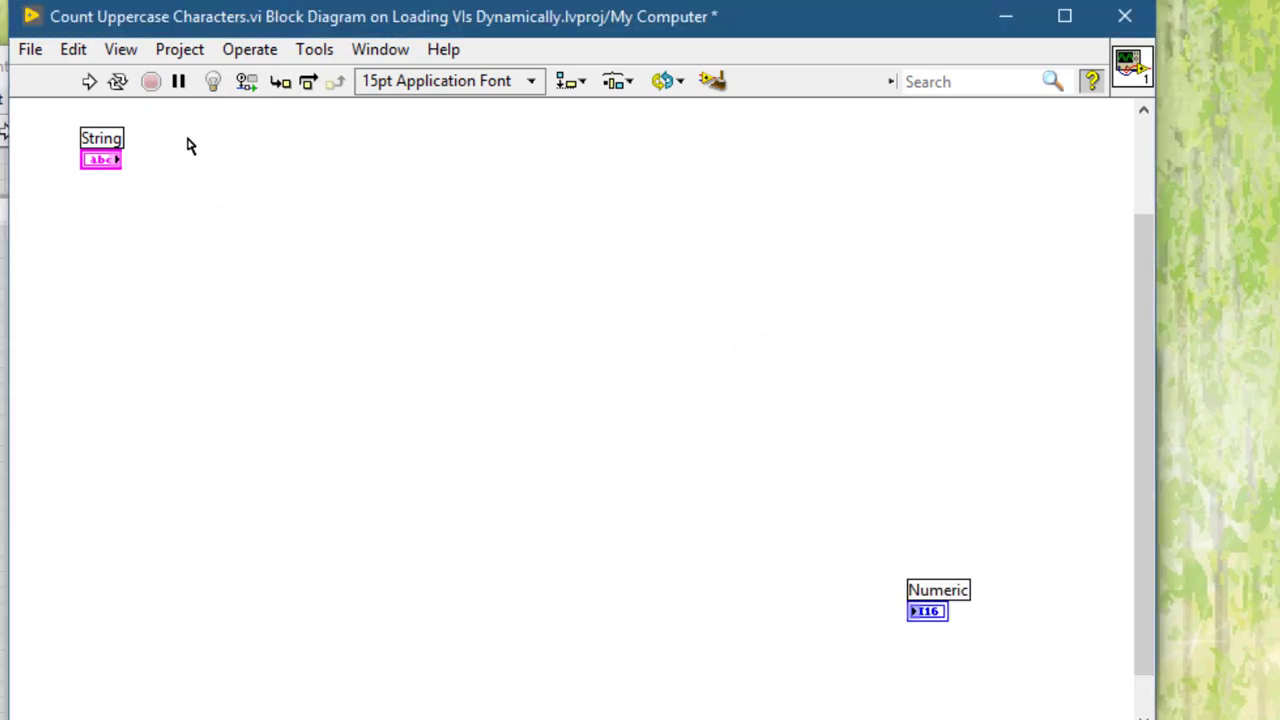
Step: Draw a For Loop and carry the String input through it in a shift register
{"action": "left_click_drag", "start_coordinate": [190, 136], "coordinate": [690, 512]}
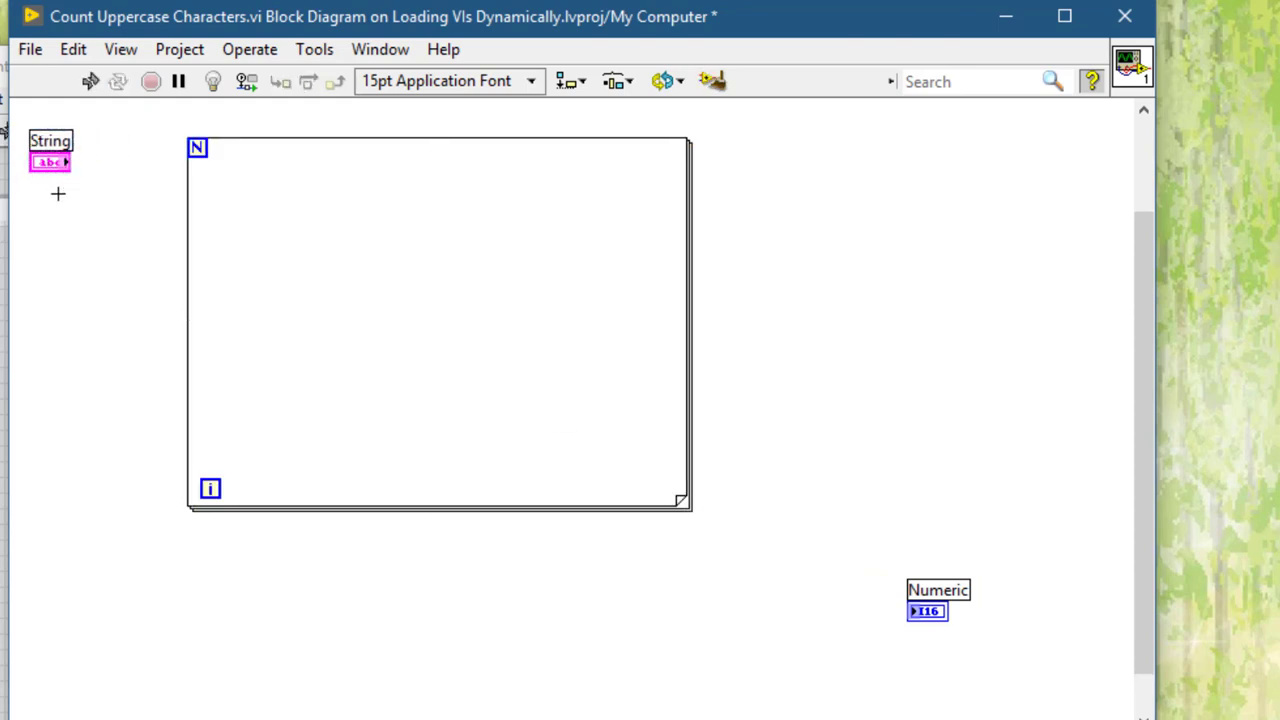
{"action": "key", "text": "ctrl+space"}
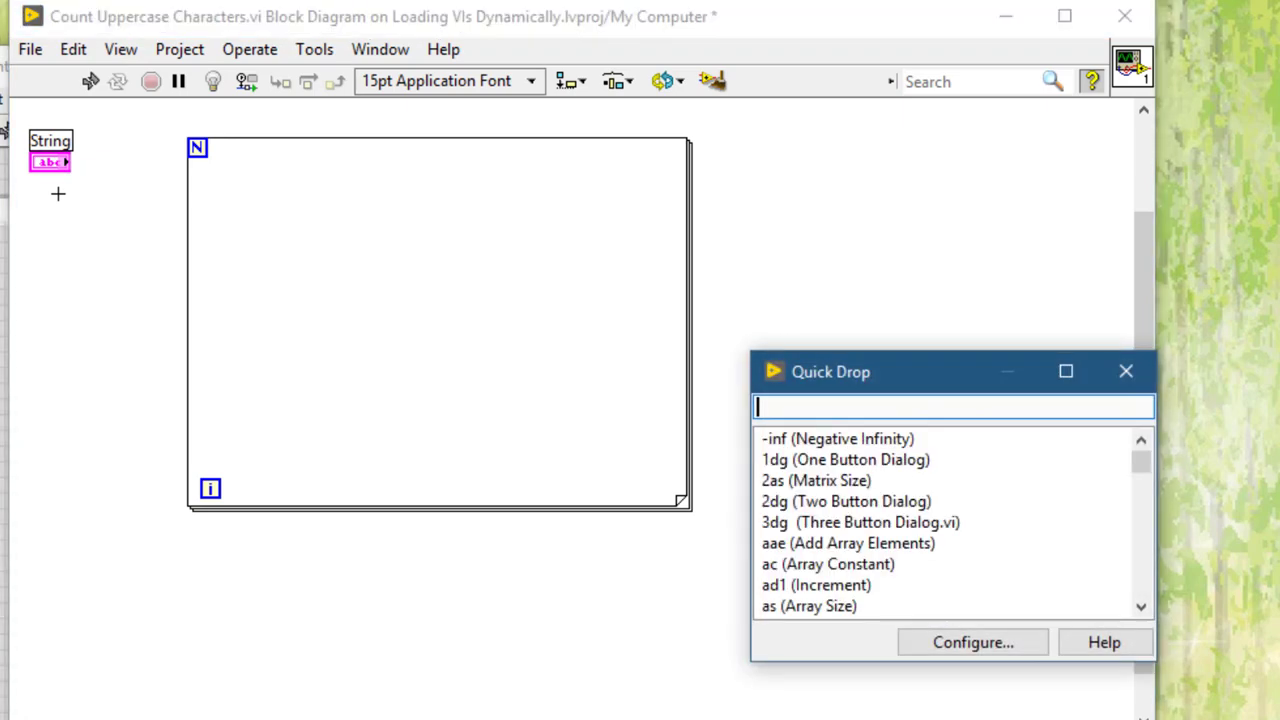
{"action": "type", "text": "st"}
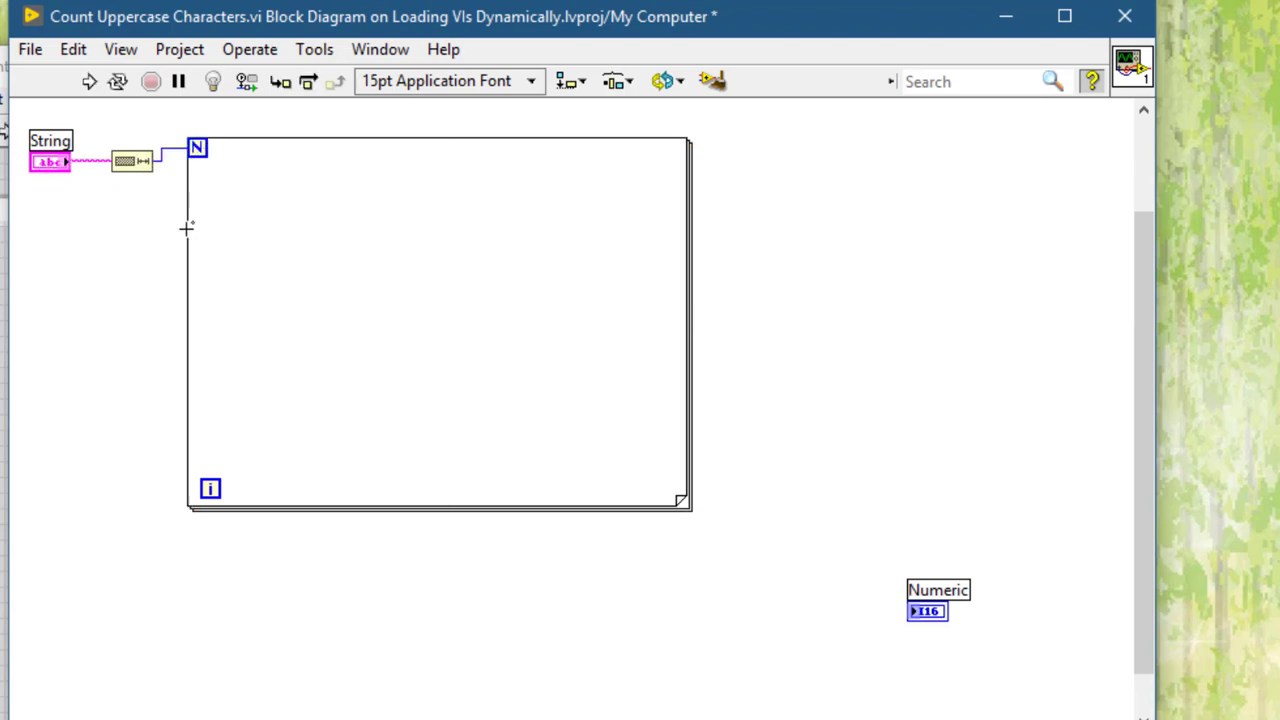
{"action": "right_click", "coordinate": [184, 228]}
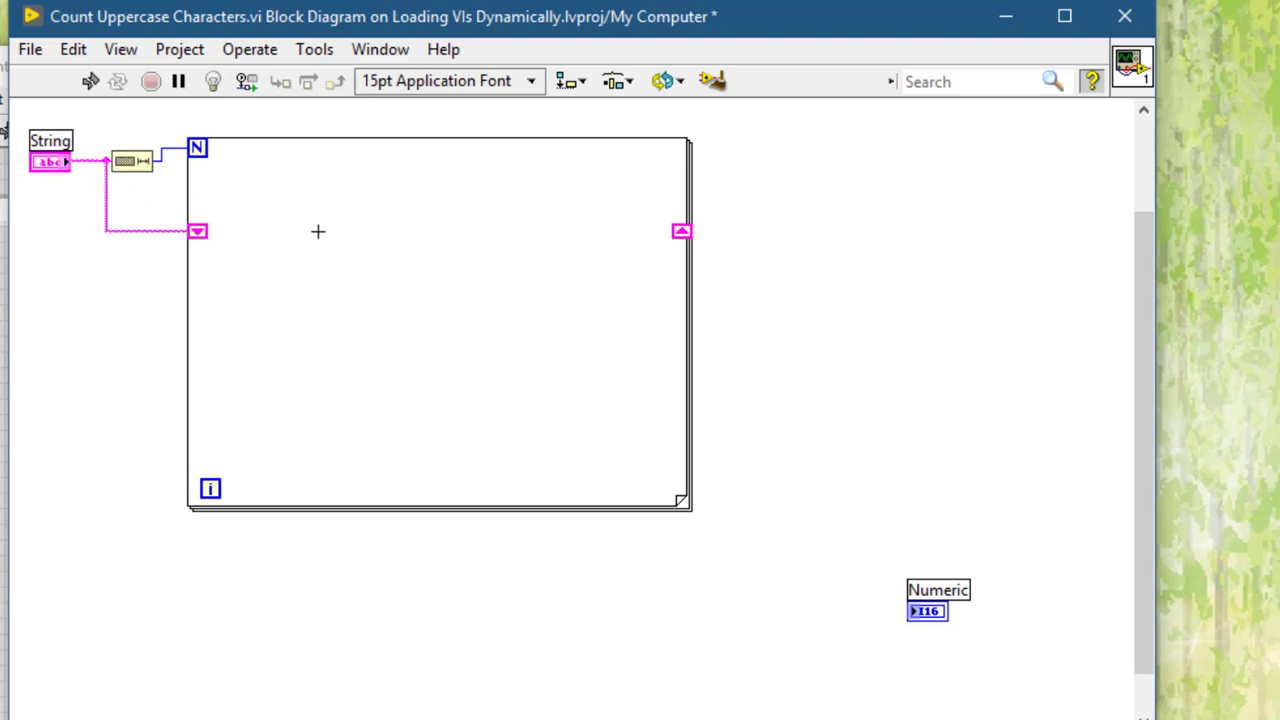
Step: Wire Rotate String between the shift register terminals and drop Lexical Class
{"action": "key", "text": "ctrl+space"}
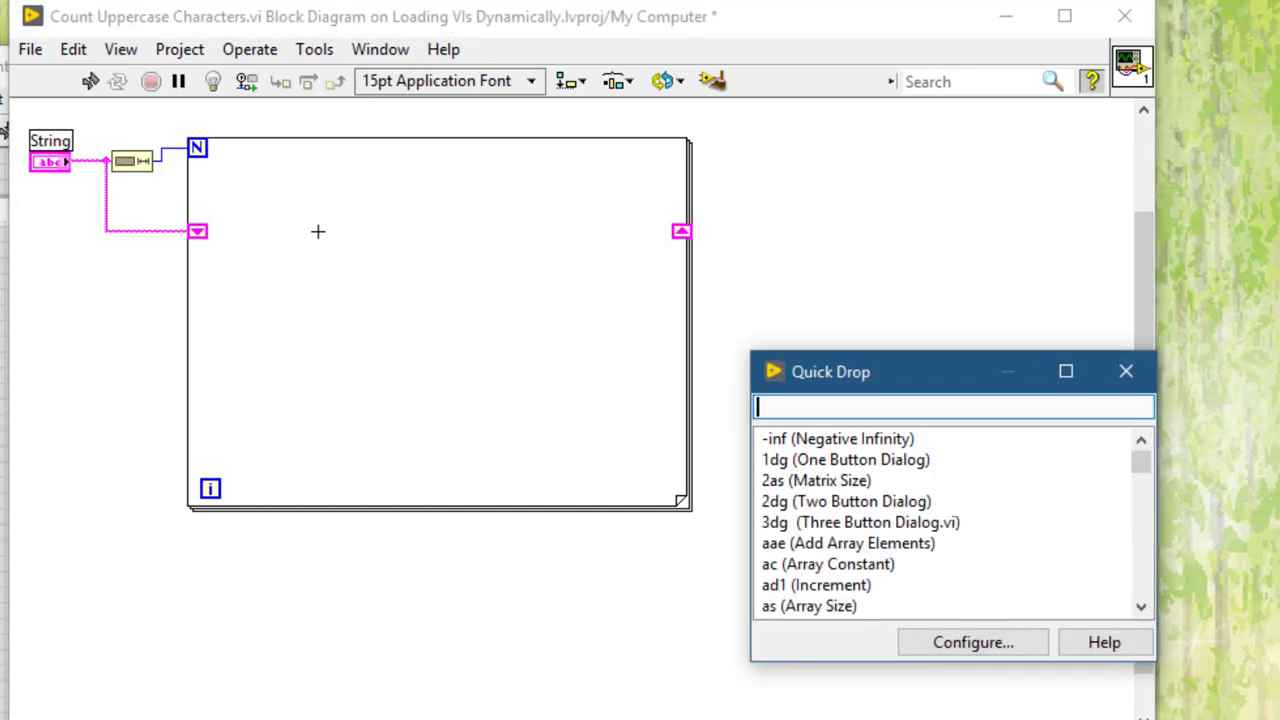
{"action": "type", "text": "rotat"}
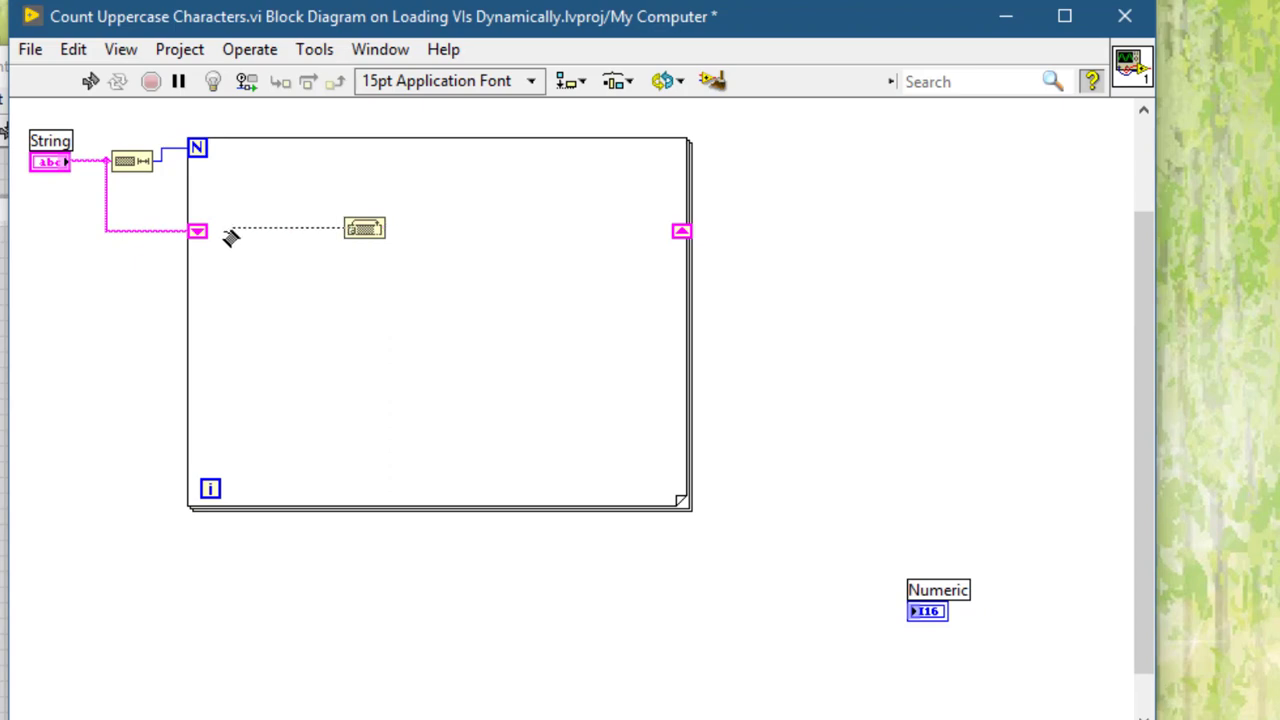
{"action": "left_click", "coordinate": [200, 232]}
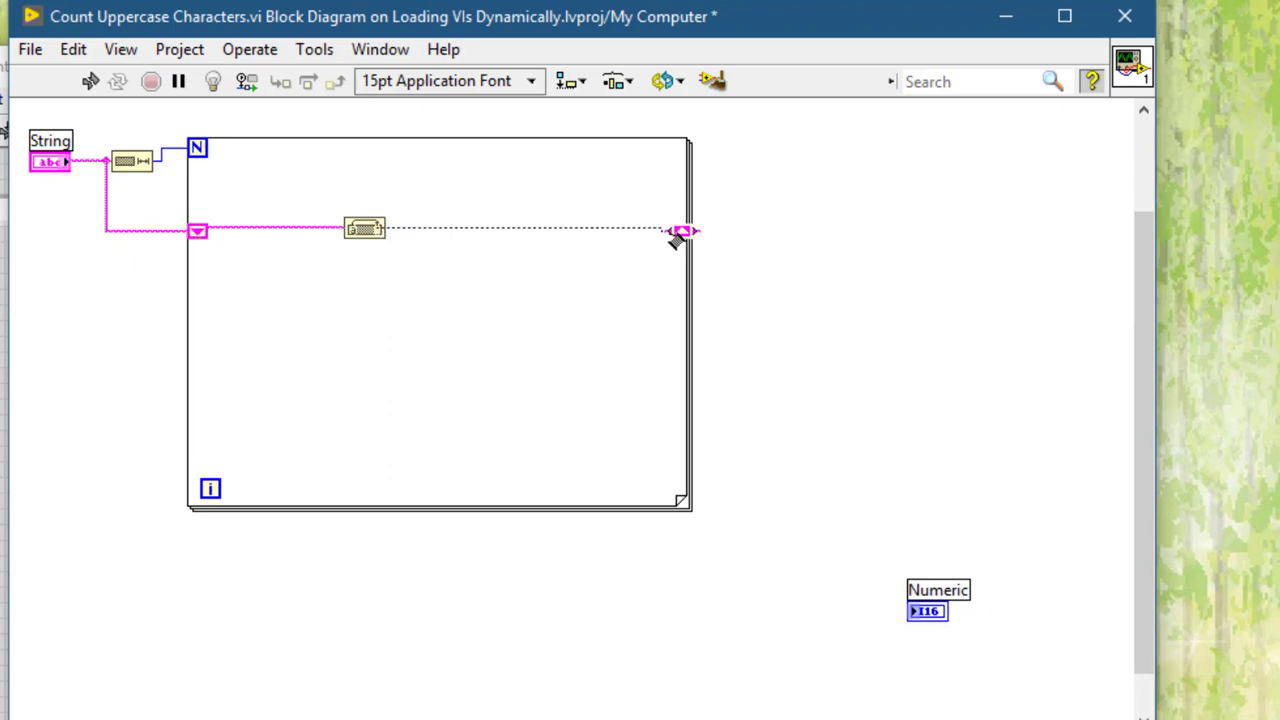
{"action": "left_click", "coordinate": [684, 232]}
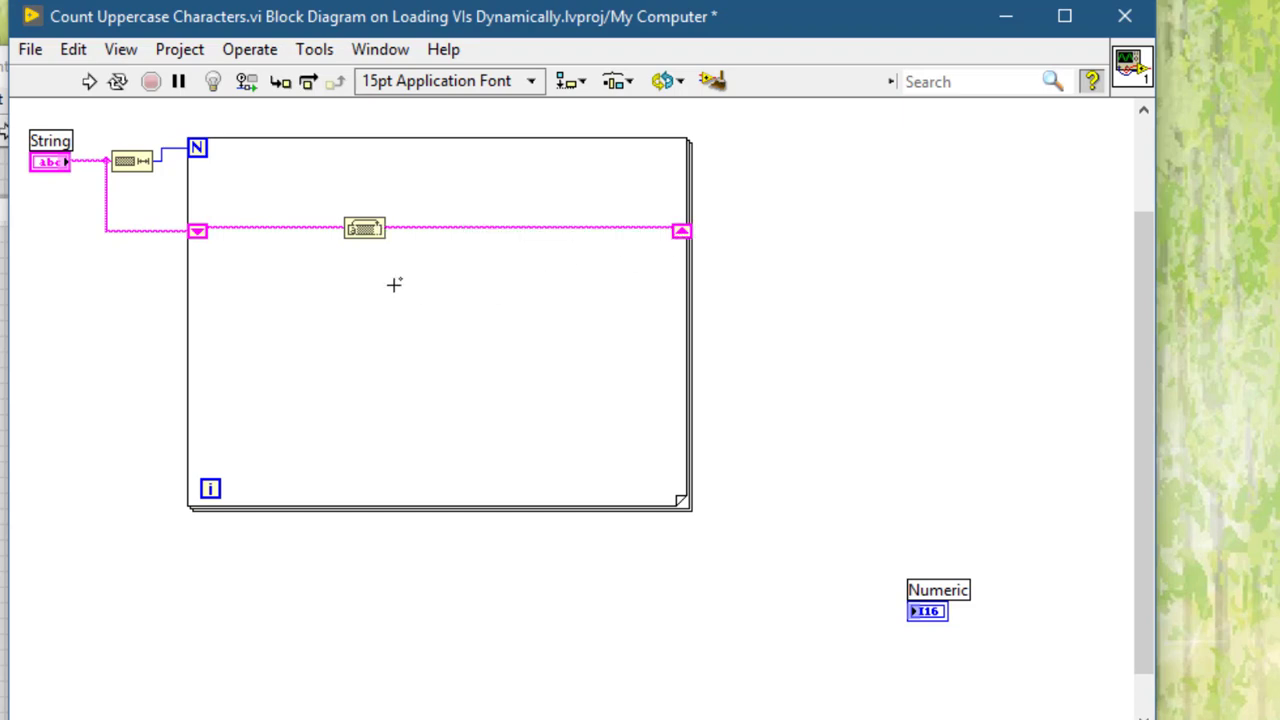
{"action": "mouse_move", "coordinate": [352, 280]}
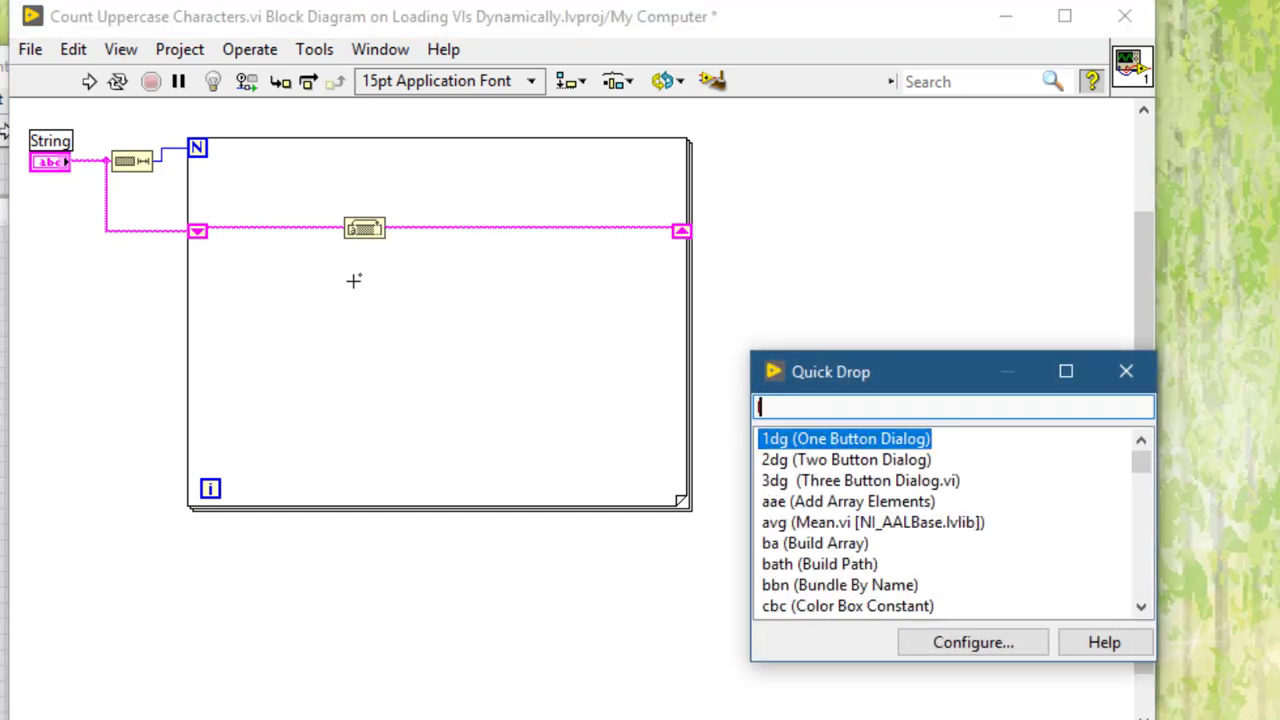
{"action": "type", "text": "lexic"}
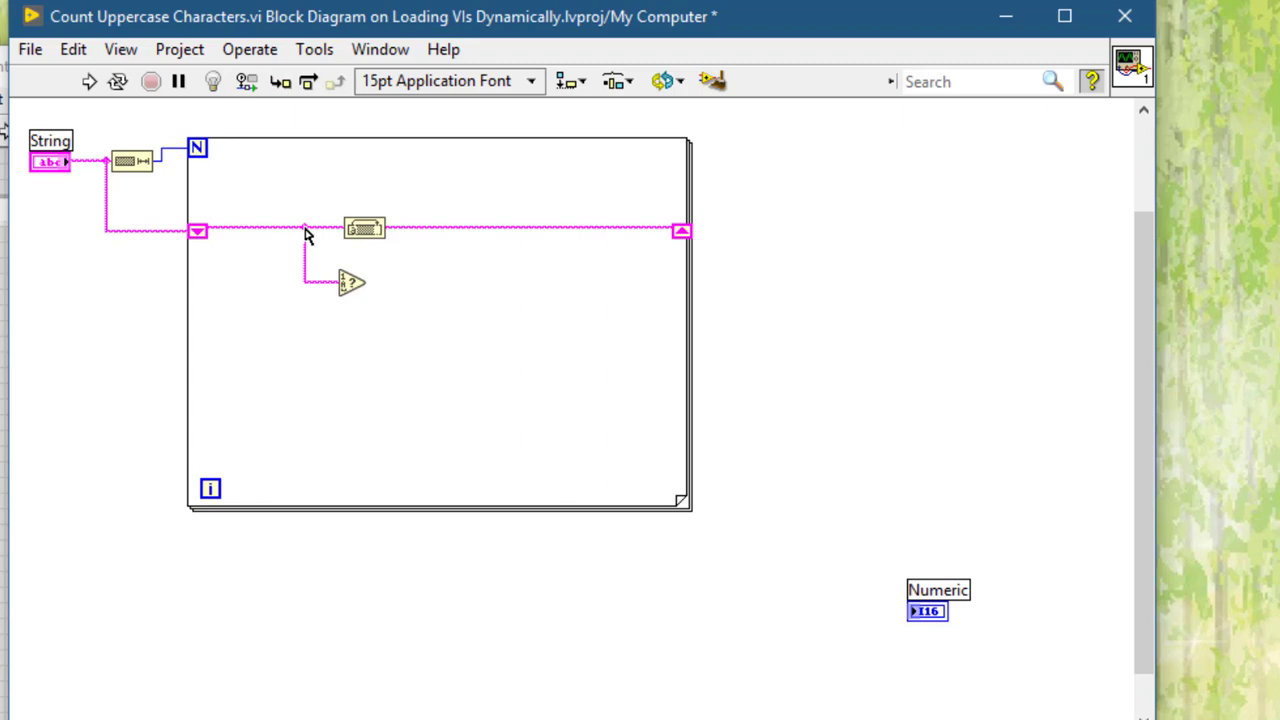
{"action": "mouse_move", "coordinate": [308, 228]}
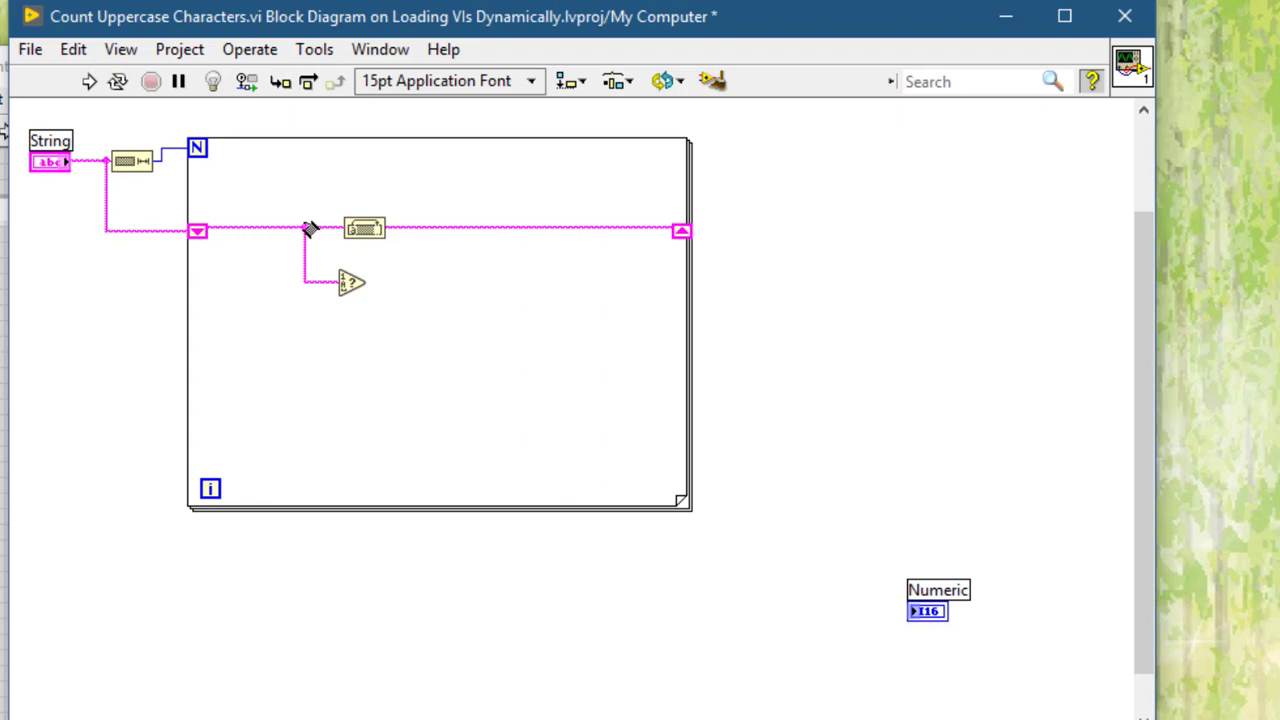
{"action": "mouse_move", "coordinate": [356, 284]}
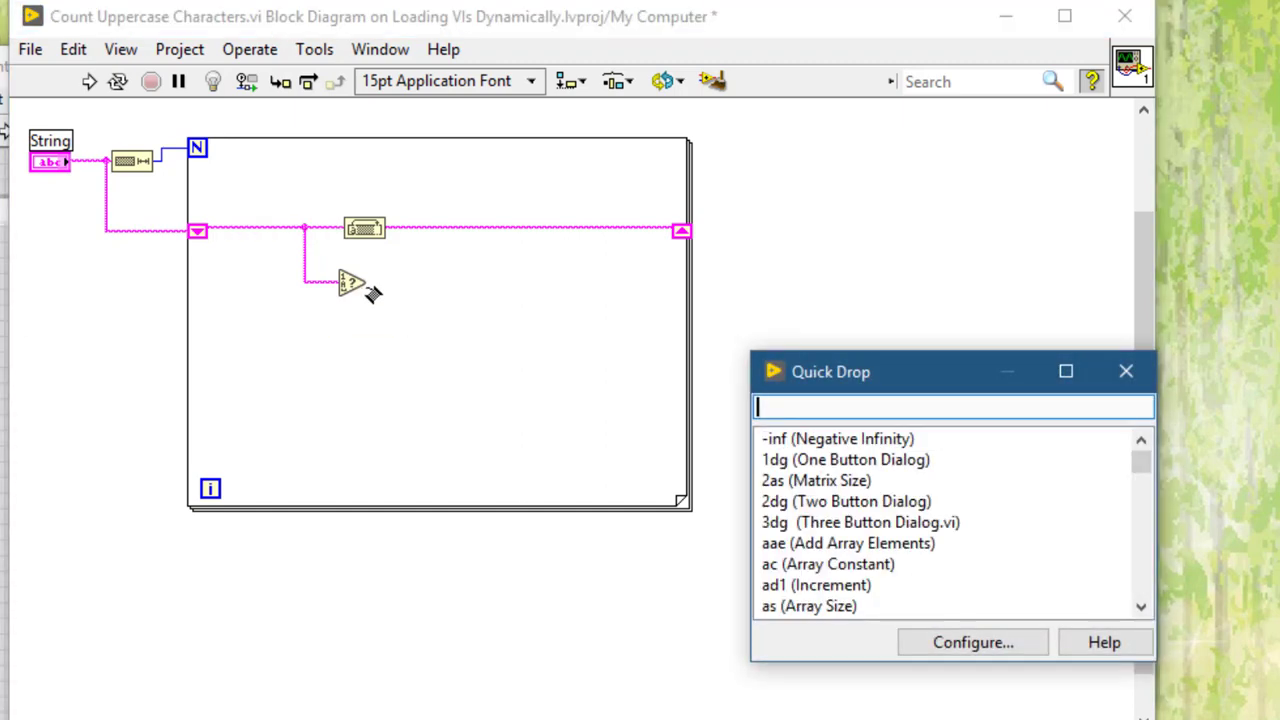
Step: Compare the lexical class with Equal? and fetch a 0 numeric constant for the count register
{"action": "type", "text": "eq"}
{"action": "type", "text": "4"}
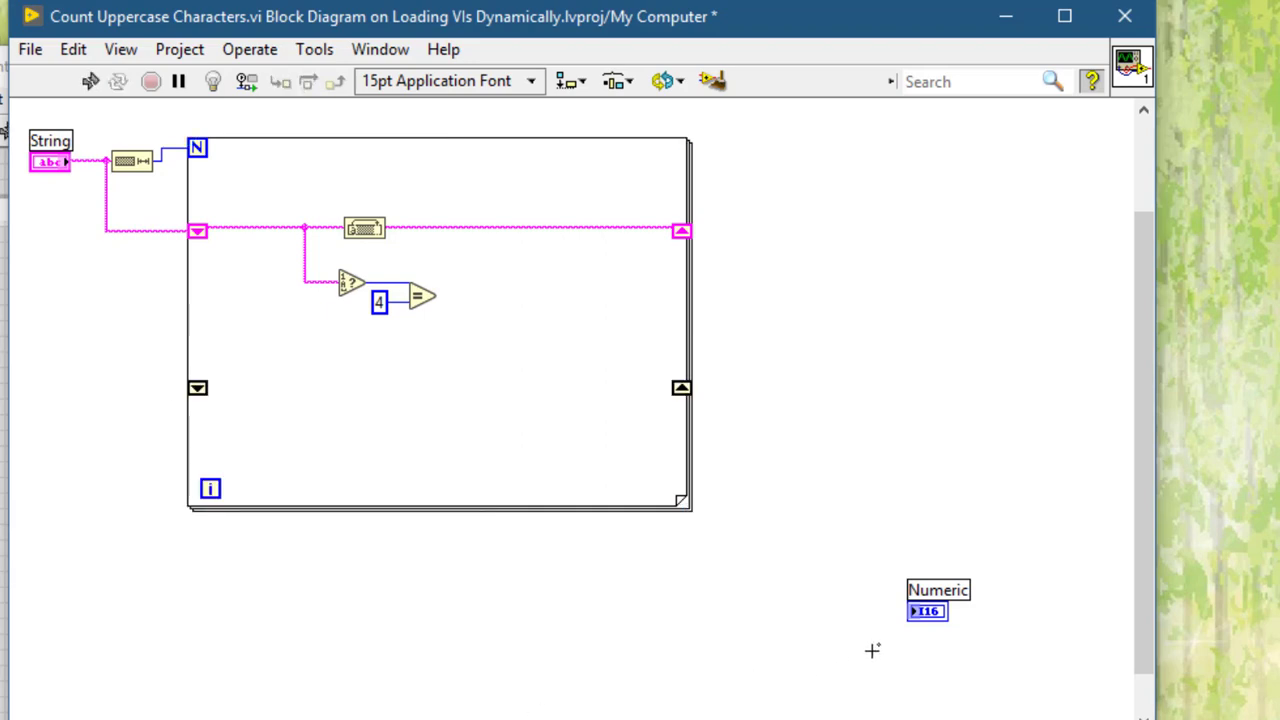
{"action": "left_click_drag", "start_coordinate": [926, 610], "coordinate": [778, 388]}
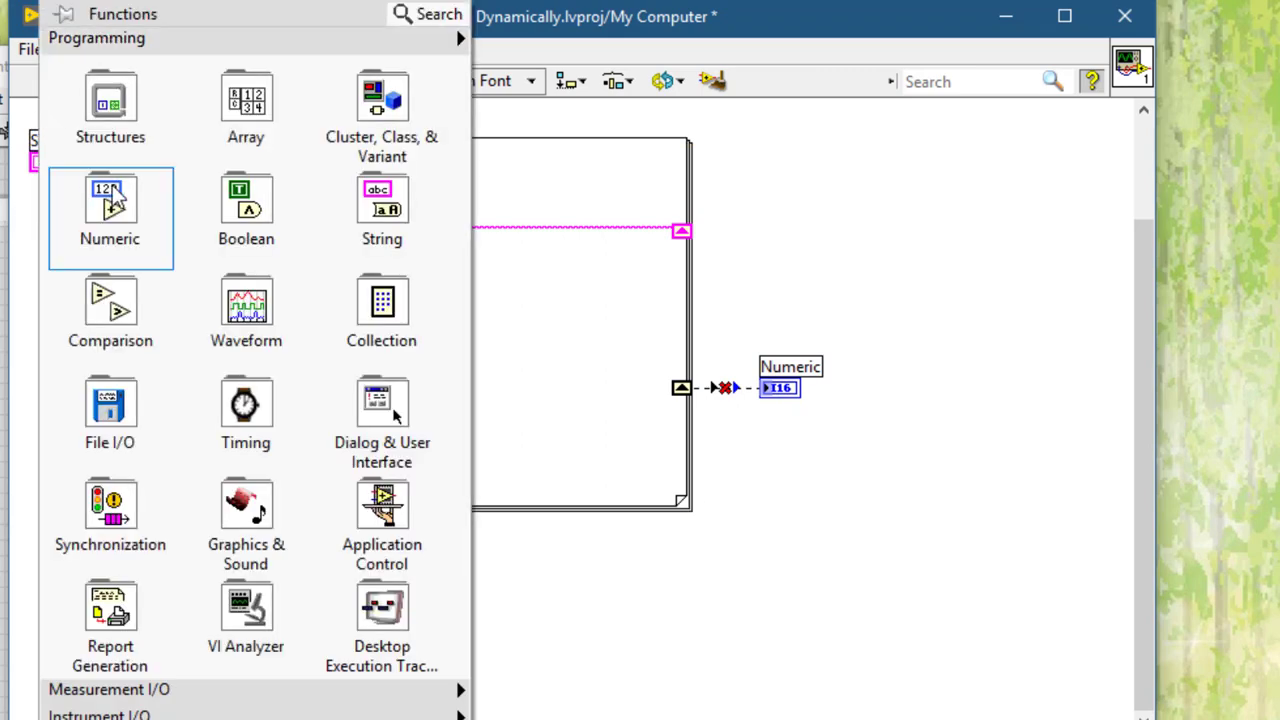
{"action": "left_click", "coordinate": [110, 210]}
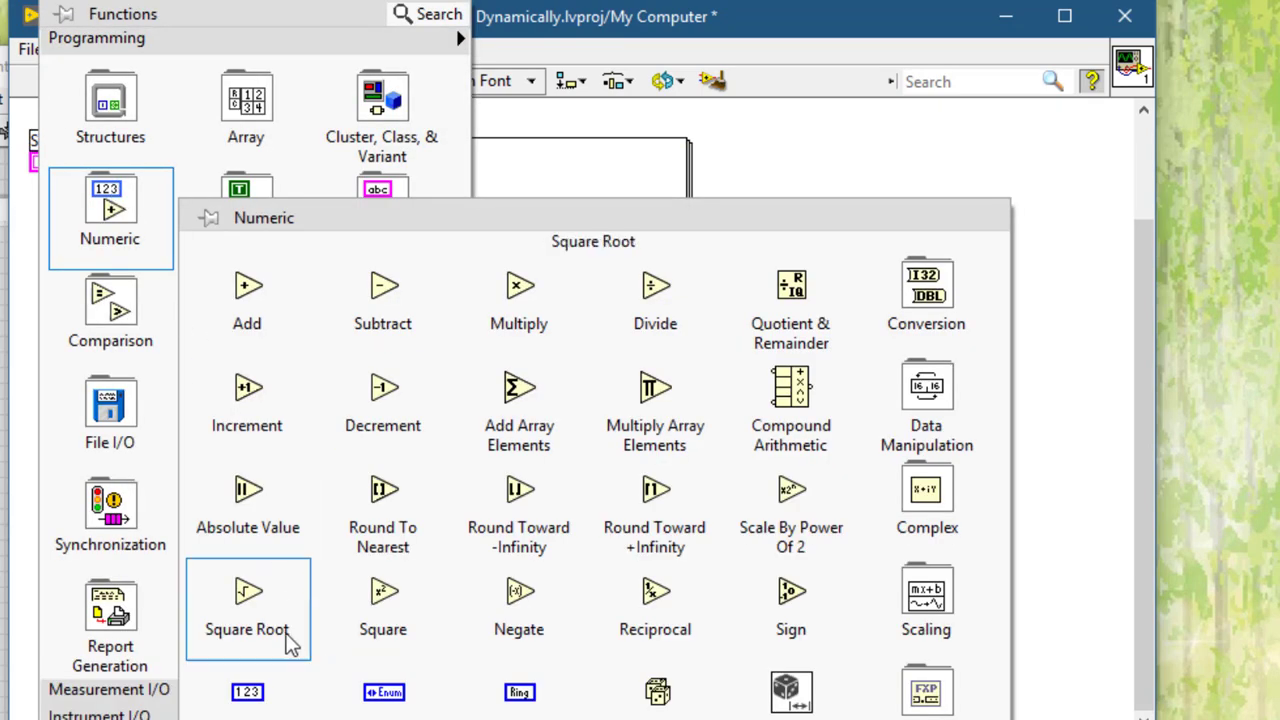
{"action": "left_click", "coordinate": [248, 596]}
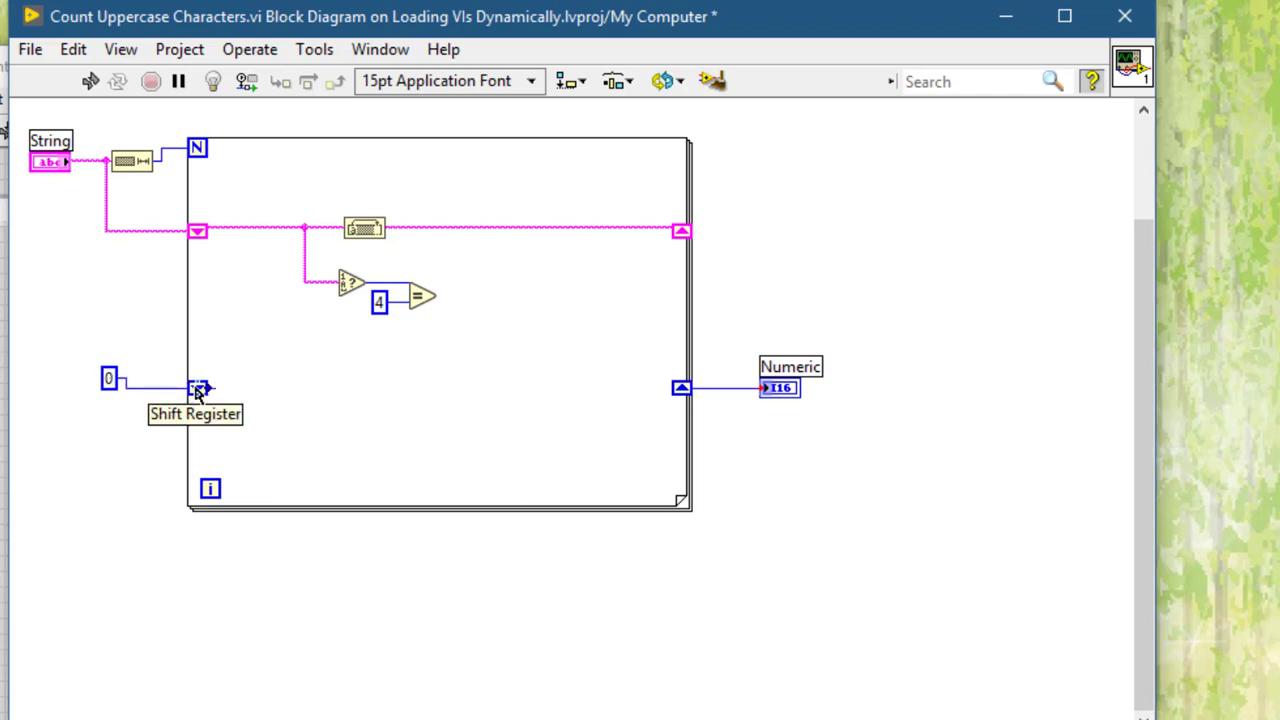
{"action": "mouse_move", "coordinate": [522, 340]}
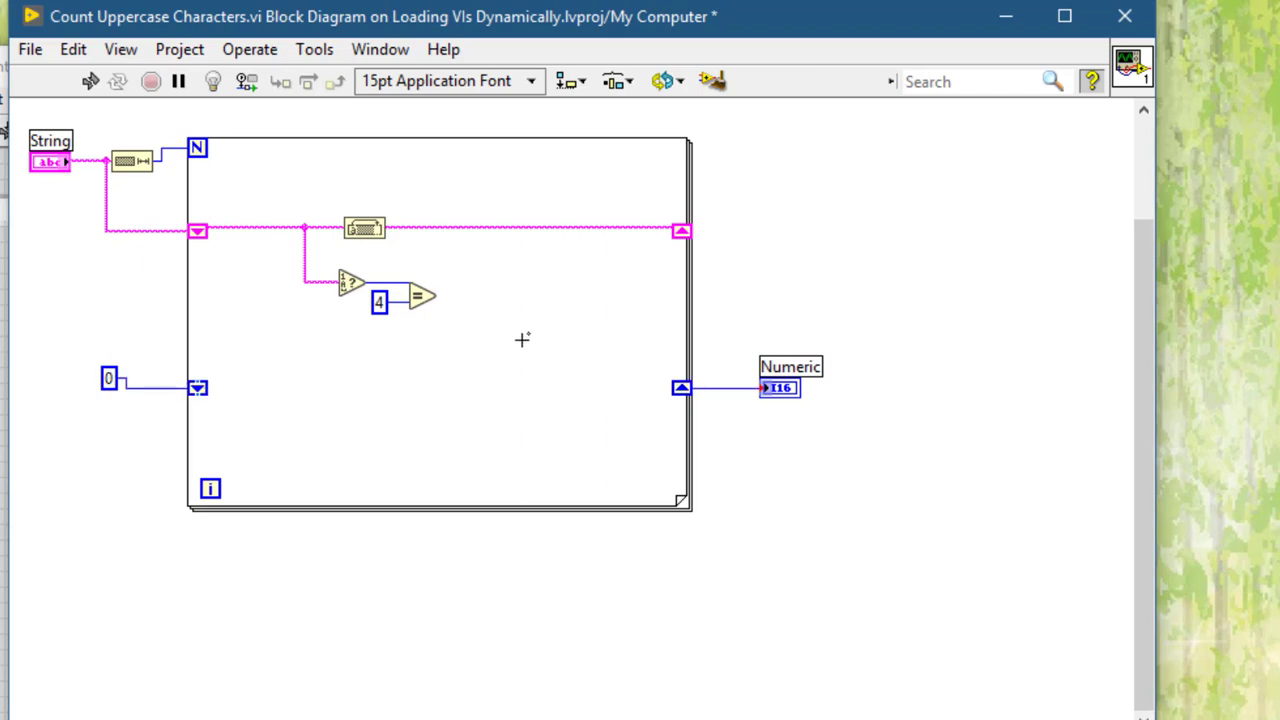
Step: Drop Select and Increment, wiring the incremented count through Select back to the shift register
{"action": "key", "text": "ctrl+space"}
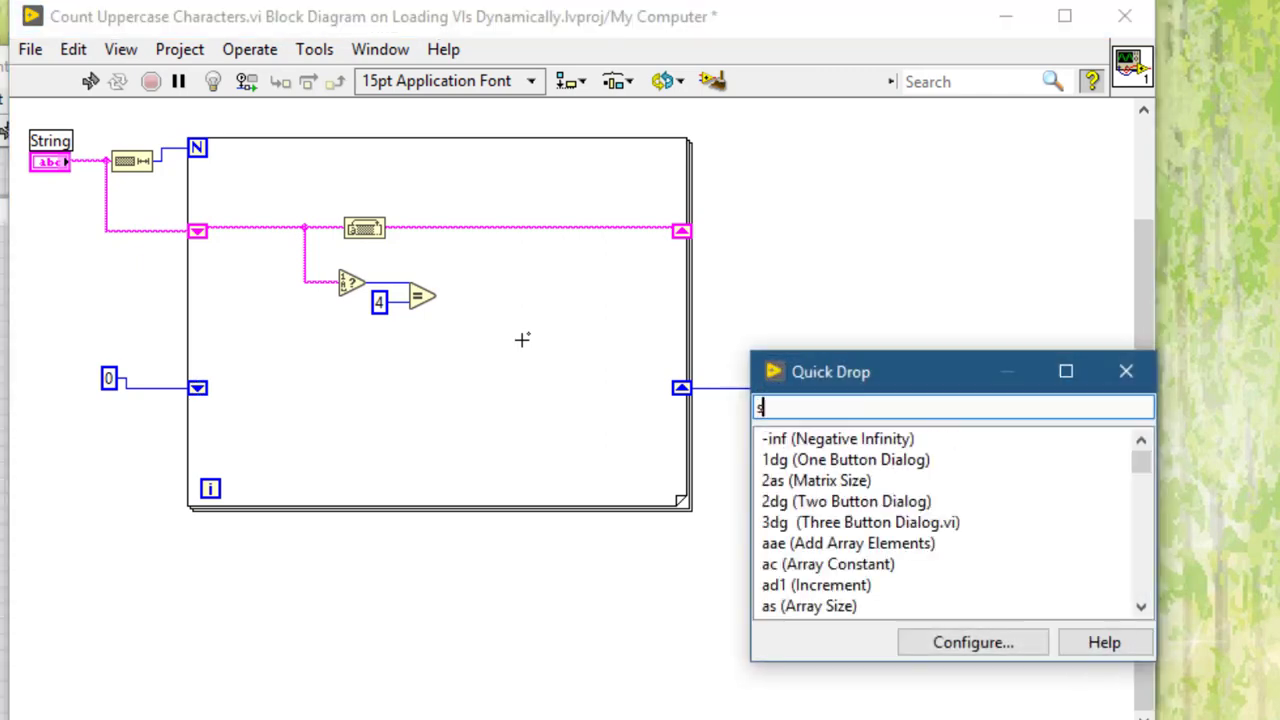
{"action": "type", "text": "e"}
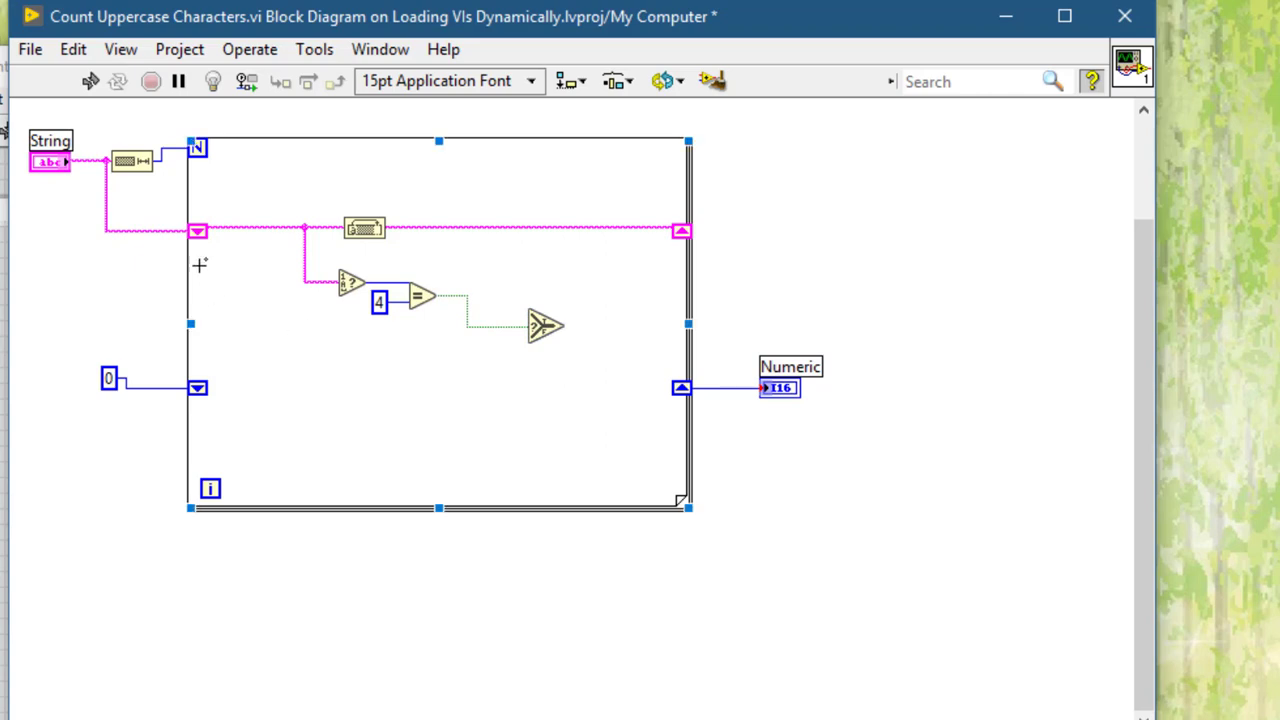
{"action": "type", "text": "in"}
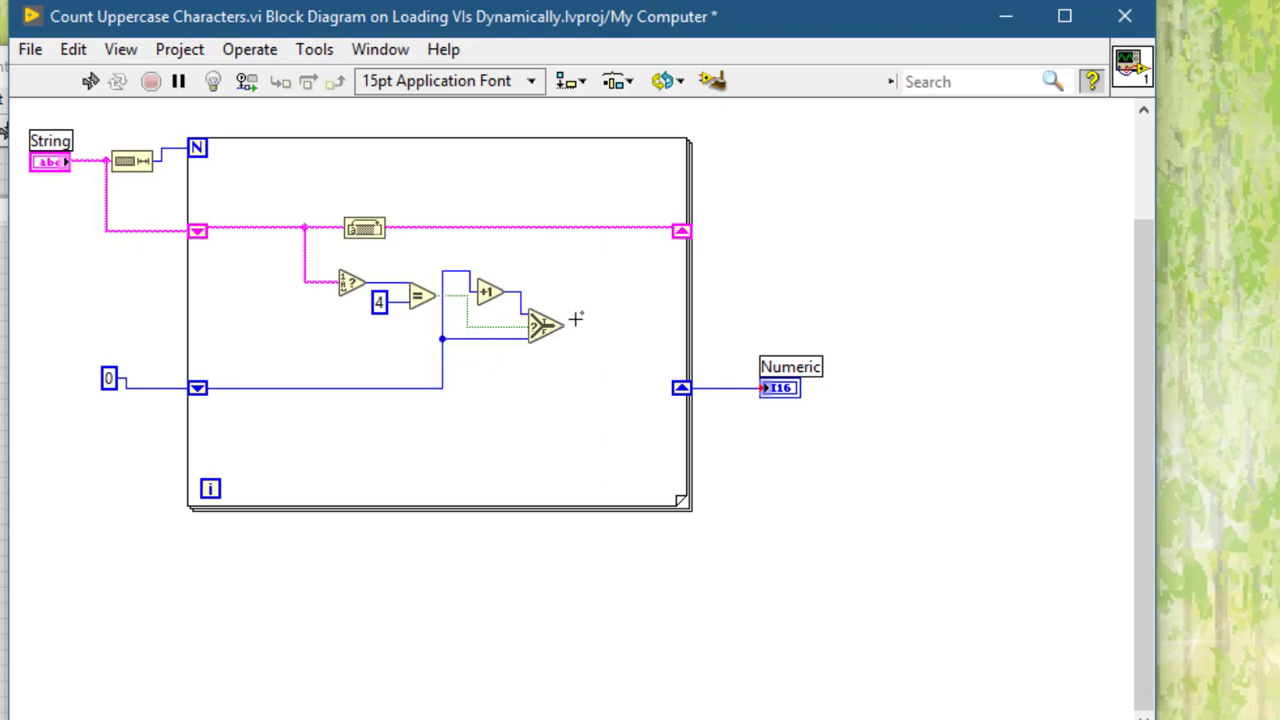
{"action": "left_click_drag", "start_coordinate": [570, 324], "coordinate": [680, 388]}
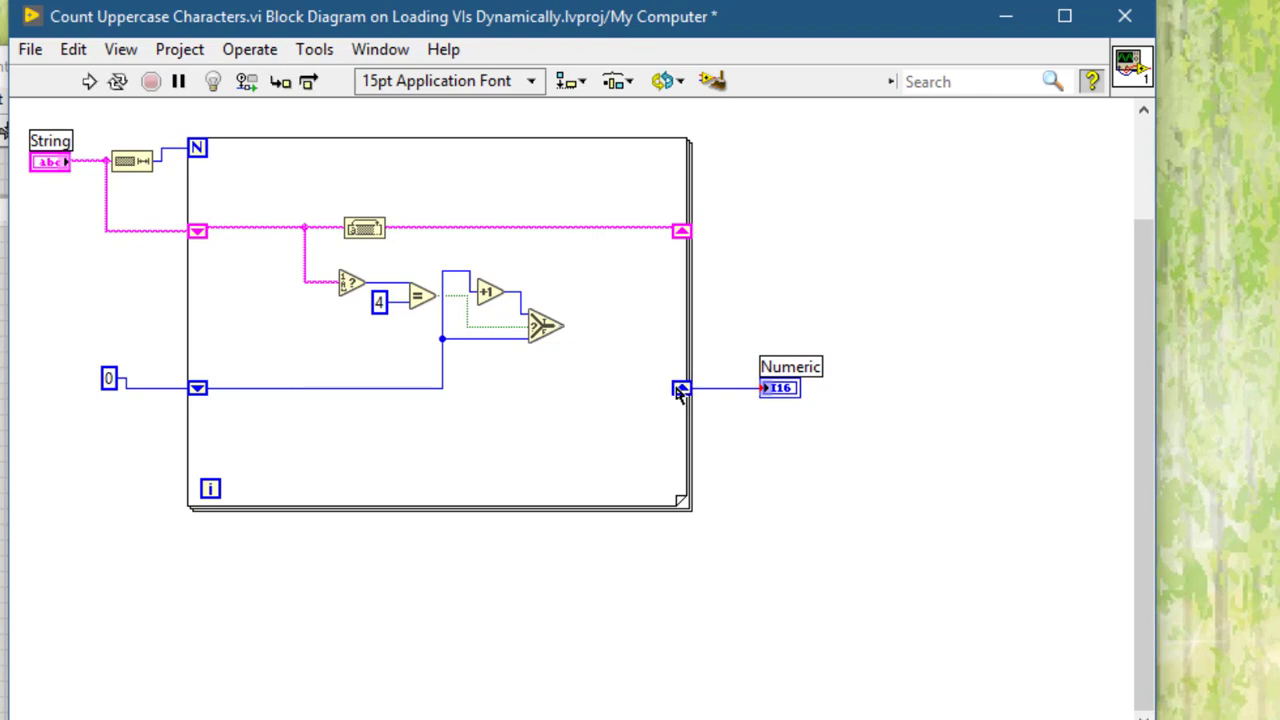
{"action": "left_click_drag", "start_coordinate": [564, 324], "coordinate": [680, 388]}
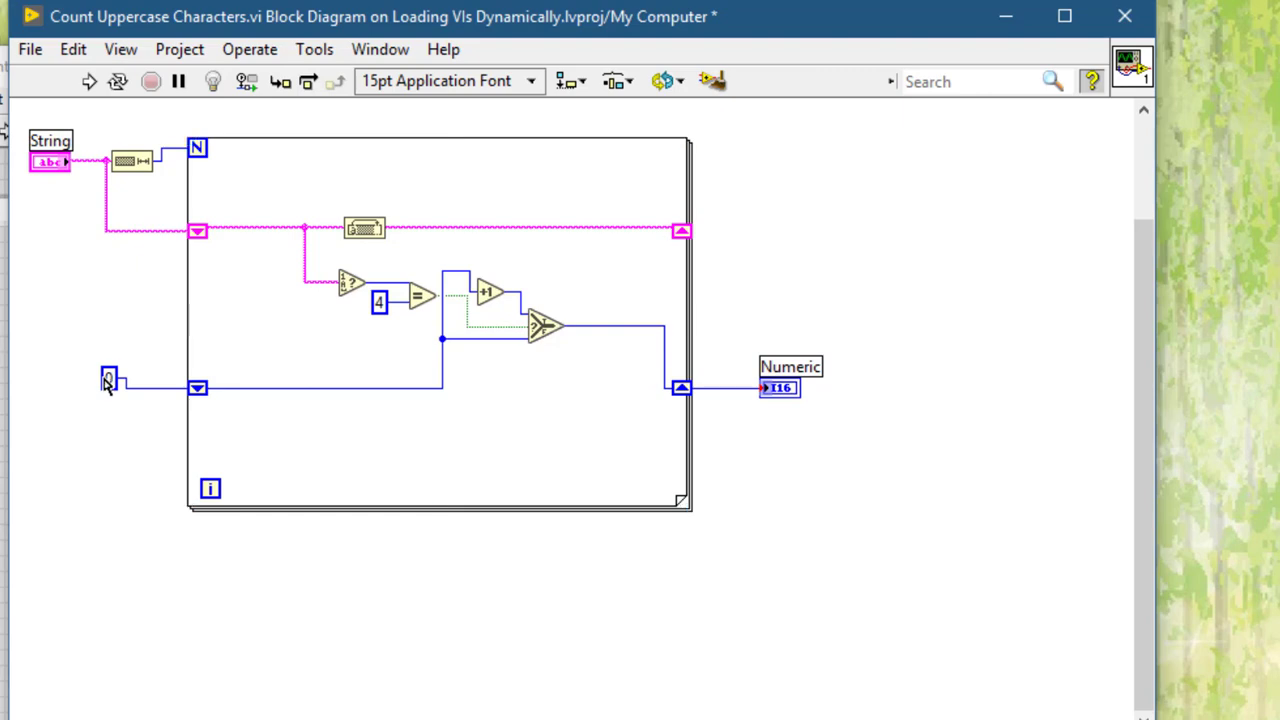
Step: Set the 0 constant's representation to I16 and return to the project window
{"action": "right_click", "coordinate": [108, 380]}
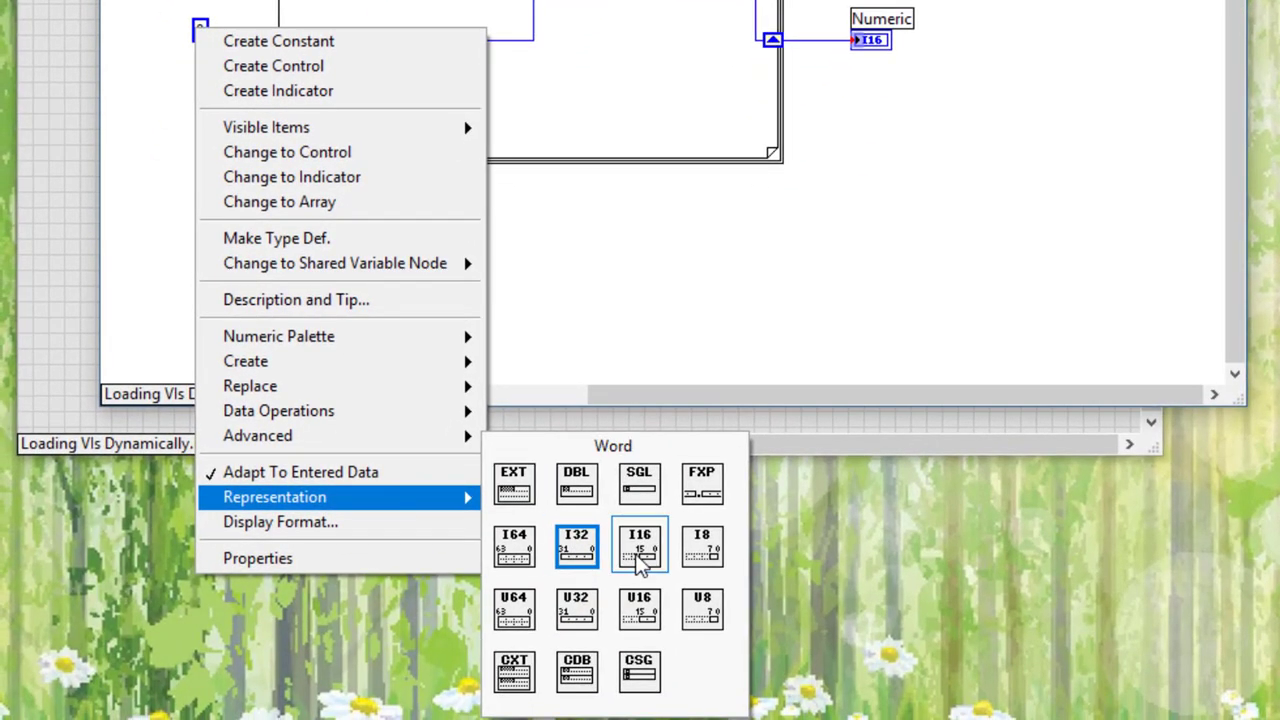
{"action": "left_click", "coordinate": [638, 548]}
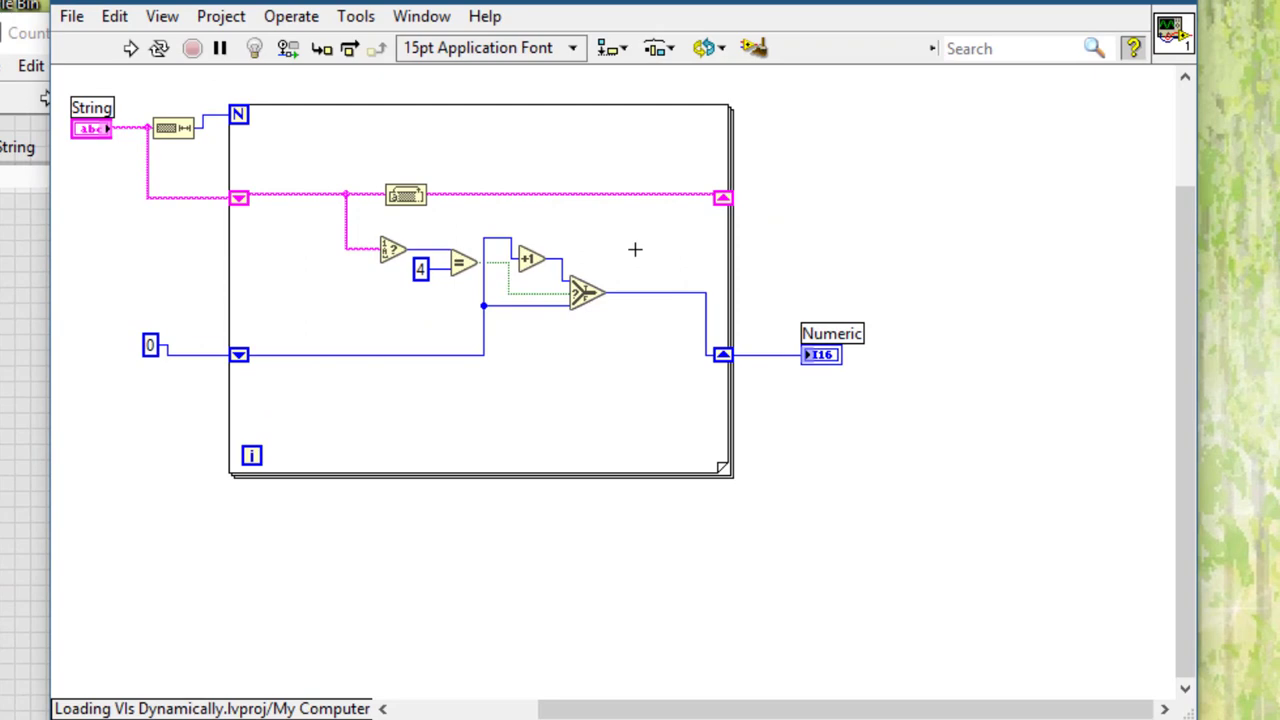
{"action": "left_click", "coordinate": [752, 48]}
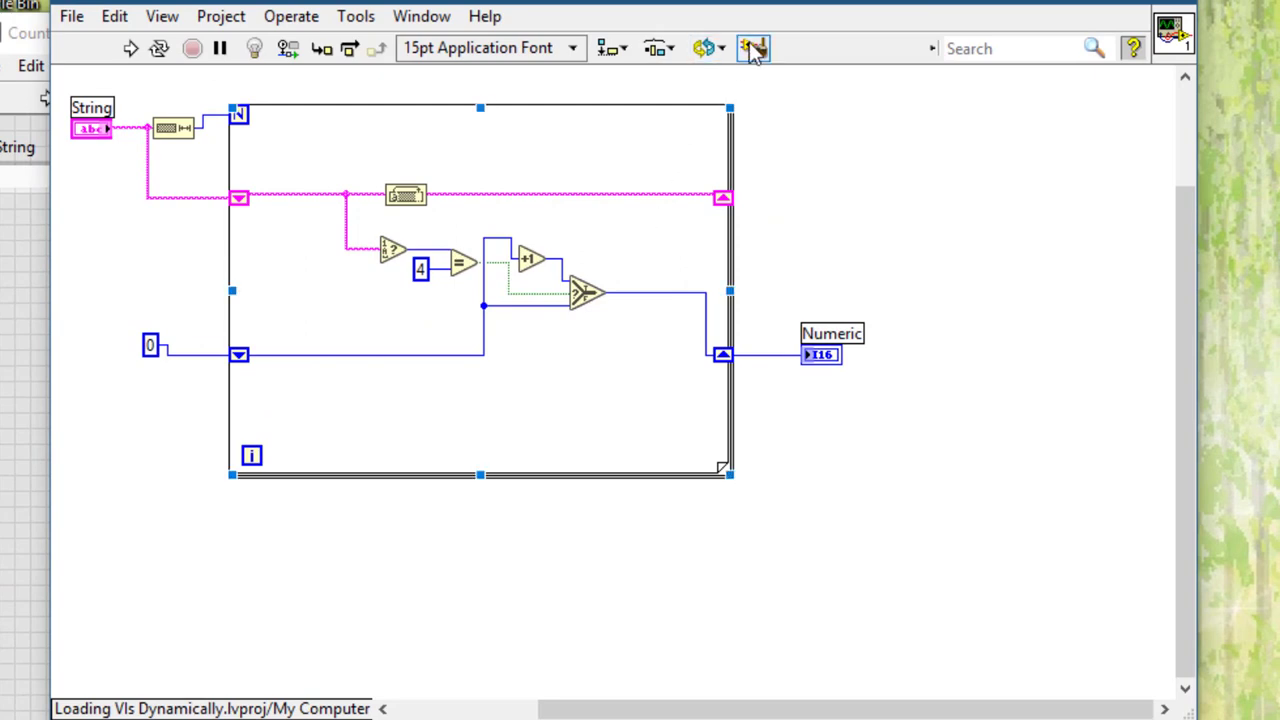
{"action": "mouse_move", "coordinate": [760, 48]}
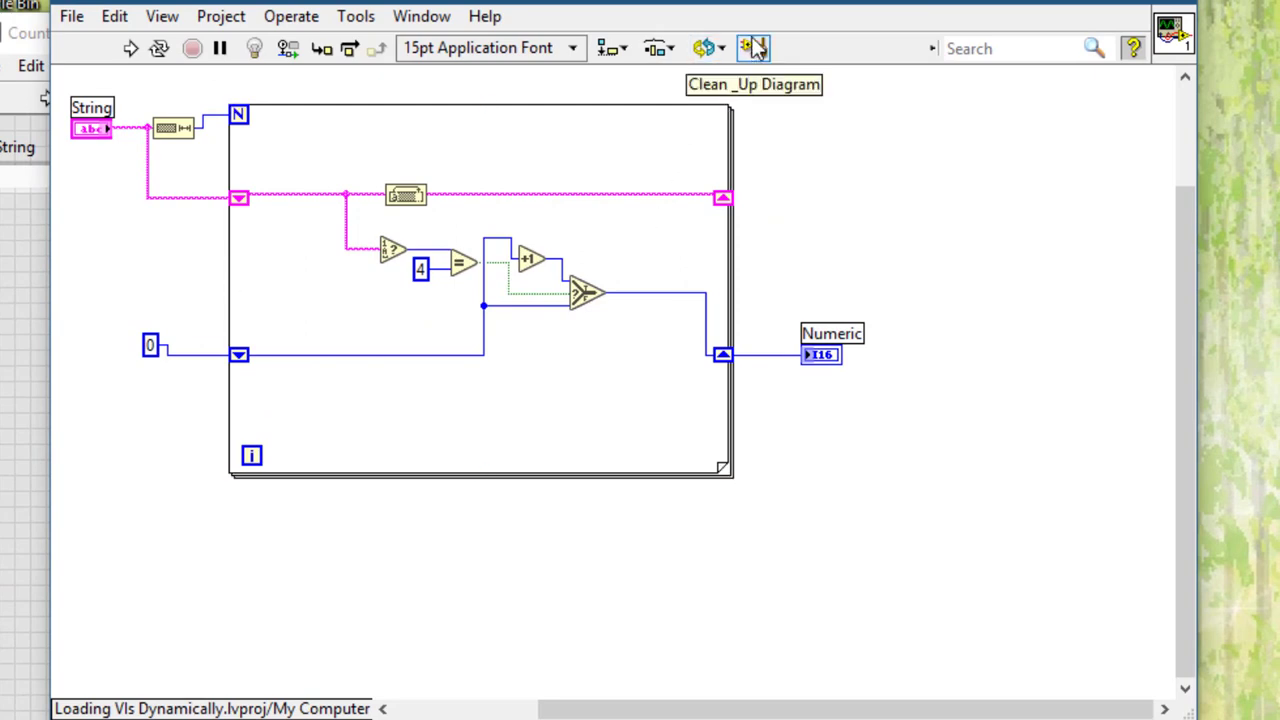
{"action": "left_click", "coordinate": [754, 48]}
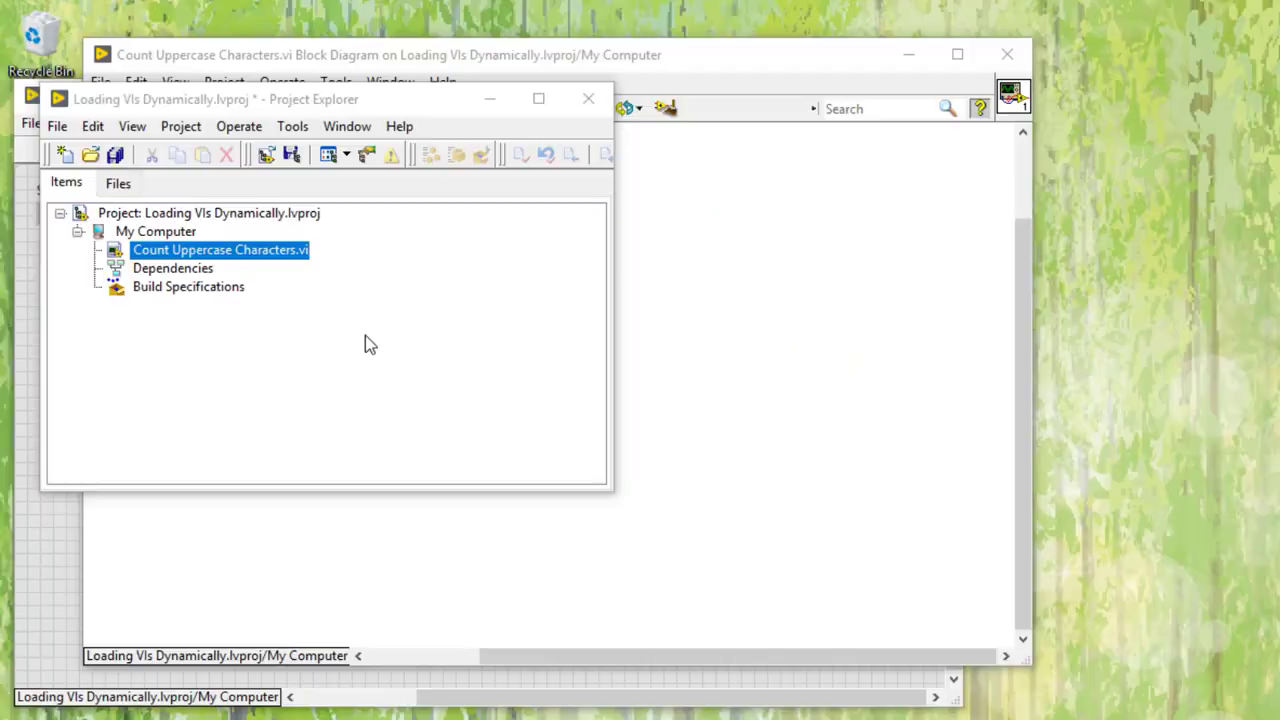
Step: Create a new VI under My Computer and save it as String Length
{"action": "right_click", "coordinate": [154, 232]}
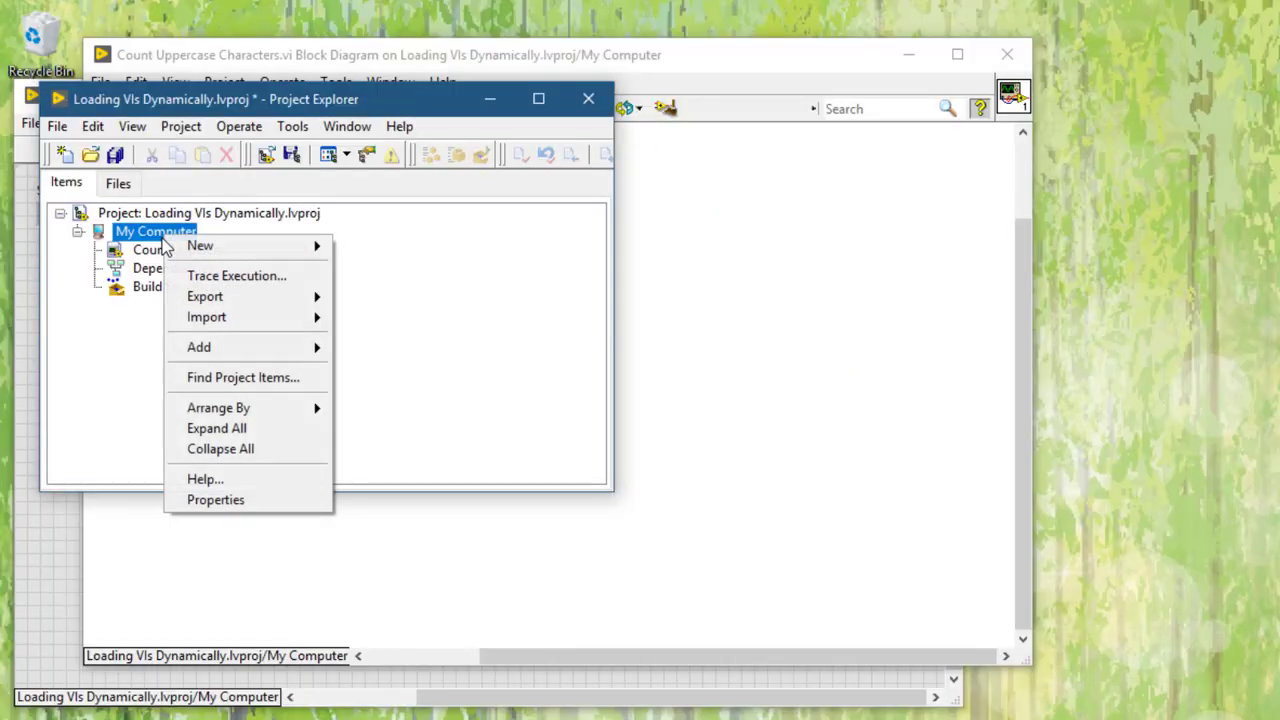
{"action": "mouse_move", "coordinate": [200, 246]}
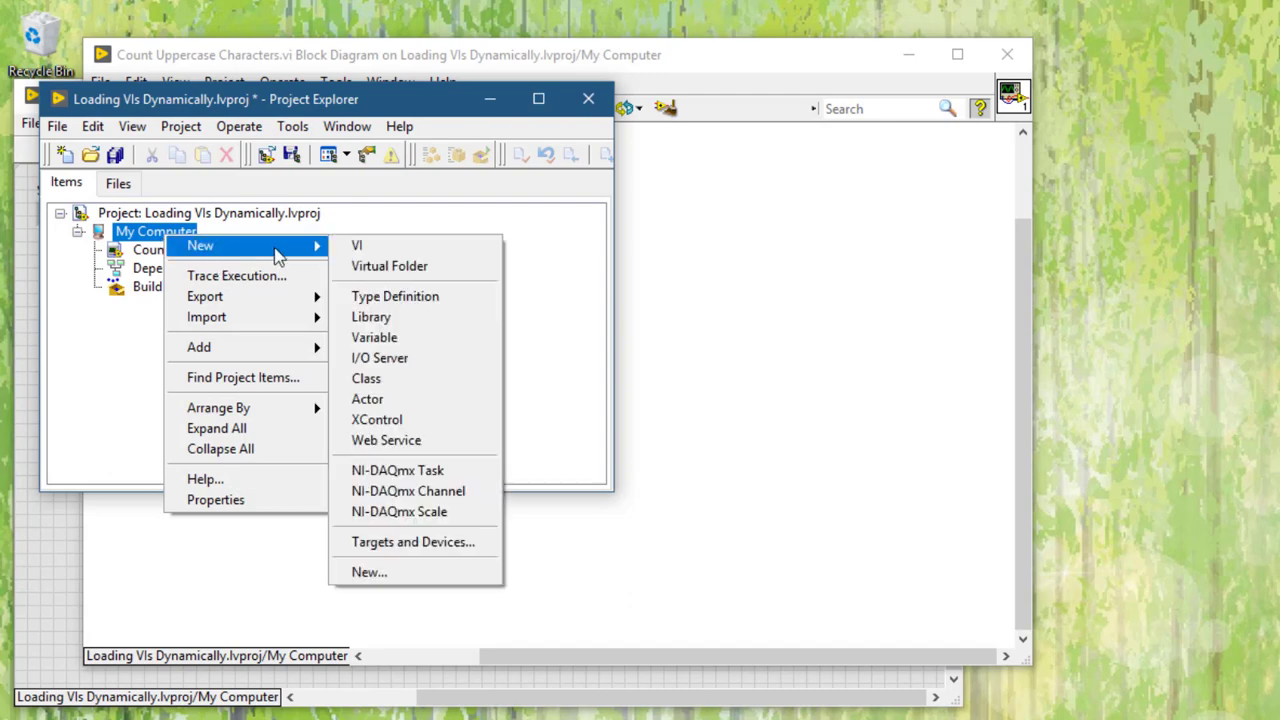
{"action": "left_click", "coordinate": [356, 244]}
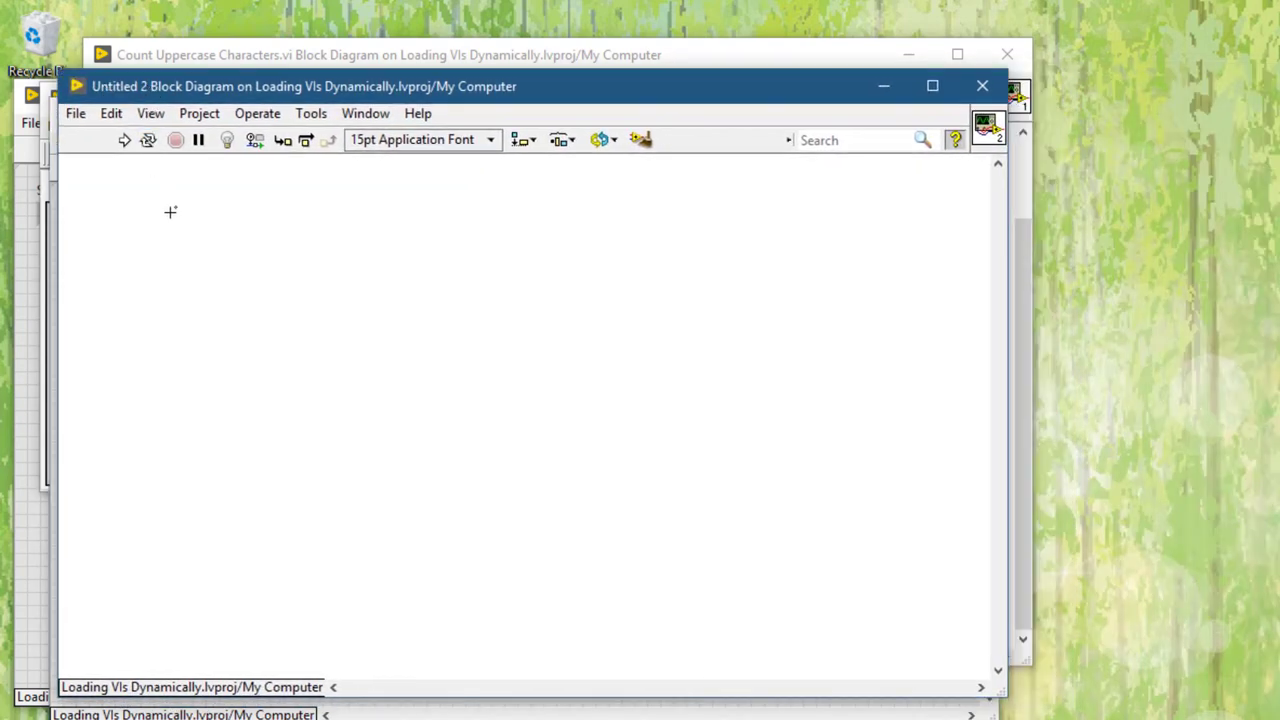
{"action": "mouse_move", "coordinate": [156, 218]}
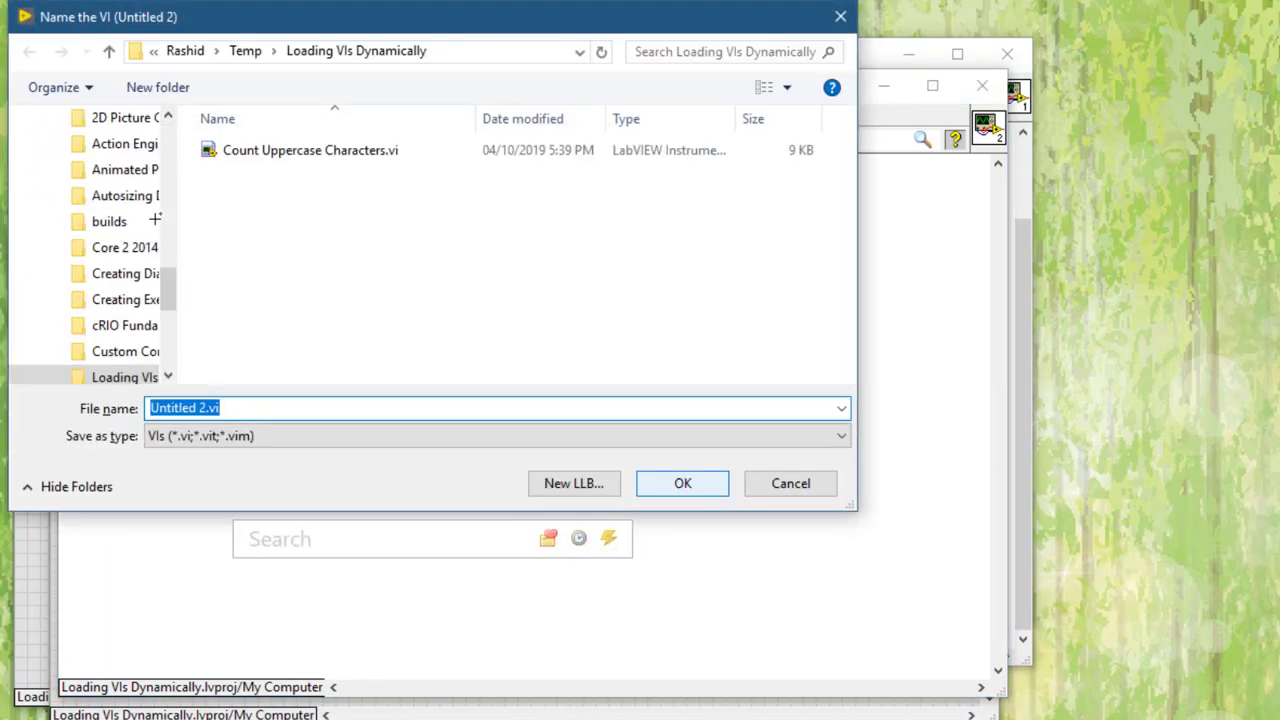
{"action": "type", "text": "S"}
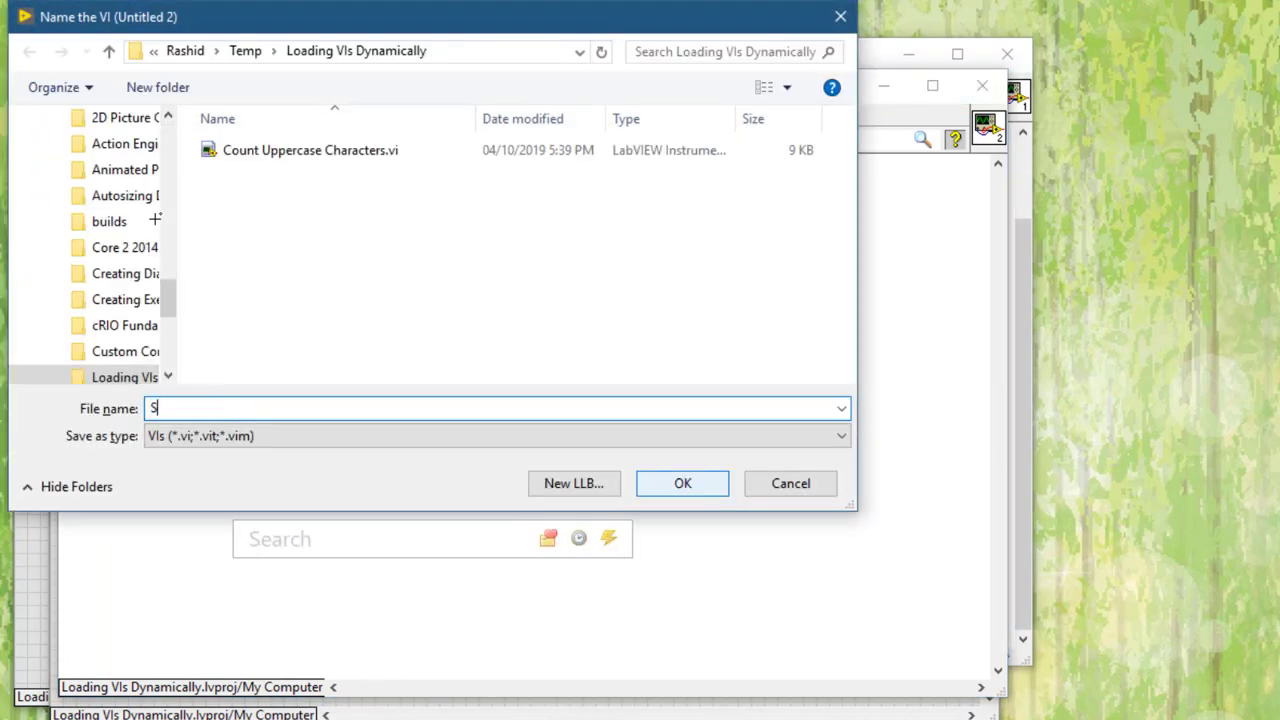
{"action": "type", "text": "tring Length"}
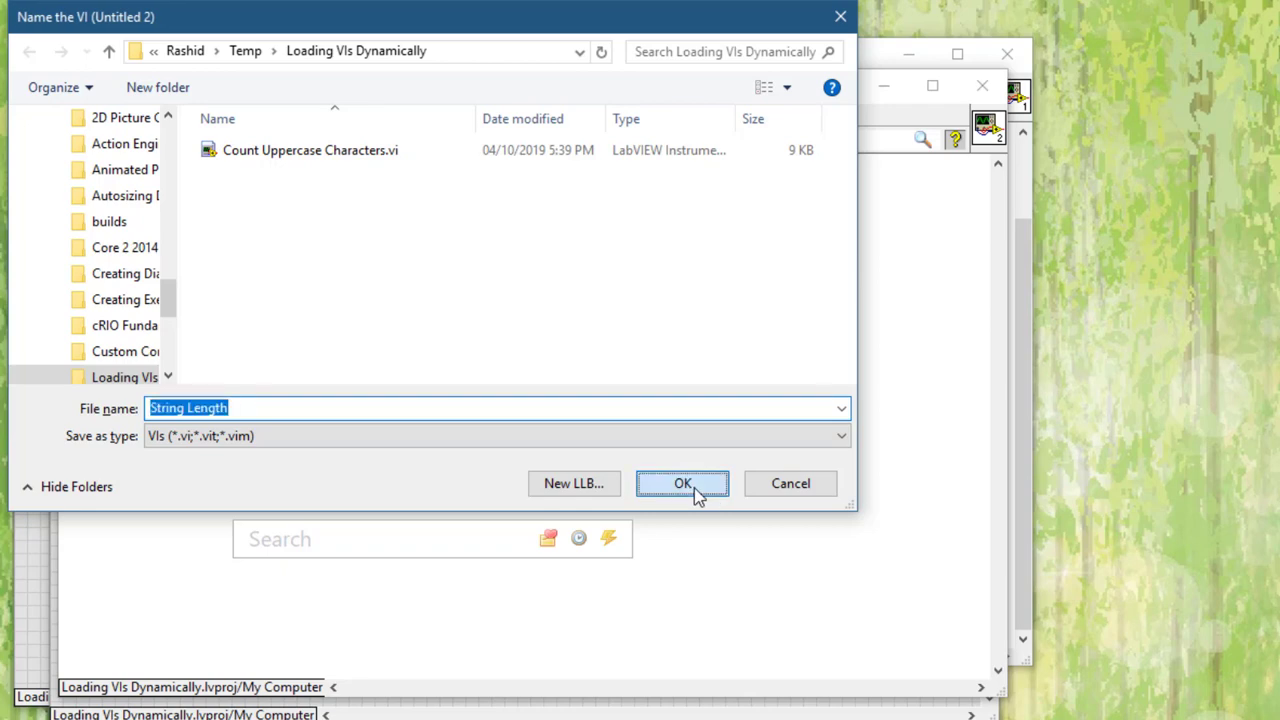
{"action": "left_click", "coordinate": [682, 482]}
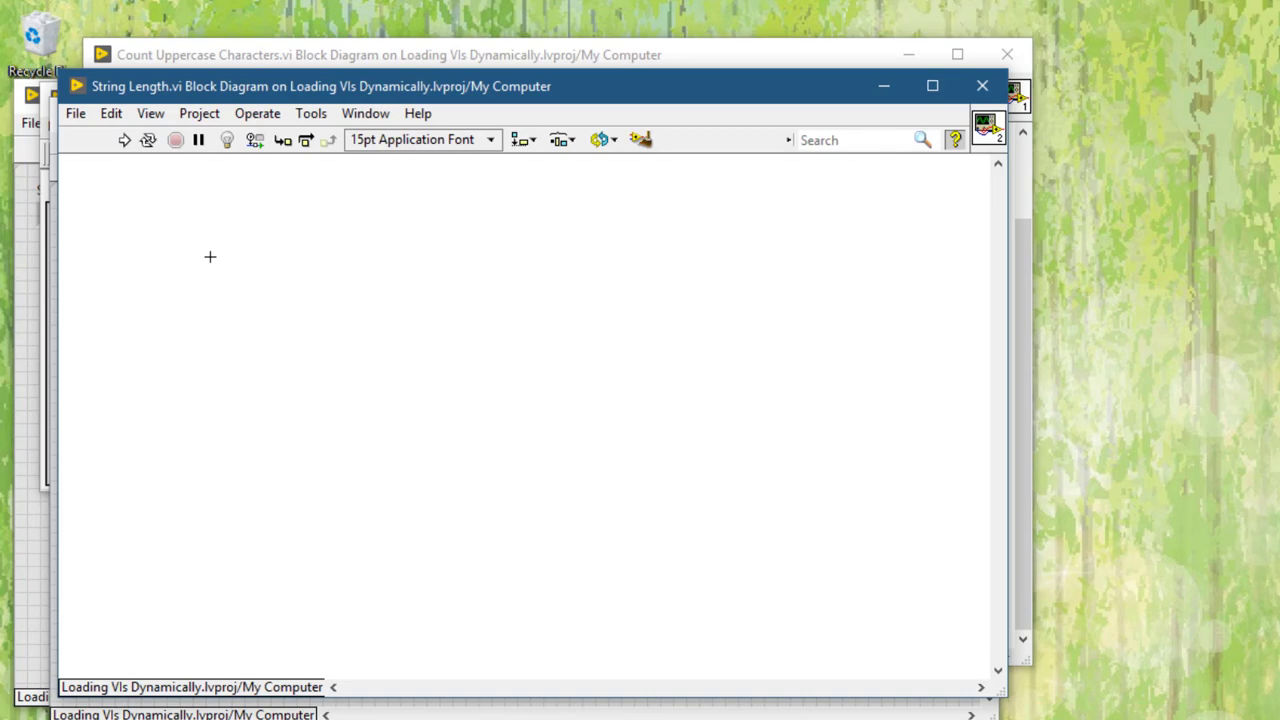
Step: Drop a String Length function and give its string input a control
{"action": "type", "text": "s"}
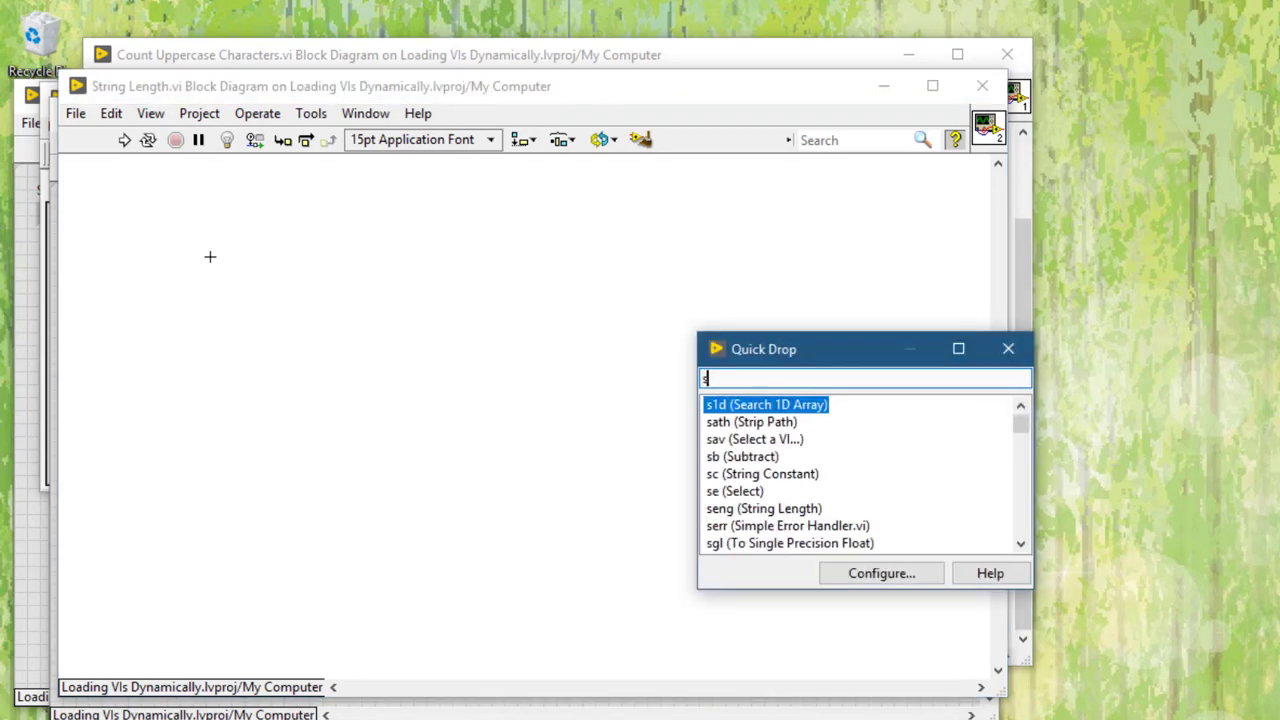
{"action": "type", "text": "trin"}
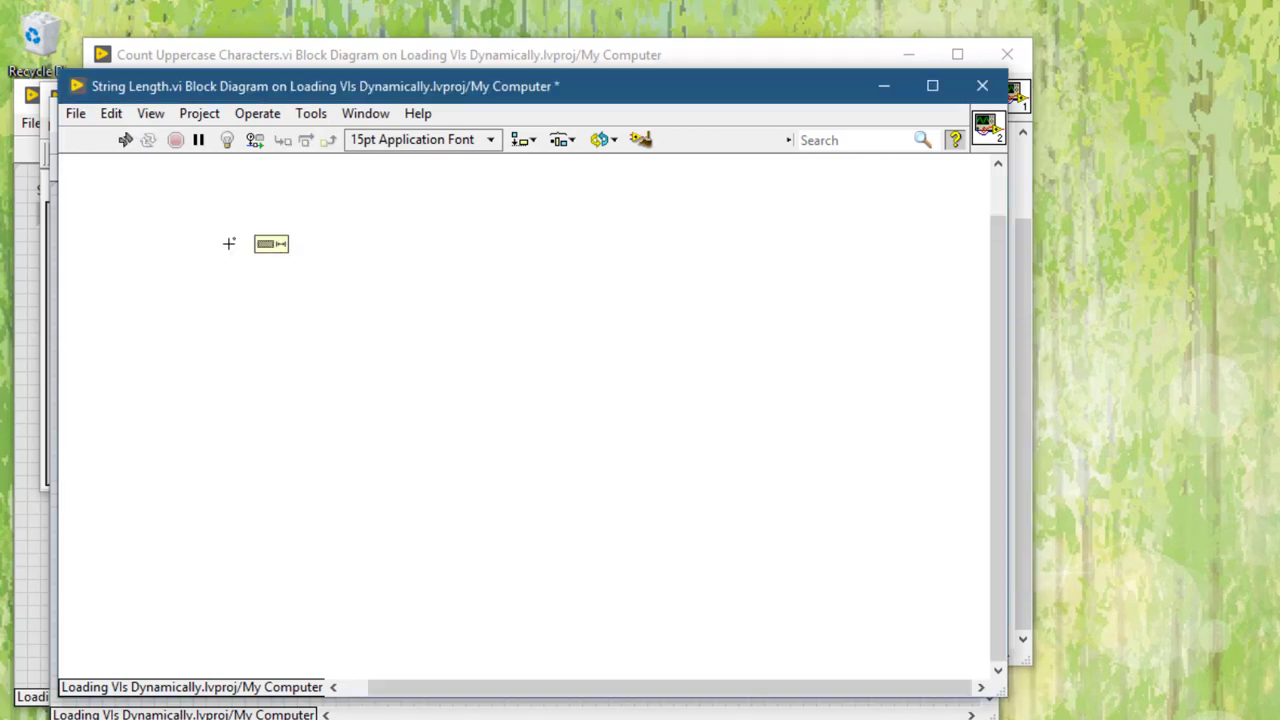
{"action": "right_click", "coordinate": [270, 244]}
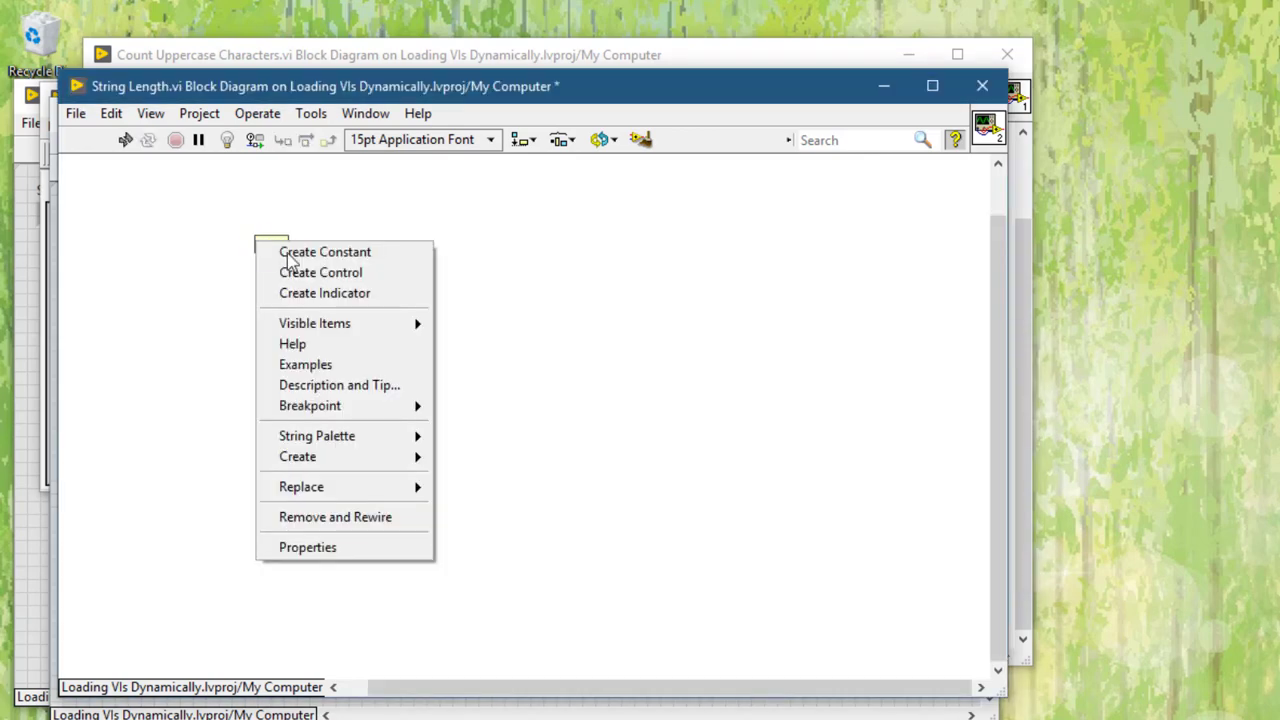
{"action": "left_click", "coordinate": [320, 272]}
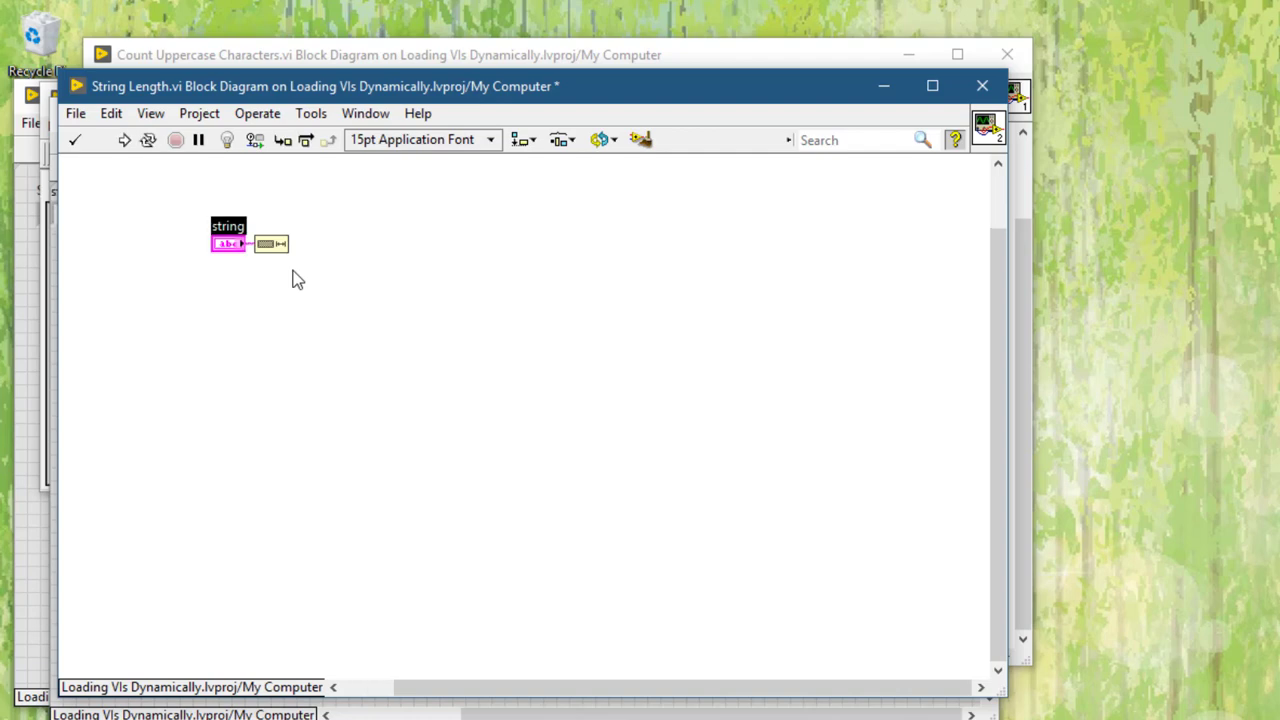
{"action": "mouse_move", "coordinate": [300, 266]}
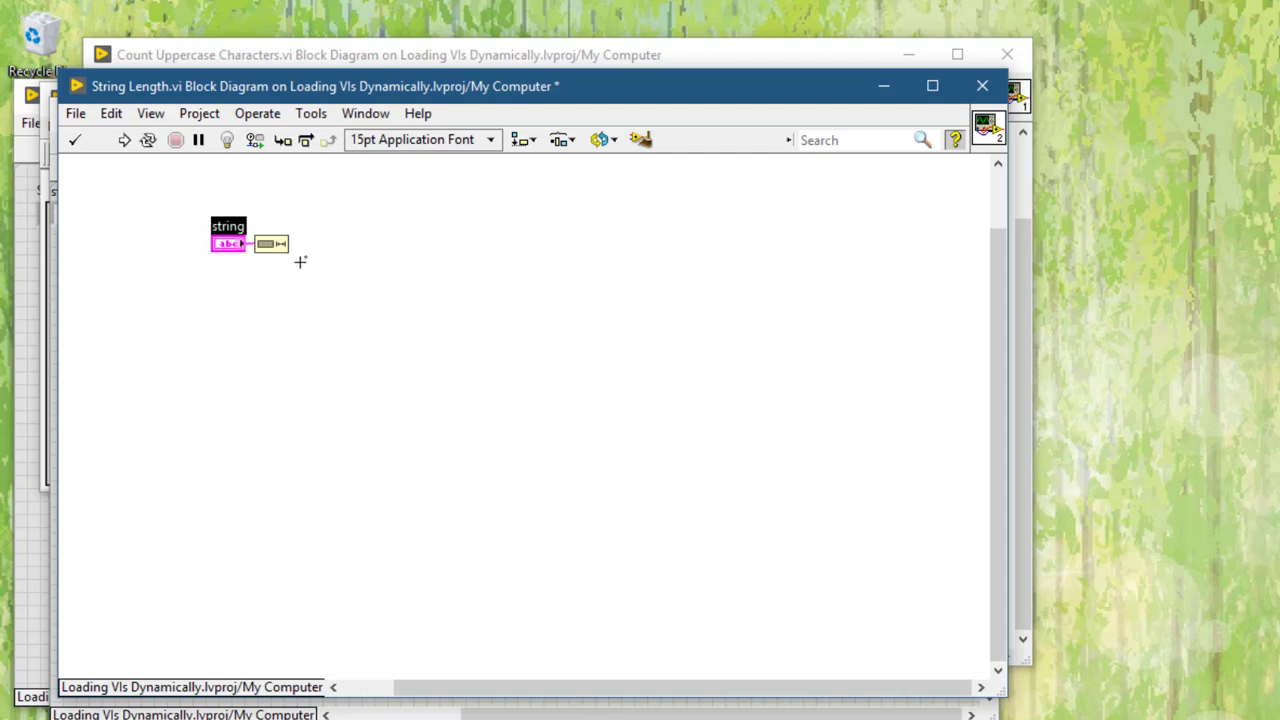
{"action": "mouse_move", "coordinate": [304, 248]}
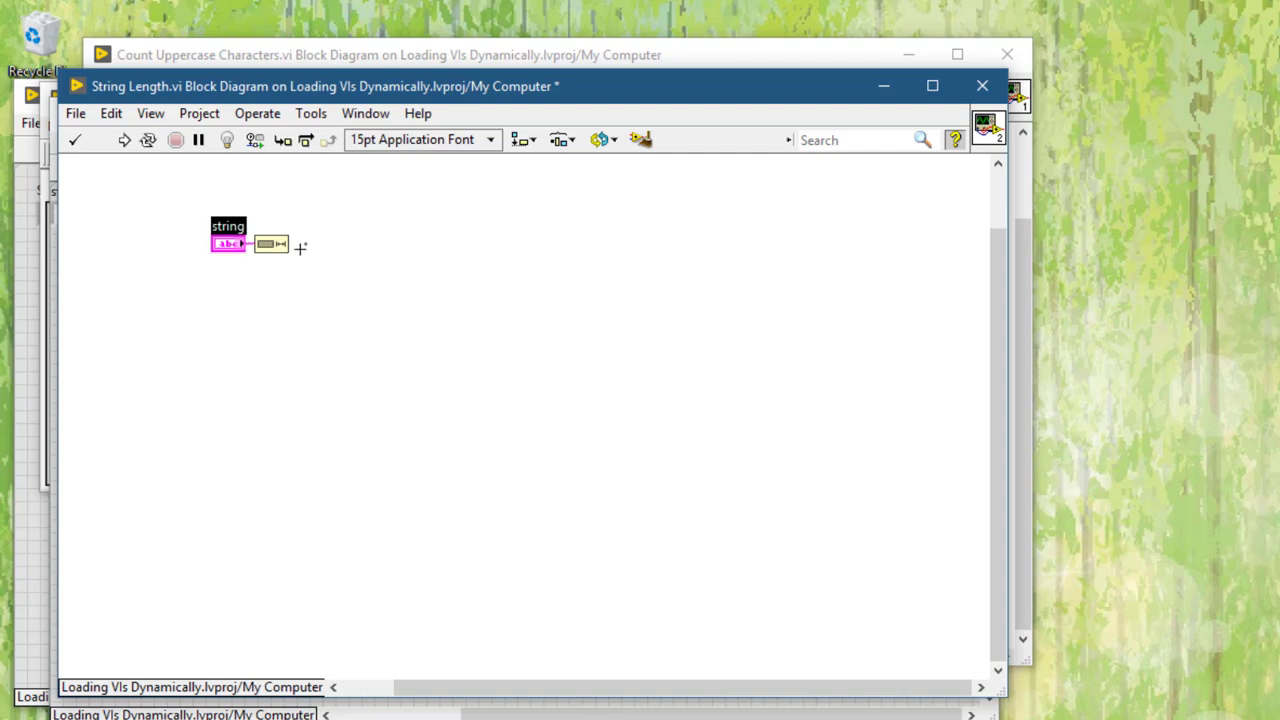
Step: Convert the length with To I16 and show it in an indicator named Length
{"action": "key", "text": "ctrl+space"}
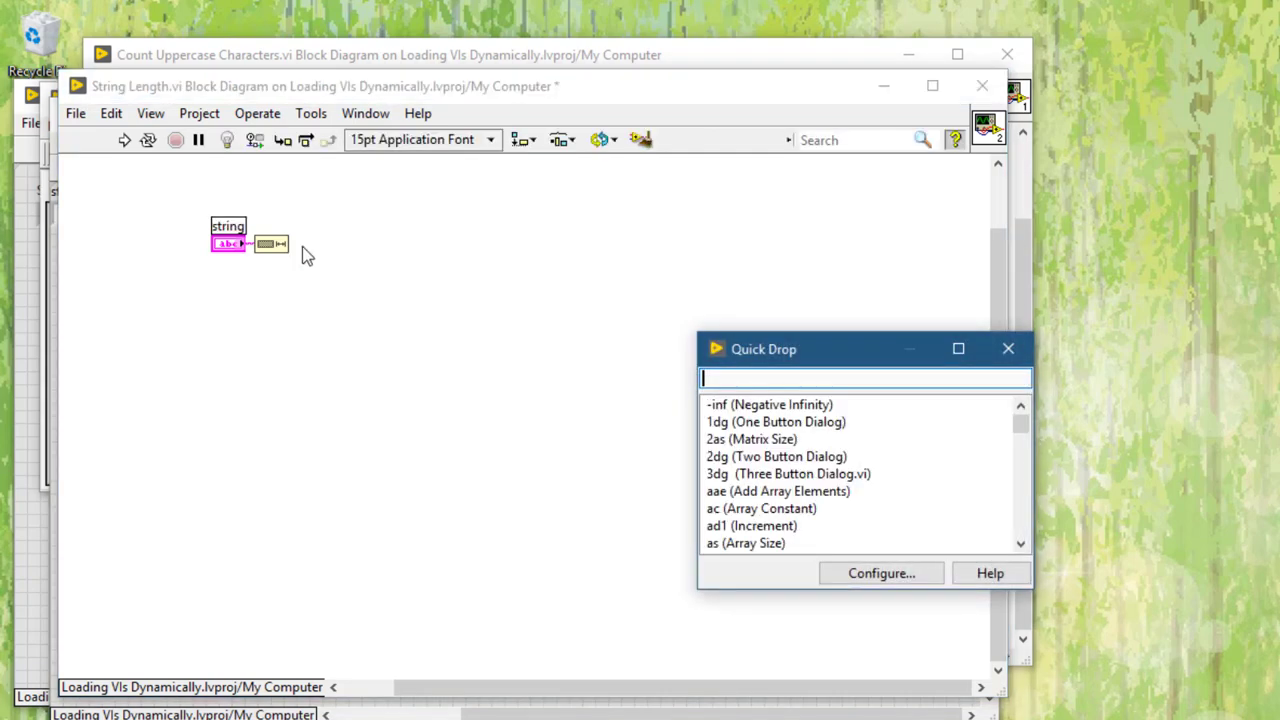
{"action": "type", "text": "to"}
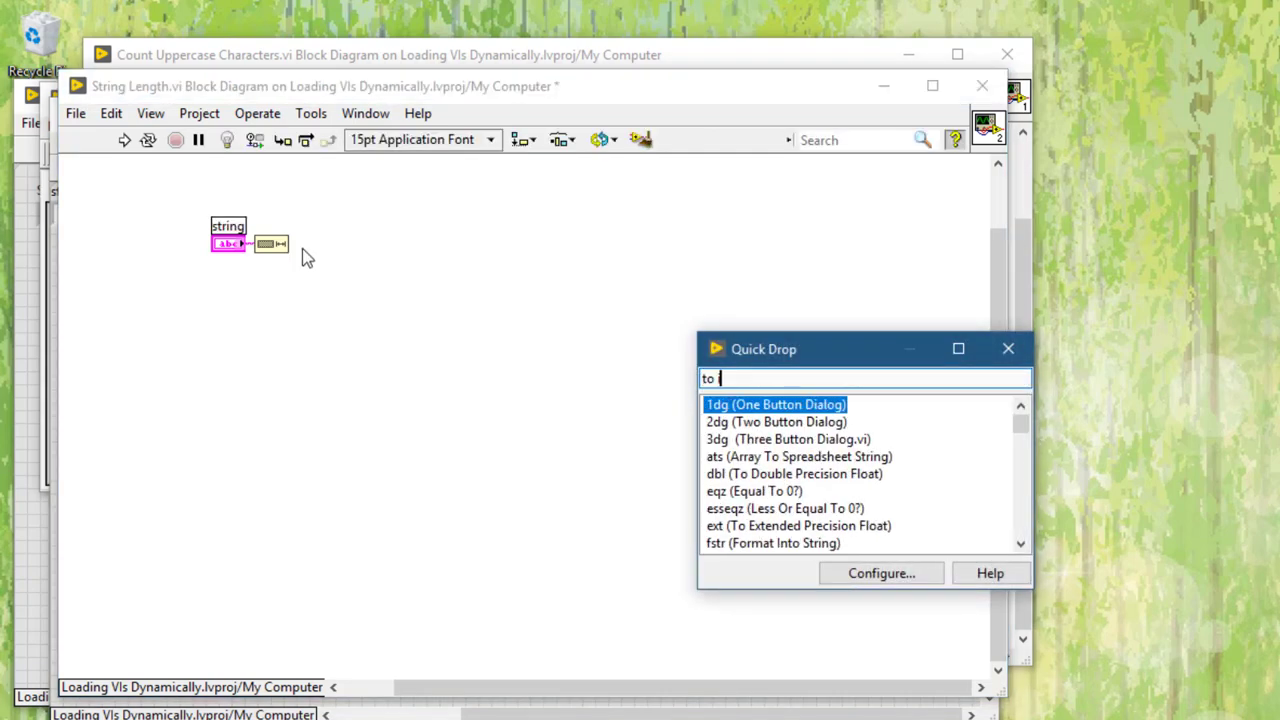
{"action": "type", "text": "i16"}
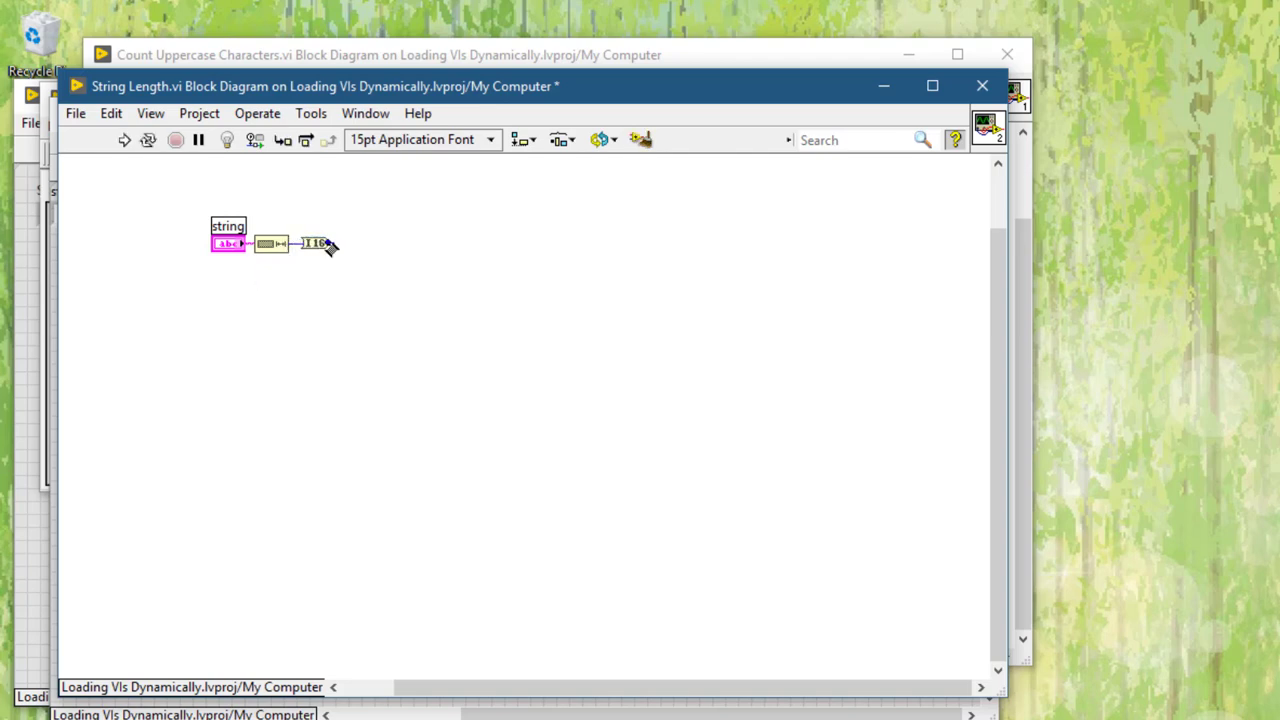
{"action": "right_click", "coordinate": [316, 244]}
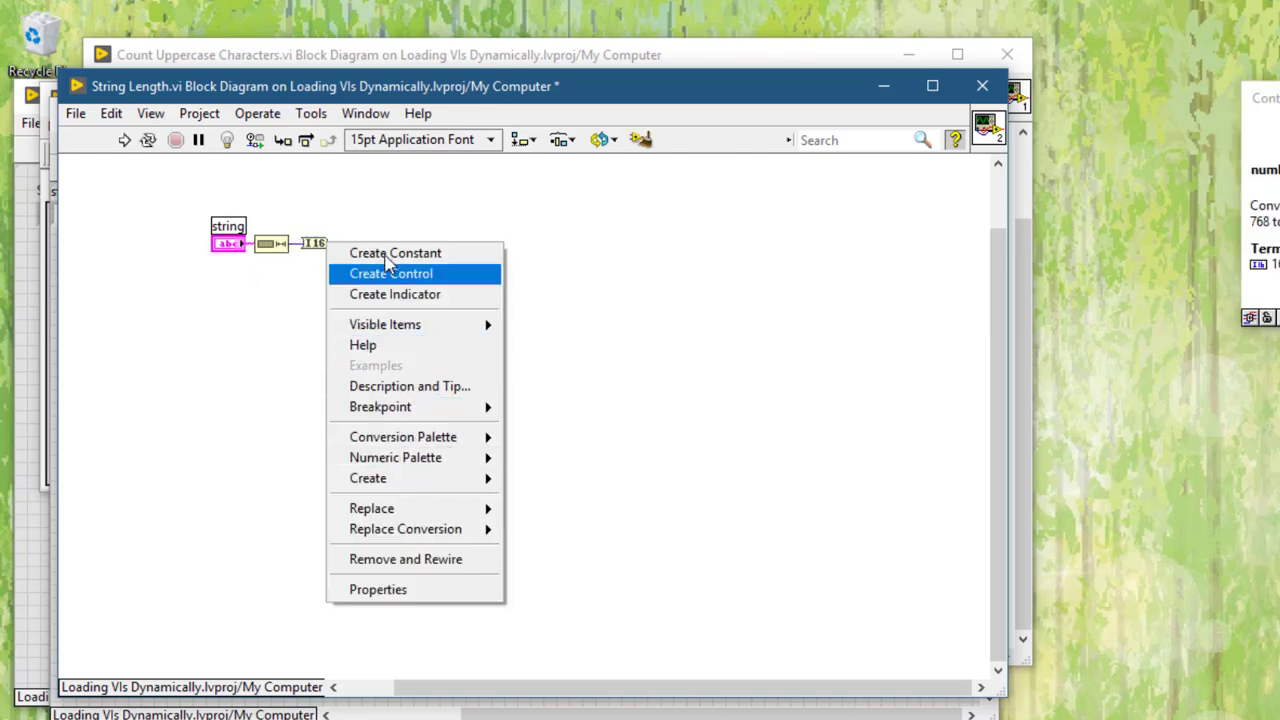
{"action": "left_click", "coordinate": [396, 294]}
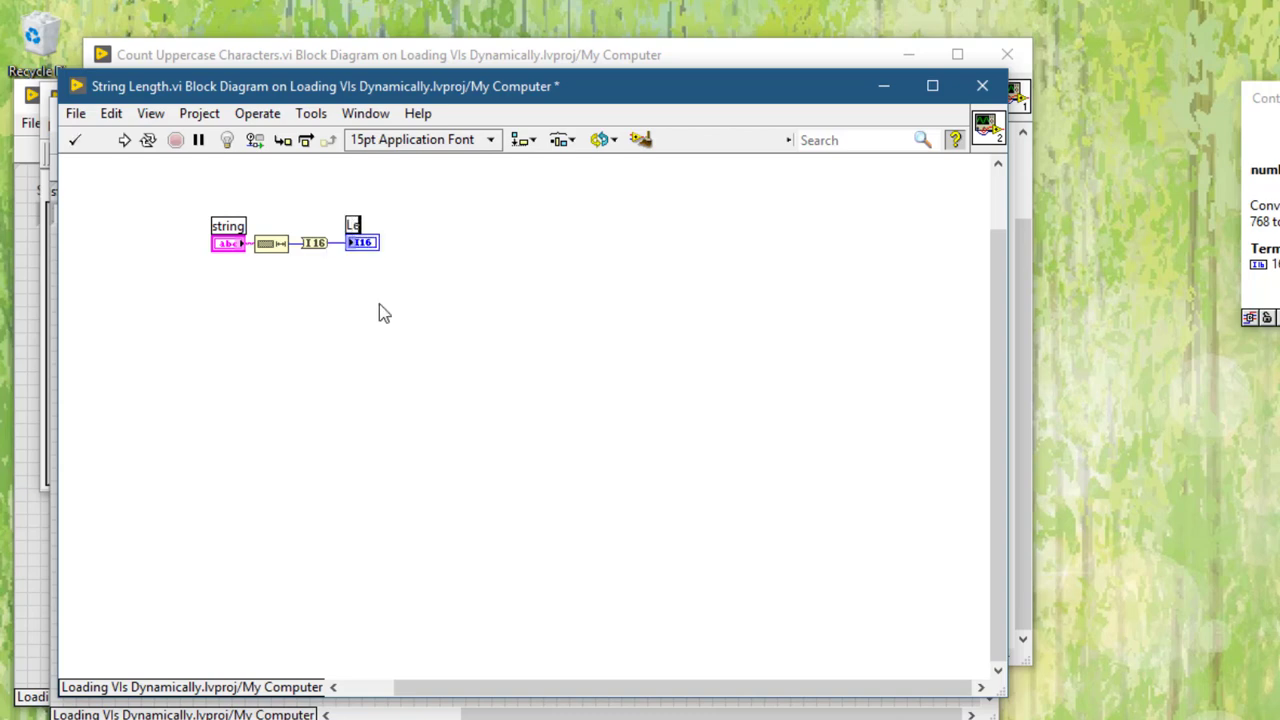
{"action": "type", "text": "Length"}
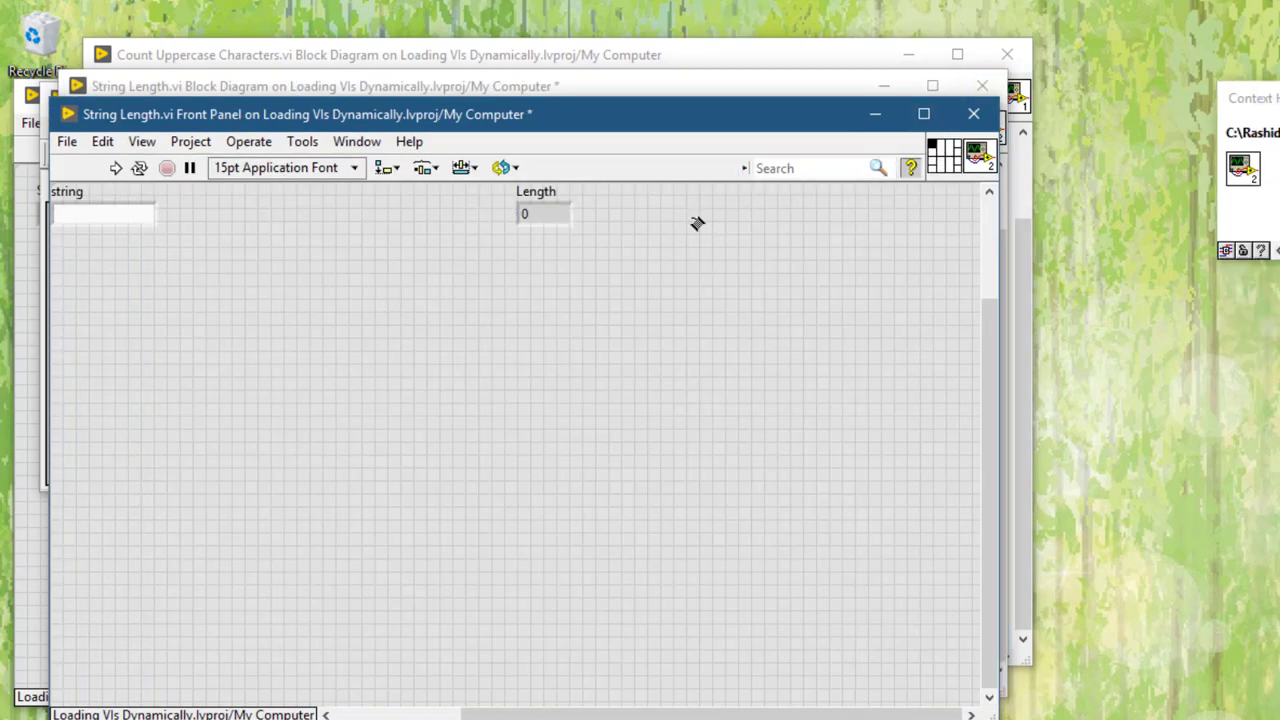
{"action": "left_click", "coordinate": [104, 216]}
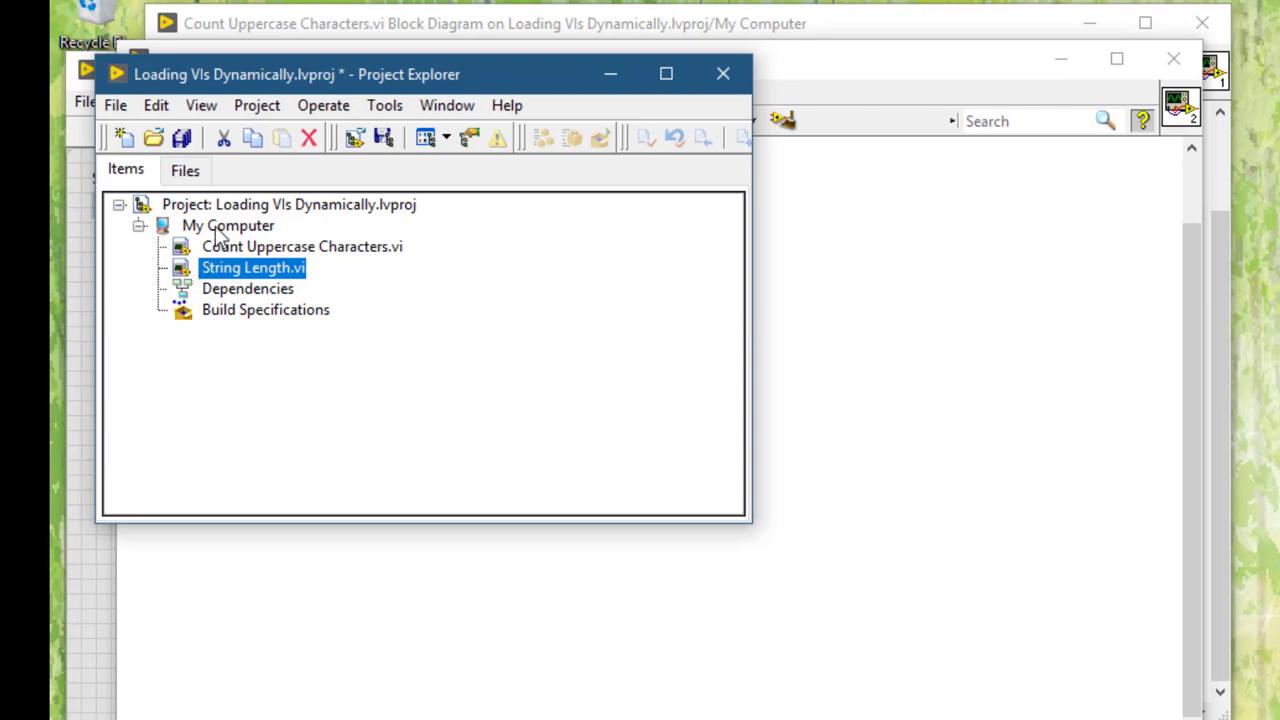
Step: Create a new VI under My Computer and save it as Main with its block diagram open
{"action": "right_click", "coordinate": [228, 224]}
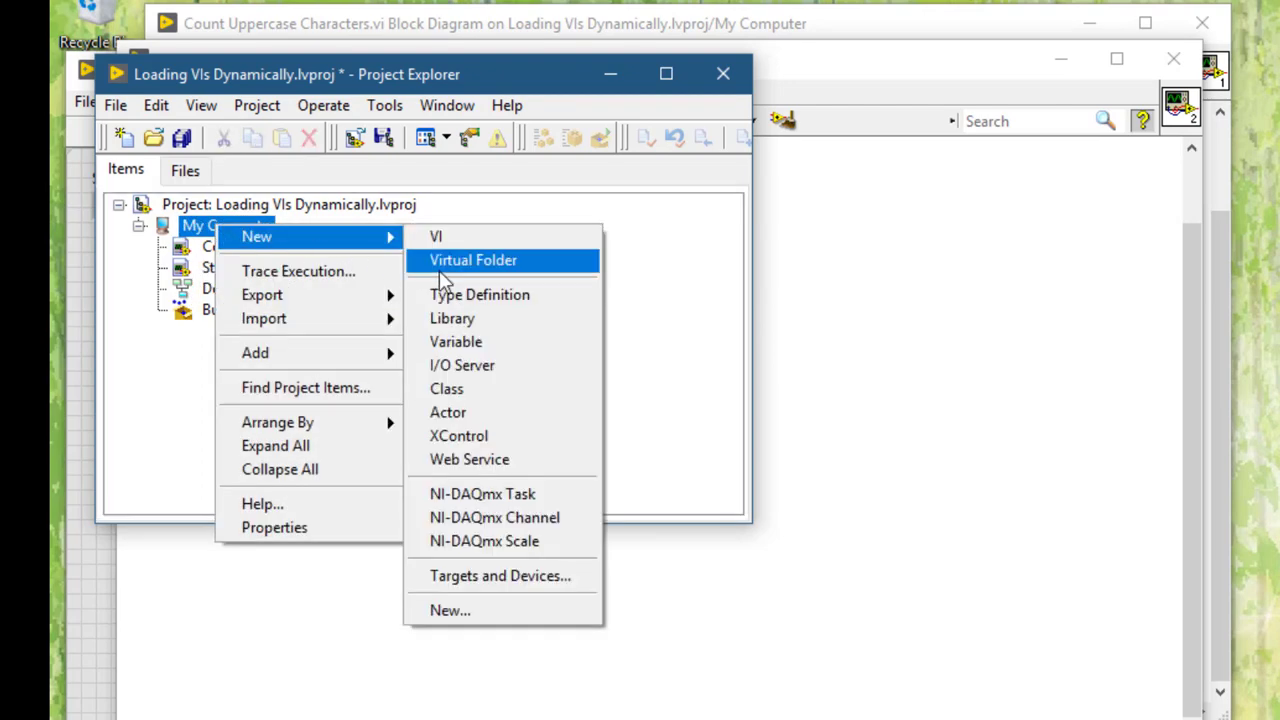
{"action": "mouse_move", "coordinate": [462, 364]}
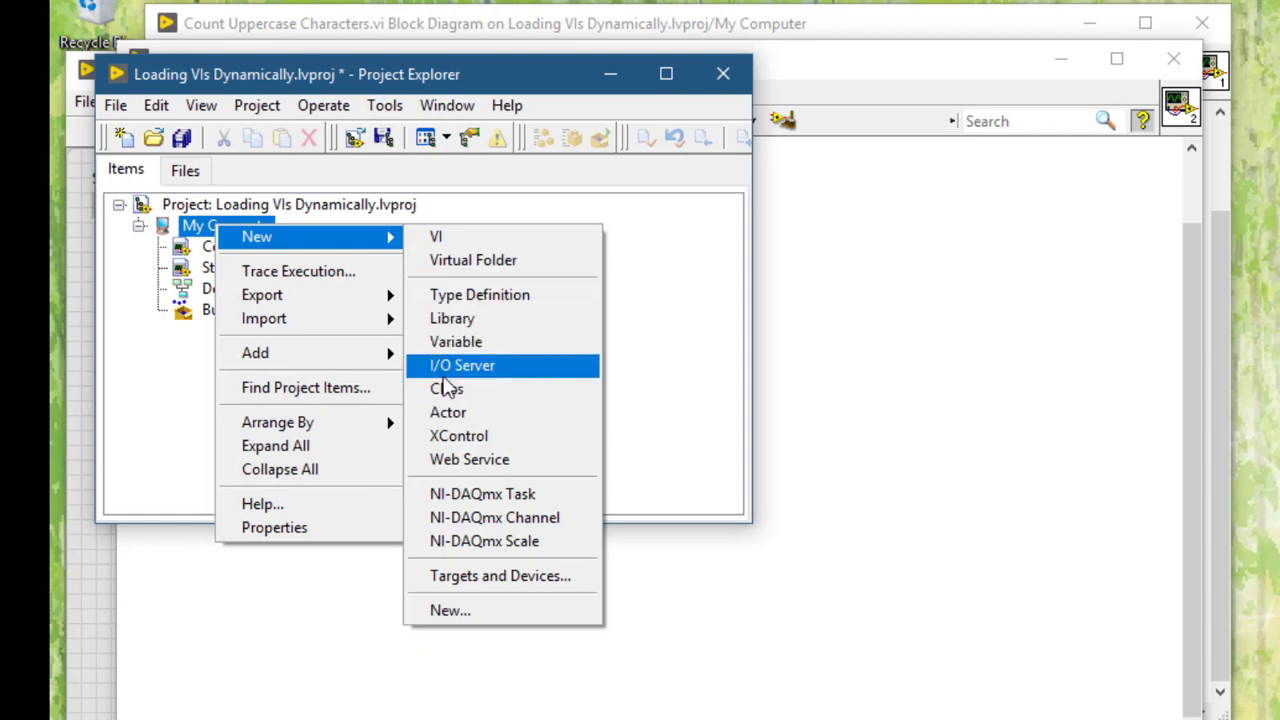
{"action": "mouse_move", "coordinate": [456, 244]}
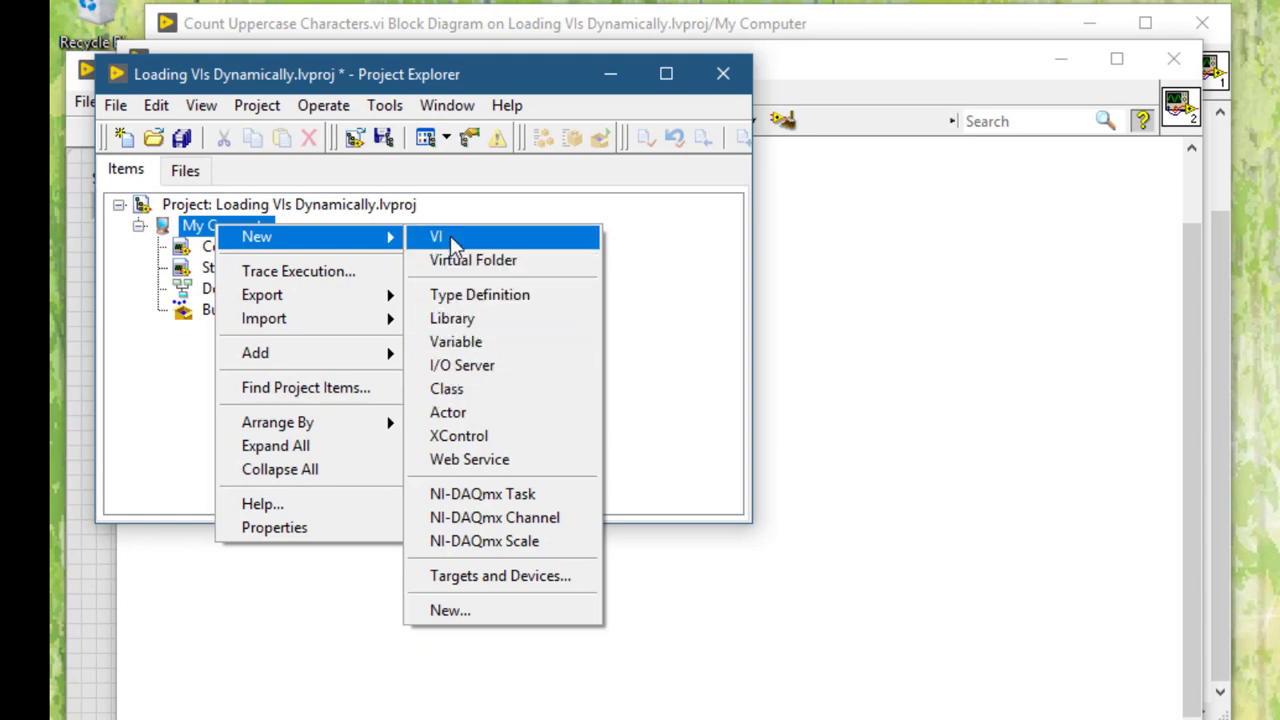
{"action": "left_click", "coordinate": [452, 236]}
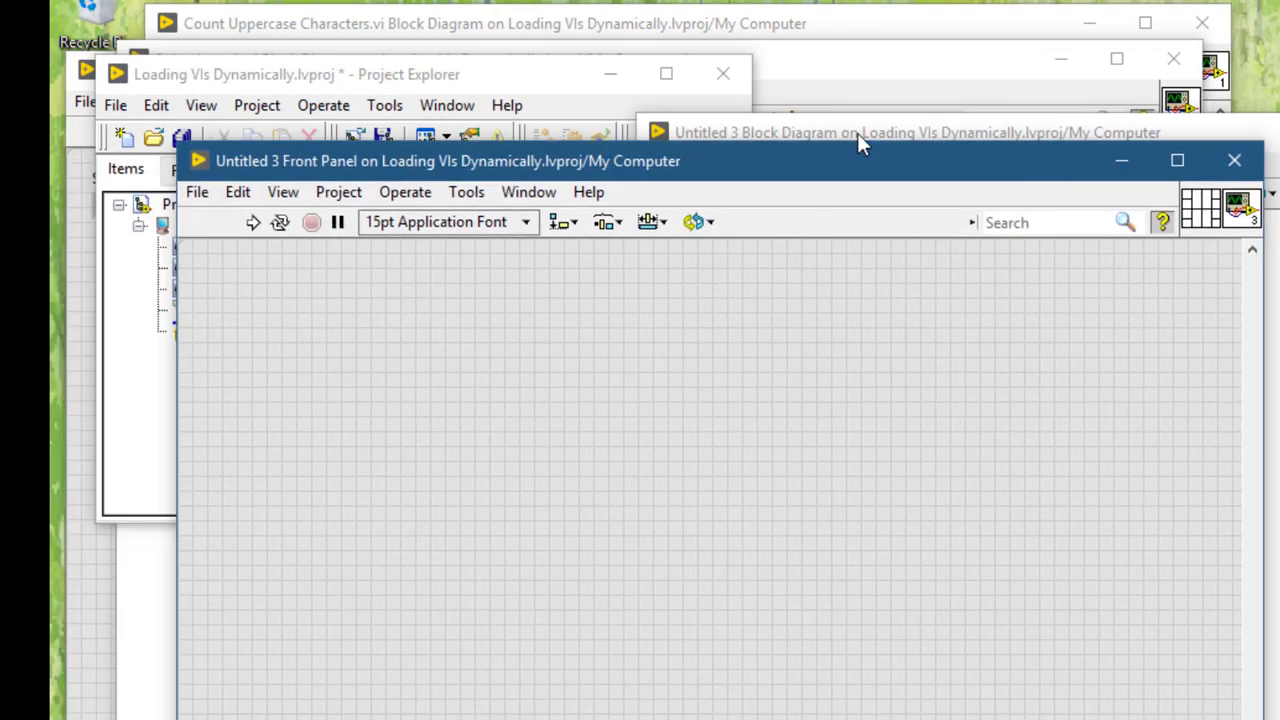
{"action": "left_click", "coordinate": [902, 132]}
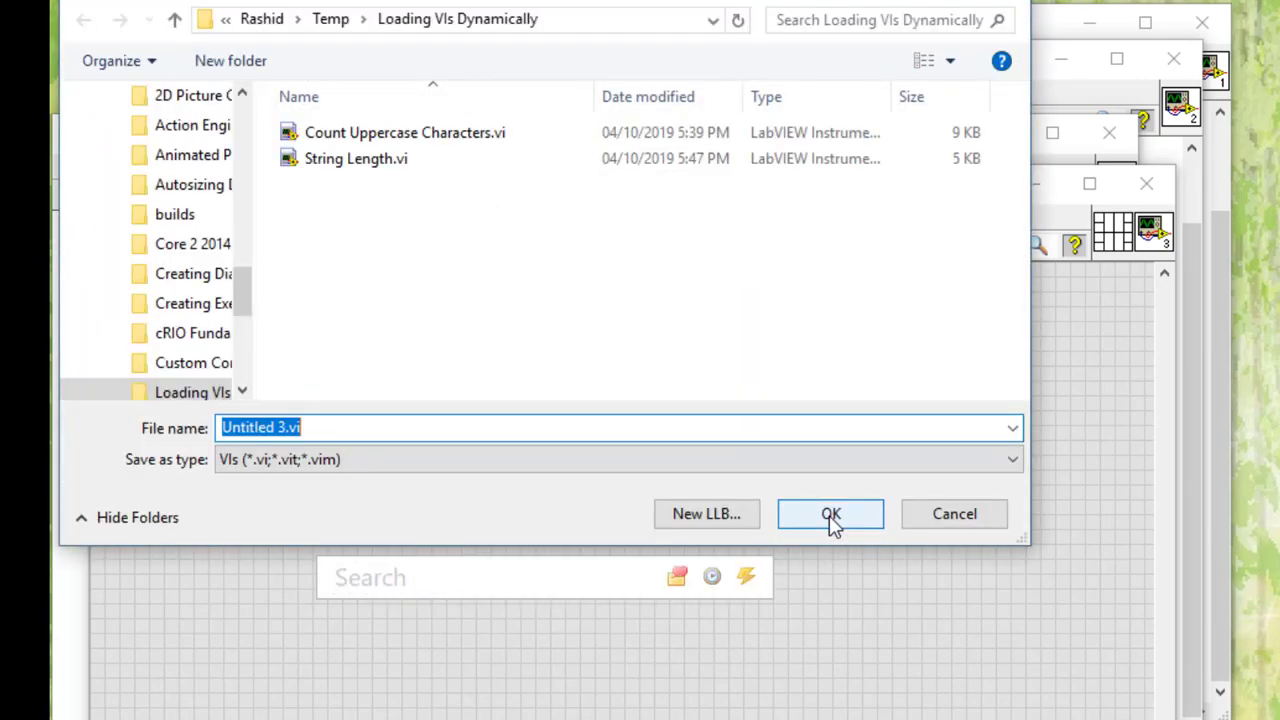
{"action": "type", "text": "Main"}
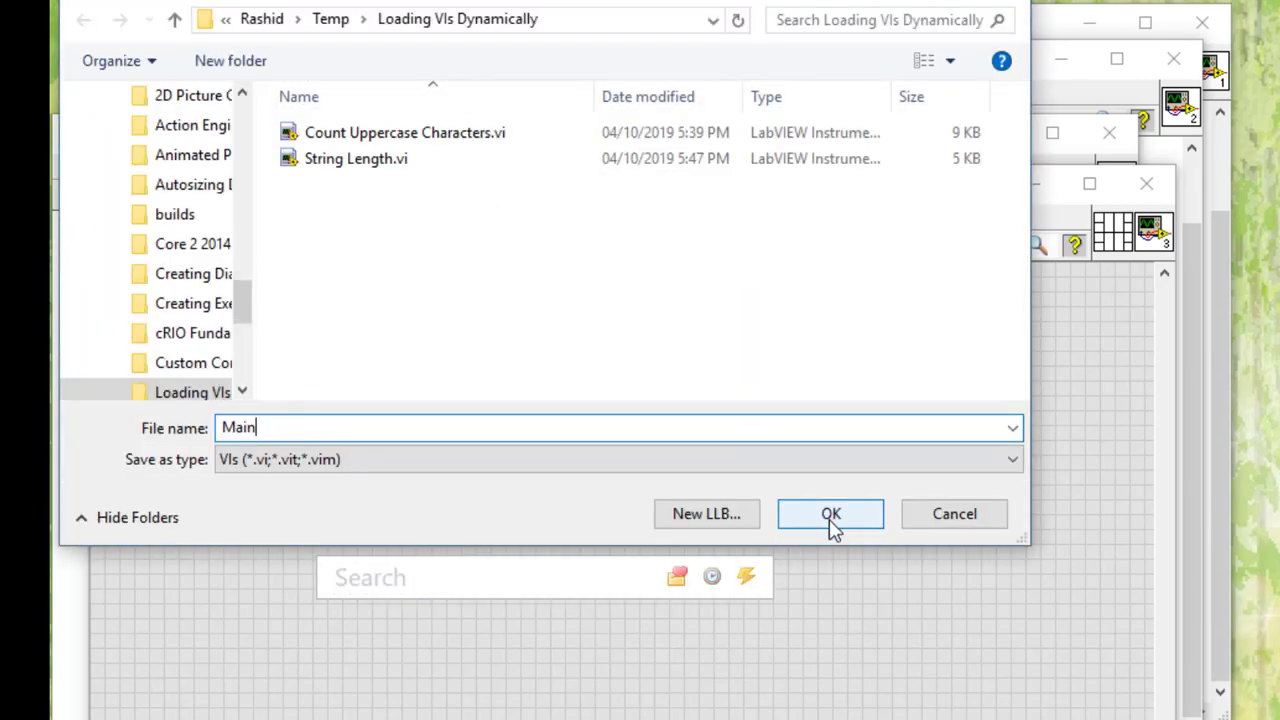
{"action": "left_click", "coordinate": [828, 512]}
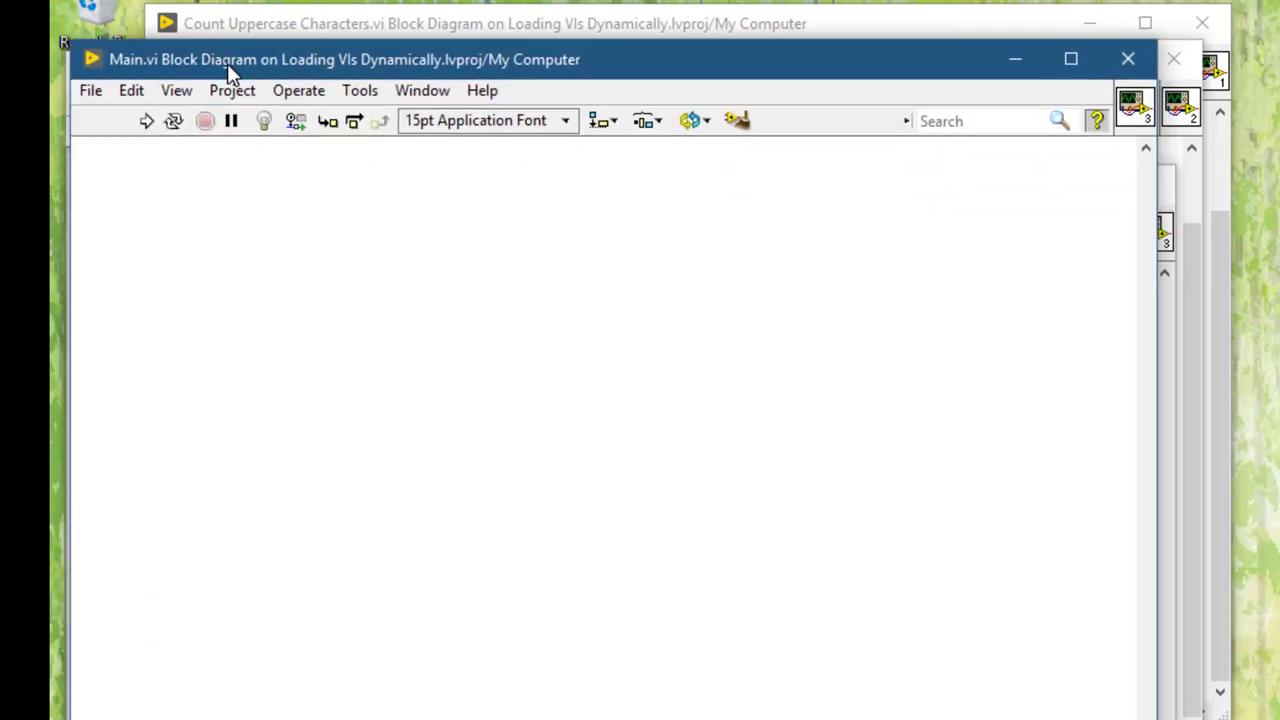
{"action": "mouse_move", "coordinate": [170, 196]}
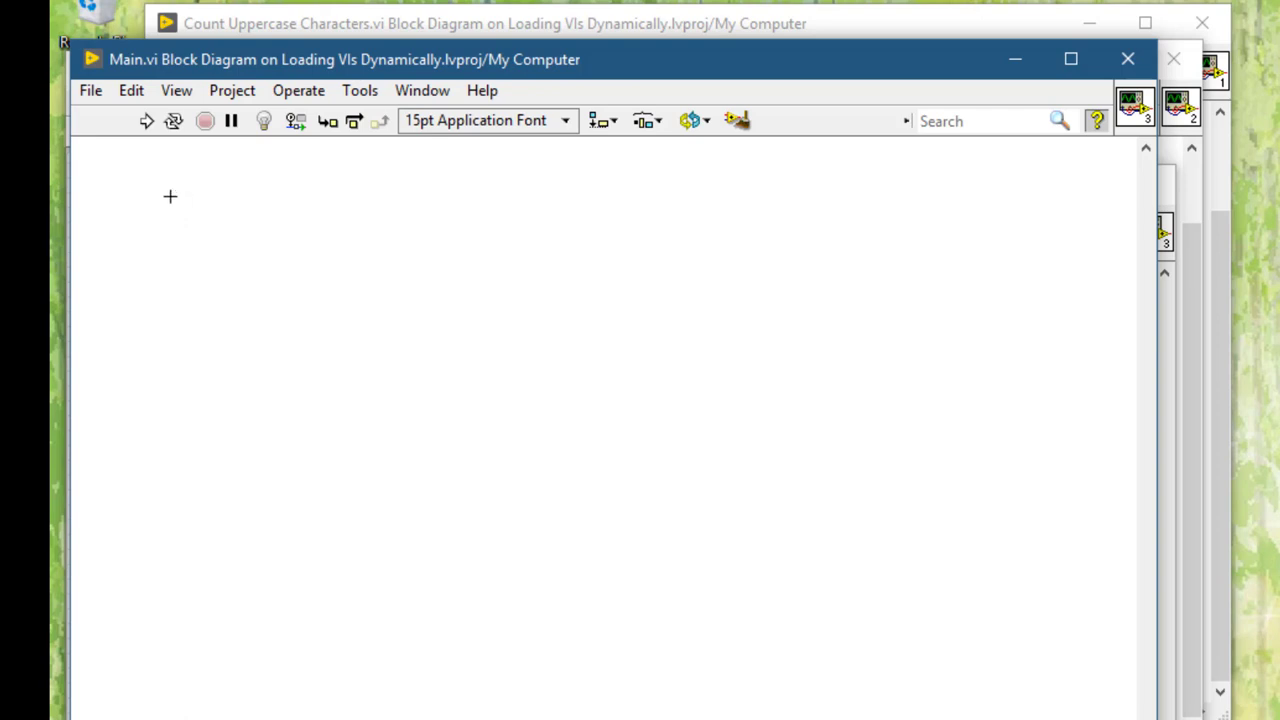
Step: Drop an Array Constant of strings, widen its element and expand it to two elements
{"action": "type", "text": "cu"}
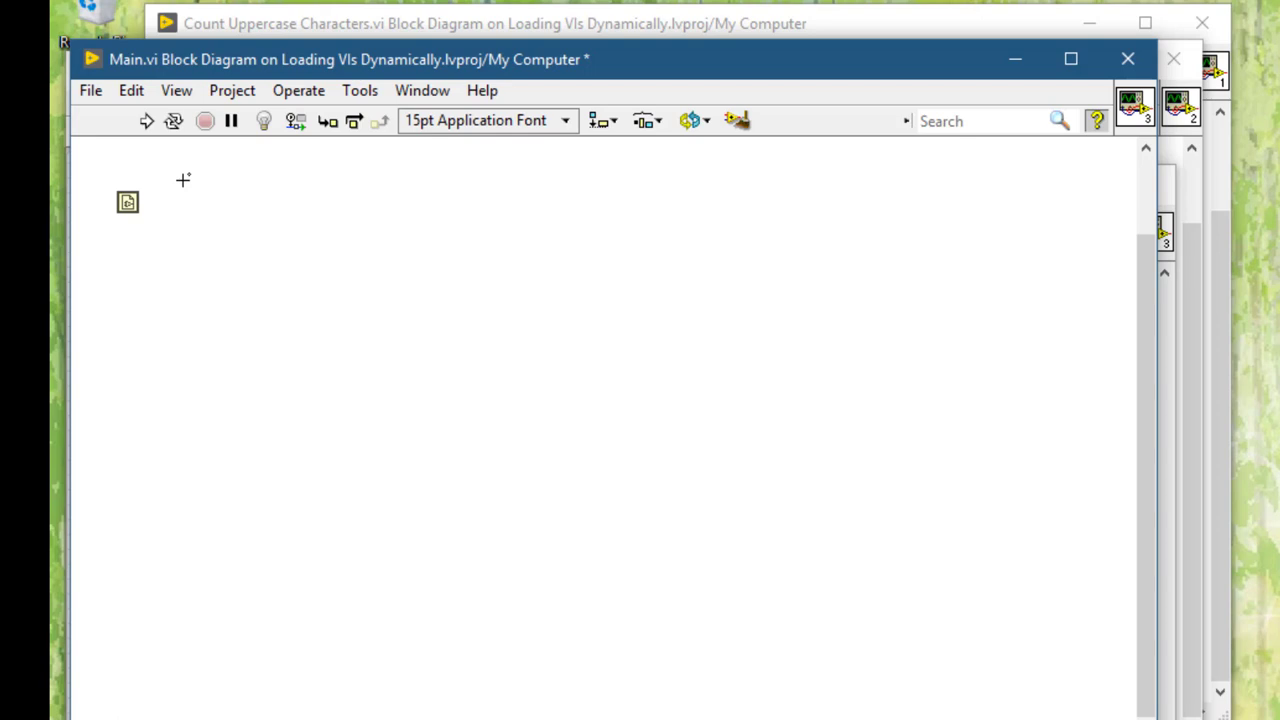
{"action": "mouse_move", "coordinate": [180, 180]}
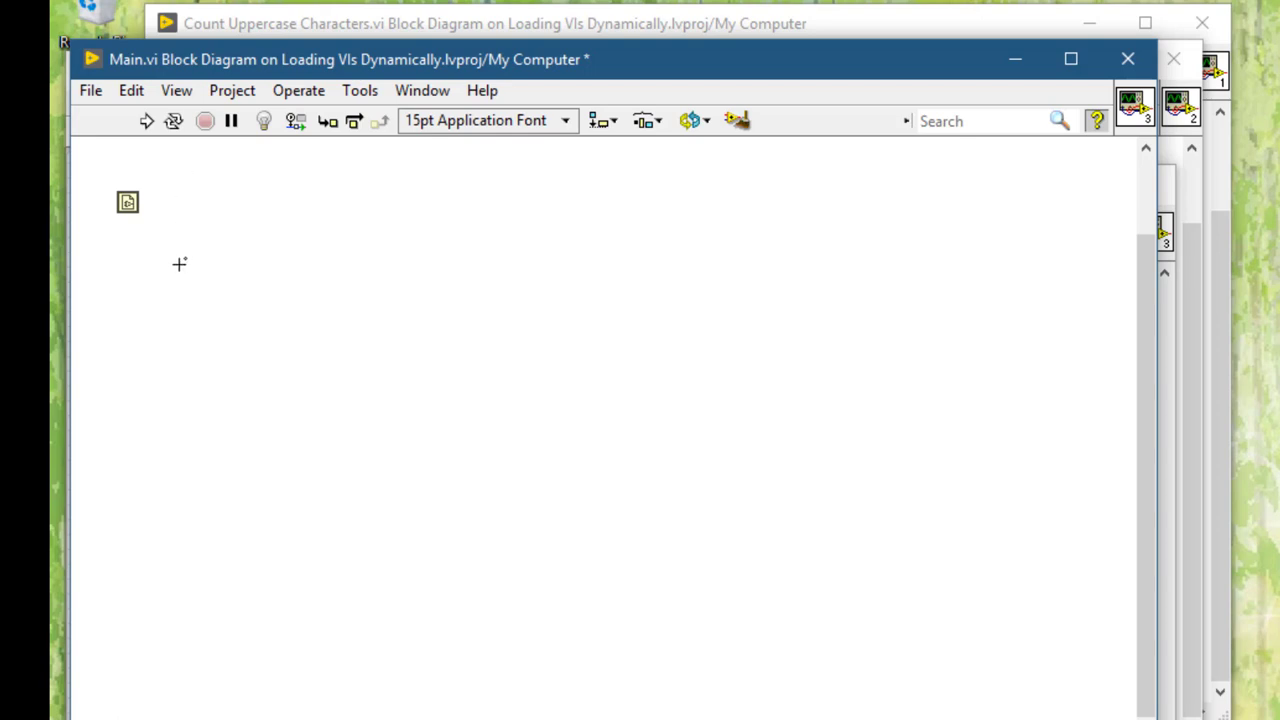
{"action": "key", "text": "ctrl+space"}
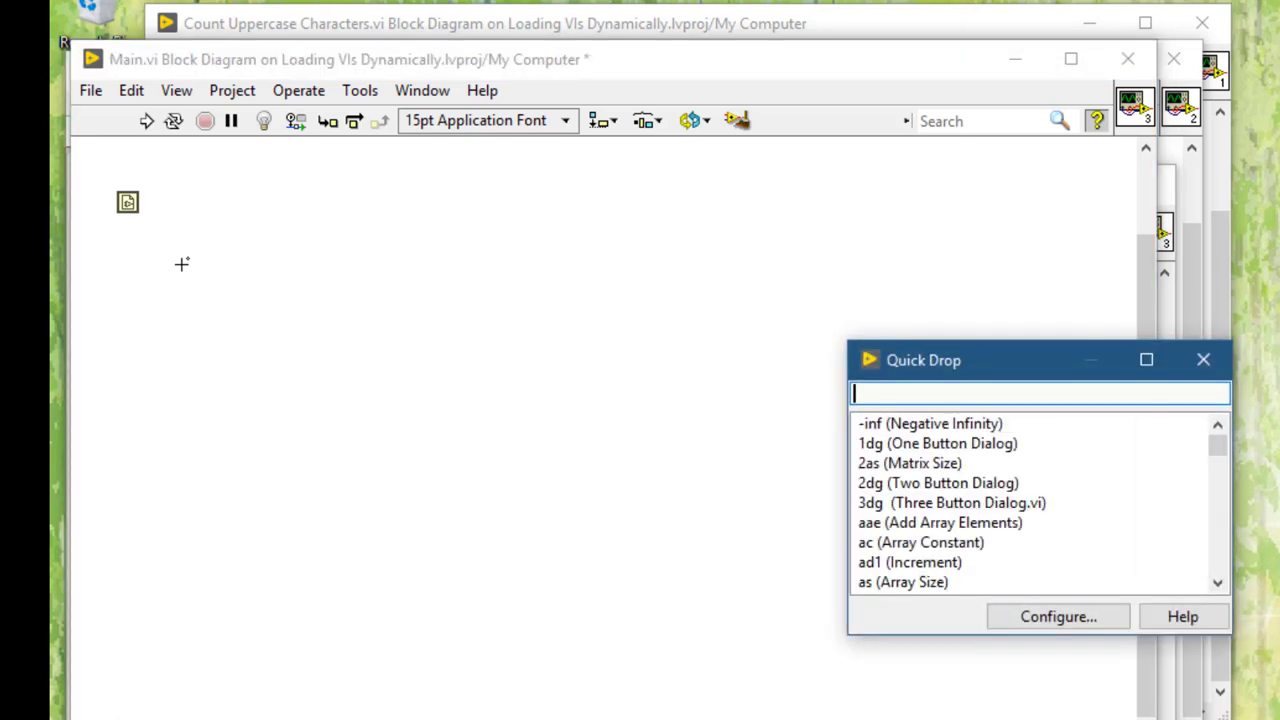
{"action": "type", "text": "arr"}
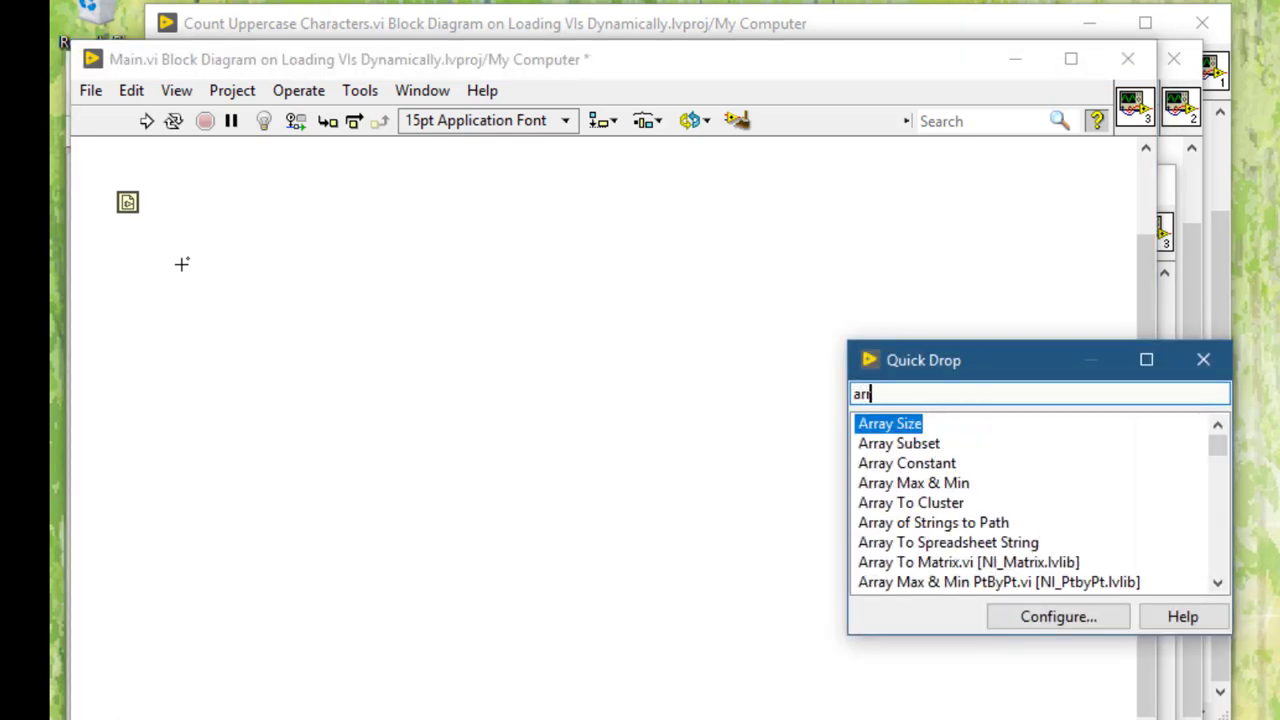
{"action": "mouse_move", "coordinate": [772, 526]}
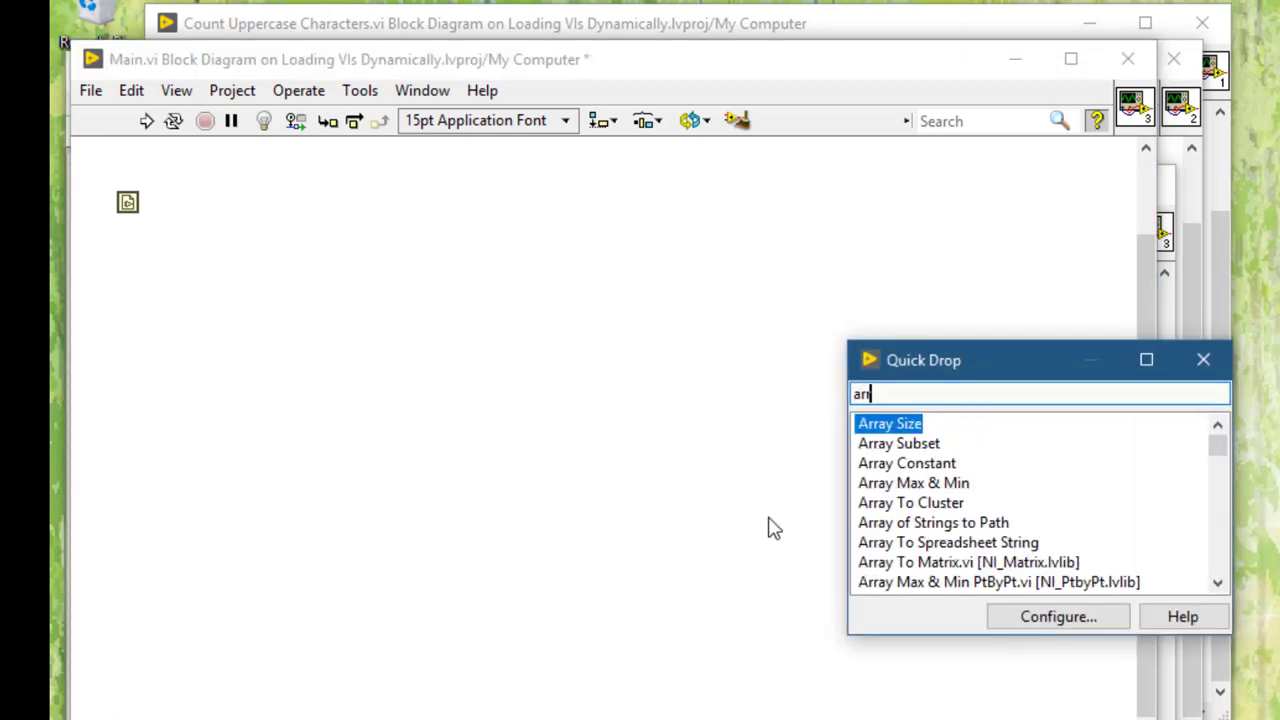
{"action": "type", "text": "ay"}
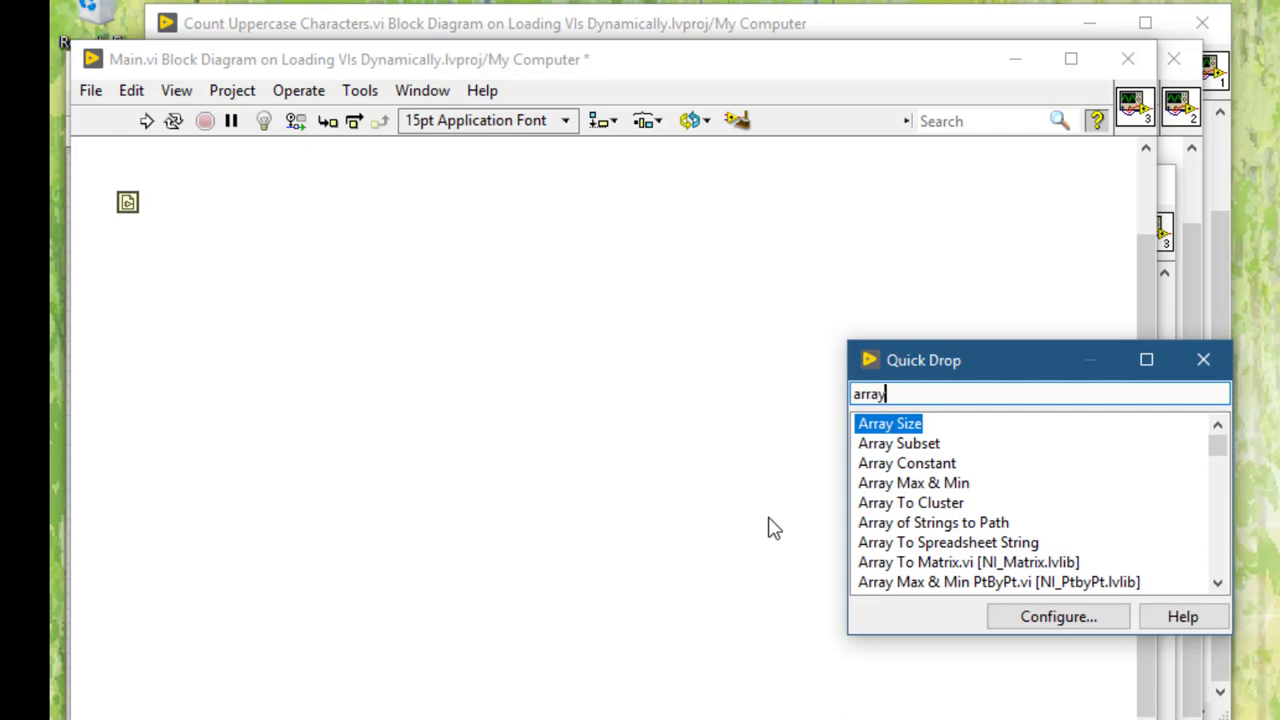
{"action": "mouse_move", "coordinate": [926, 464]}
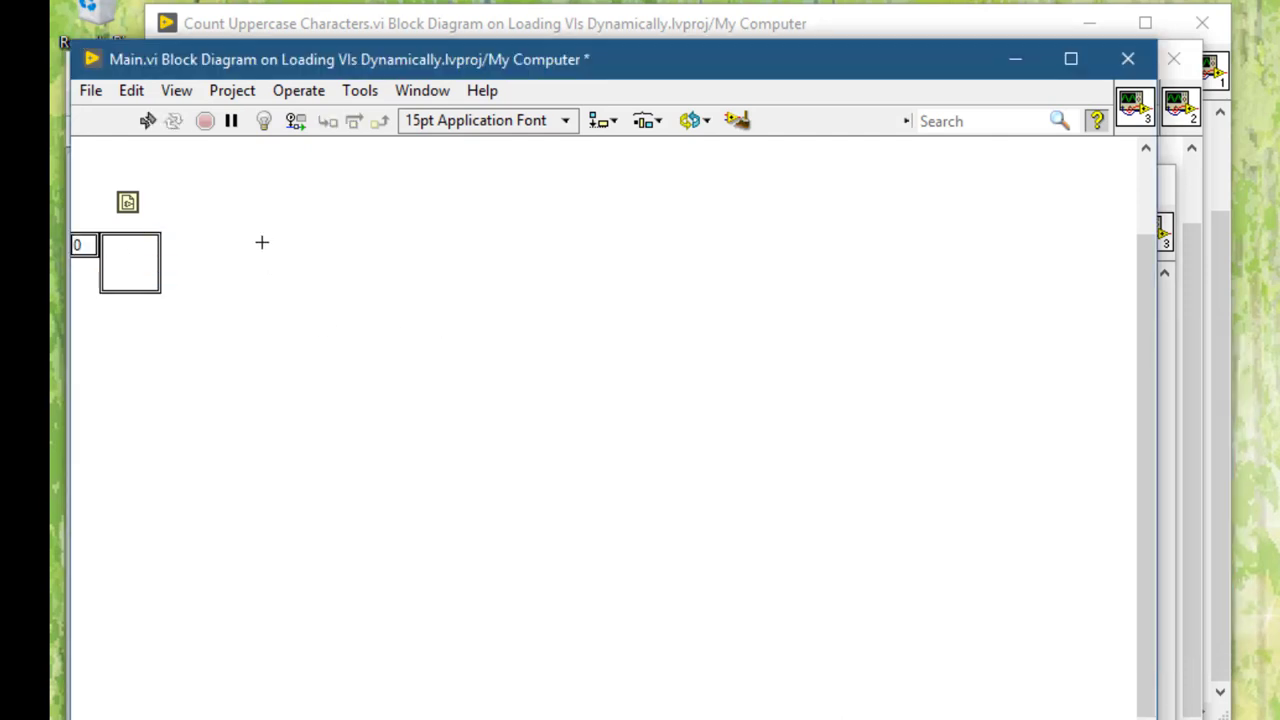
{"action": "type", "text": "str"}
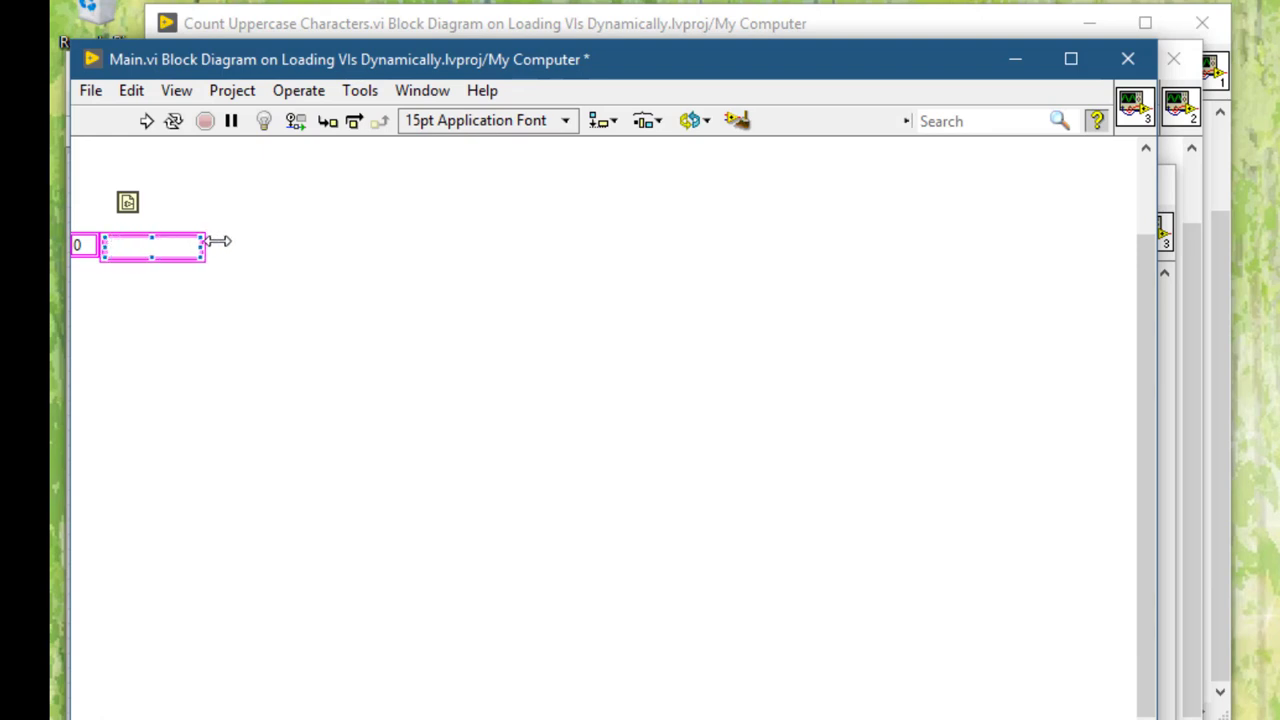
{"action": "left_click_drag", "start_coordinate": [216, 246], "coordinate": [270, 246]}
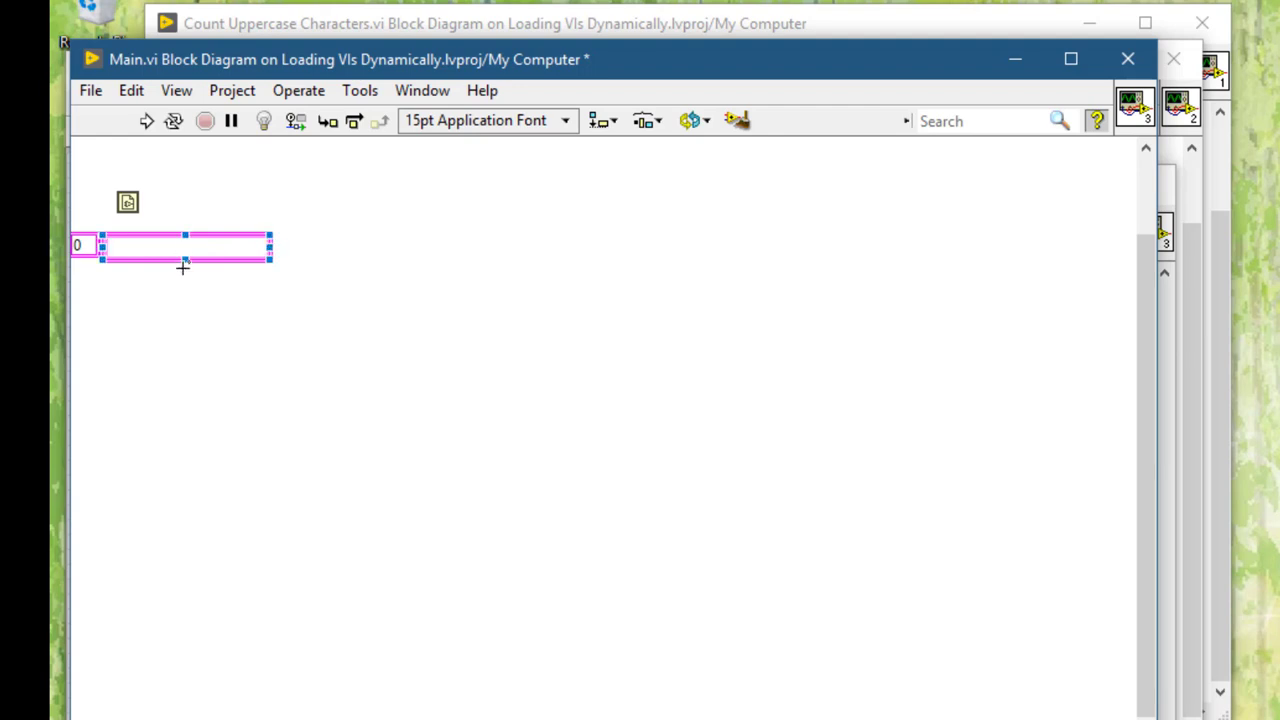
{"action": "left_click_drag", "start_coordinate": [184, 258], "coordinate": [172, 282]}
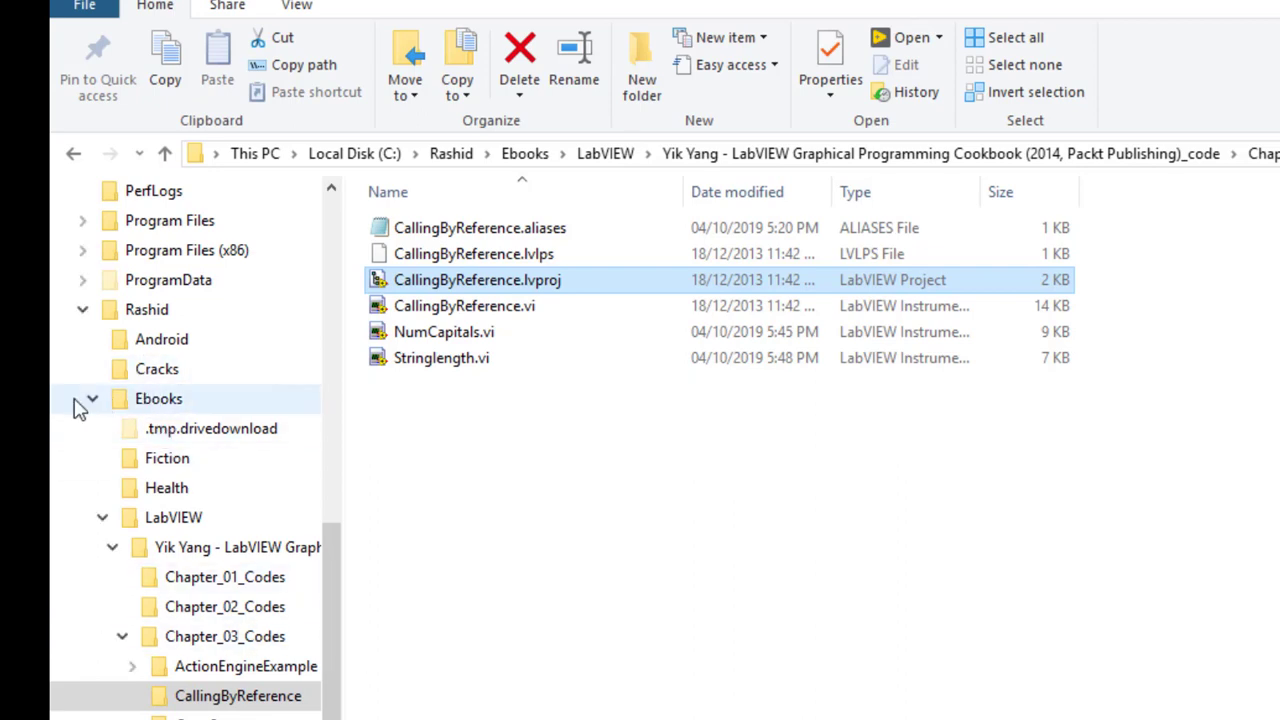
Step: Browse Temp\Loading VIs Dynamically in File Explorer and select String Length.vi
{"action": "left_click", "coordinate": [80, 398]}
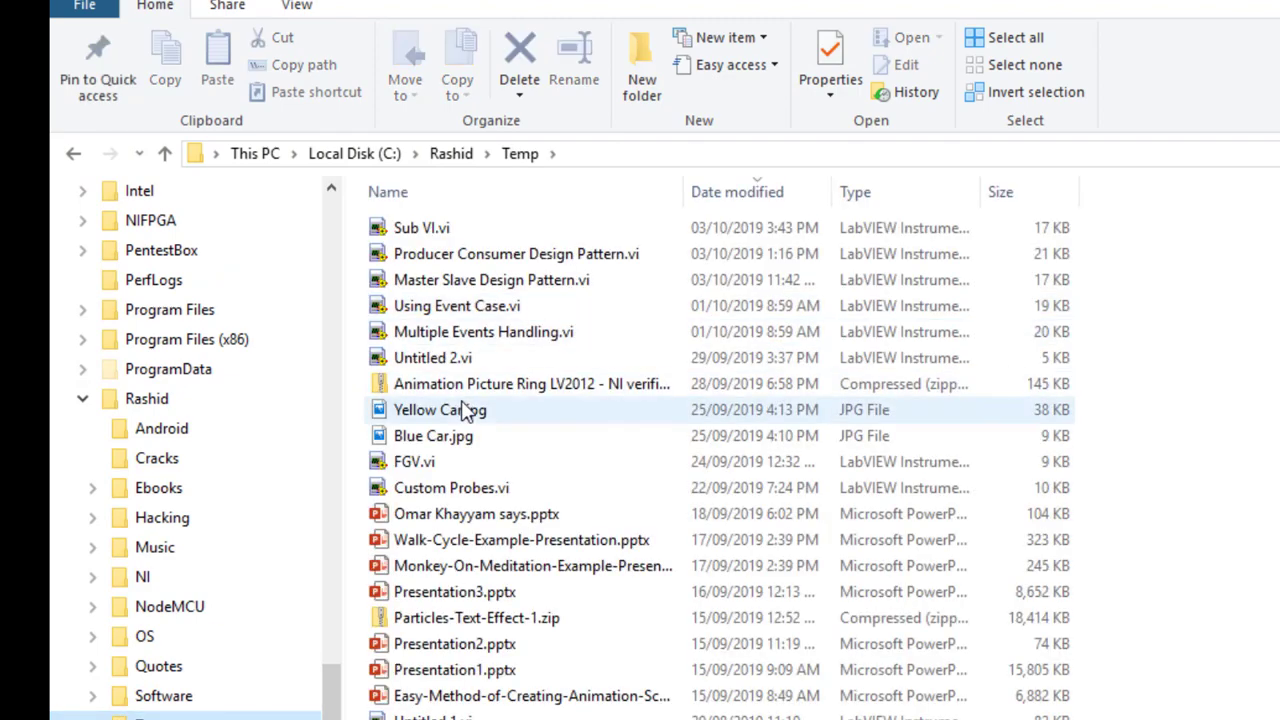
{"action": "scroll", "scroll_direction": "down", "scroll_amount": 3}
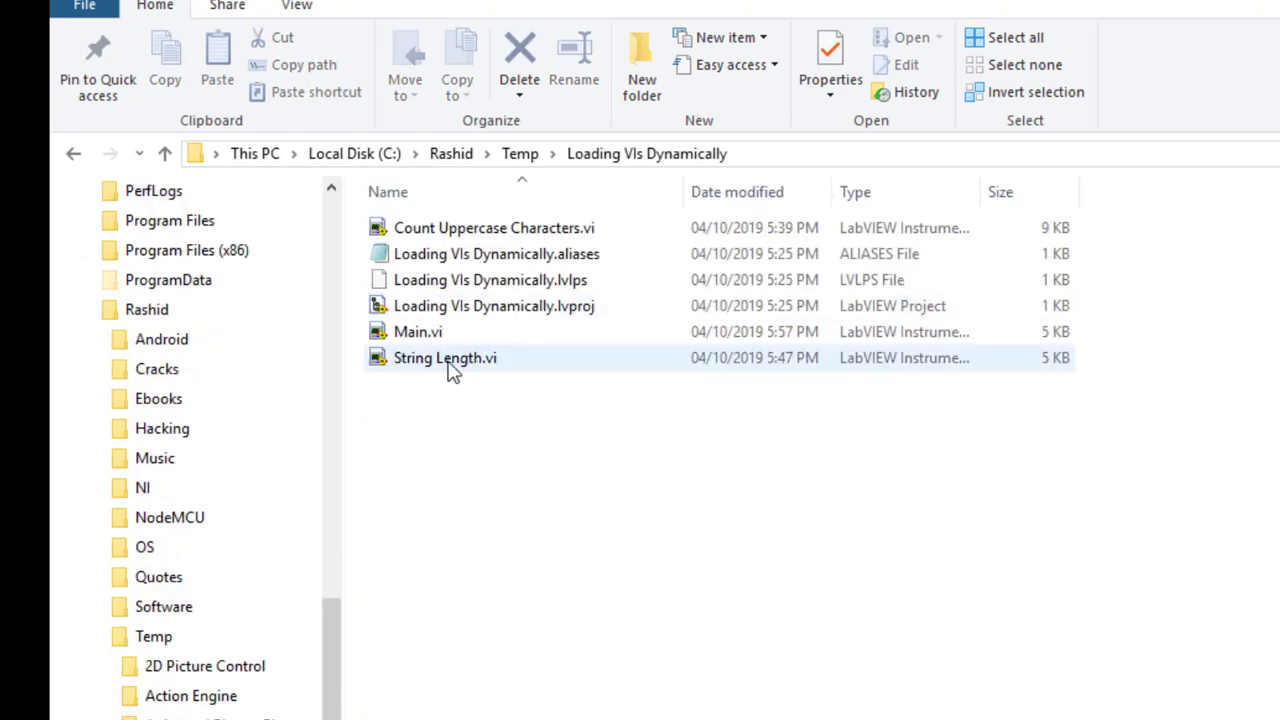
{"action": "left_click", "coordinate": [448, 368]}
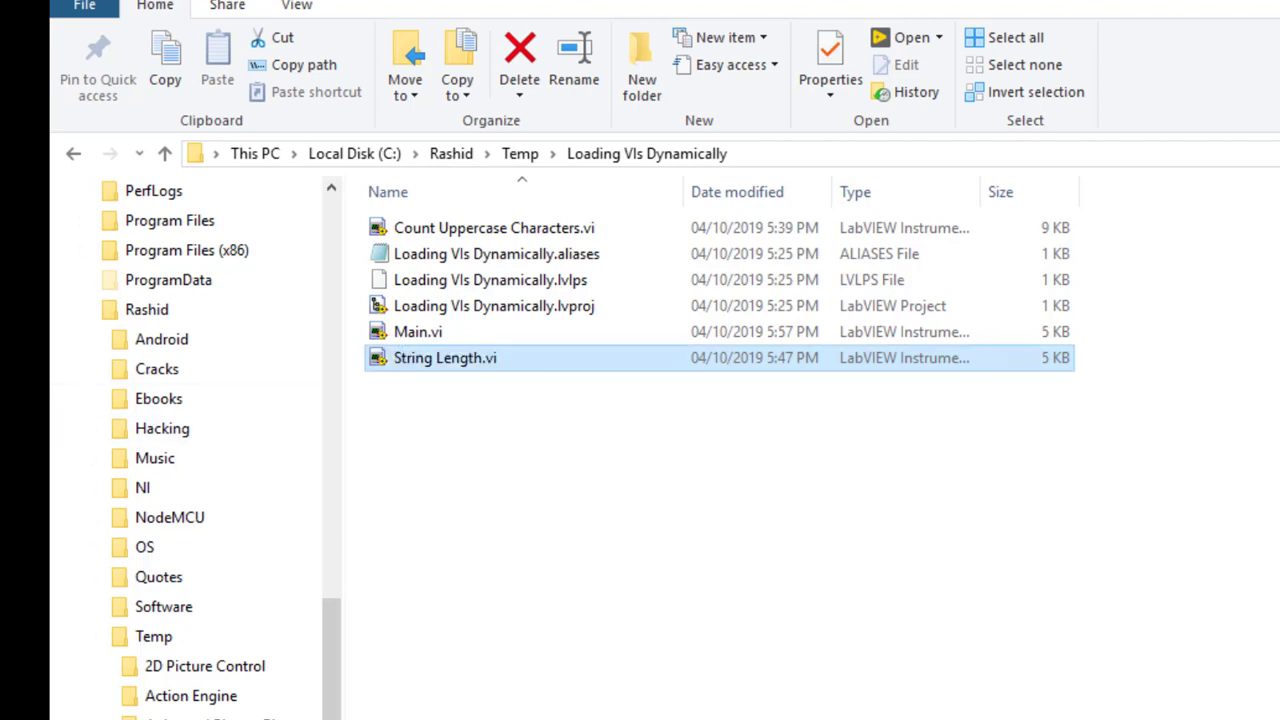
{"action": "double_click", "coordinate": [444, 358]}
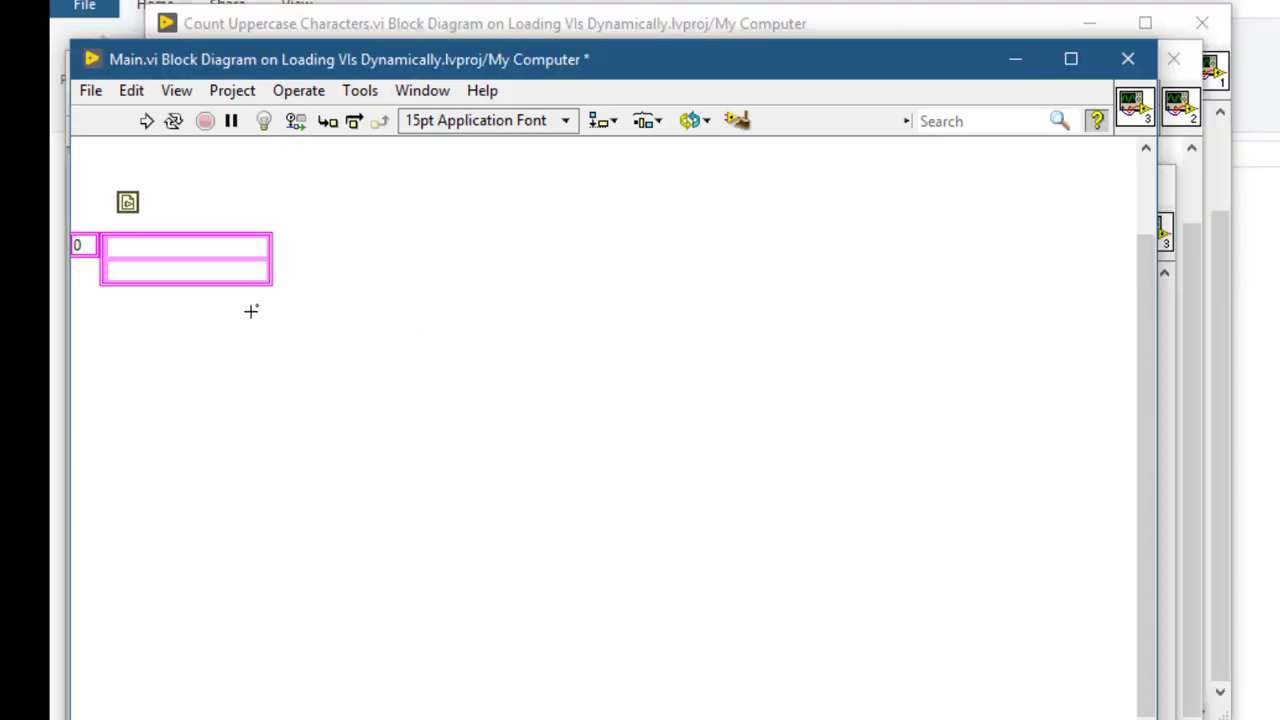
Step: Enter ..\String Length.vi as the first array element
{"action": "left_click", "coordinate": [184, 256]}
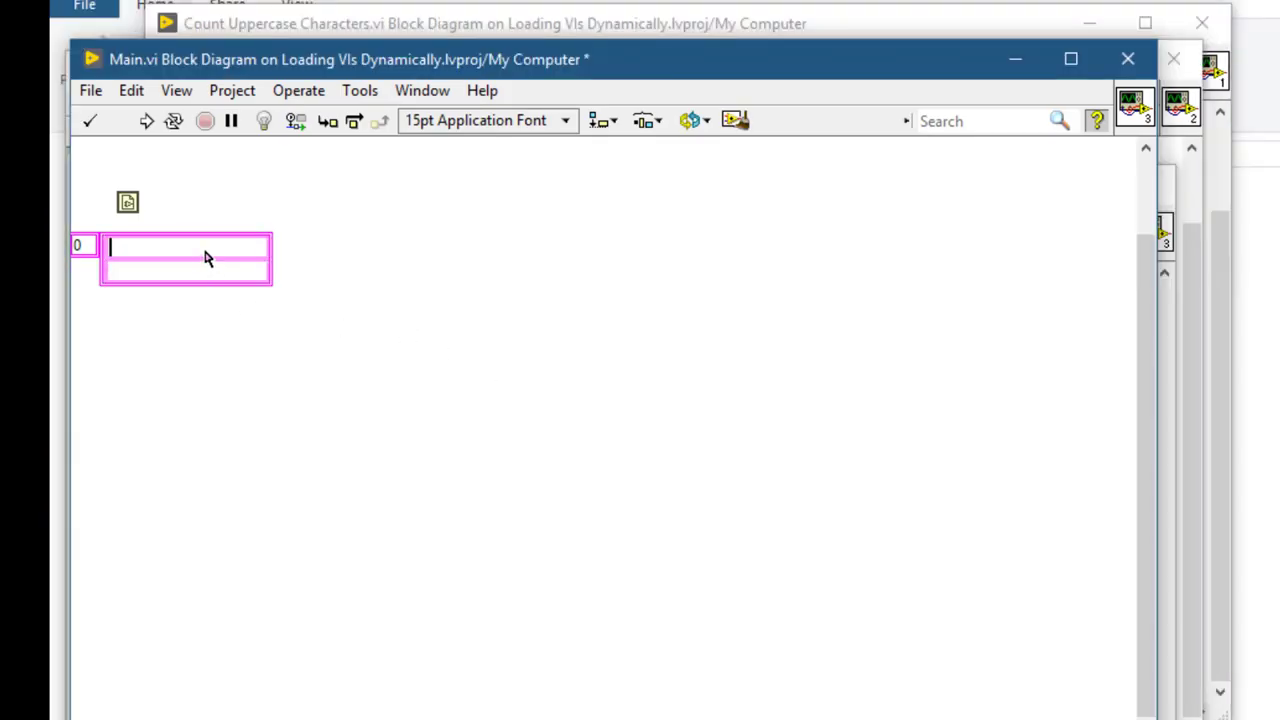
{"action": "type", "text": "String Length.vi"}
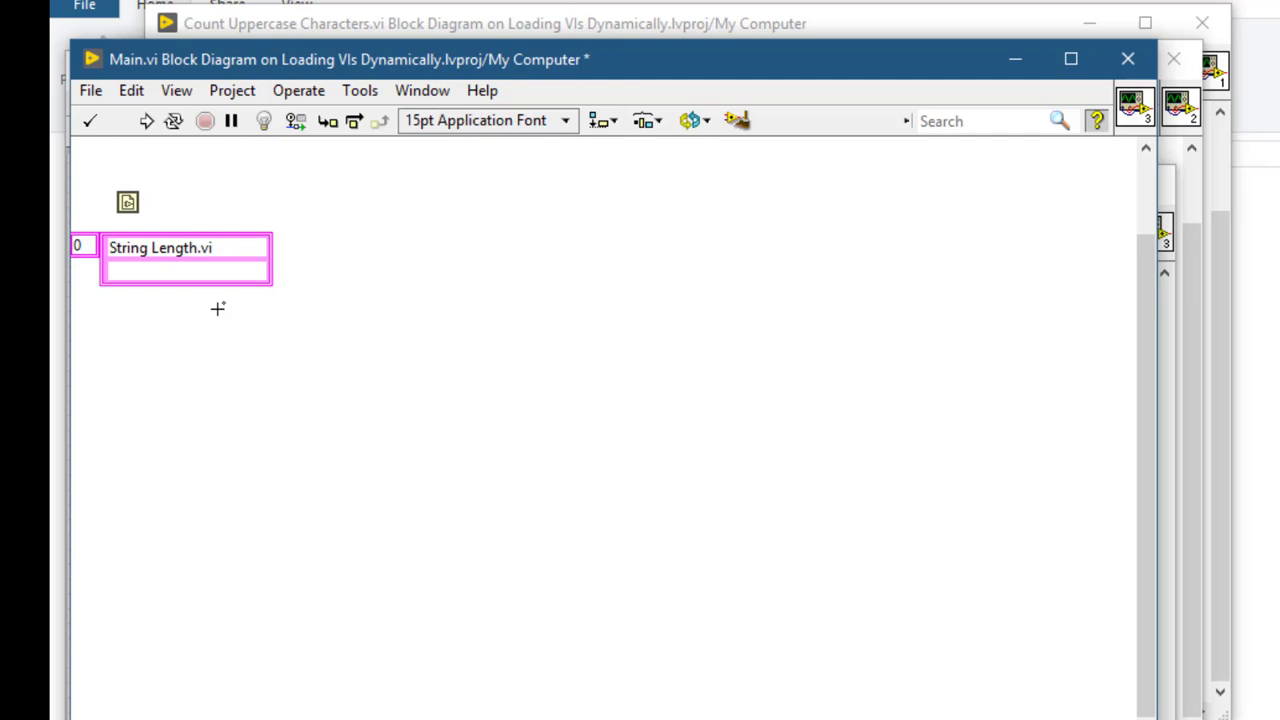
{"action": "left_click", "coordinate": [112, 248]}
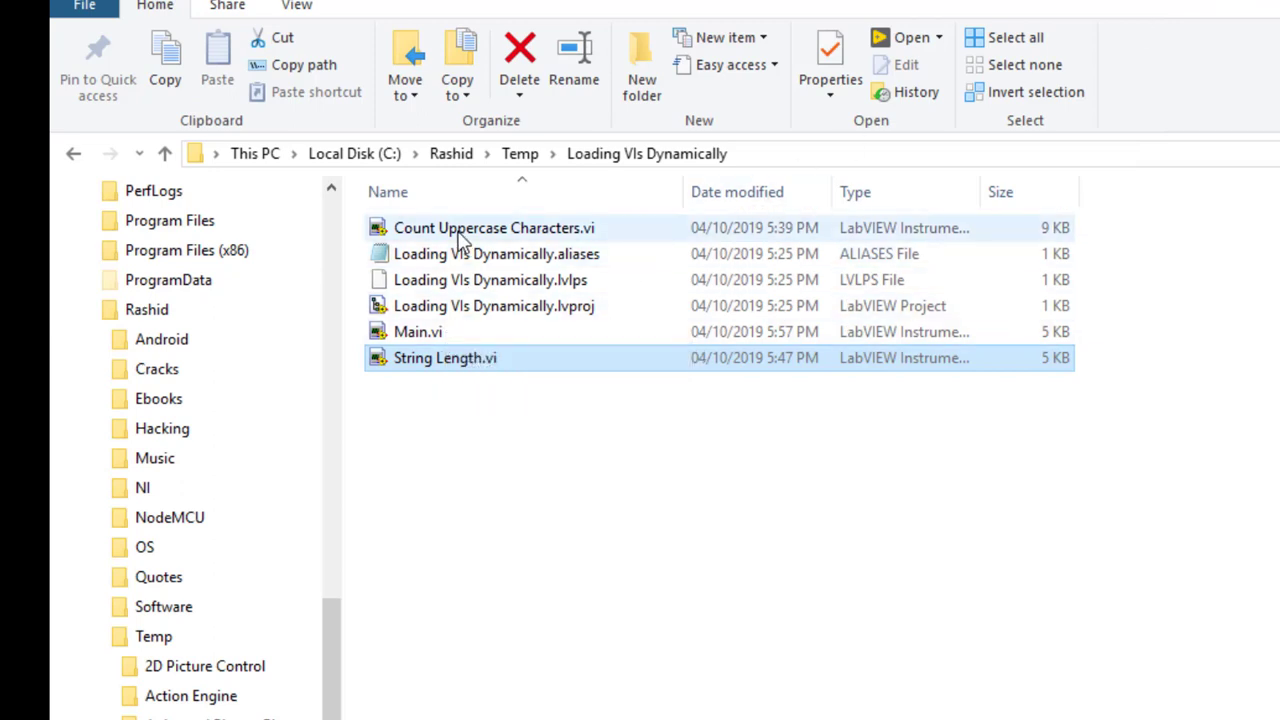
Step: Enter ..\Count Uppercase Characters.vi as the second array element
{"action": "left_click", "coordinate": [492, 228]}
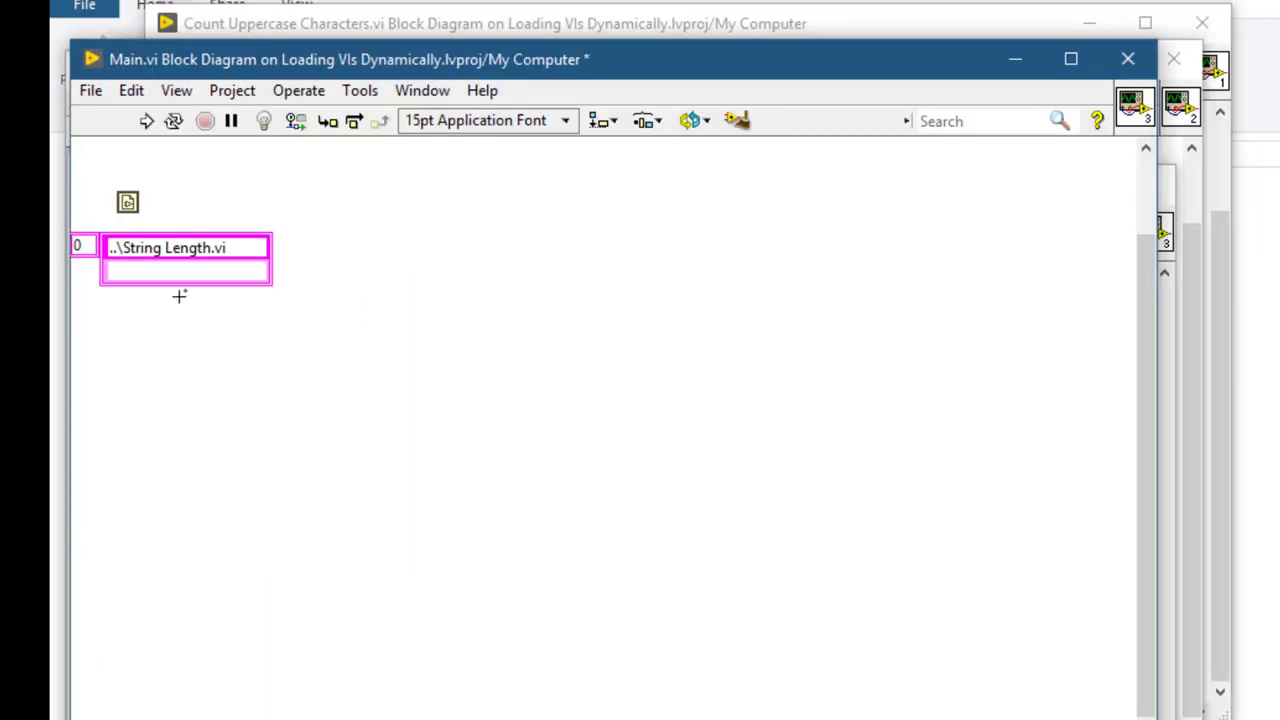
{"action": "left_click", "coordinate": [184, 272]}
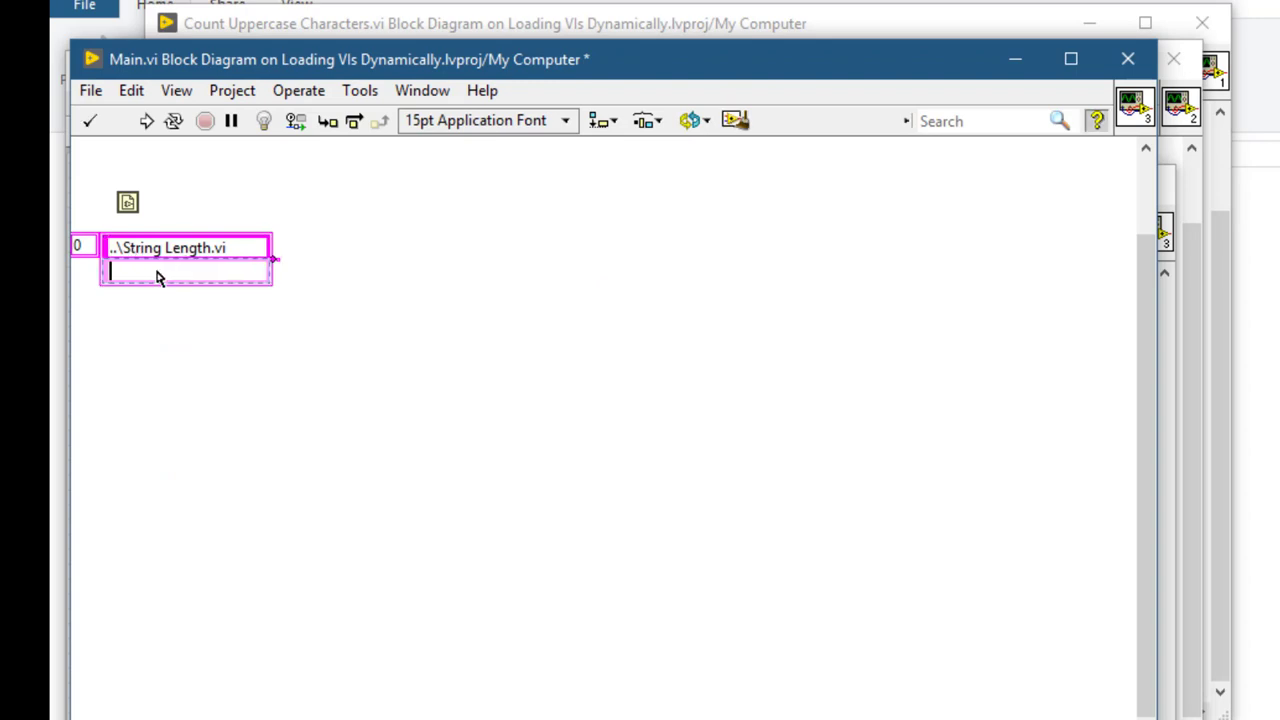
{"action": "type", "text": "..\\"}
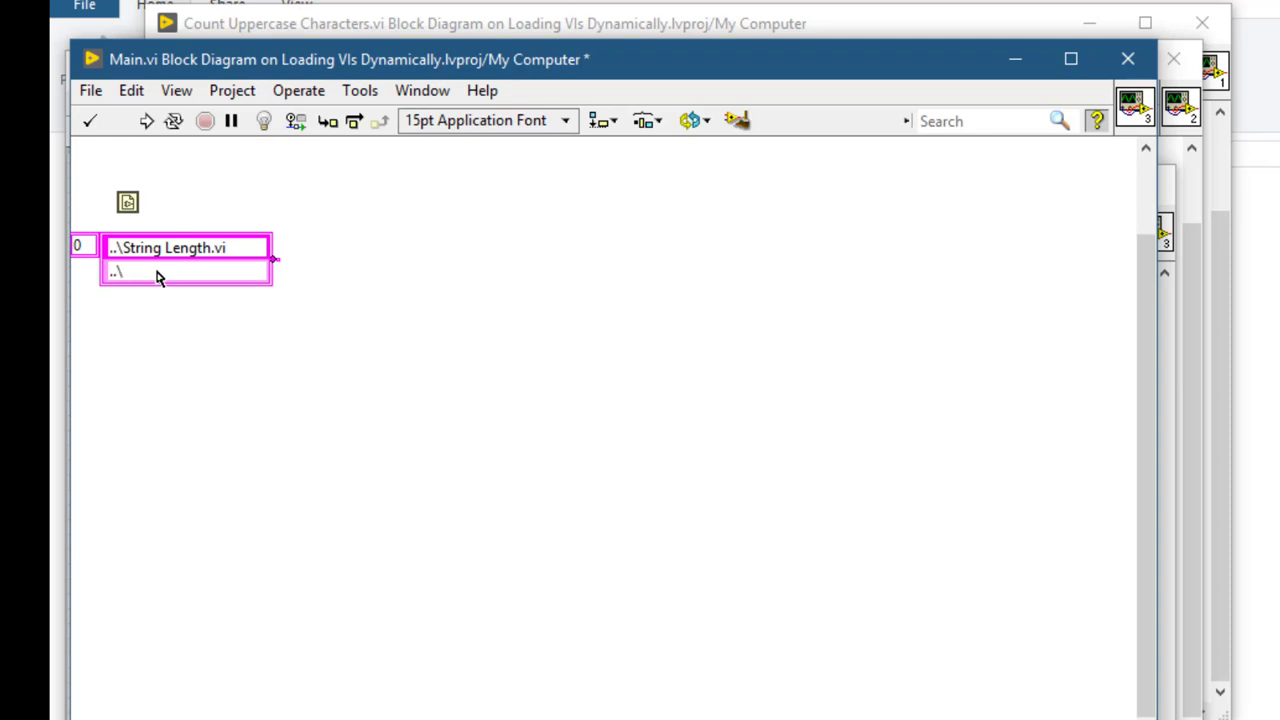
{"action": "type", "text": "Characters.vi"}
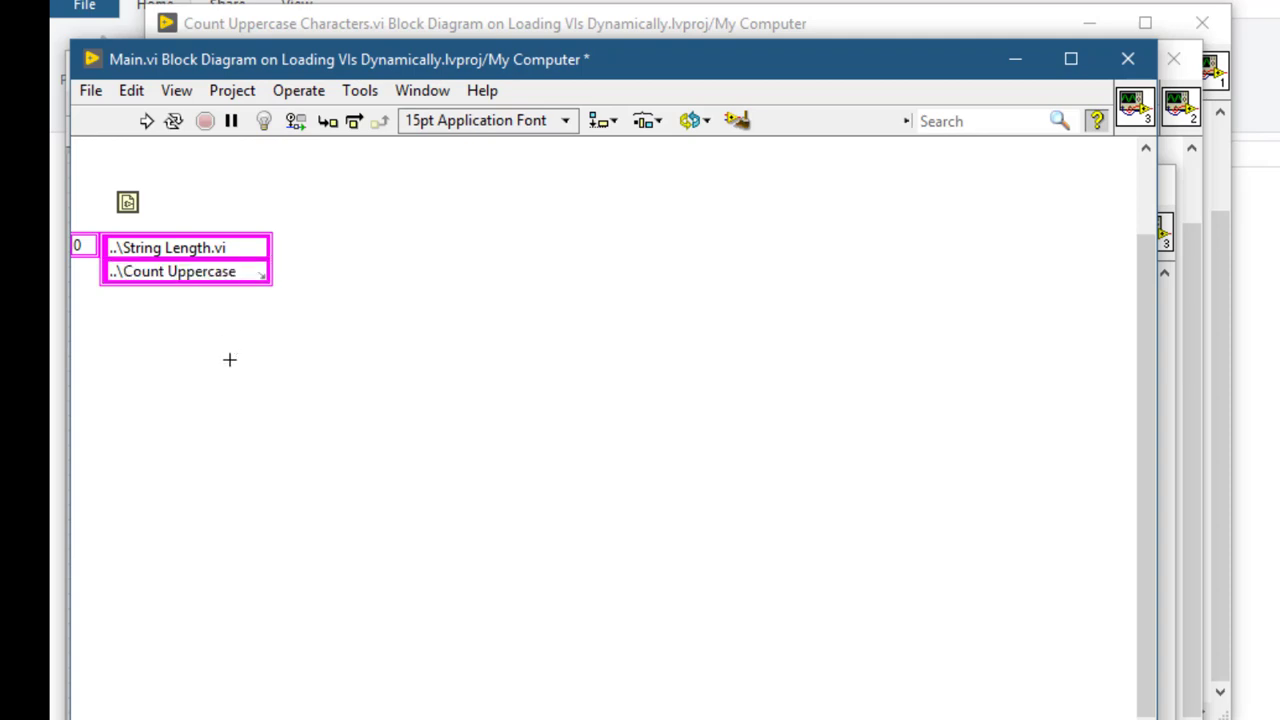
{"action": "mouse_move", "coordinate": [242, 292]}
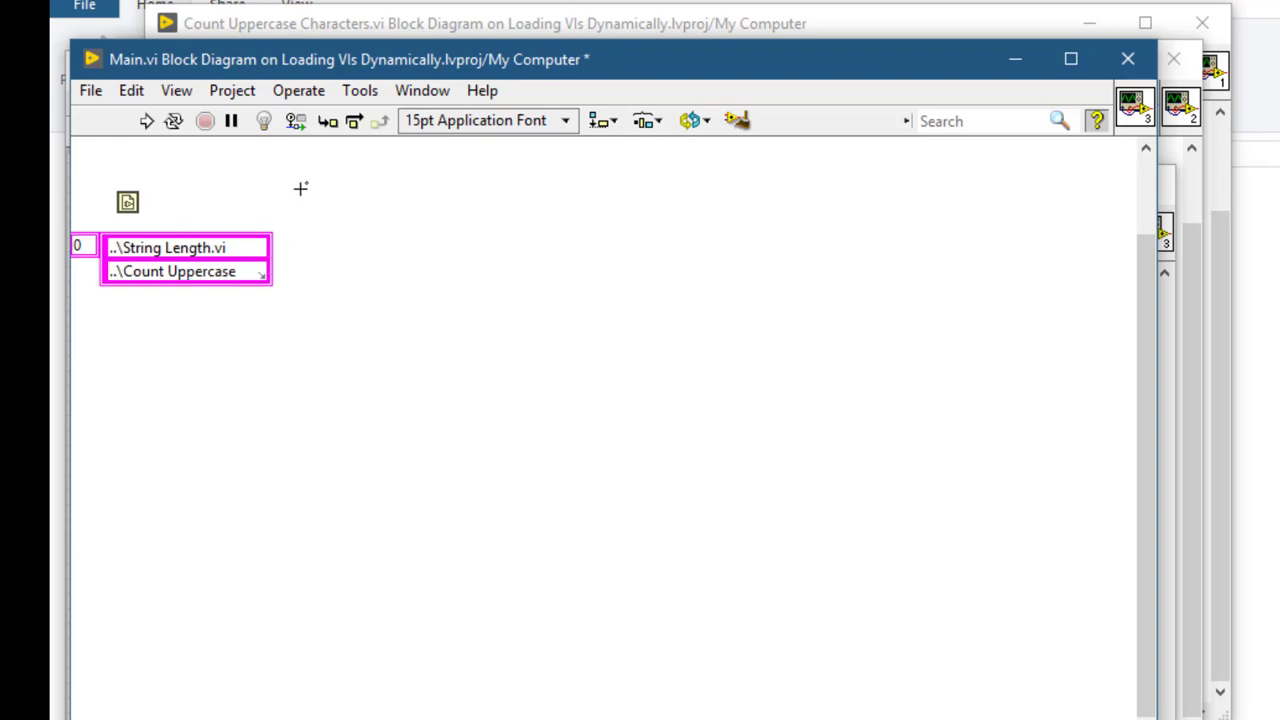
Step: Draw a For Loop fed by the path array and VI path node, with Build Path inside
{"action": "key", "text": "ctrl+space"}
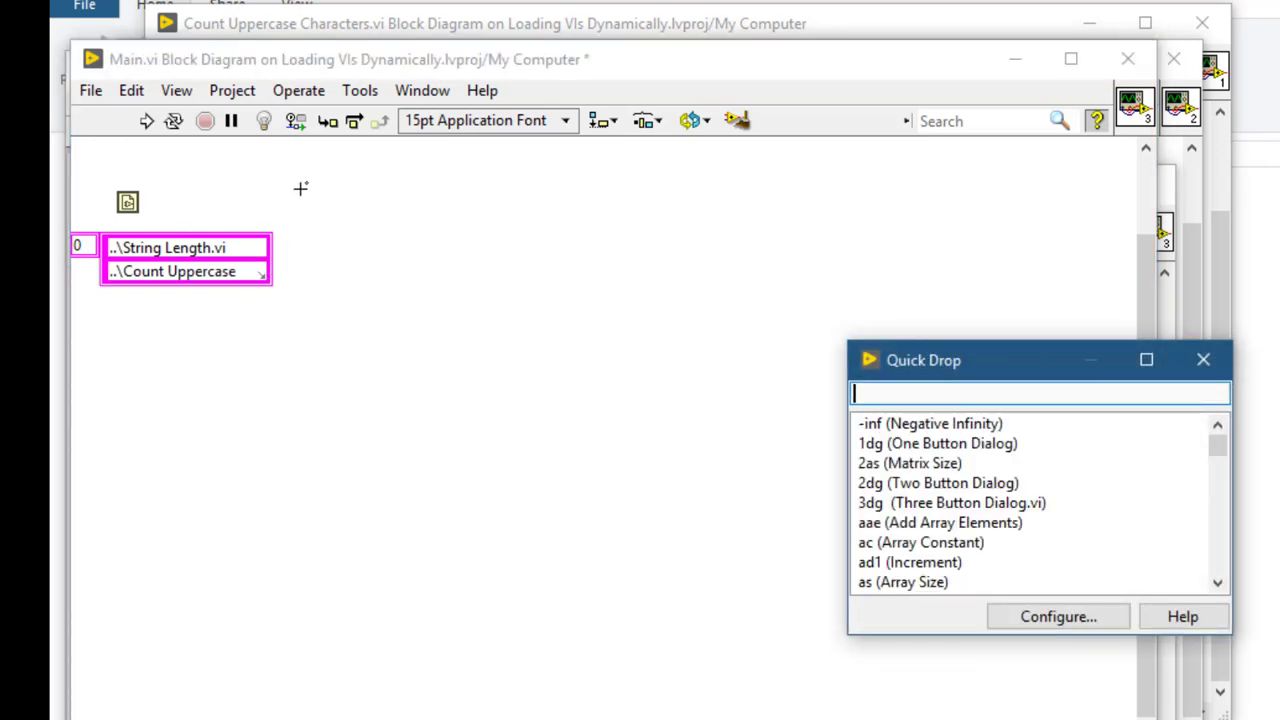
{"action": "type", "text": "for"}
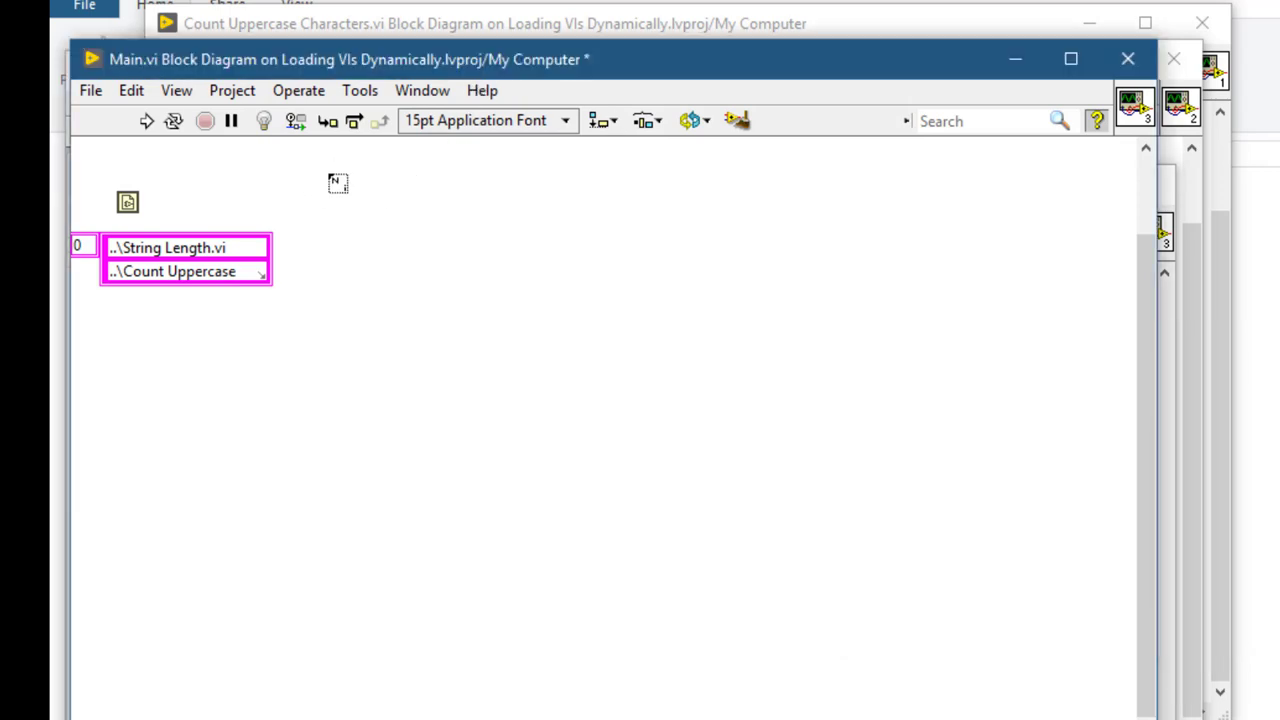
{"action": "left_click_drag", "start_coordinate": [330, 176], "coordinate": [816, 570]}
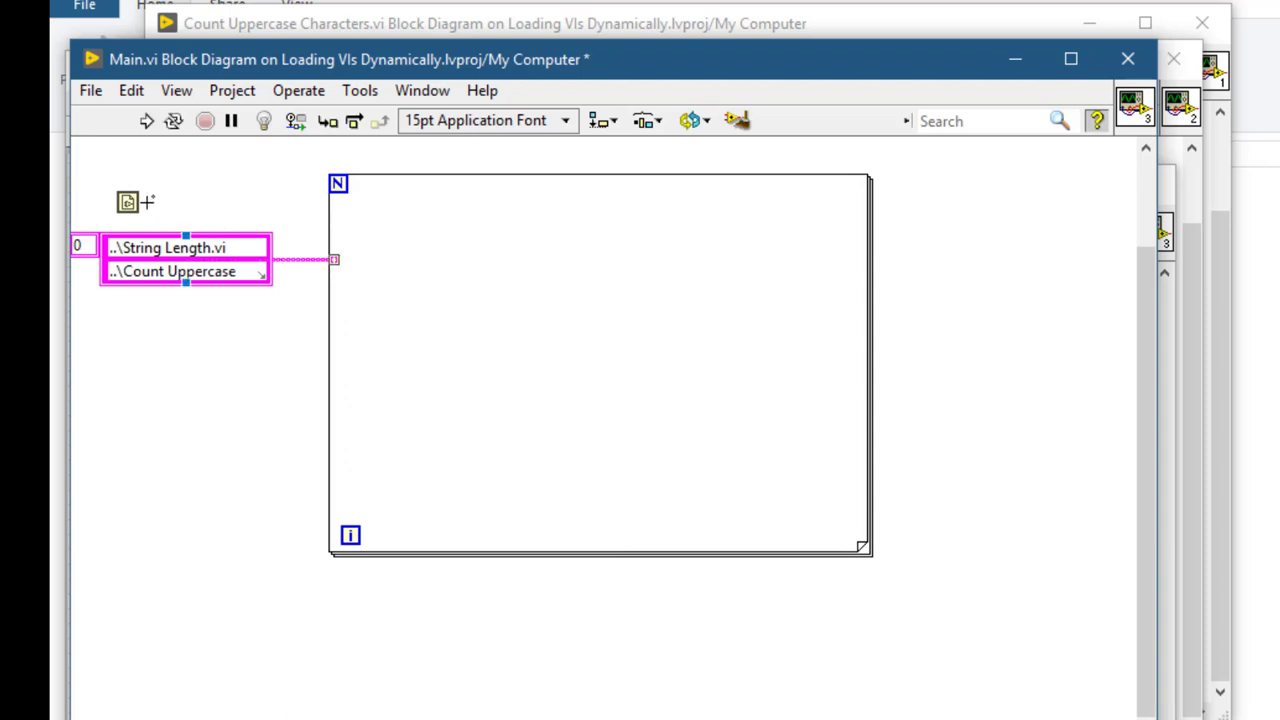
{"action": "left_click_drag", "start_coordinate": [146, 202], "coordinate": [336, 202]}
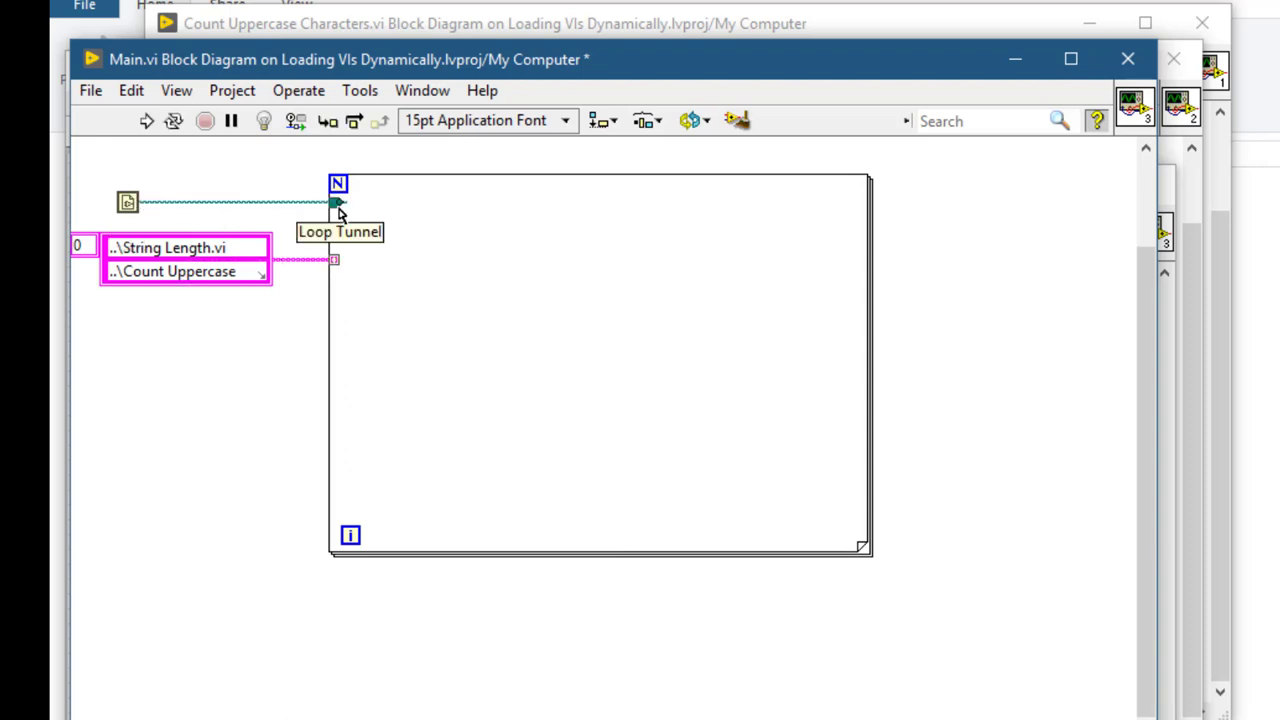
{"action": "mouse_move", "coordinate": [198, 432]}
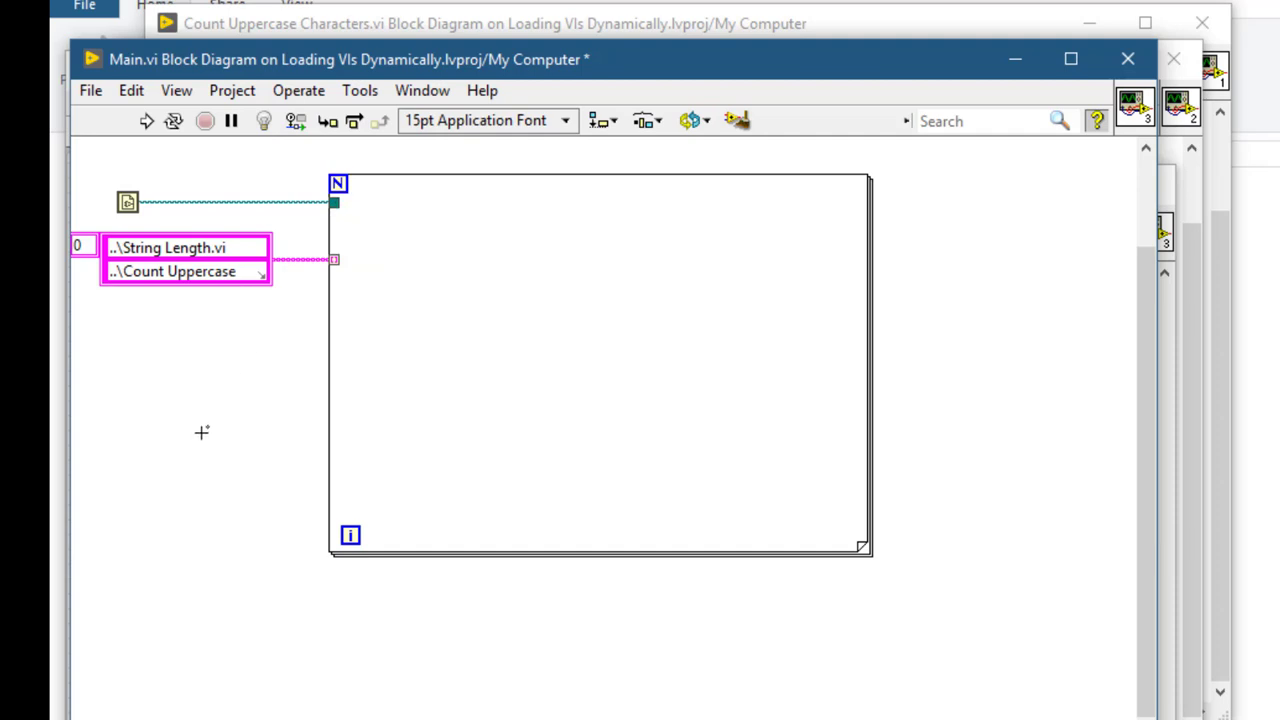
{"action": "mouse_move", "coordinate": [386, 266]}
{"action": "type", "text": "bu"}
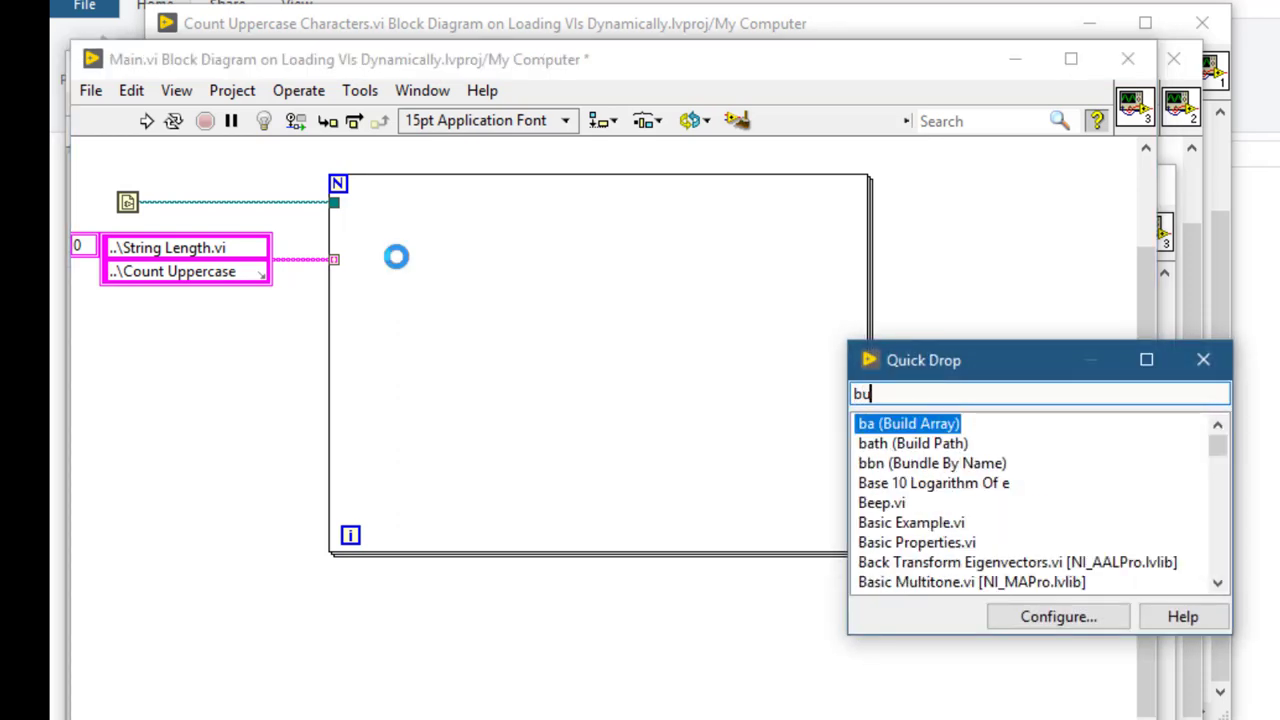
{"action": "type", "text": "ild"}
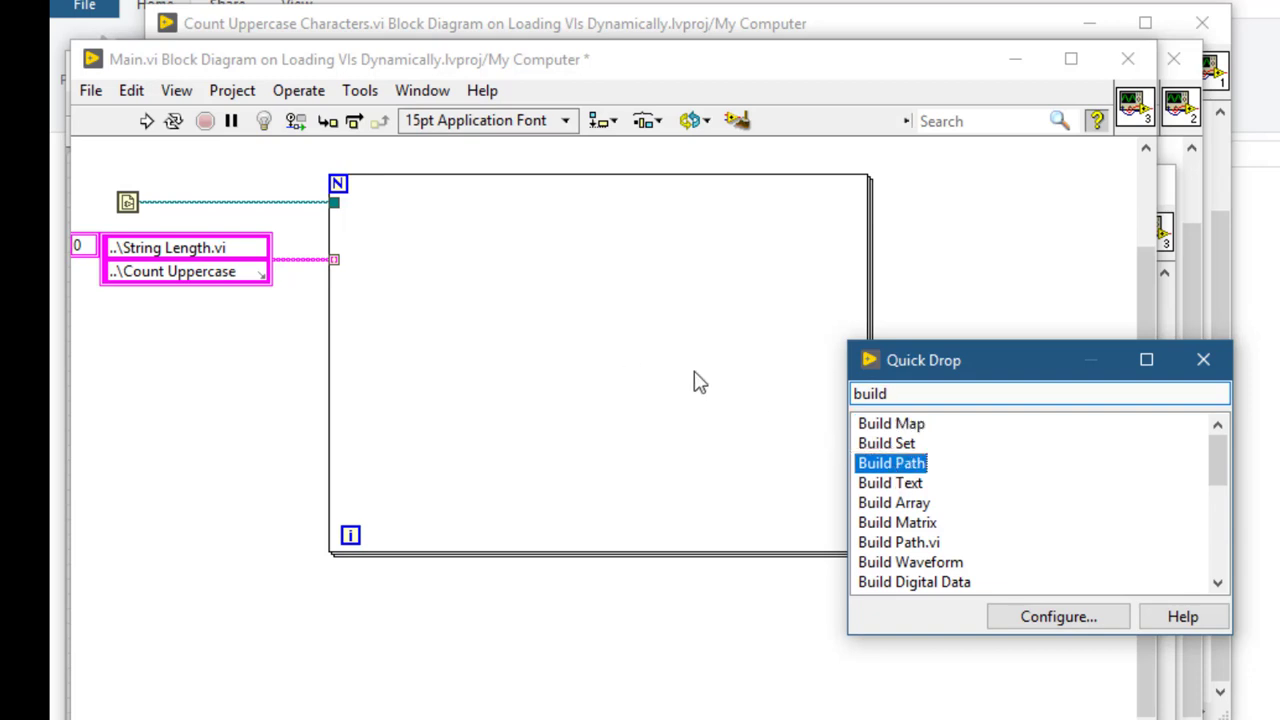
{"action": "key", "text": "enter"}
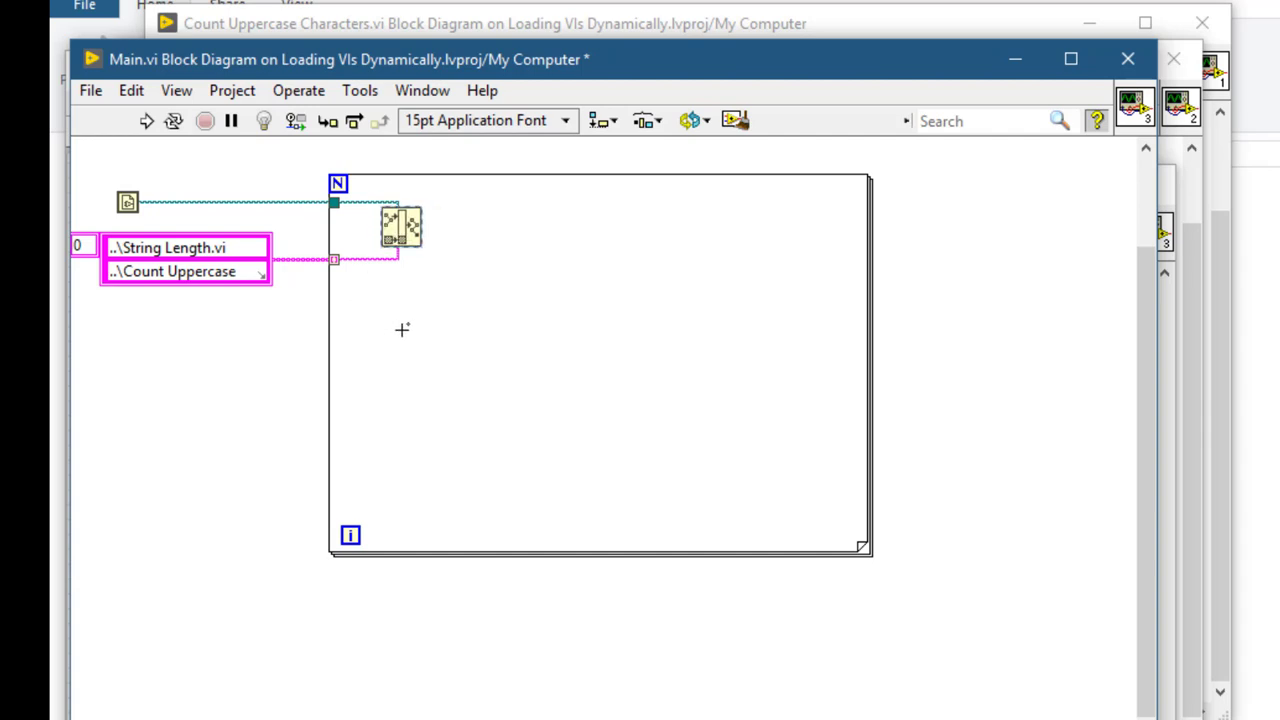
Step: Add Open VI Reference on the built path and carry the error through a shift register
{"action": "key", "text": "ctrl+space"}
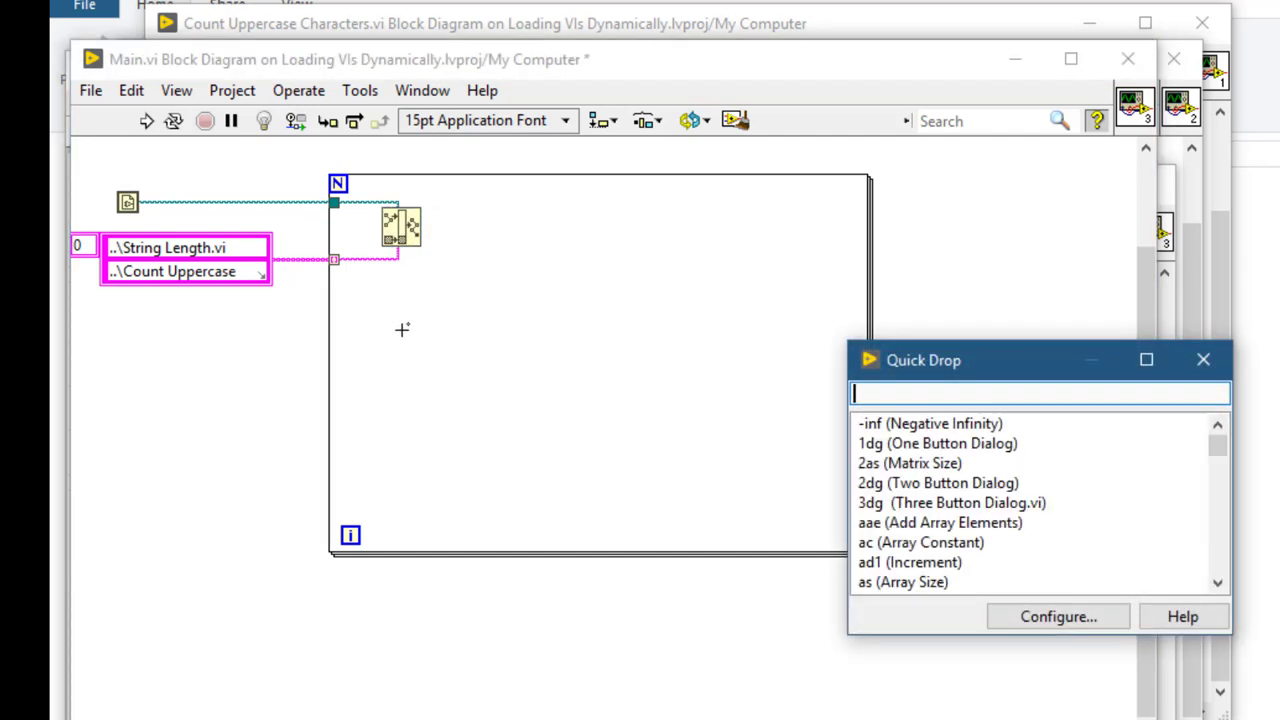
{"action": "type", "text": "open v"}
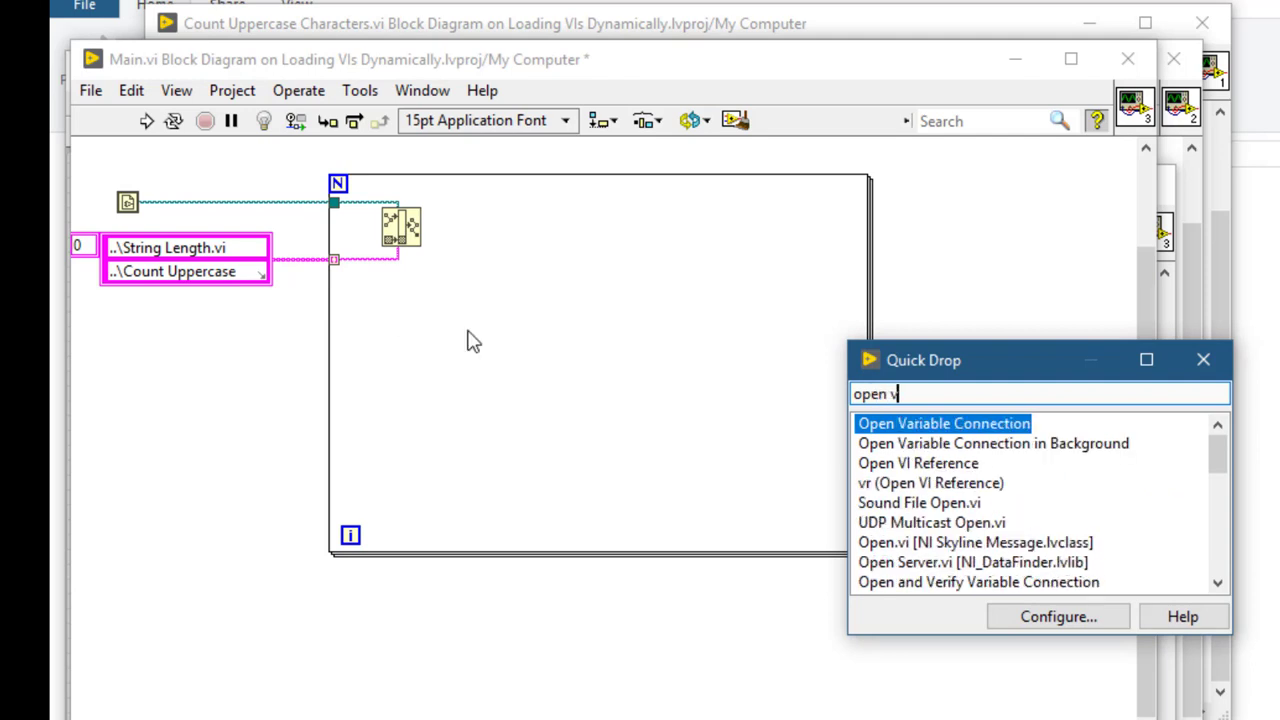
{"action": "mouse_move", "coordinate": [890, 482]}
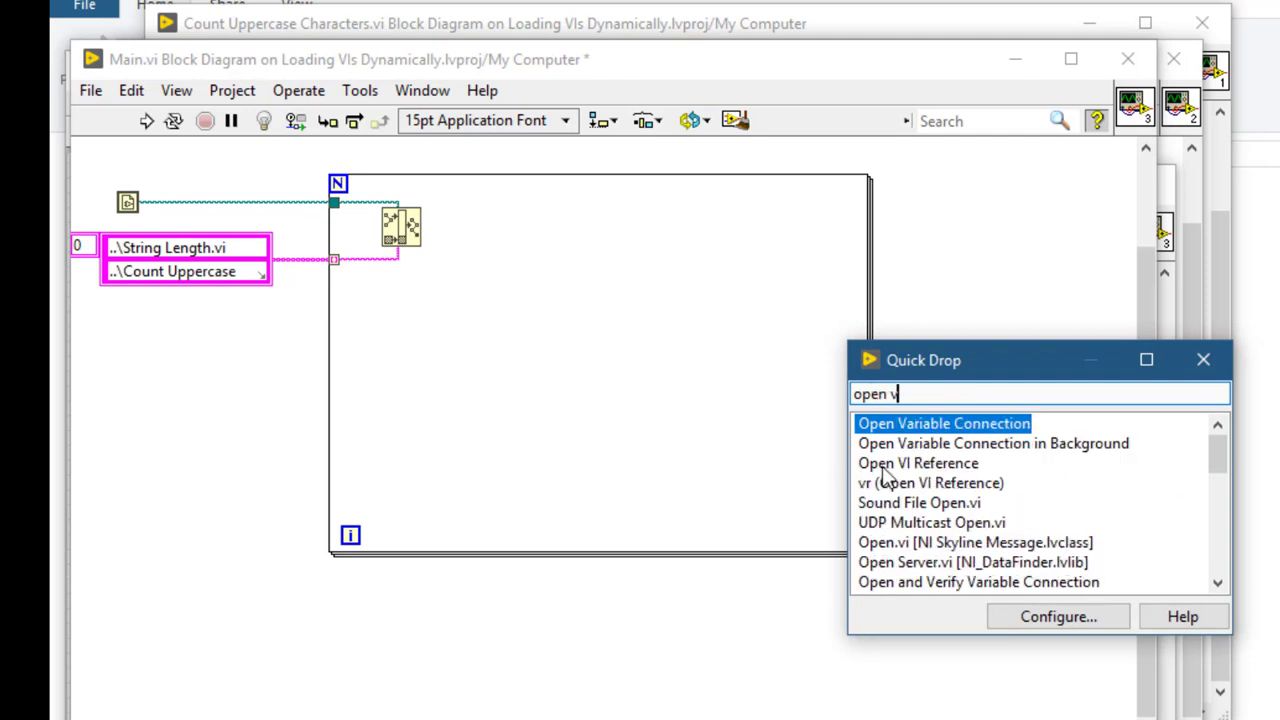
{"action": "left_click", "coordinate": [916, 464]}
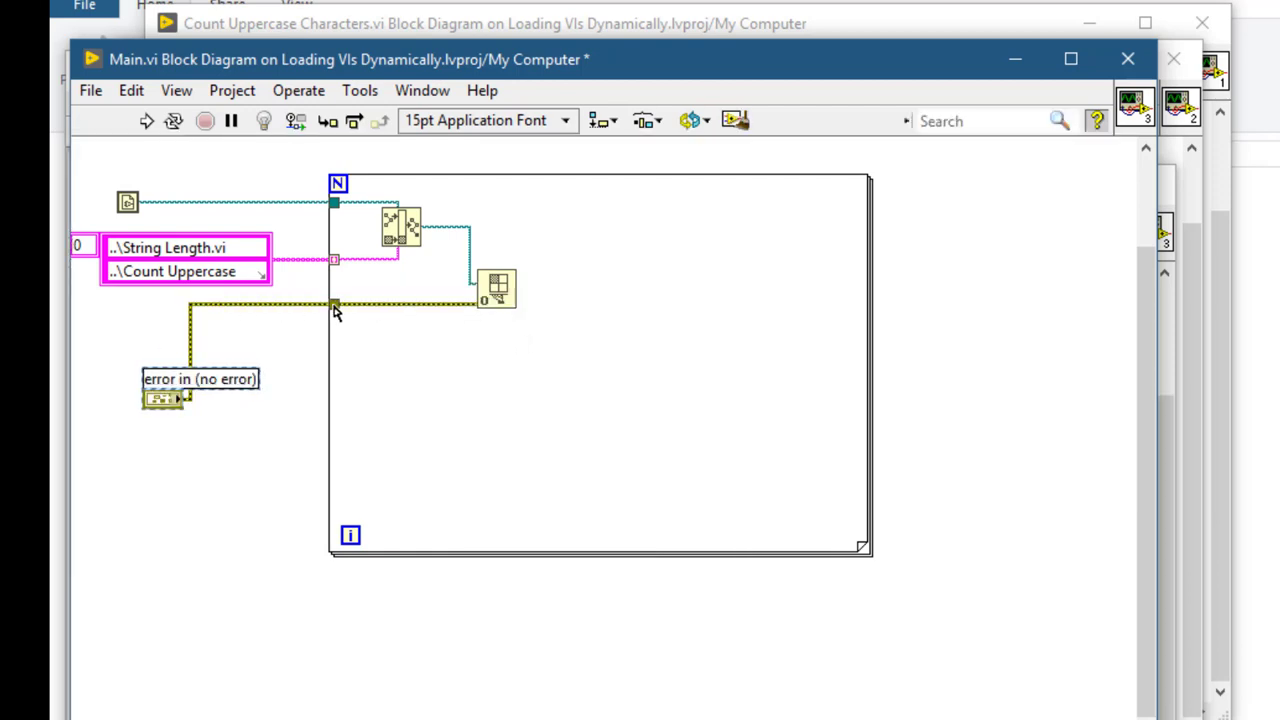
{"action": "right_click", "coordinate": [336, 304]}
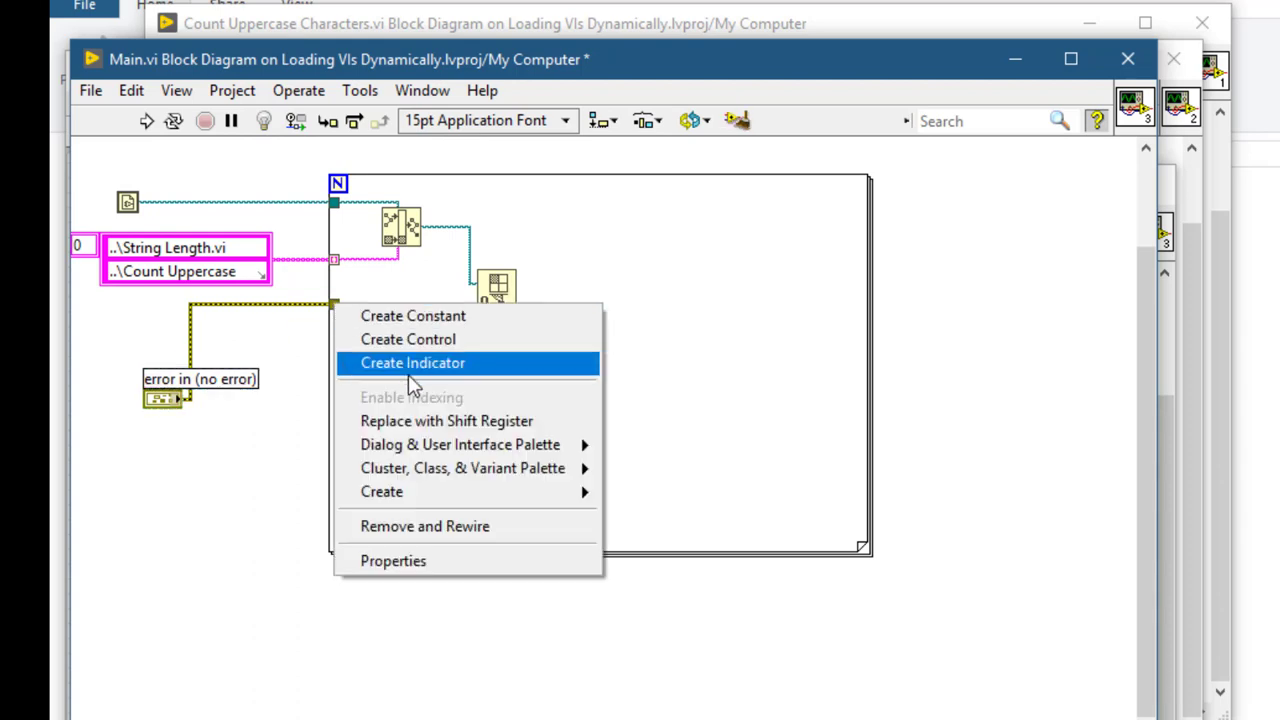
{"action": "left_click", "coordinate": [412, 364]}
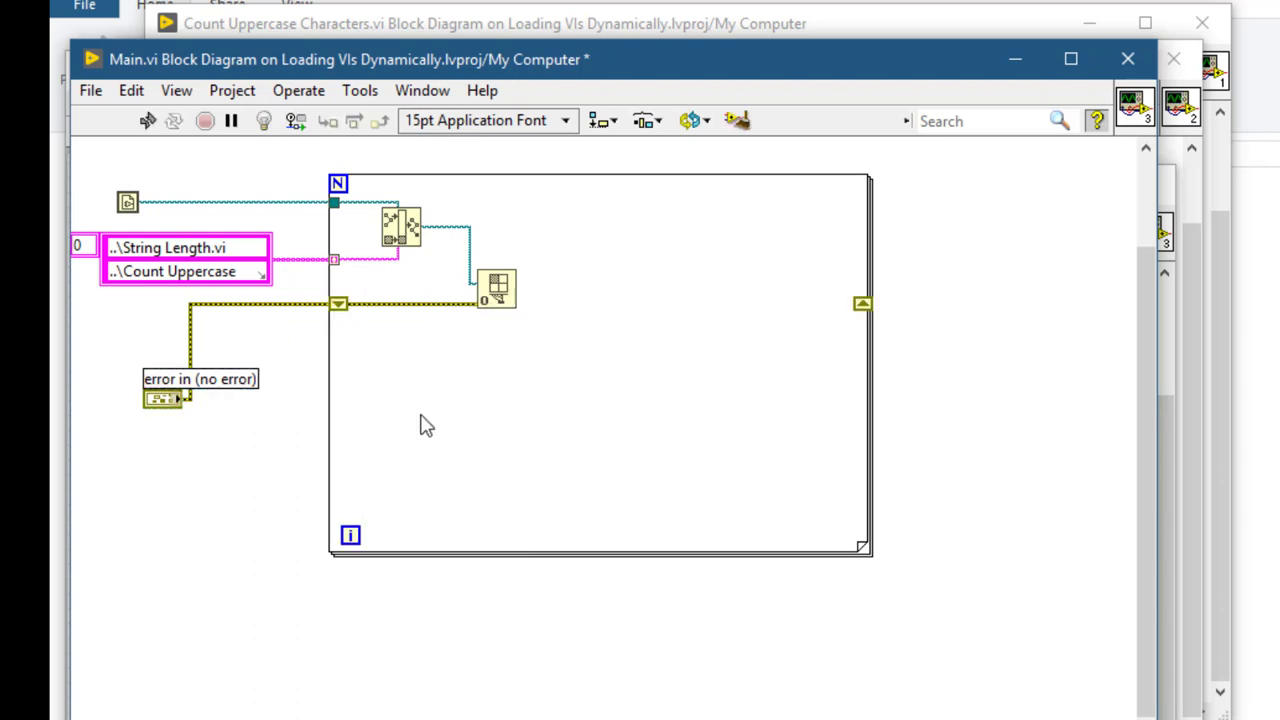
{"action": "mouse_move", "coordinate": [500, 284]}
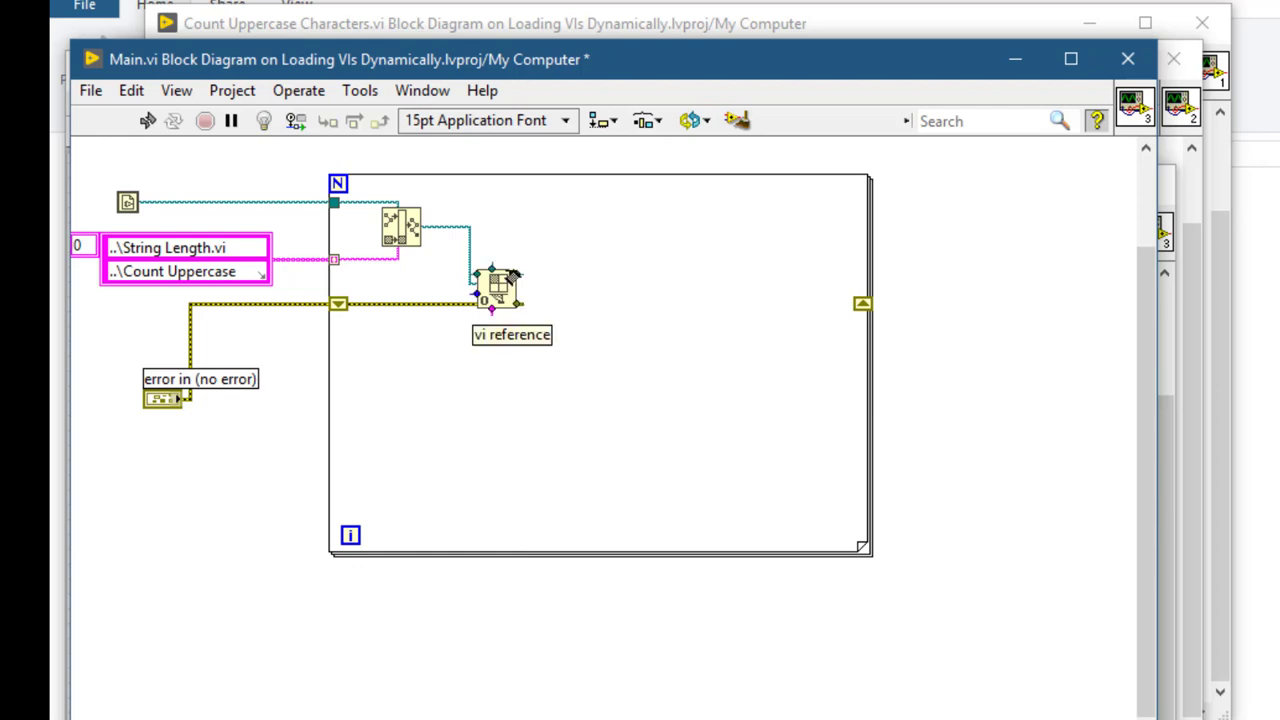
{"action": "right_click", "coordinate": [490, 298]}
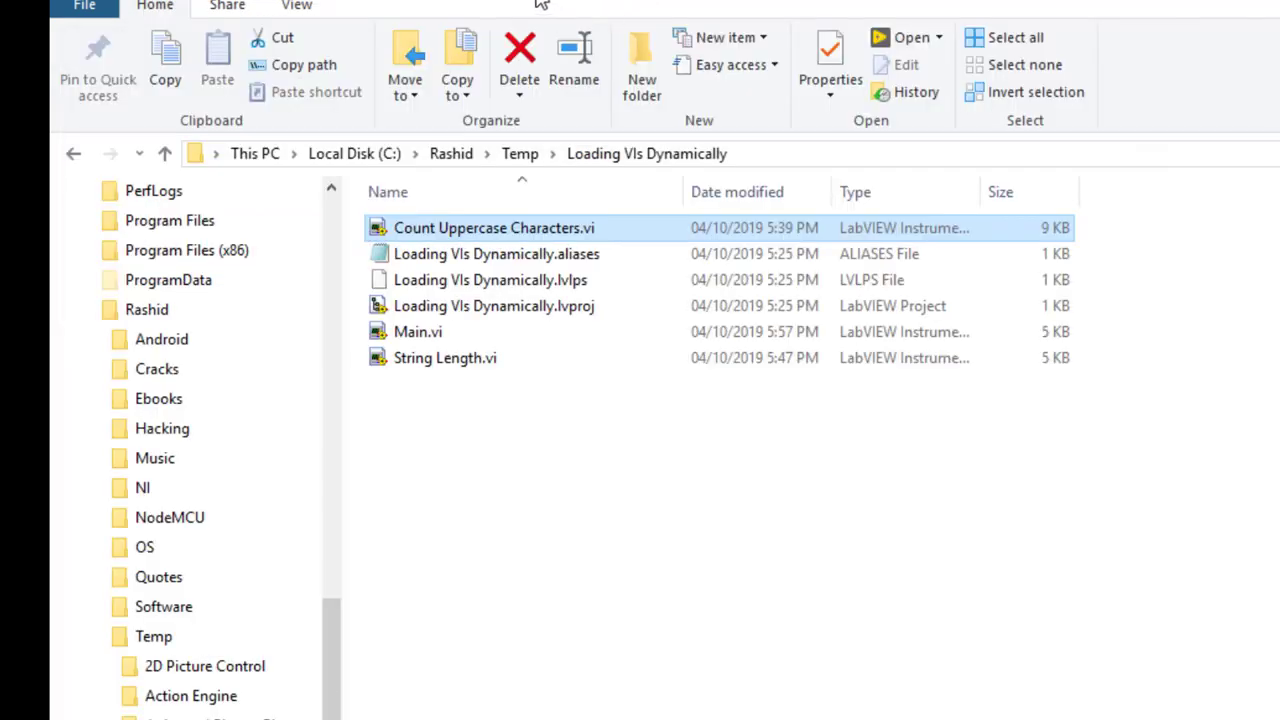
Step: Open a subVI from the project folder and start dropping the call node for its type
{"action": "double_click", "coordinate": [492, 228]}
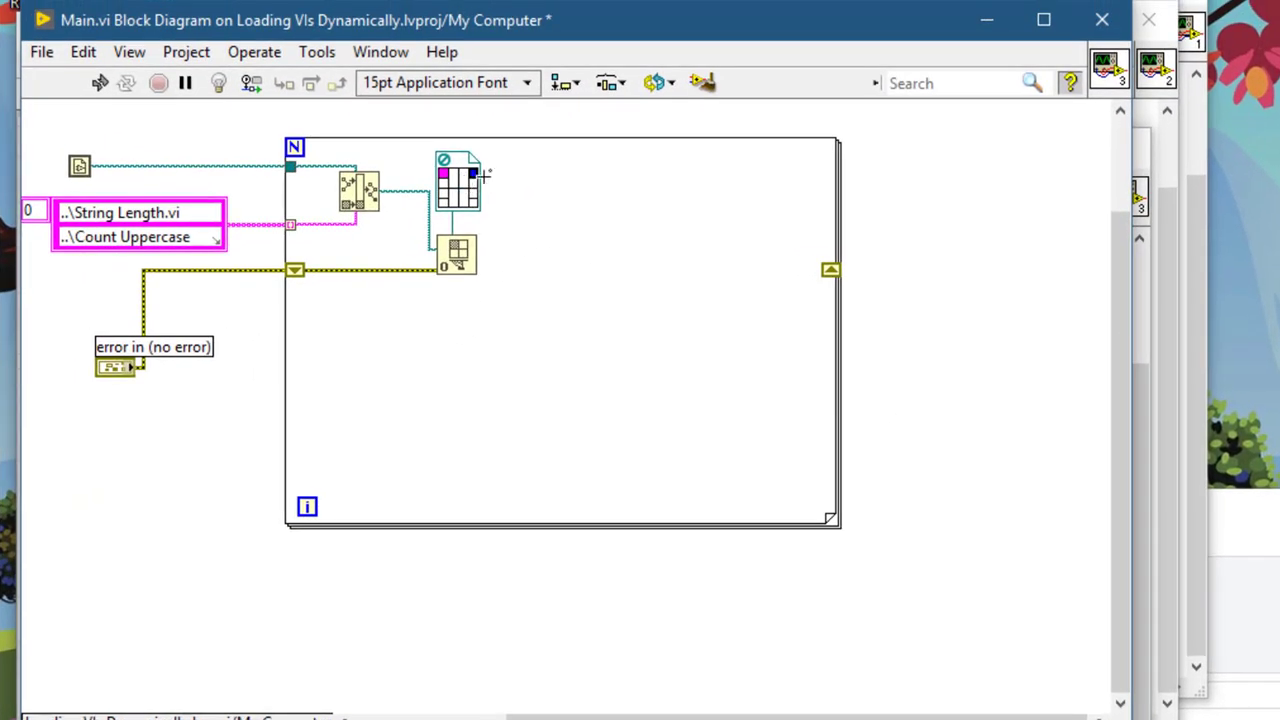
{"action": "mouse_move", "coordinate": [474, 188]}
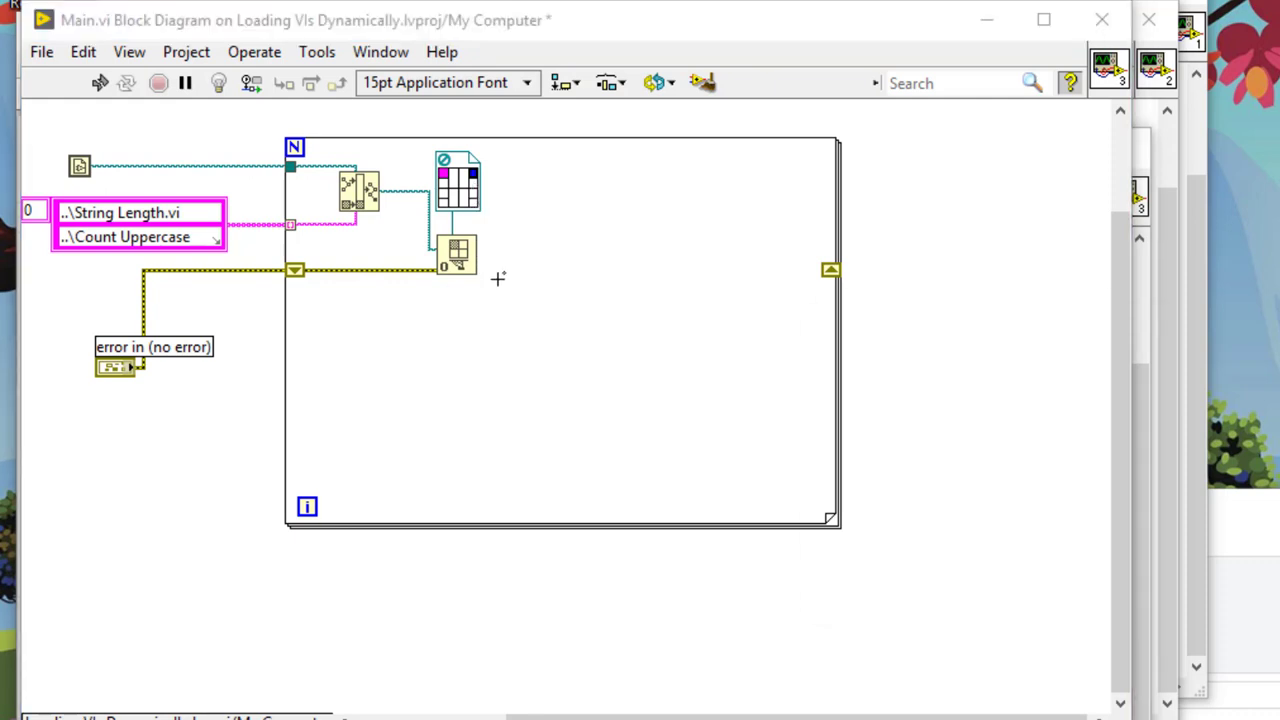
{"action": "type", "text": "ca"}
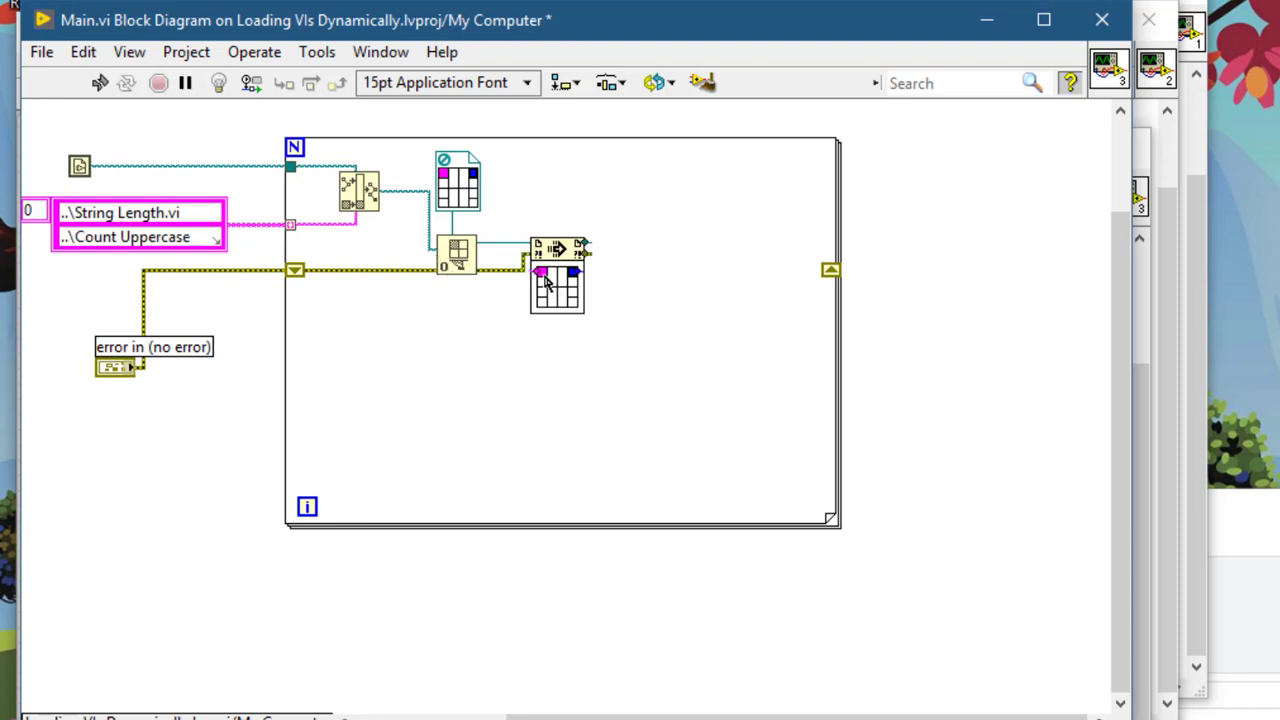
Step: Feed the Call By Reference node's string input the constant LabVIEW
{"action": "right_click", "coordinate": [552, 284]}
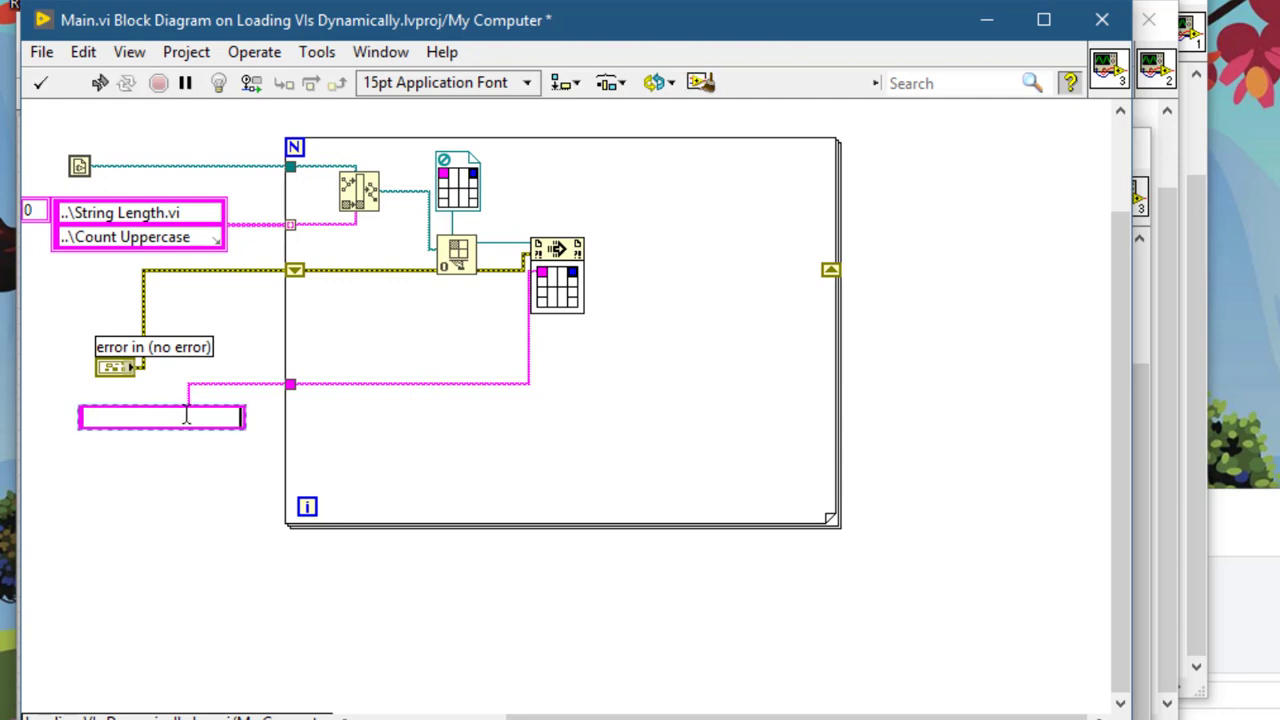
{"action": "type", "text": "LabVIEW"}
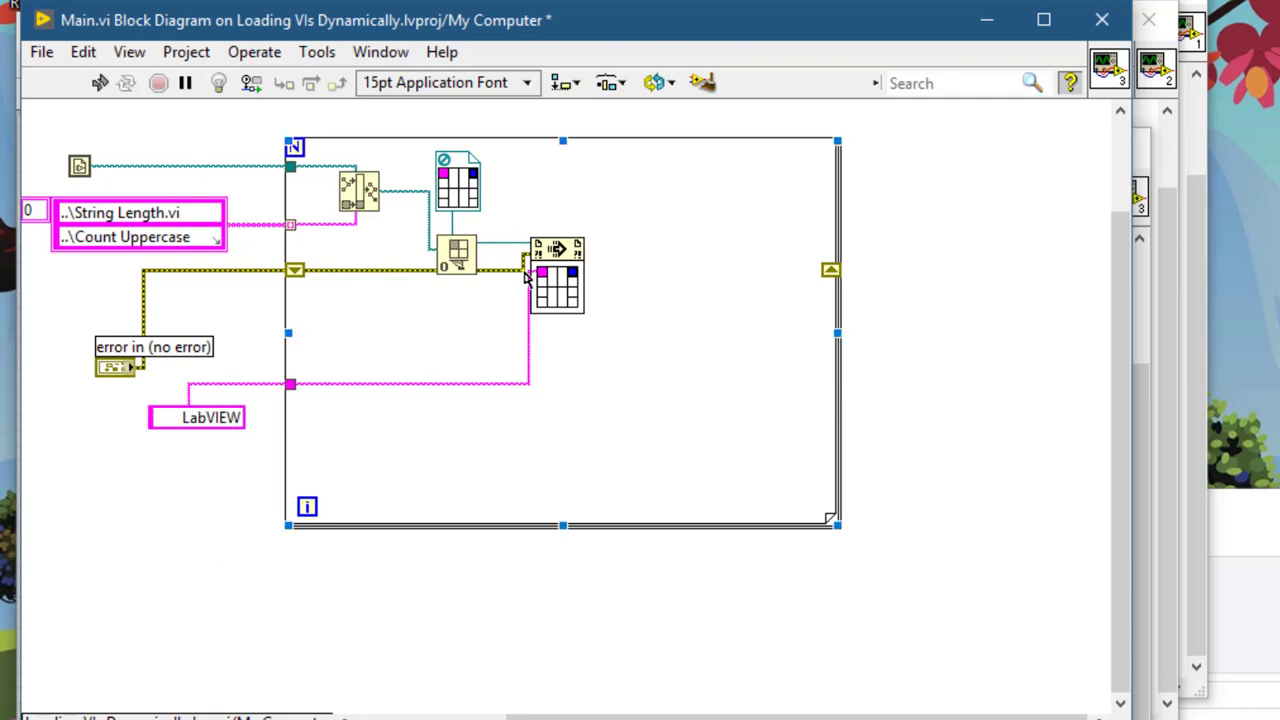
{"action": "mouse_move", "coordinate": [600, 240]}
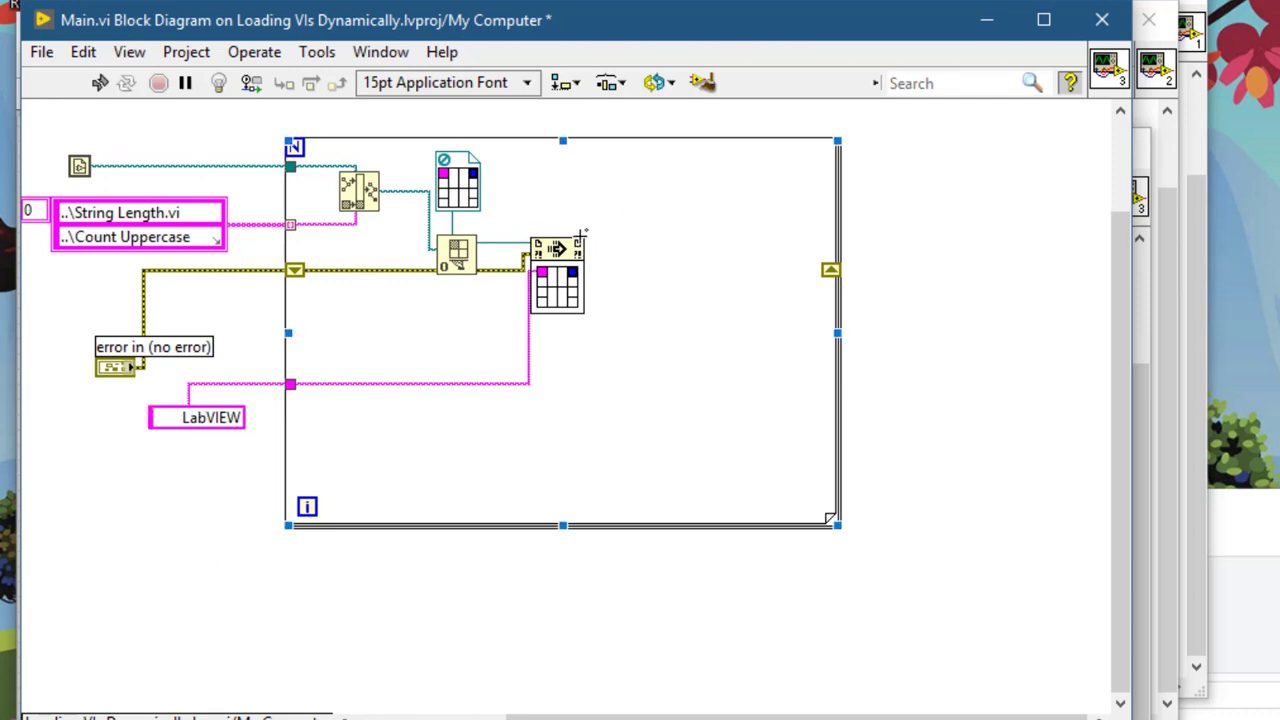
{"action": "mouse_move", "coordinate": [460, 260]}
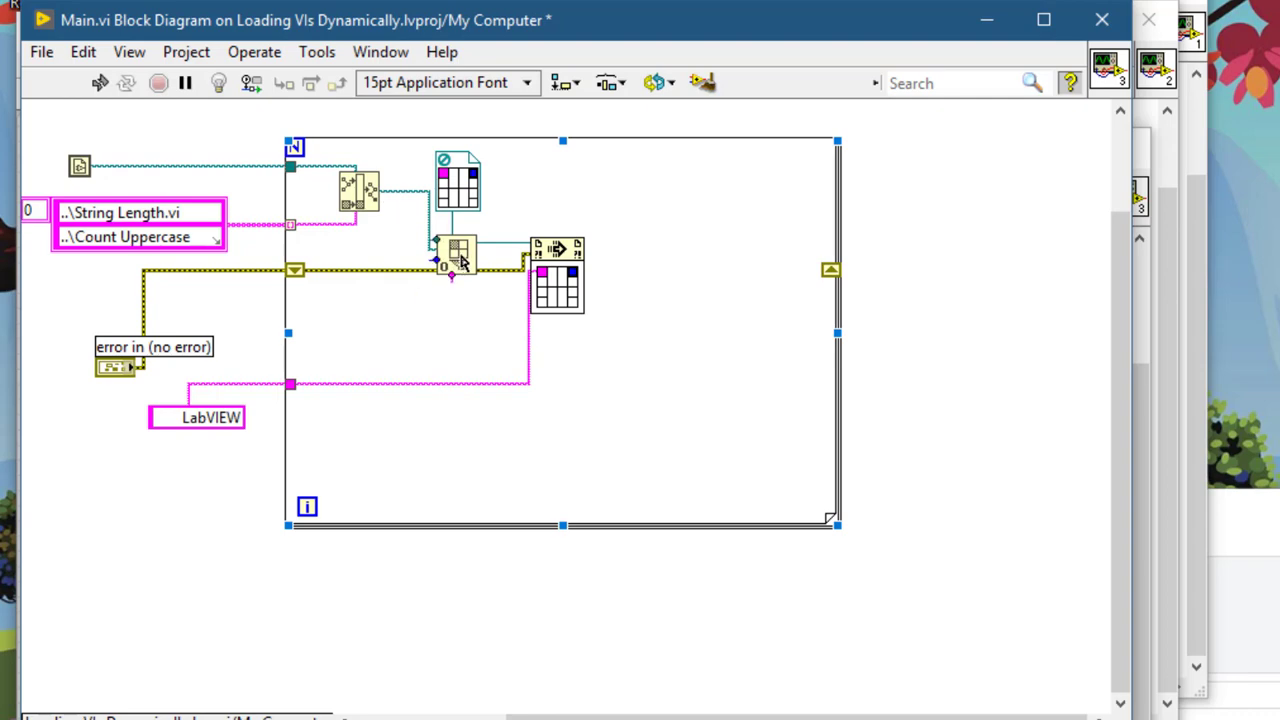
{"action": "mouse_move", "coordinate": [456, 236]}
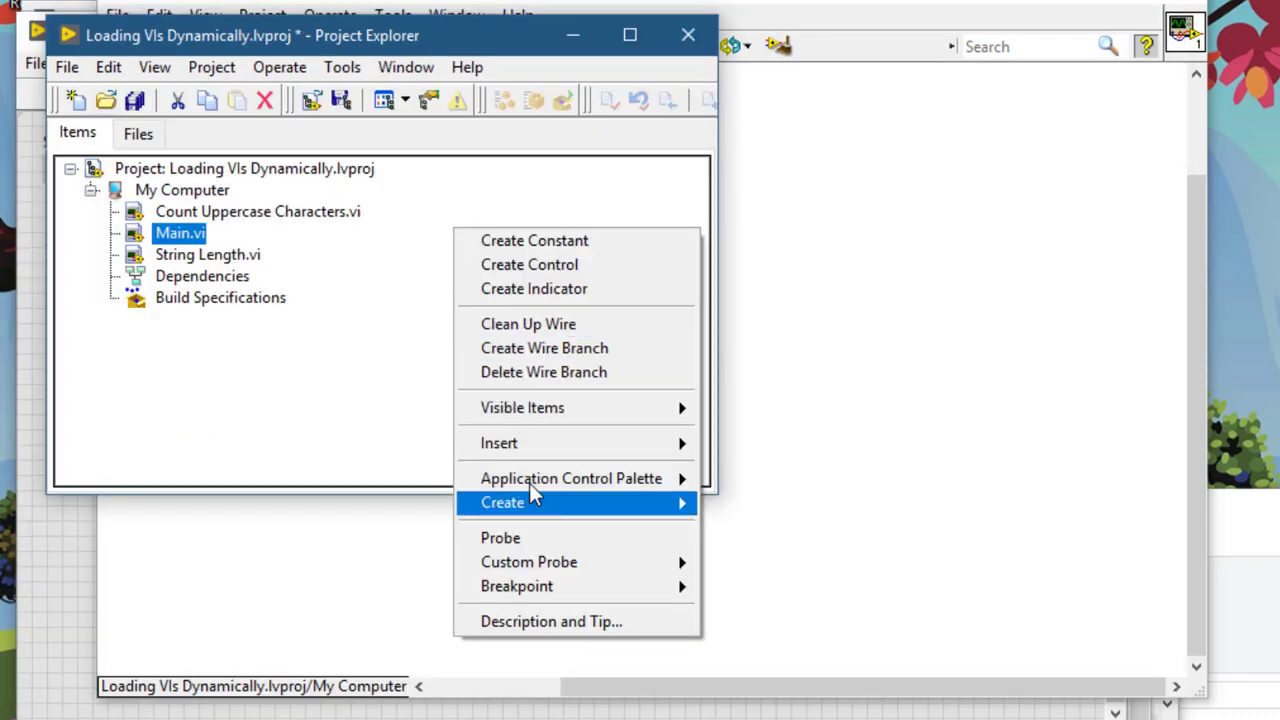
{"action": "mouse_move", "coordinate": [570, 478]}
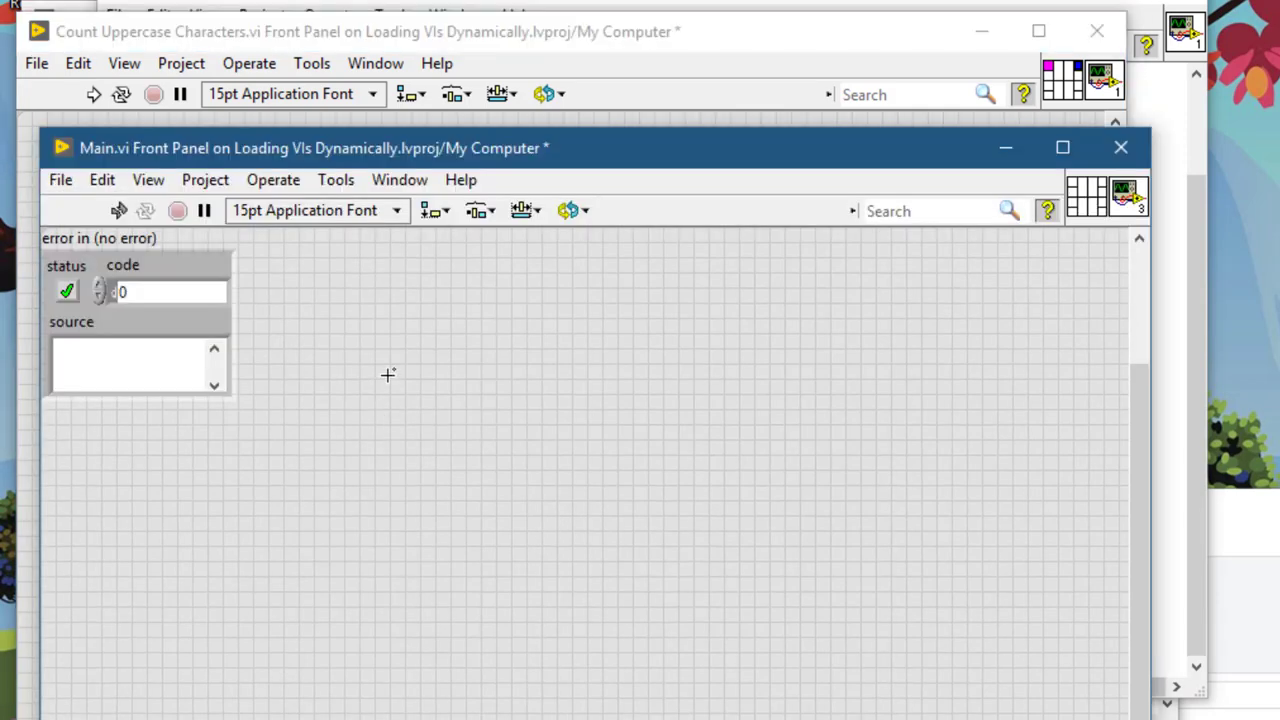
Step: Return to Main's block diagram to place Close Reference after the call
{"action": "key", "text": "ctrl+e"}
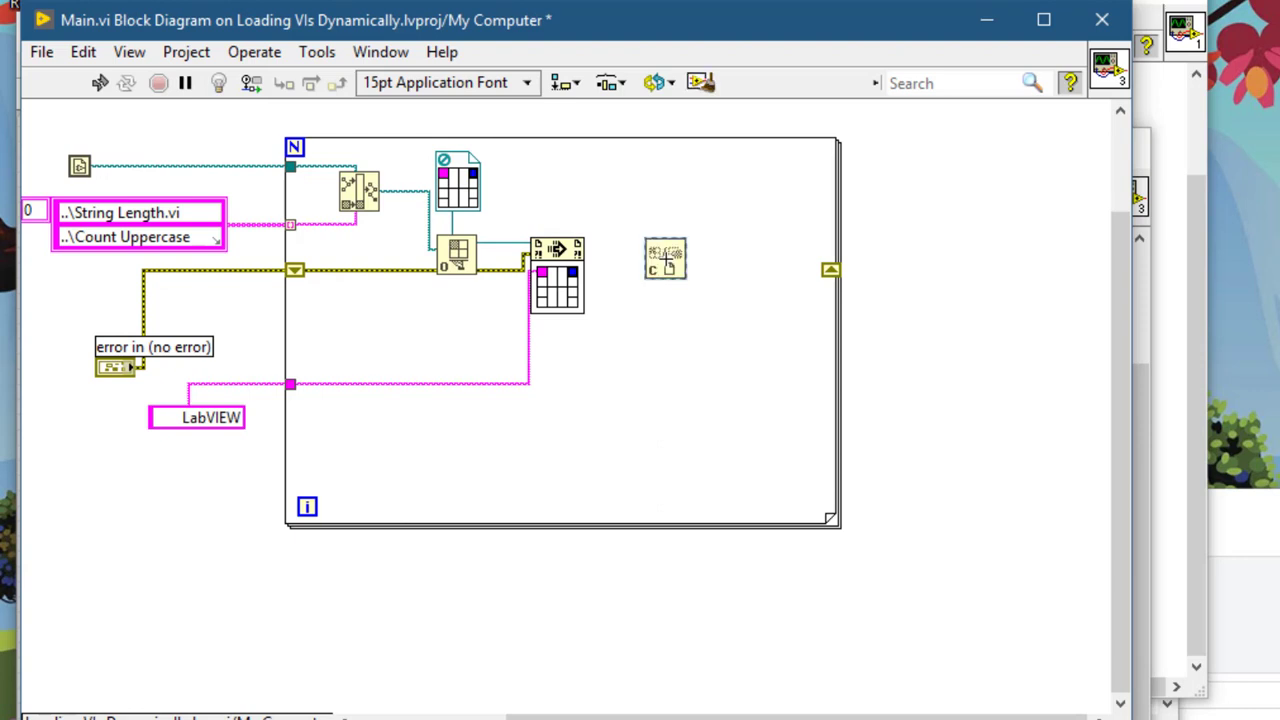
{"action": "mouse_move", "coordinate": [592, 248]}
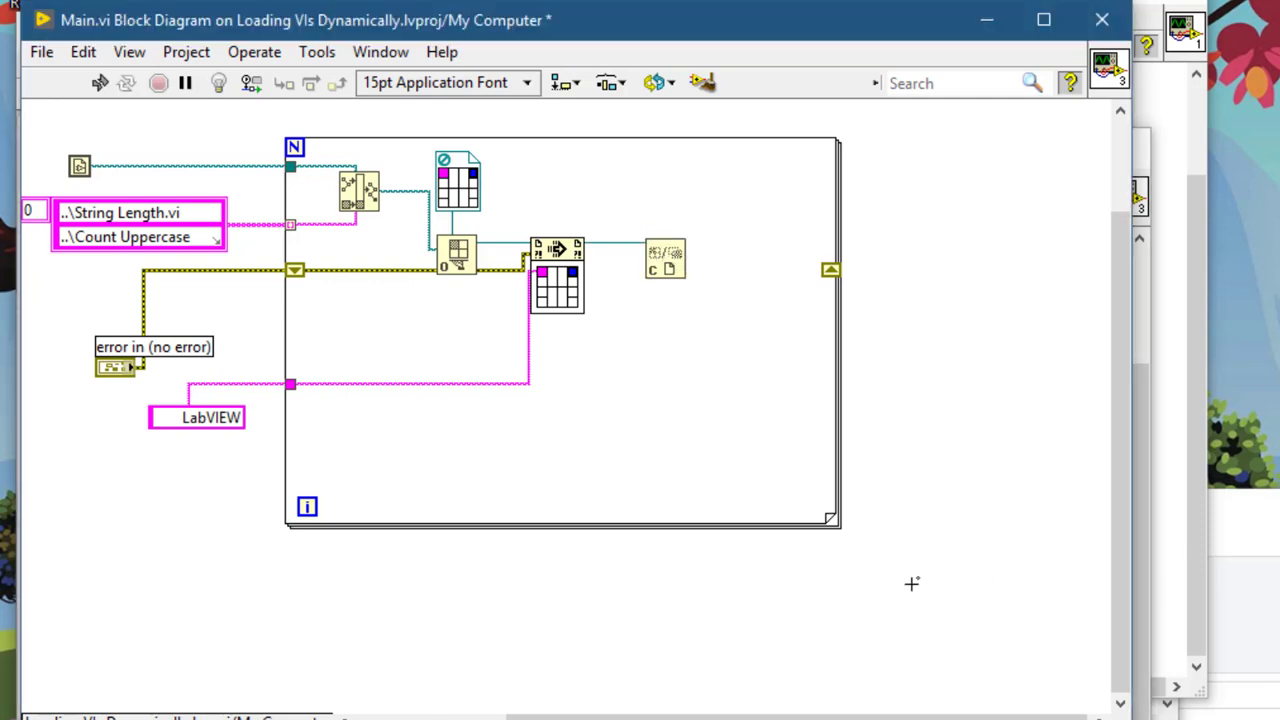
{"action": "mouse_move", "coordinate": [590, 262]}
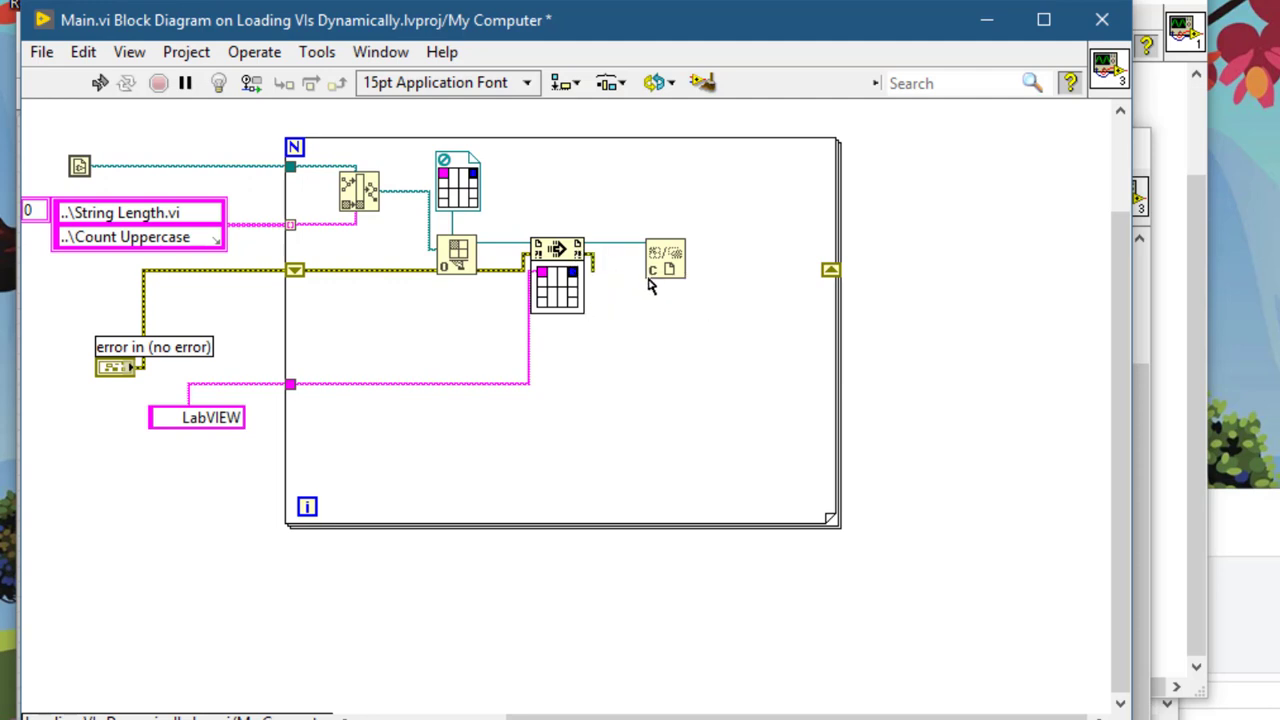
{"action": "mouse_move", "coordinate": [688, 272]}
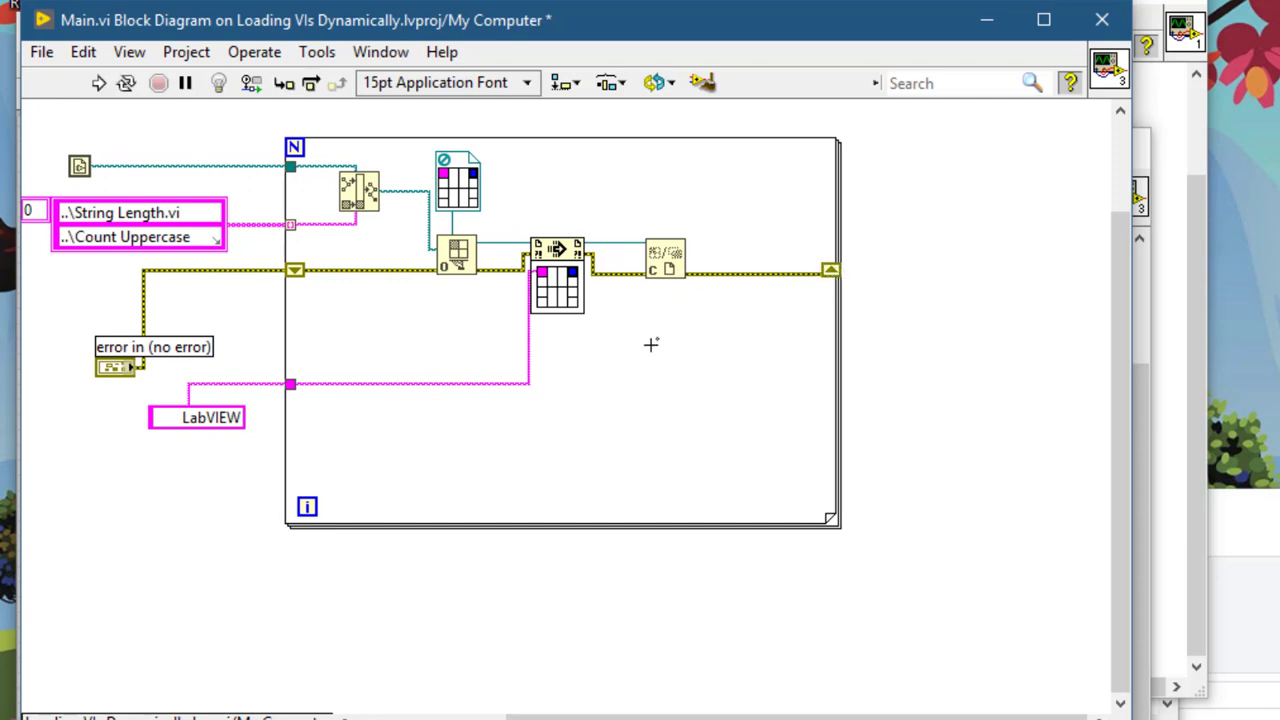
Step: Add a Bundle via Quick Drop to pair each VI path with its returned Length
{"action": "key", "text": "ctrl+space"}
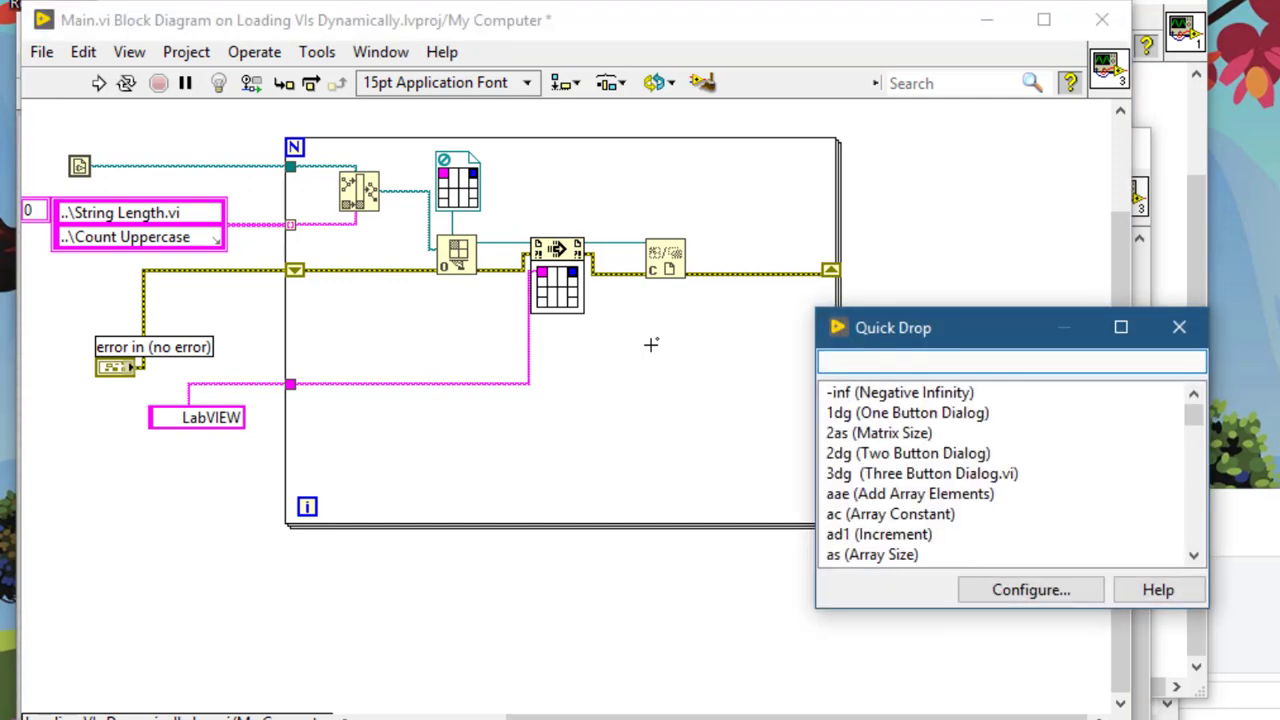
{"action": "type", "text": "bun"}
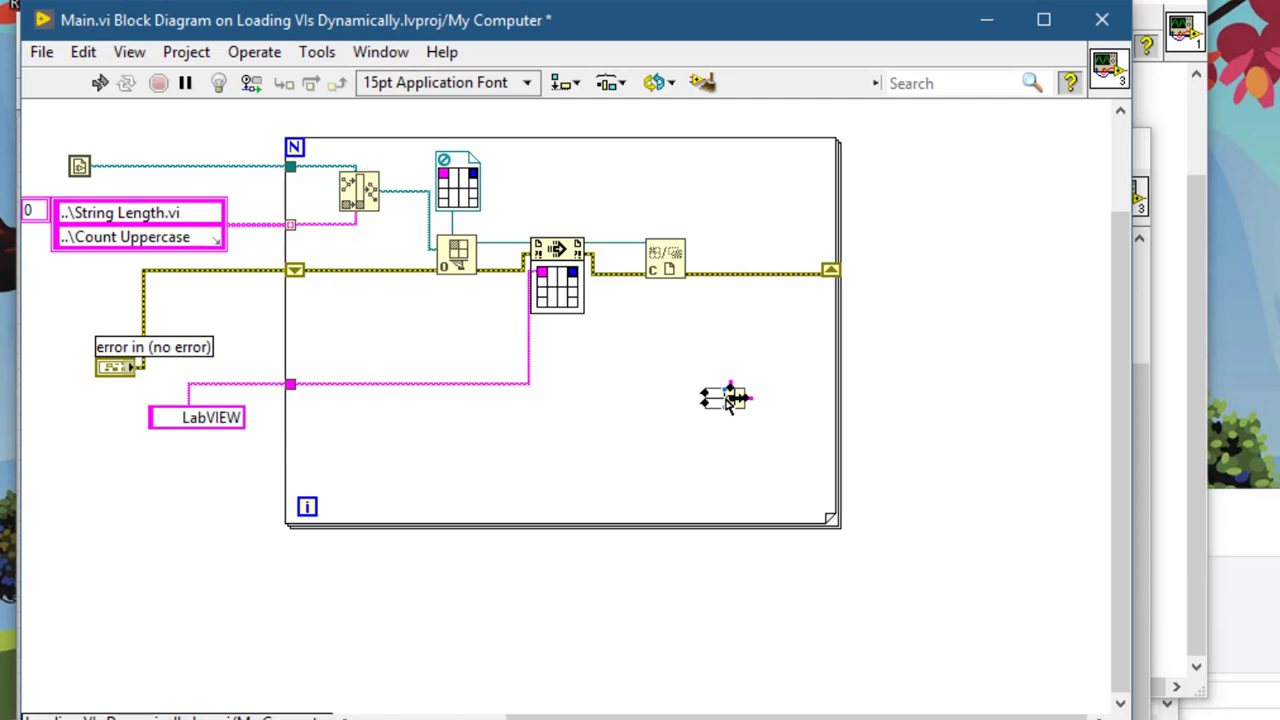
{"action": "mouse_move", "coordinate": [722, 400]}
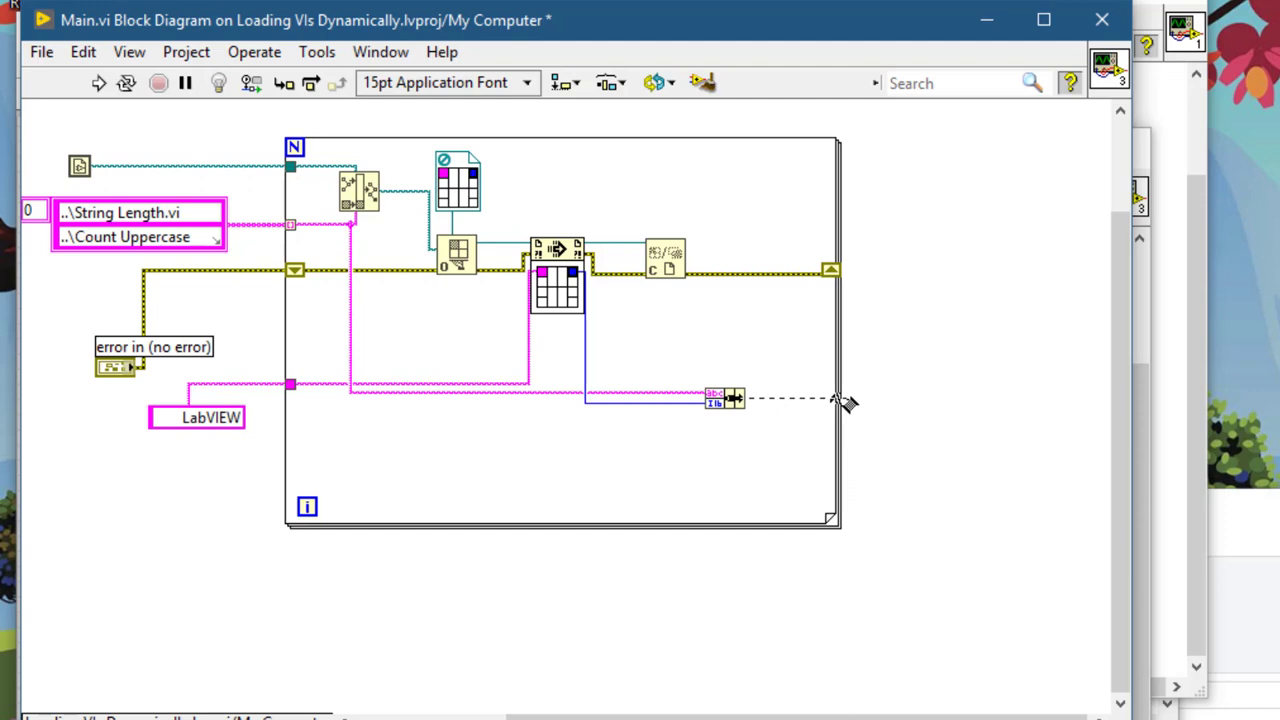
{"action": "mouse_move", "coordinate": [838, 400]}
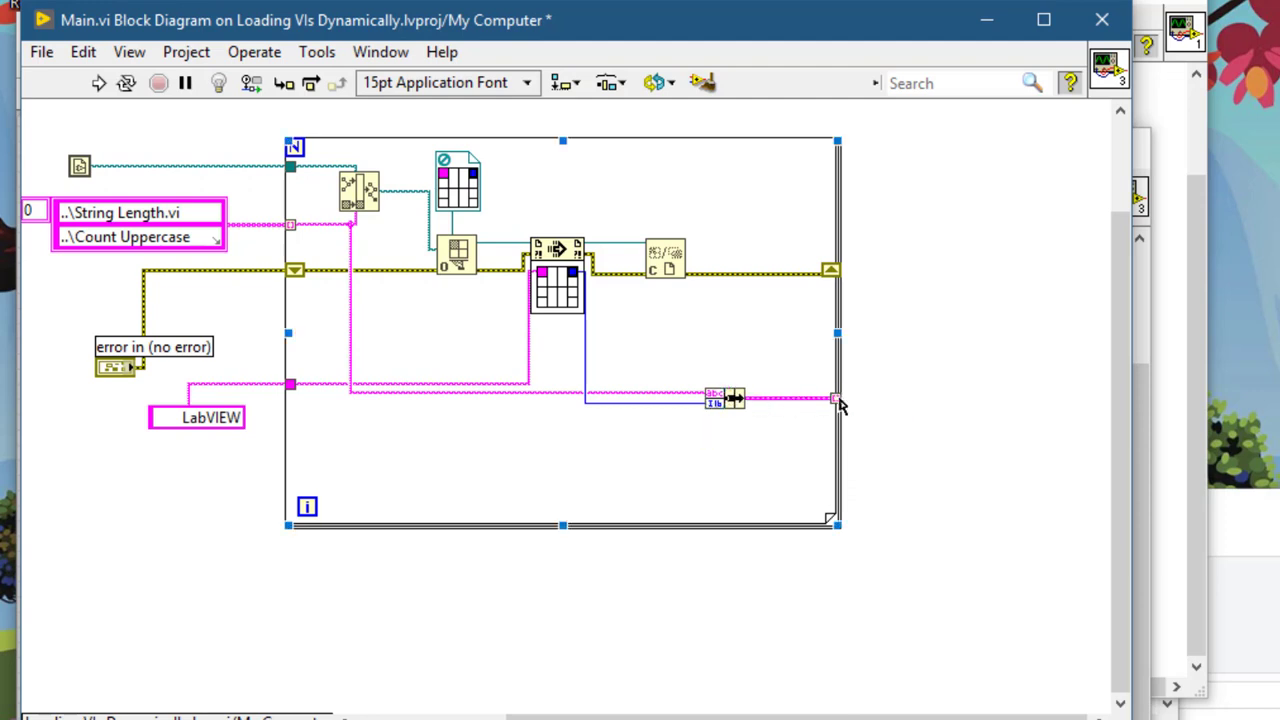
Step: Create an Array indicator from the loop's results tunnel and an error out indicator from the error tunnel
{"action": "right_click", "coordinate": [838, 400]}
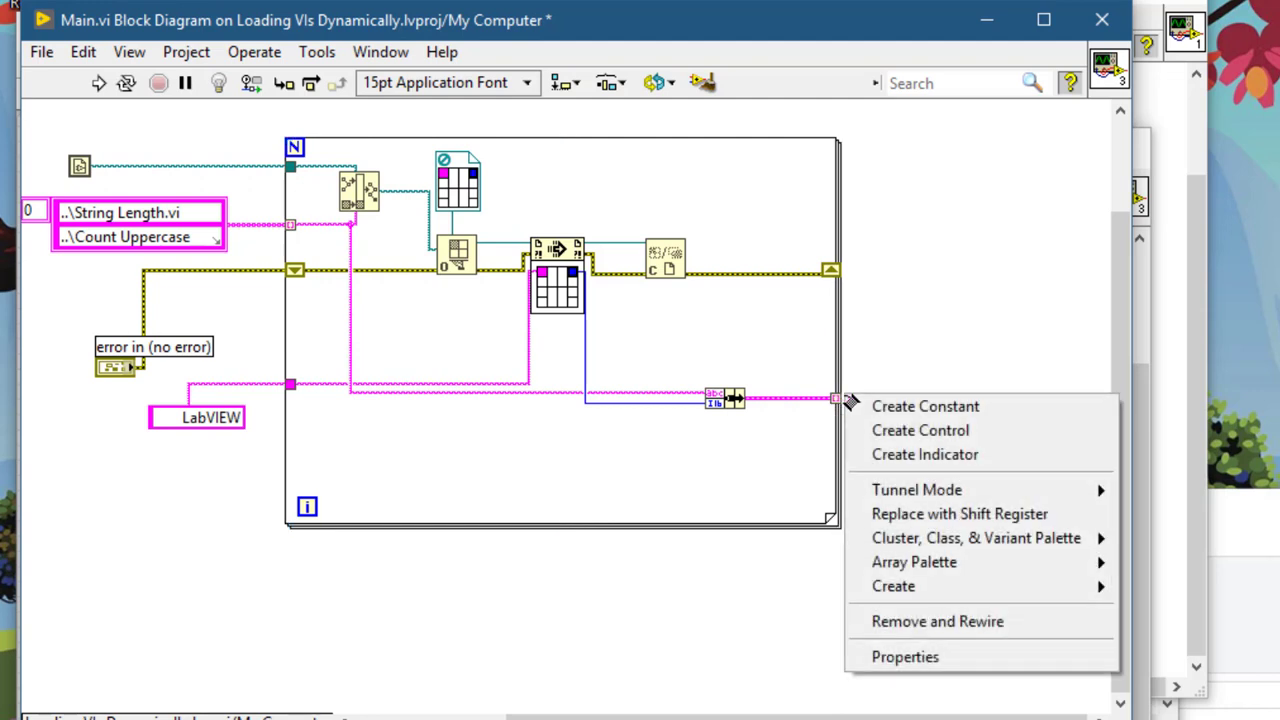
{"action": "left_click", "coordinate": [924, 454]}
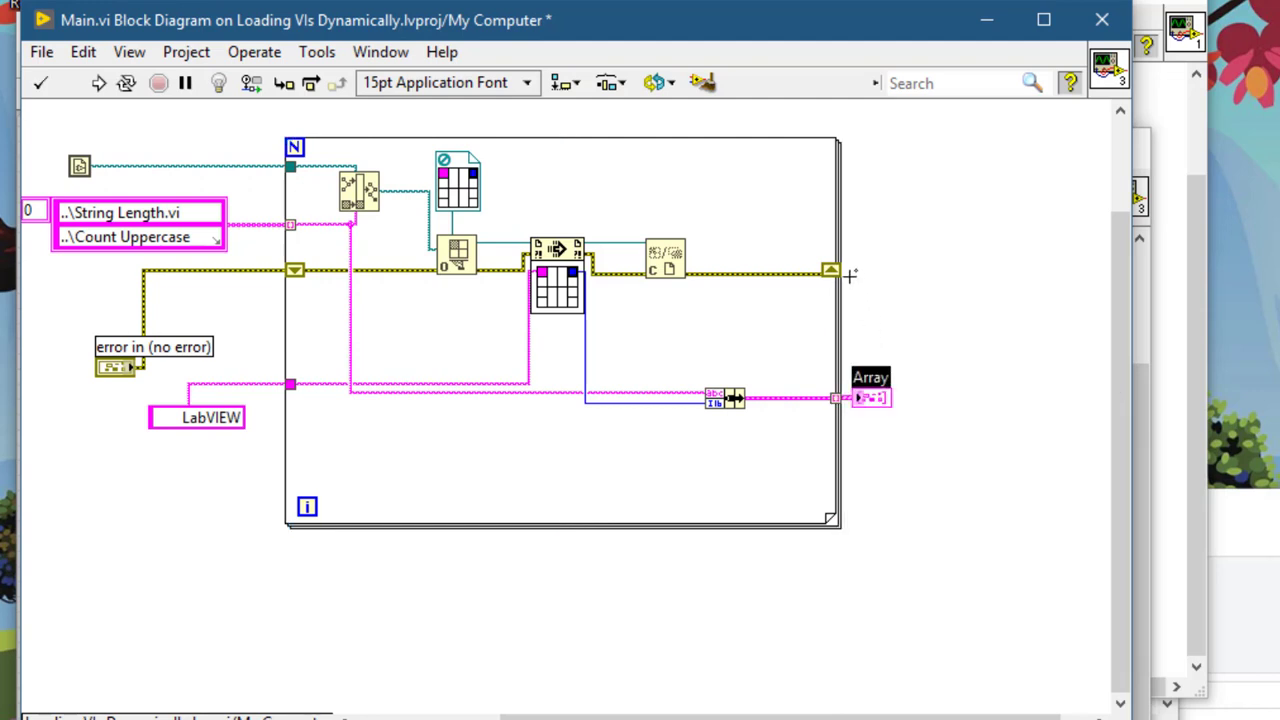
{"action": "right_click", "coordinate": [864, 398]}
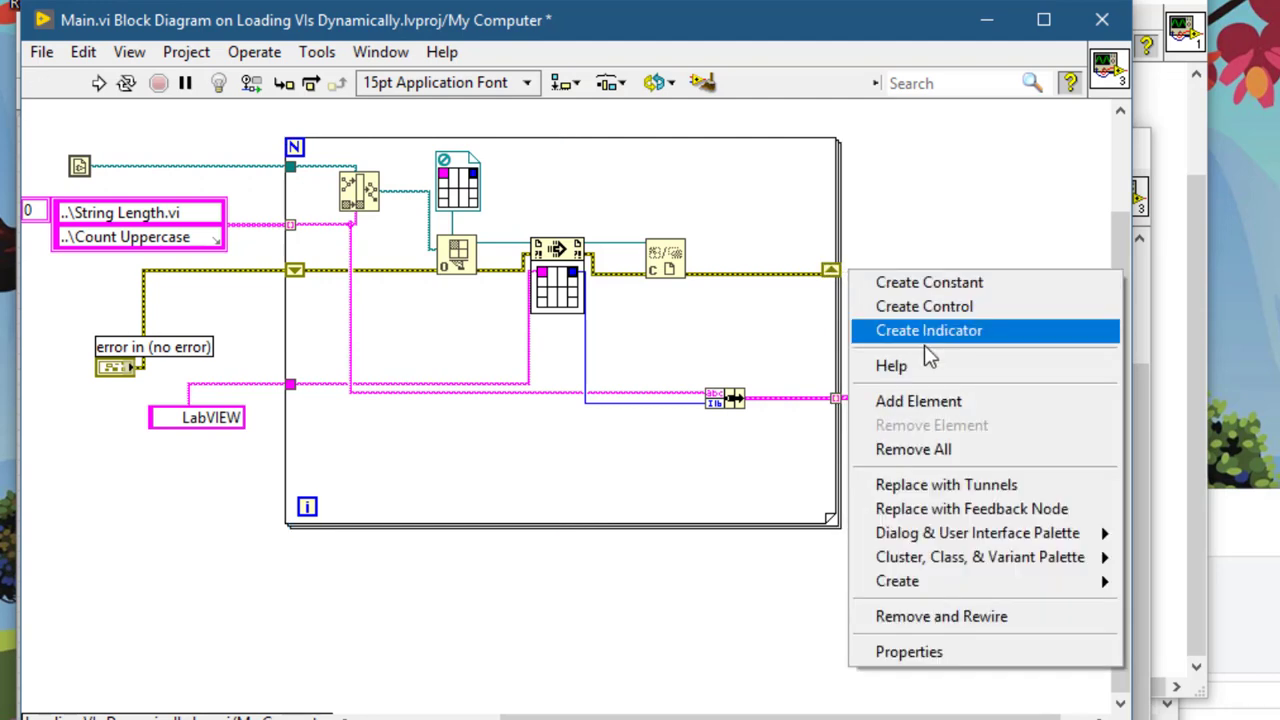
{"action": "left_click", "coordinate": [928, 330]}
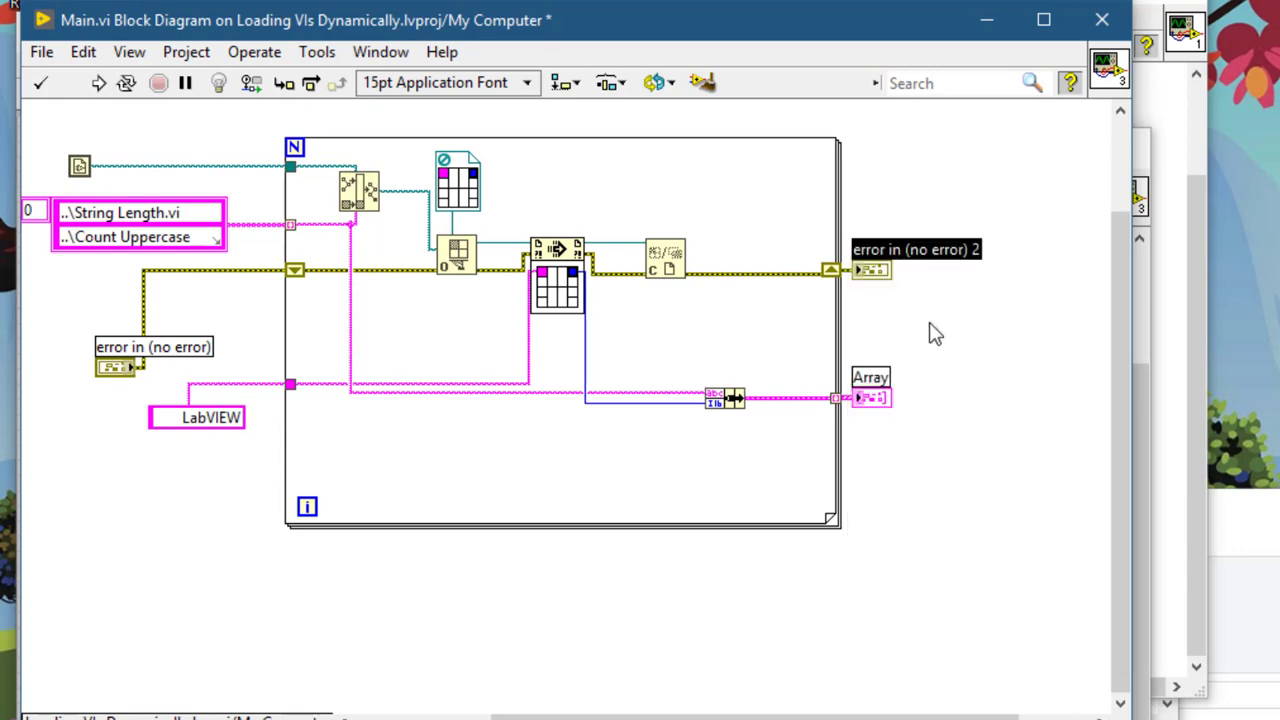
{"action": "mouse_move", "coordinate": [904, 268]}
{"action": "type", "text": "error out"}
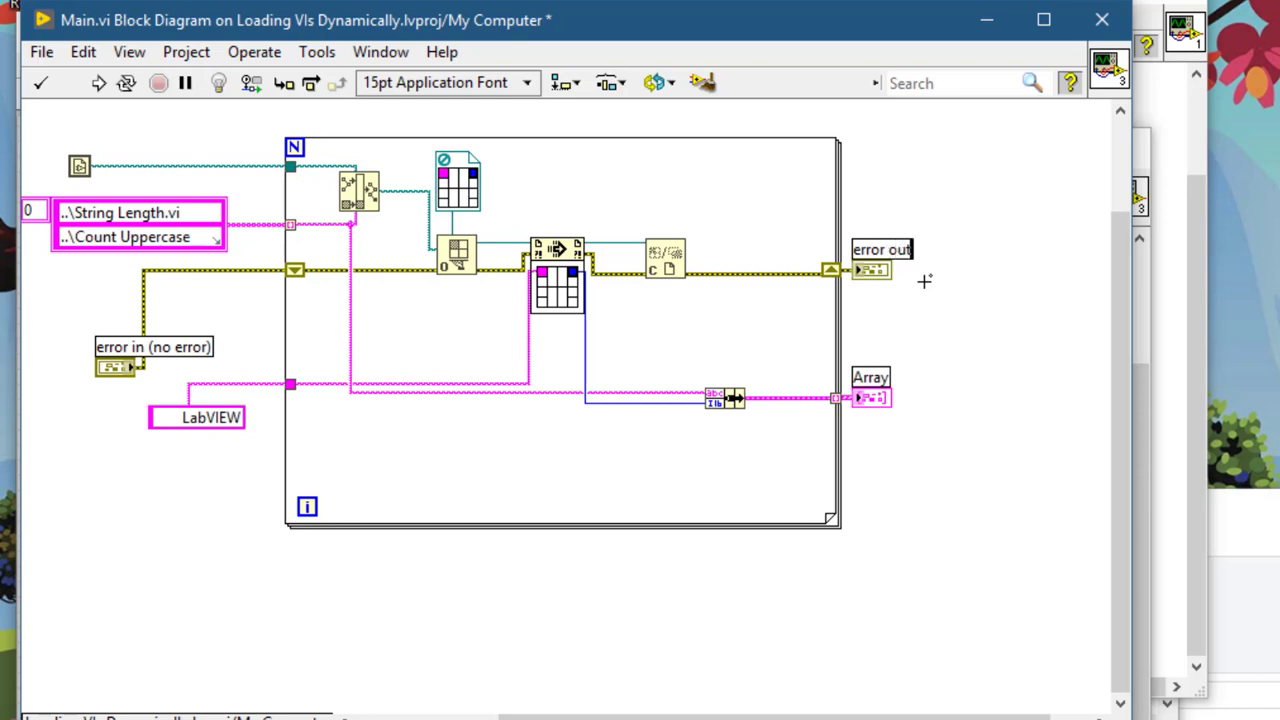
{"action": "mouse_move", "coordinate": [448, 488]}
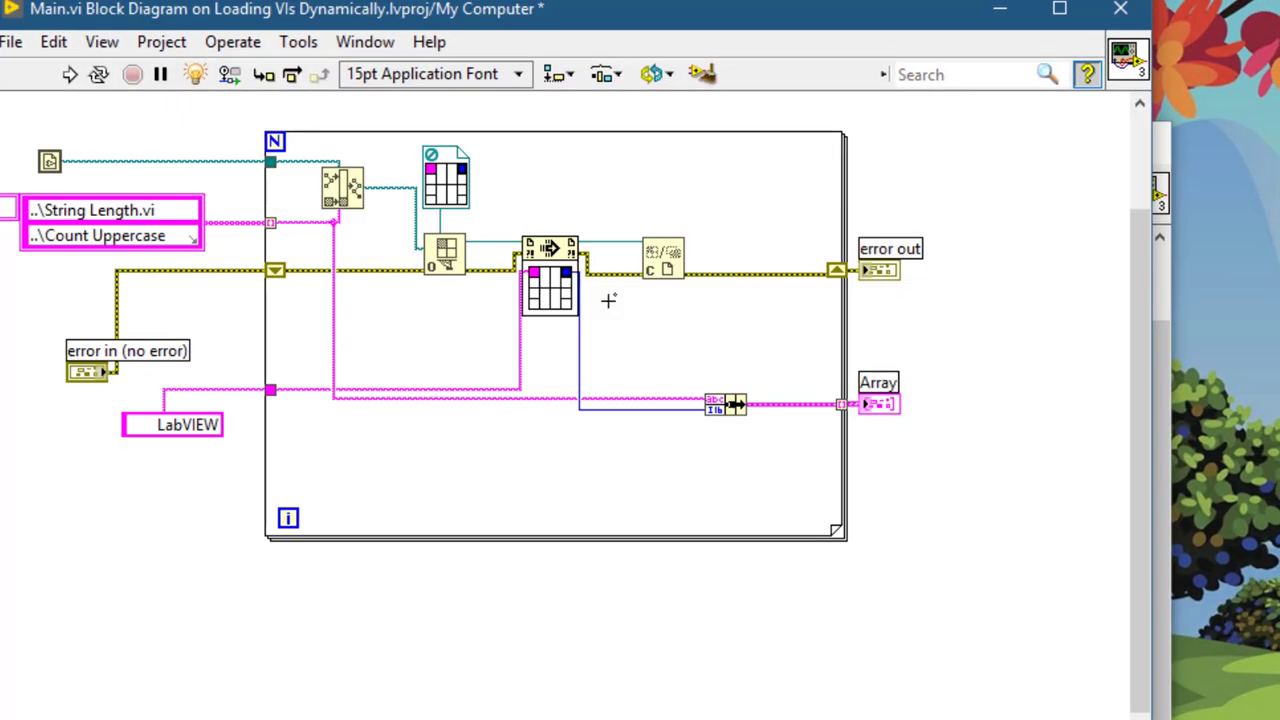
{"action": "mouse_move", "coordinate": [700, 72]}
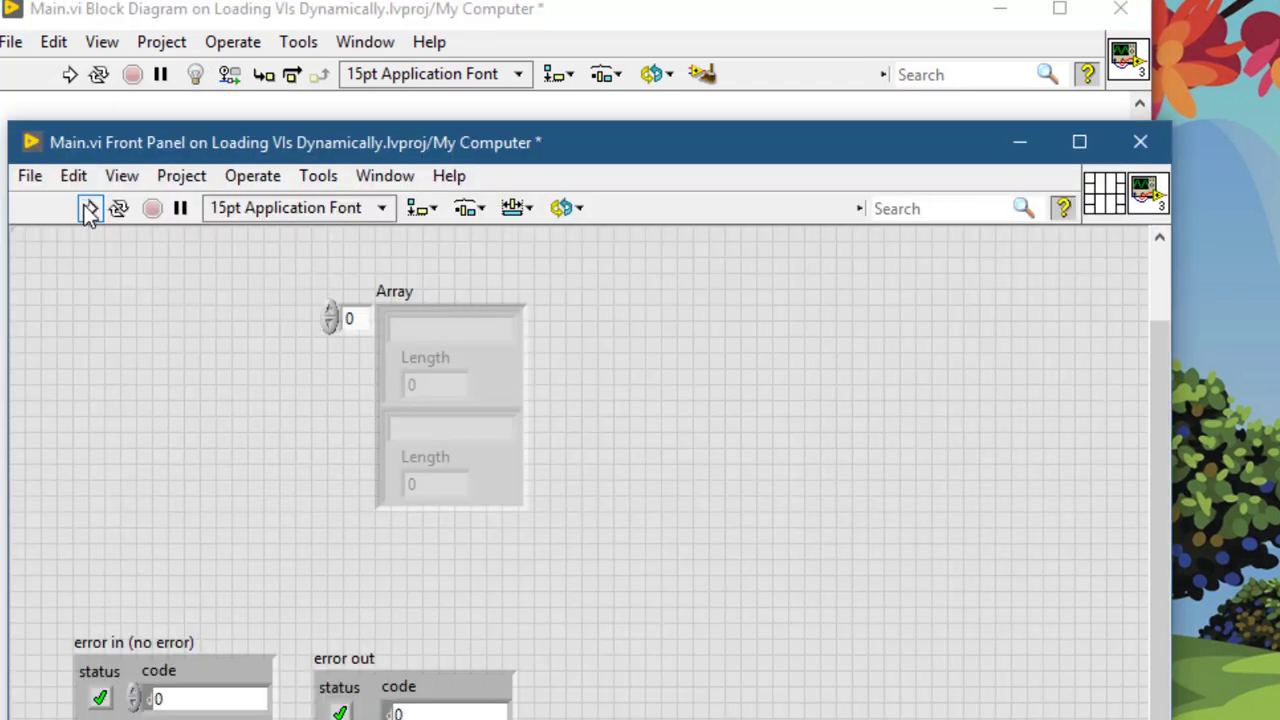
Step: Run Main and confirm the Array shows "..\String" length 7 and "..\Count" length 5
{"action": "left_click", "coordinate": [84, 208]}
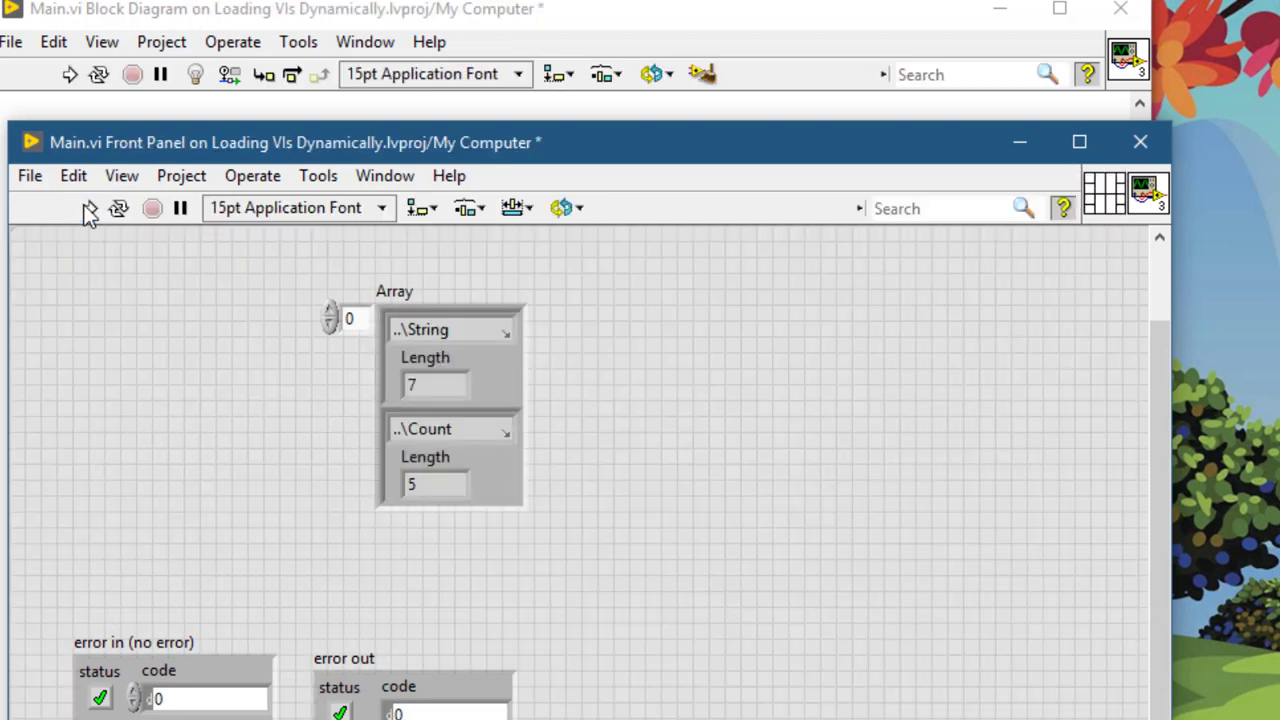
{"action": "left_click", "coordinate": [450, 360]}
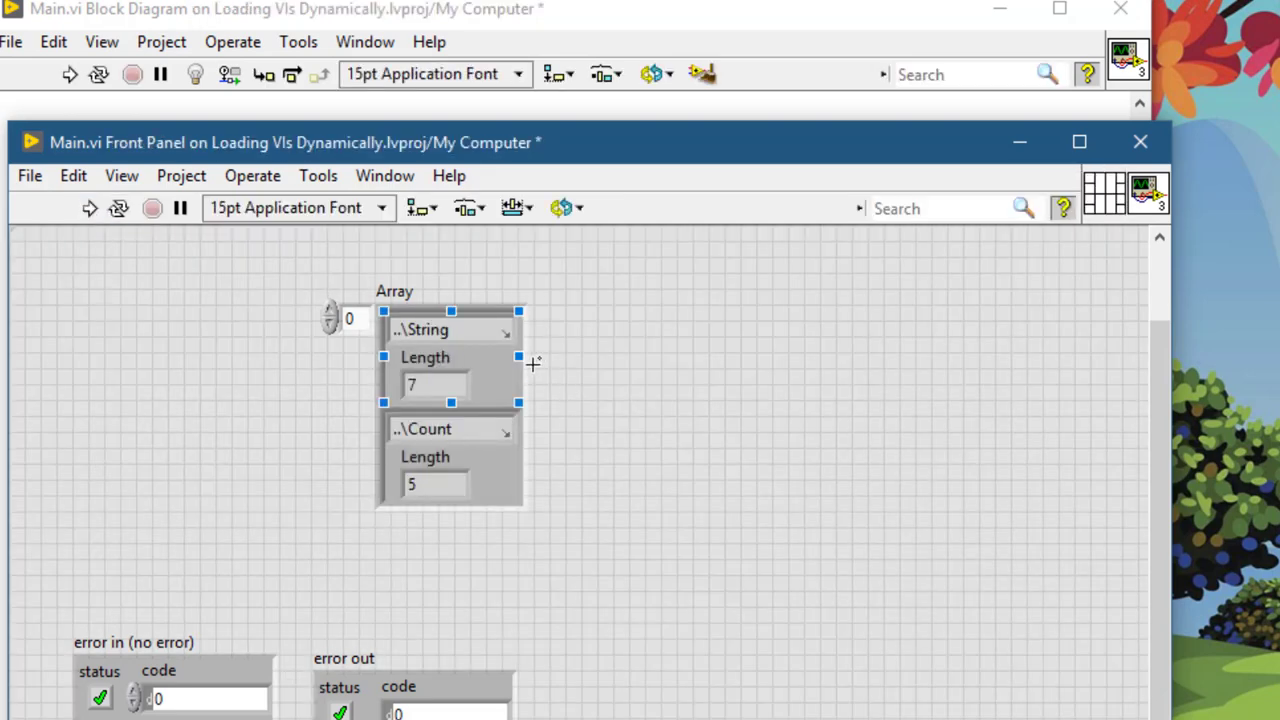
{"action": "left_click", "coordinate": [436, 384]}
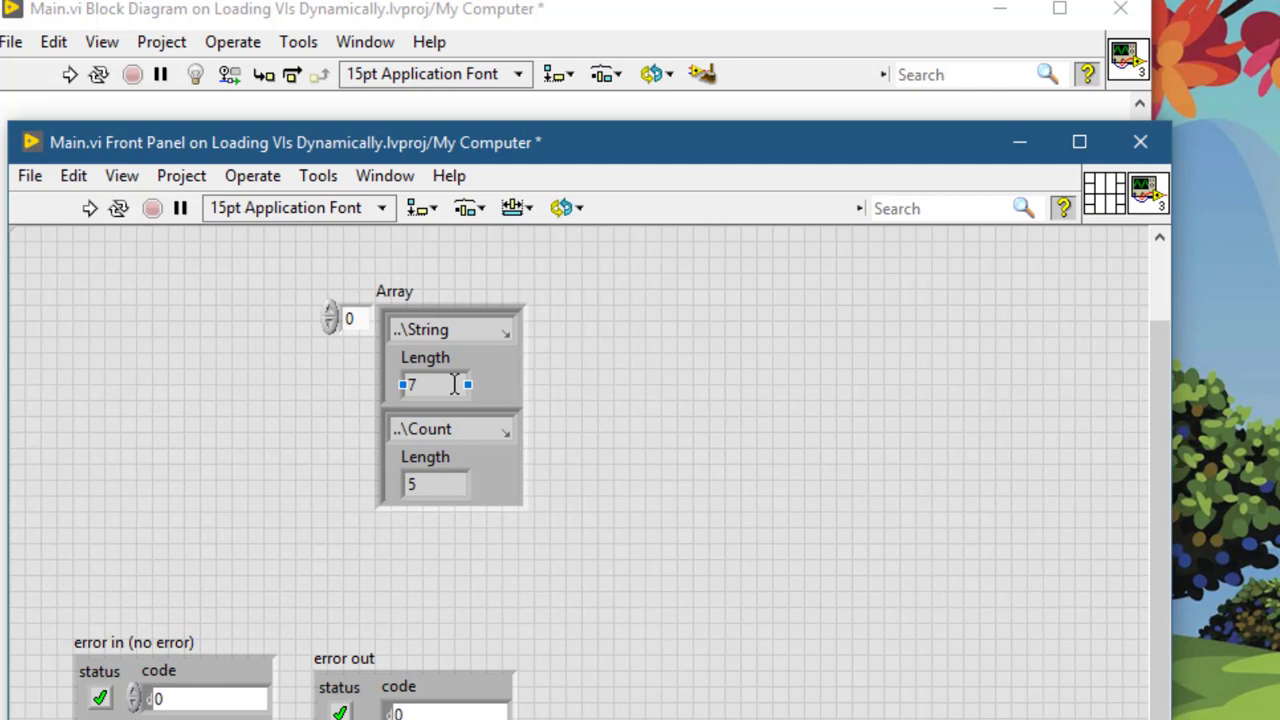
{"action": "left_click", "coordinate": [436, 384]}
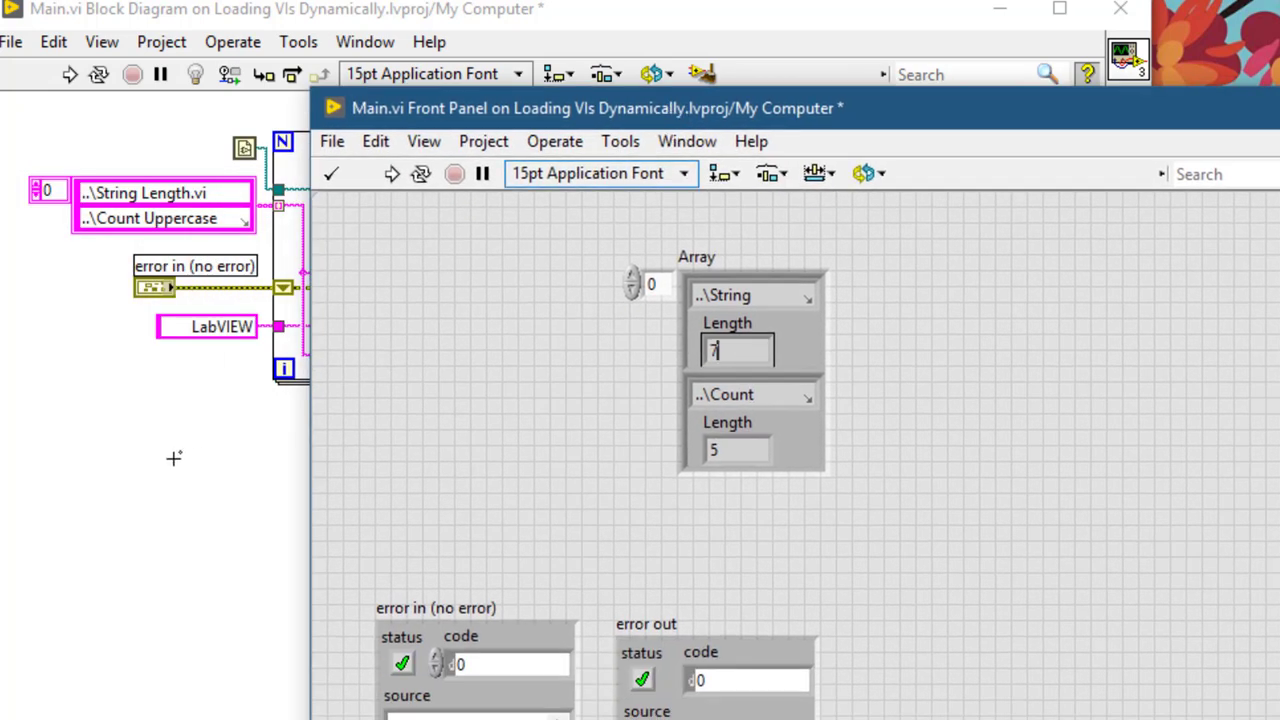
{"action": "mouse_move", "coordinate": [238, 340]}
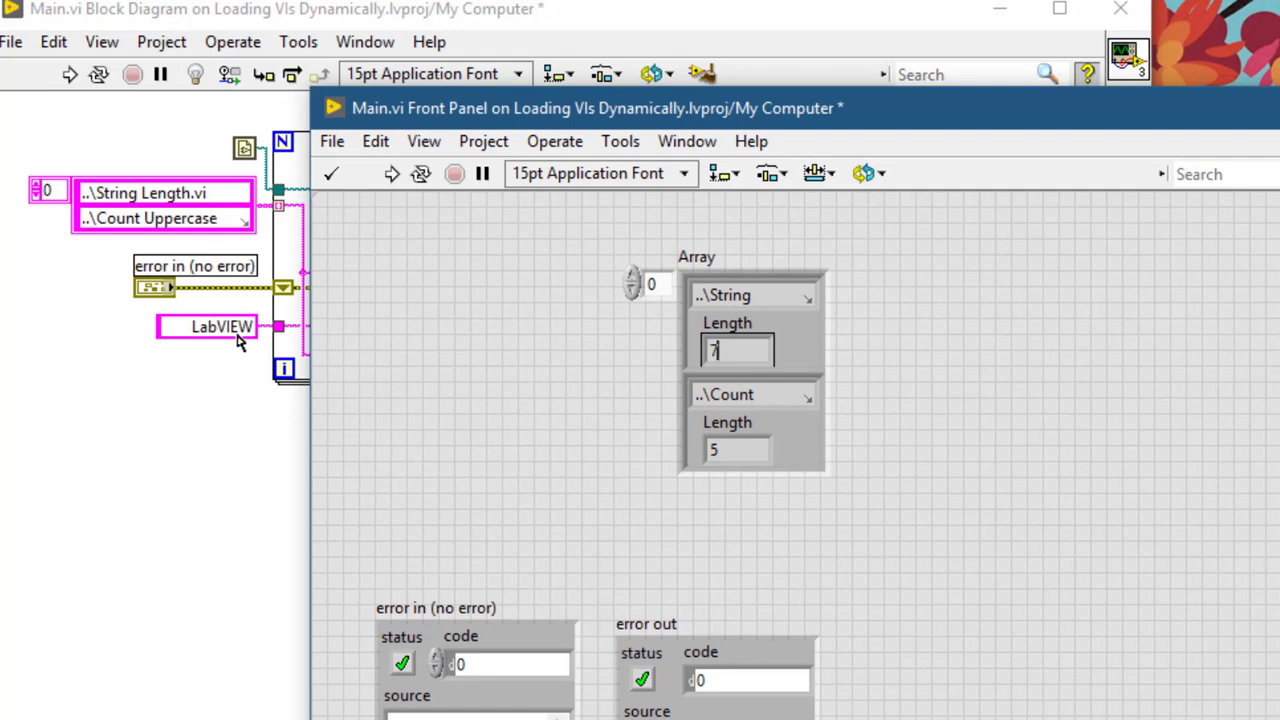
{"action": "mouse_move", "coordinate": [744, 450]}
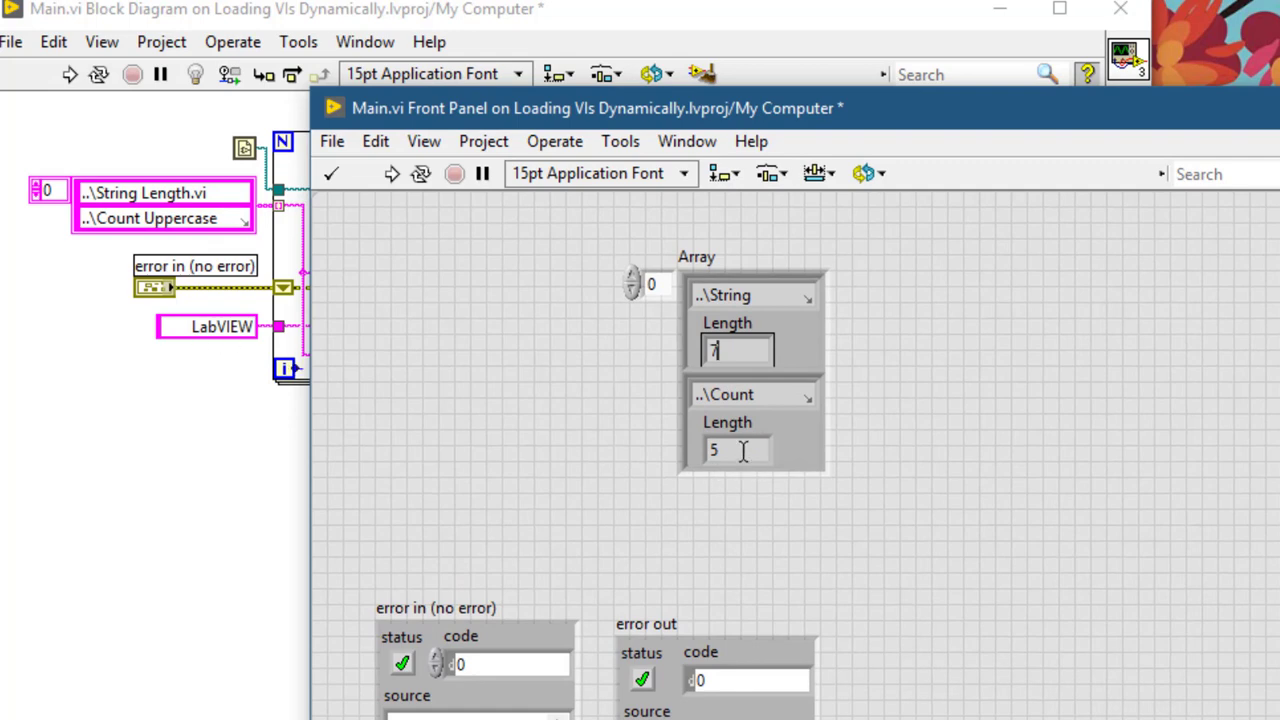